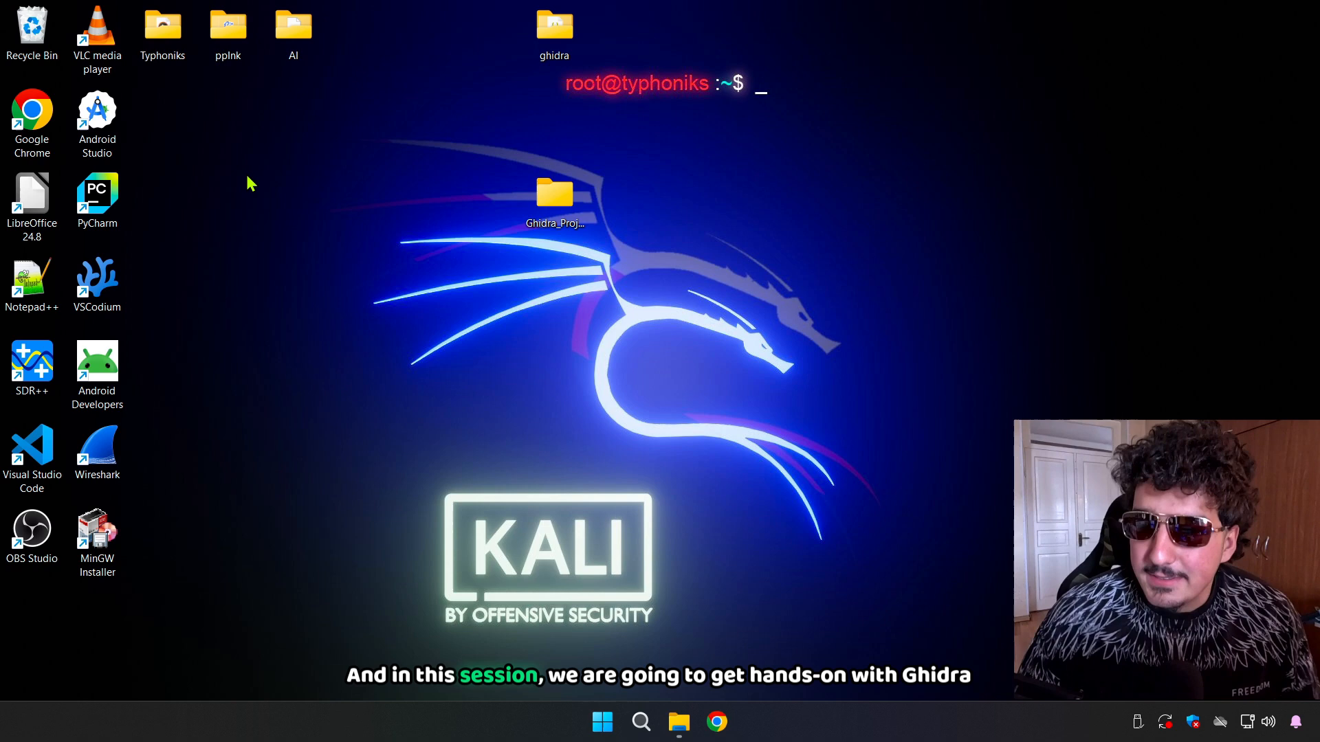
pyautogui.moveTo(295, 197)
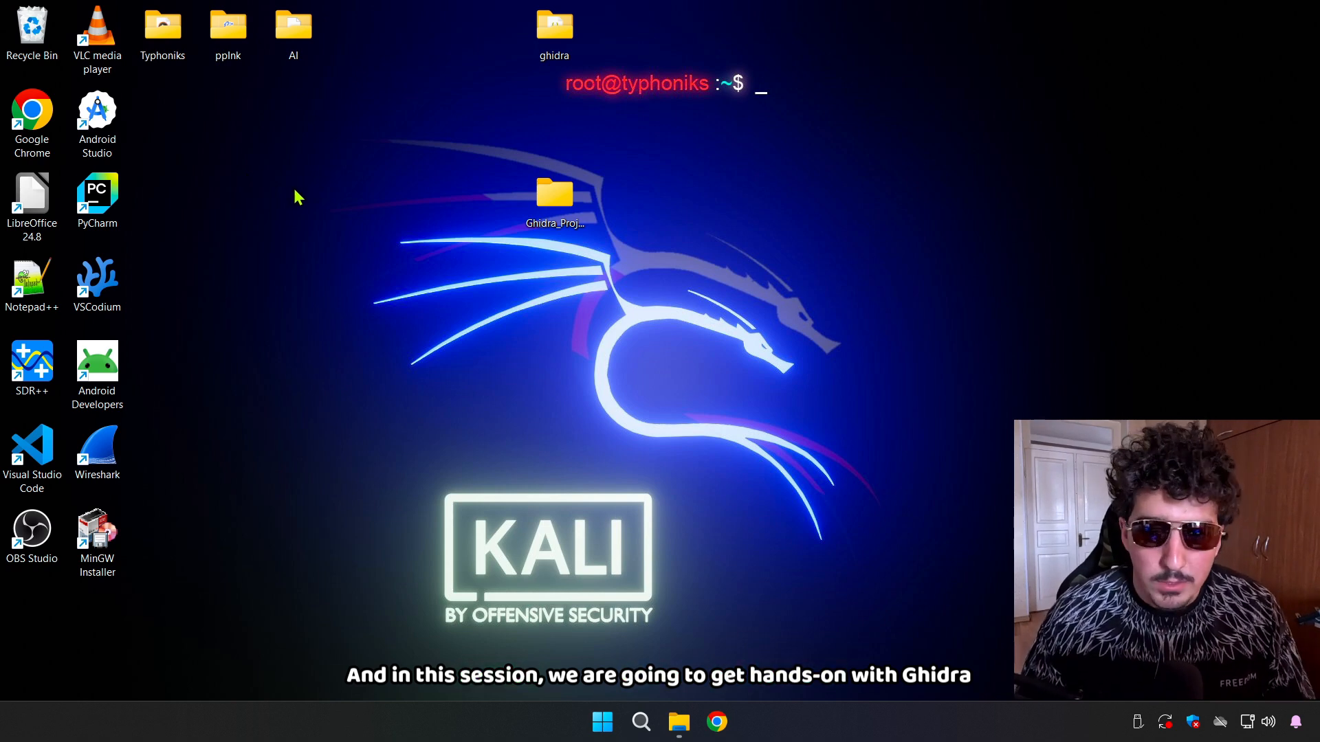
pyautogui.moveTo(360, 163)
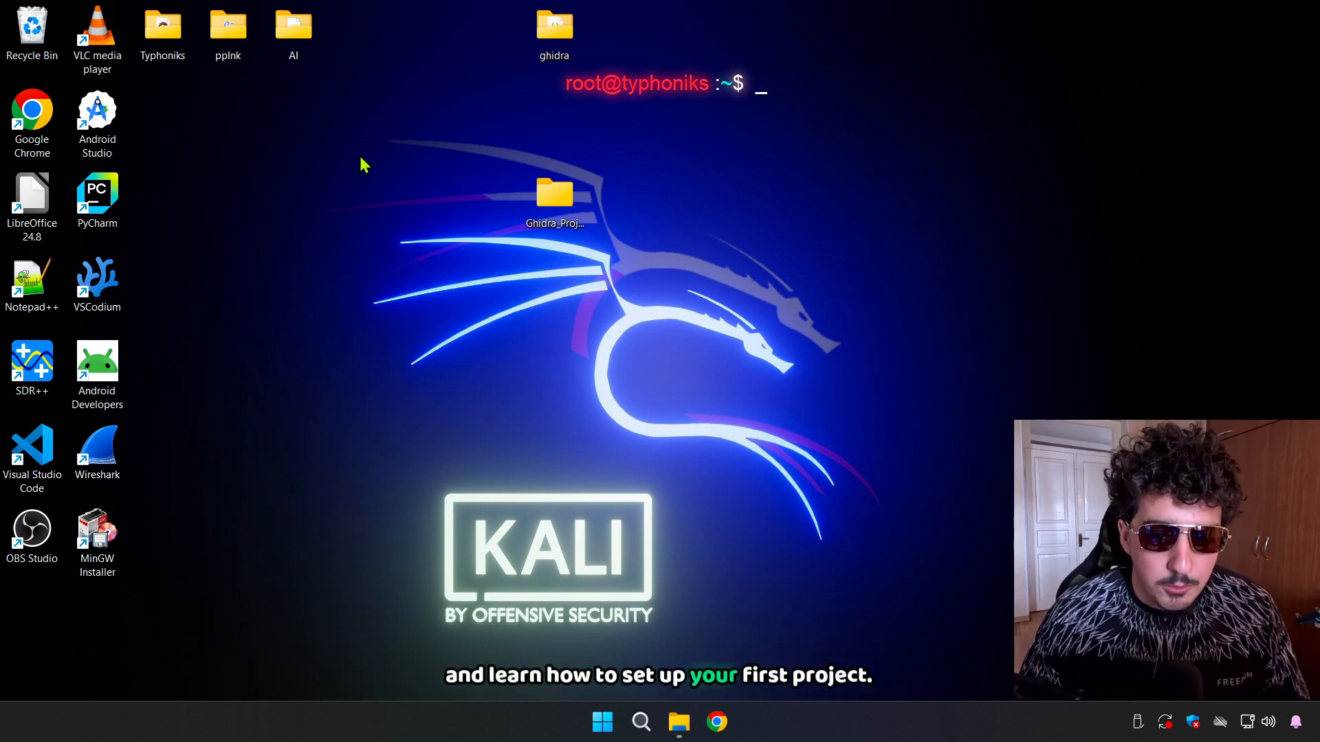
pyautogui.moveTo(442, 109)
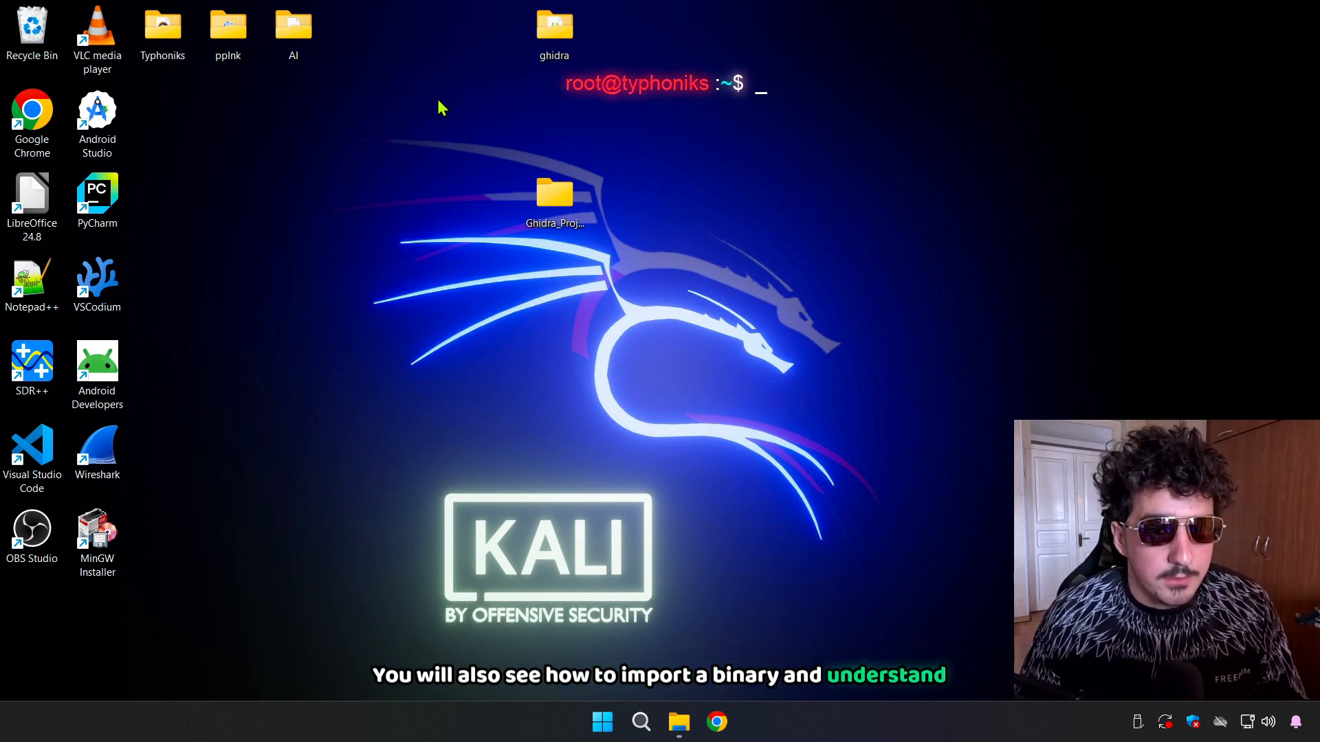
pyautogui.moveTo(418, 130)
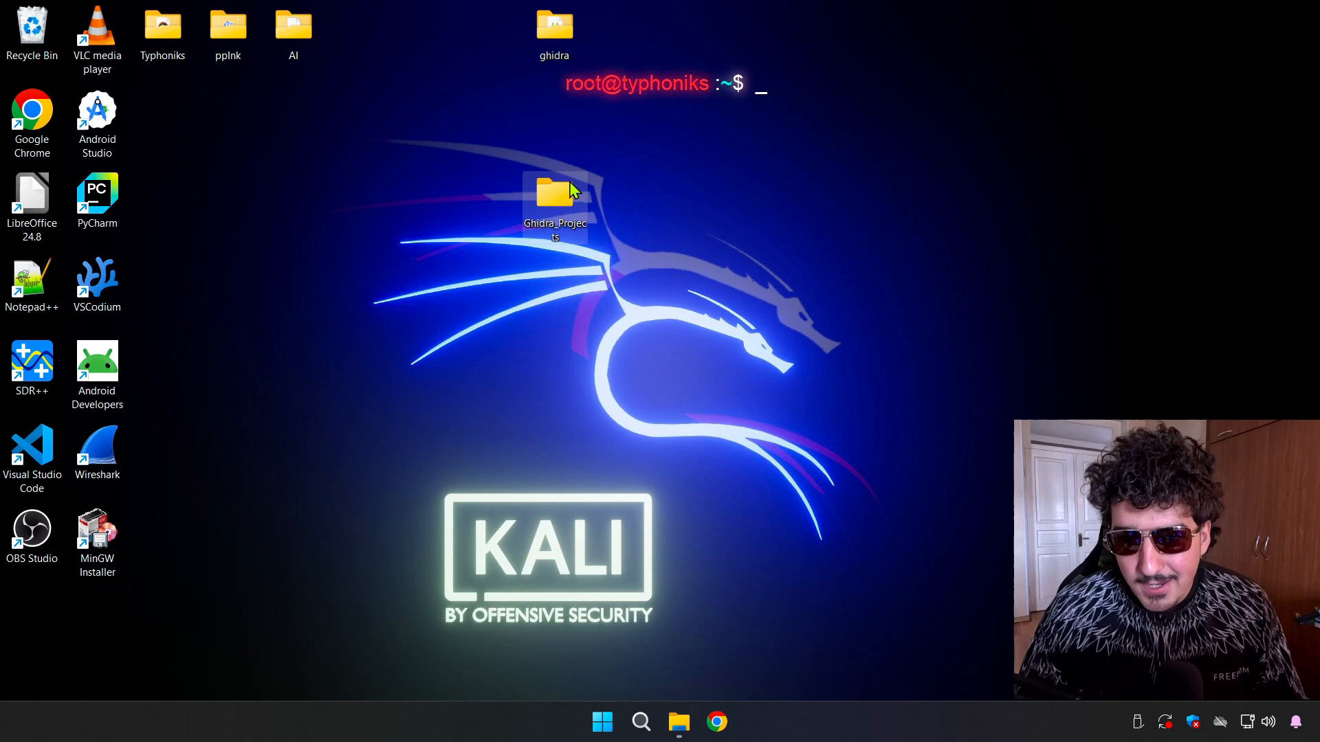
pyautogui.moveTo(433, 242)
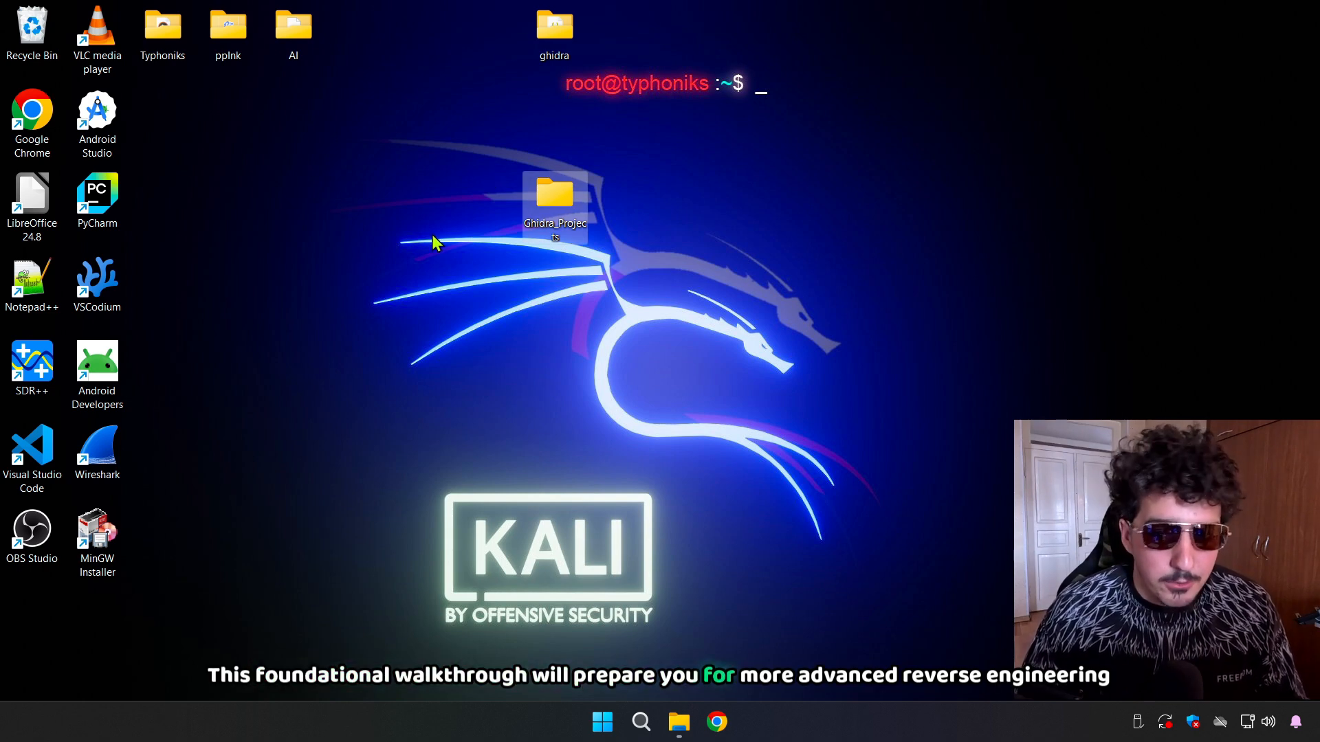
pyautogui.moveTo(327, 305)
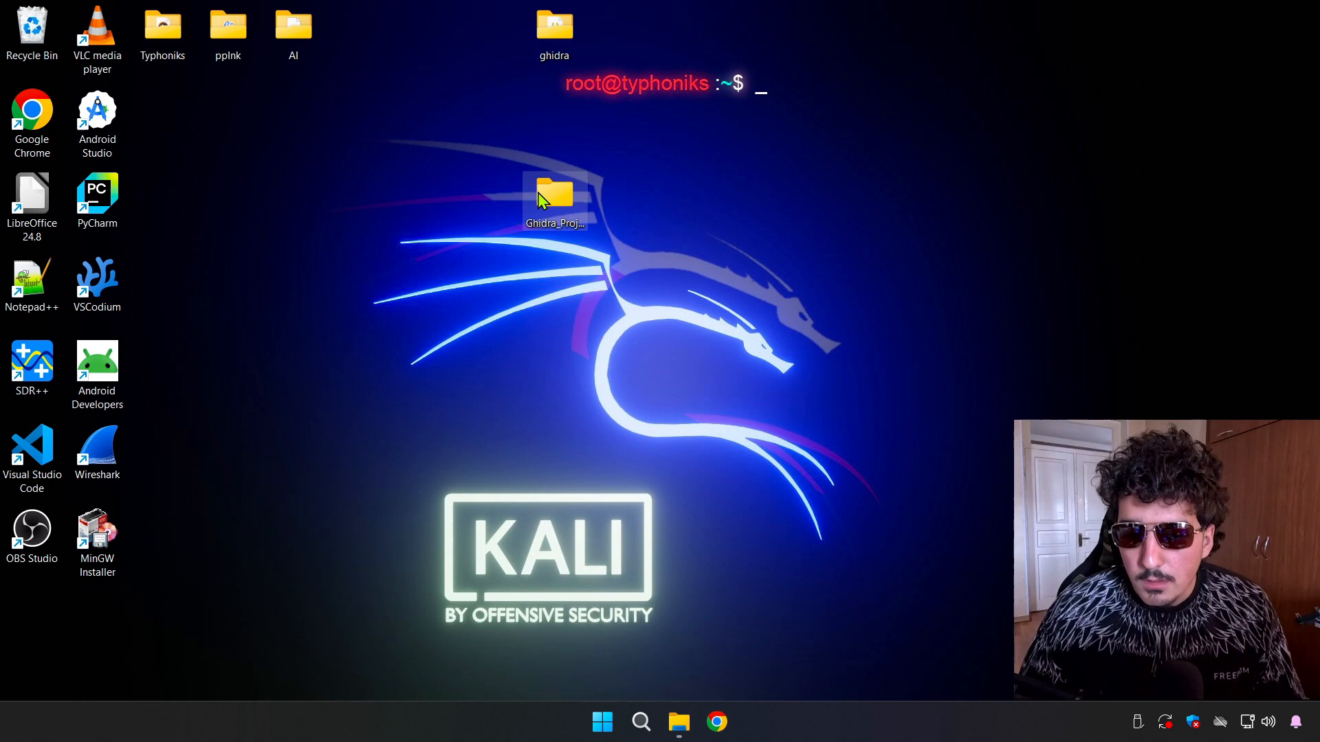
# - Launch Ghidra by running the ghidraRun batch file inside the desktop ghidra folder
pyautogui.doubleClick(554, 194)
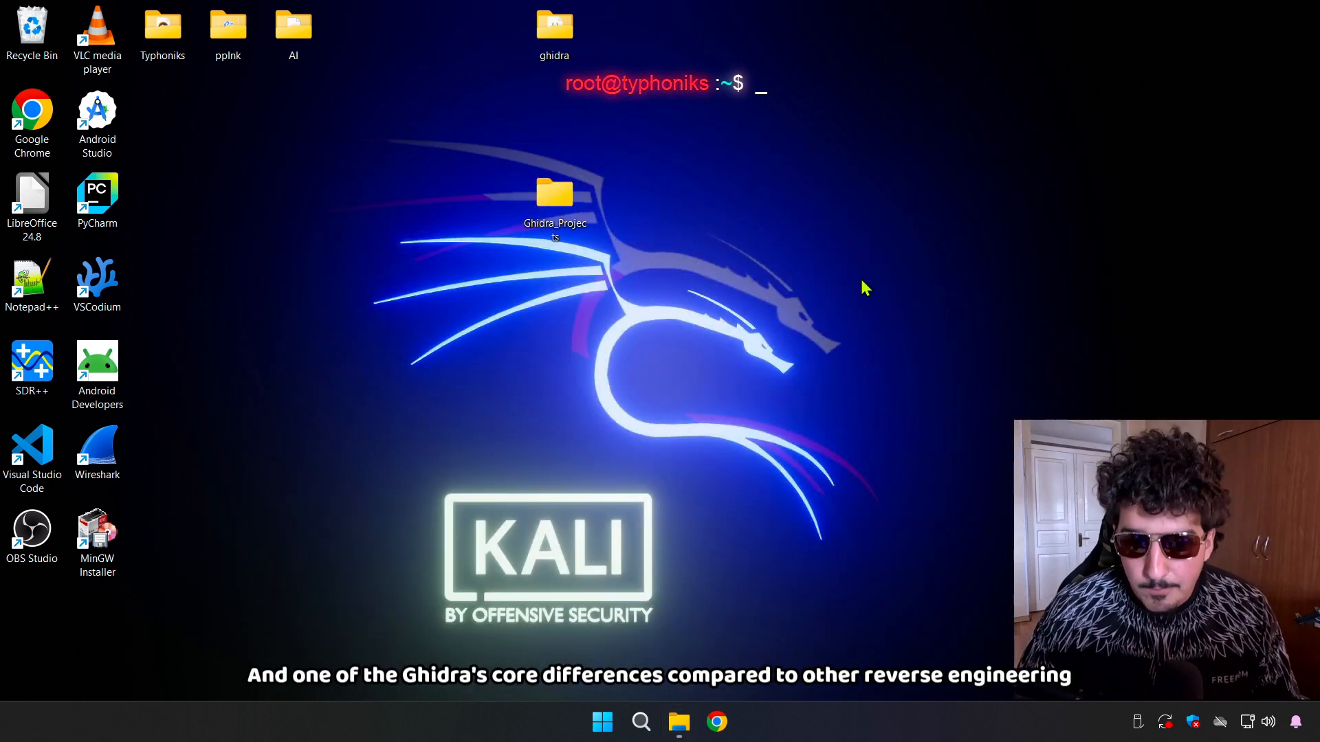
pyautogui.moveTo(520, 523)
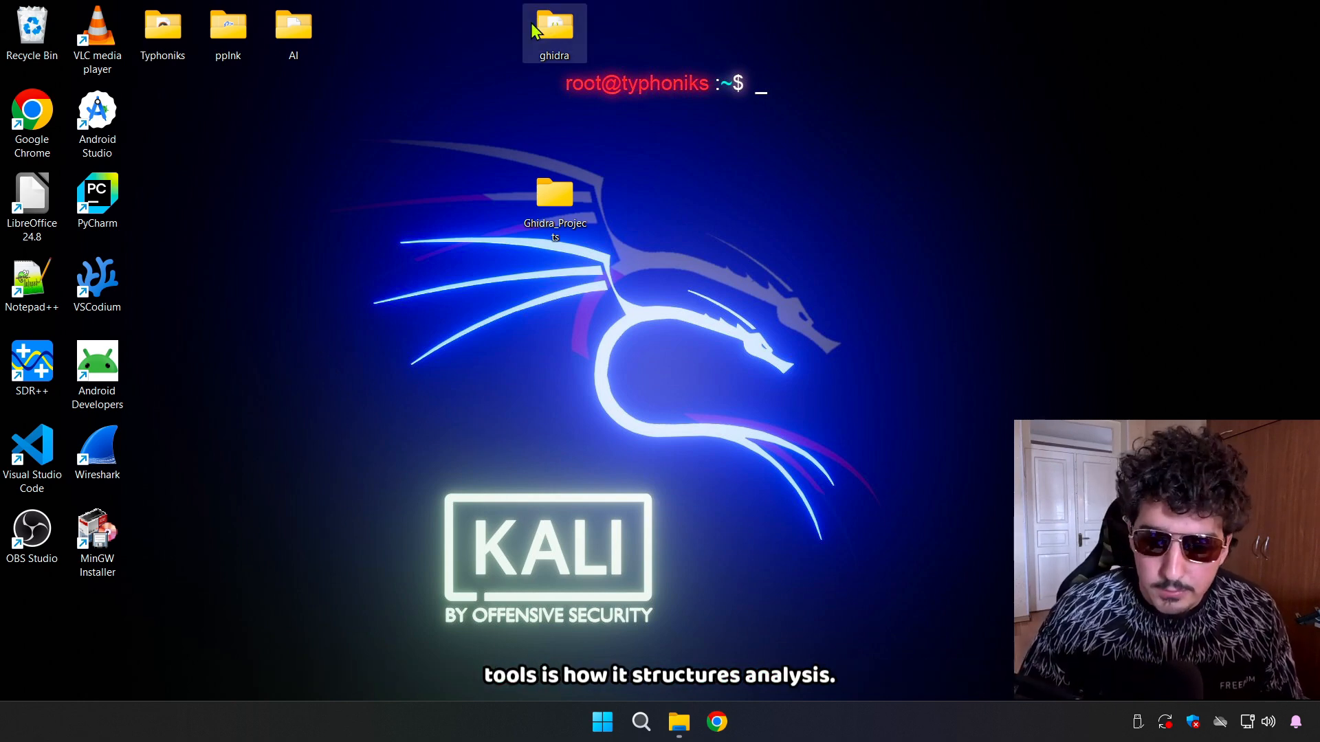
pyautogui.doubleClick(554, 25)
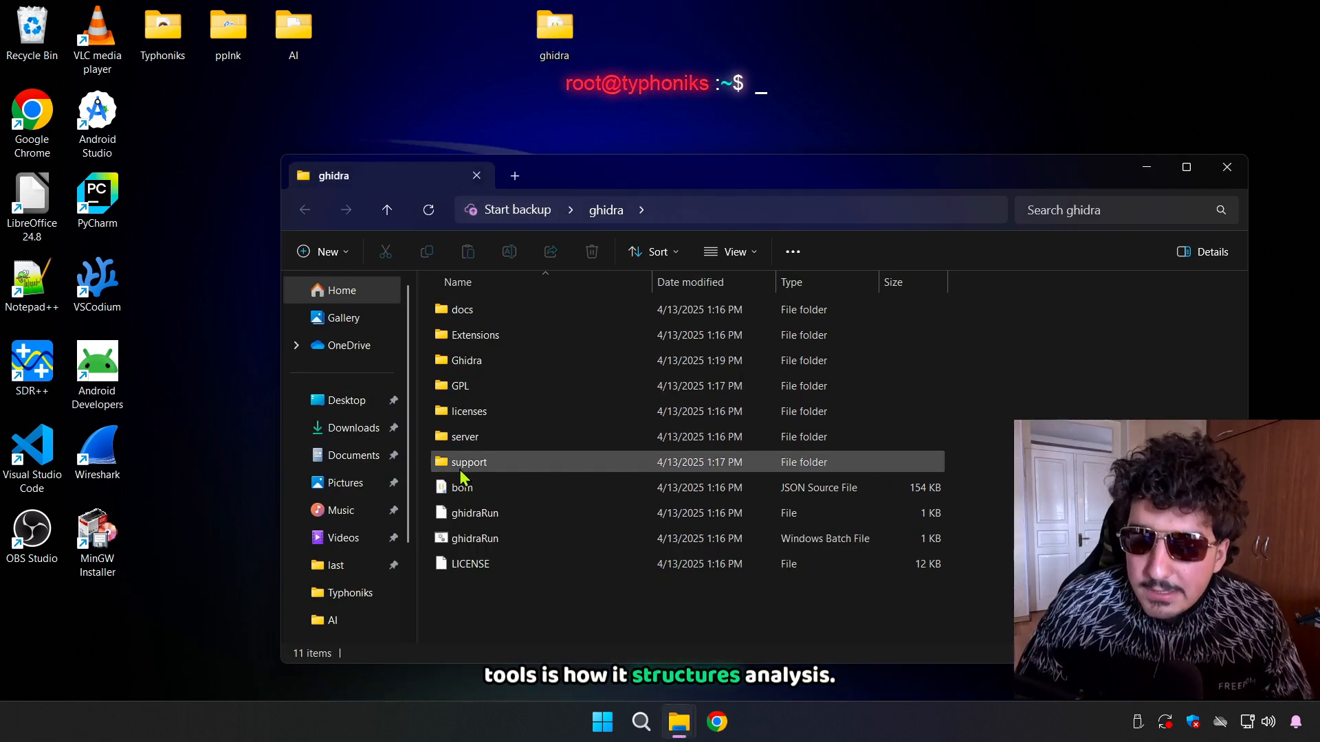
pyautogui.click(472, 538)
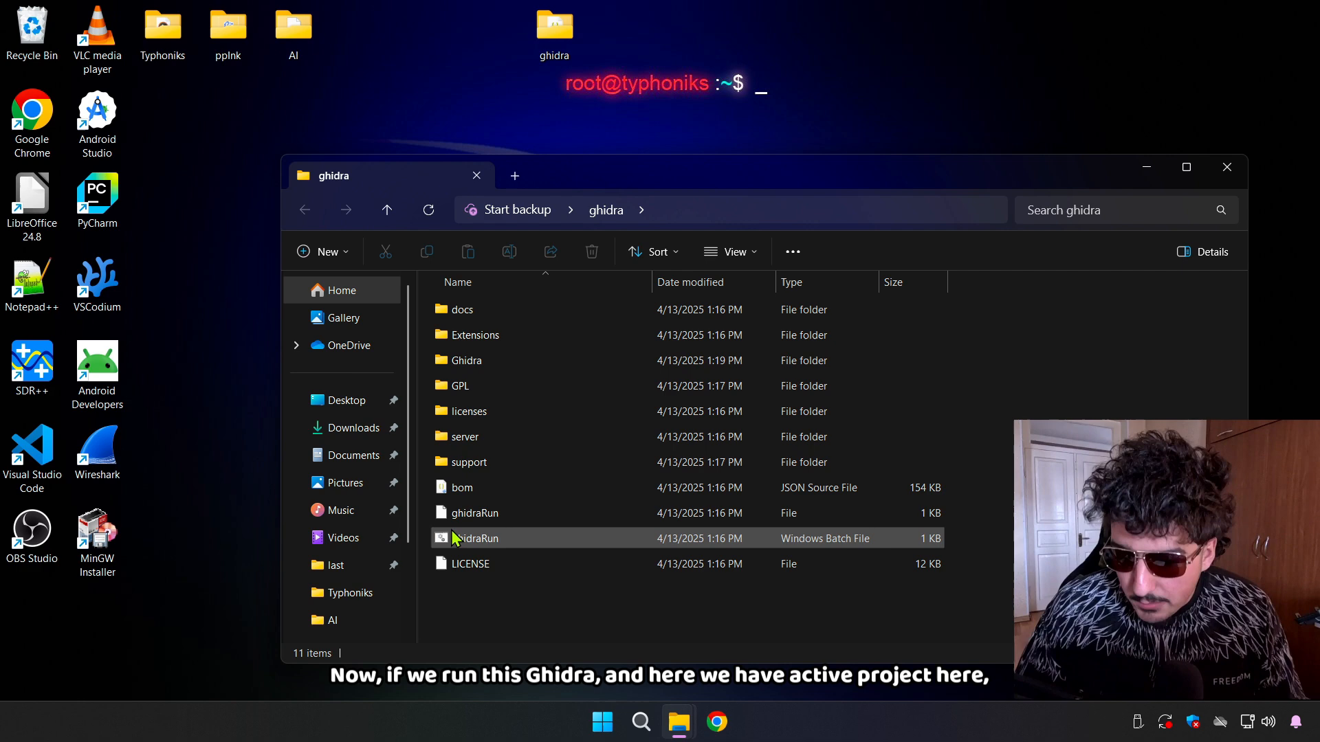
pyautogui.click(475, 538)
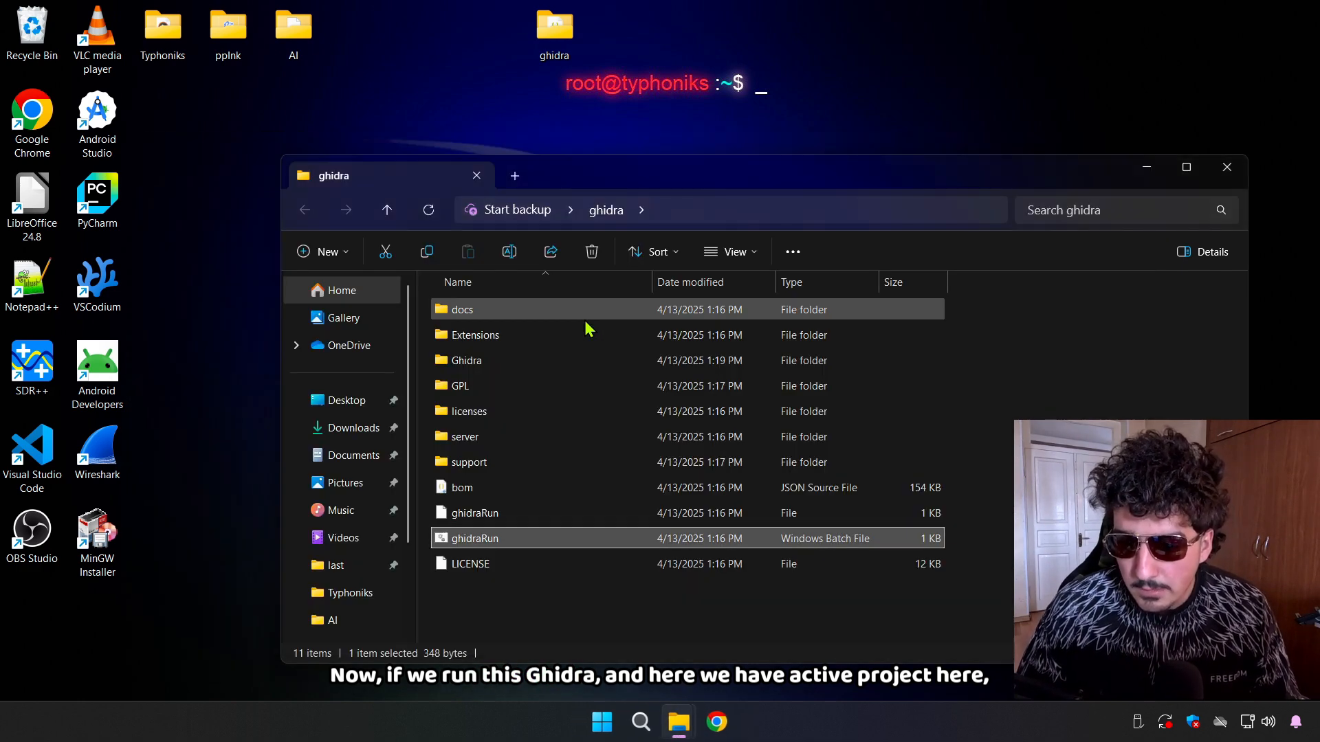
pyautogui.doubleClick(473, 538)
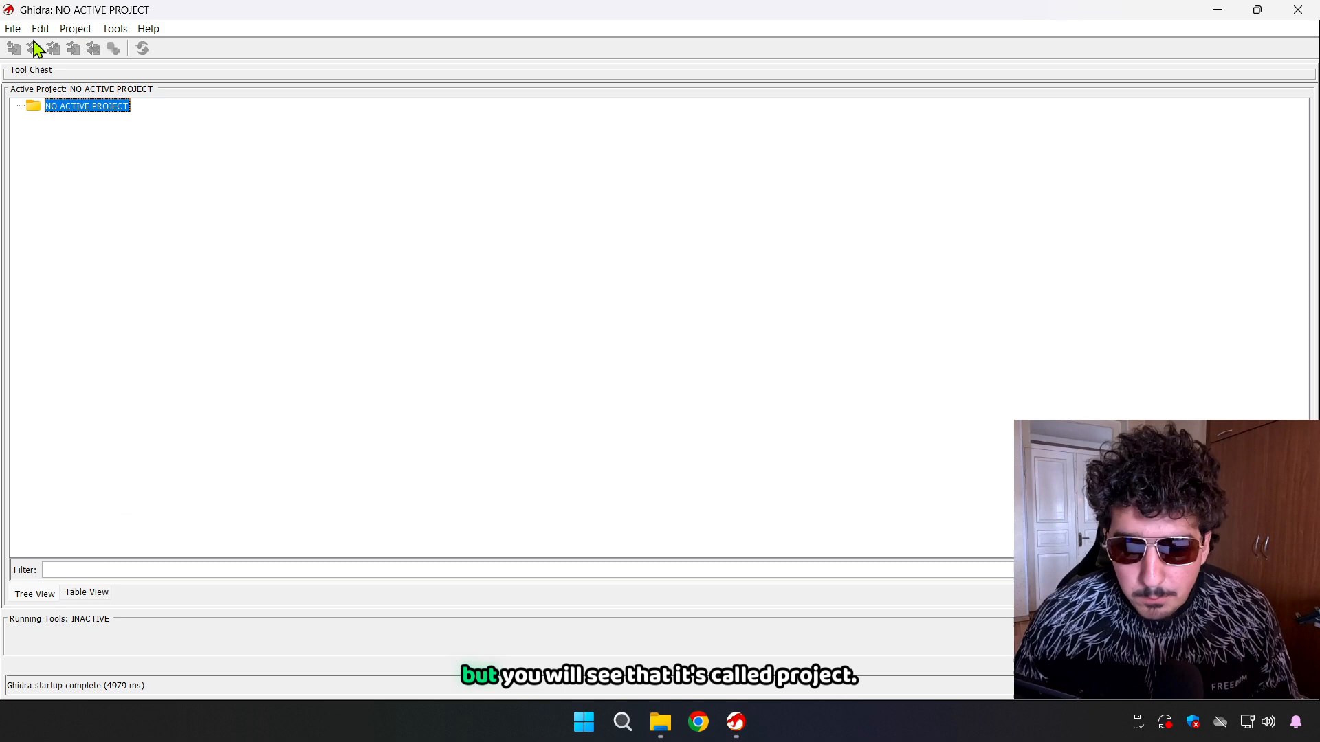
pyautogui.moveTo(92, 106)
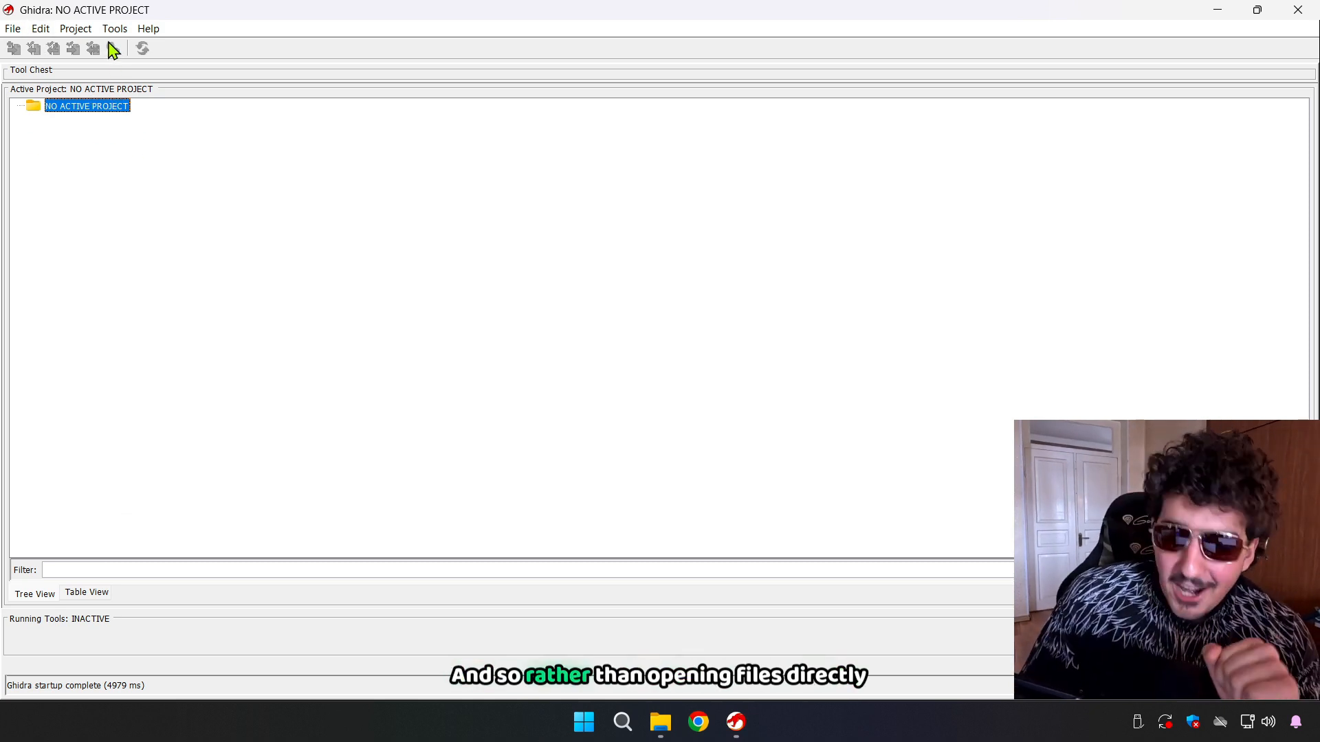
pyautogui.moveTo(92, 48)
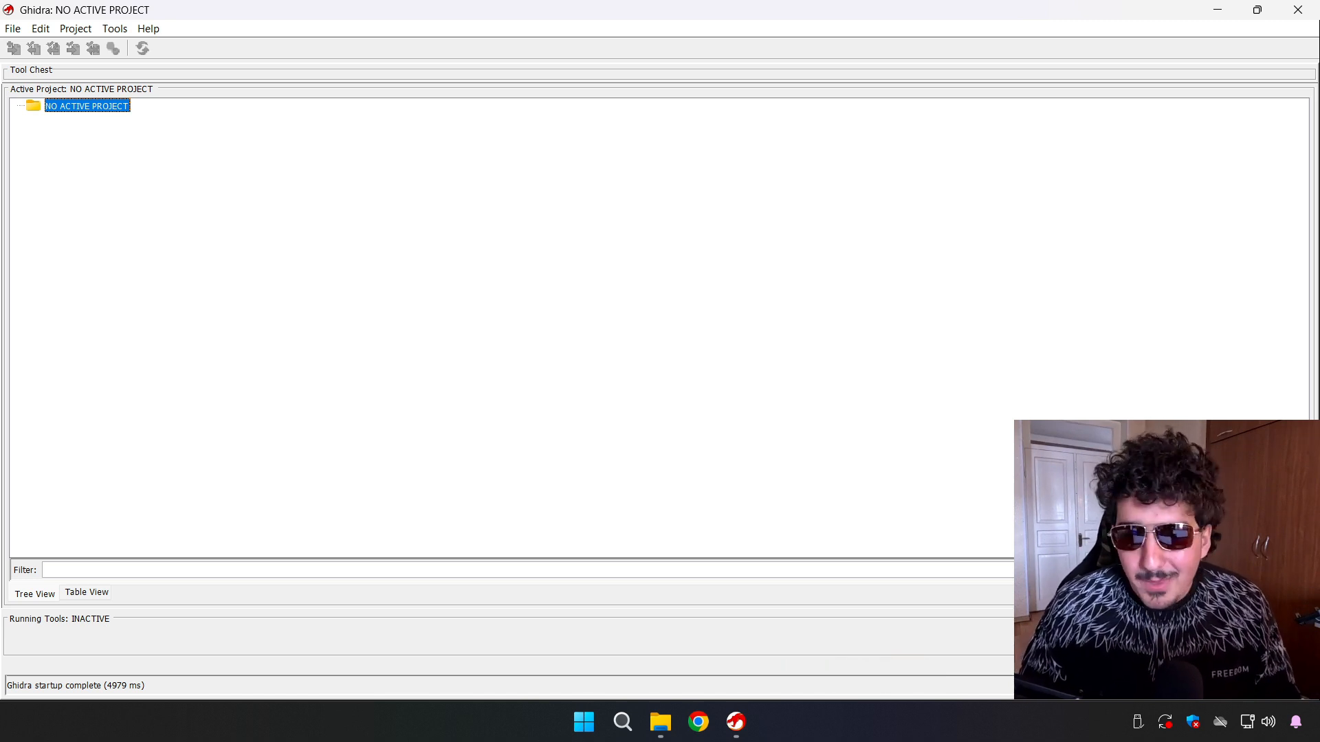
pyautogui.moveTo(146, 145)
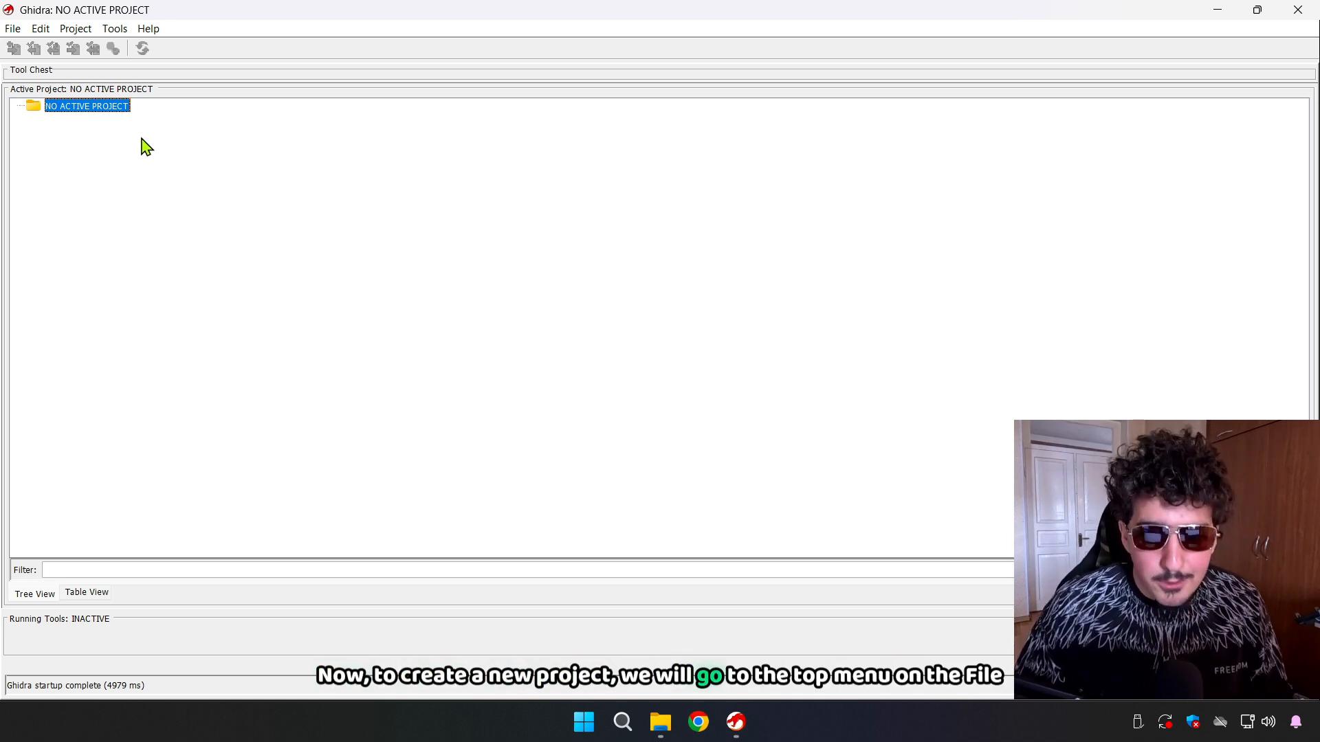
# - Start the New Project wizard from Ghidra's File menu
pyautogui.click(13, 28)
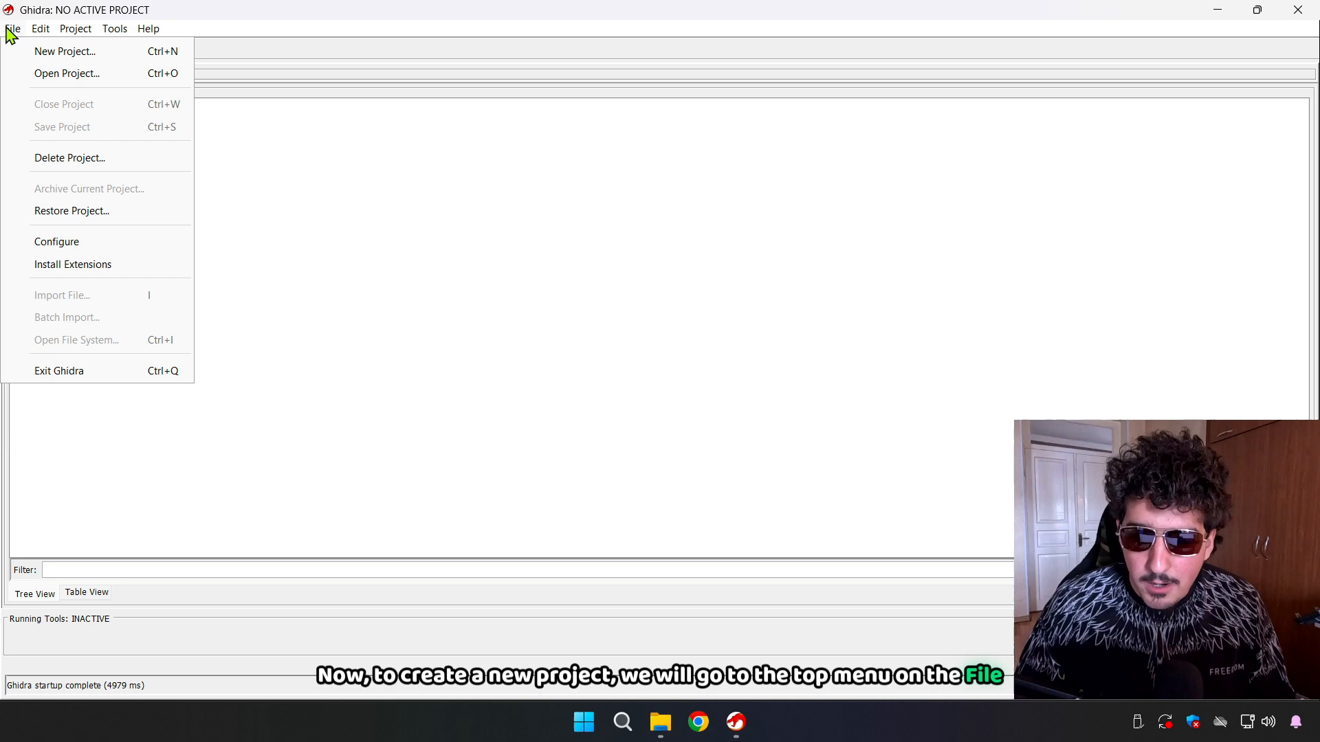
pyautogui.click(64, 50)
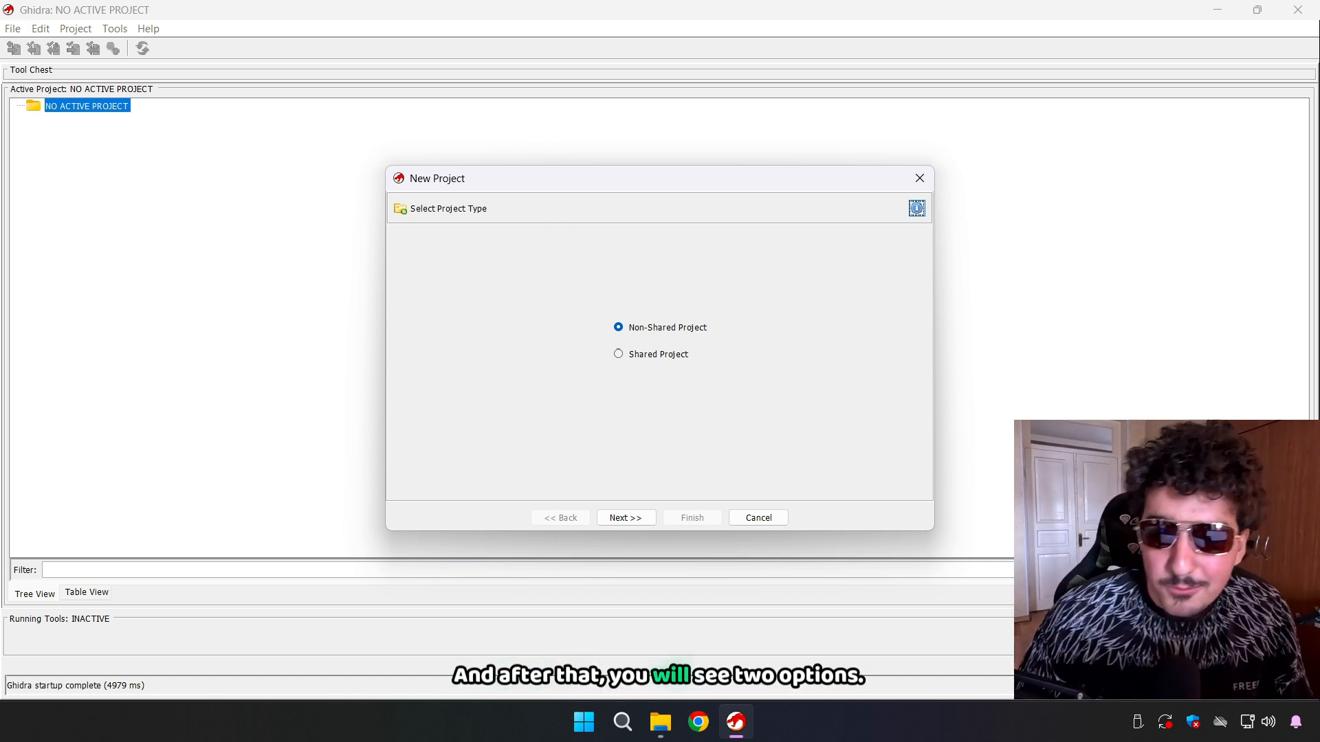
pyautogui.moveTo(595, 605)
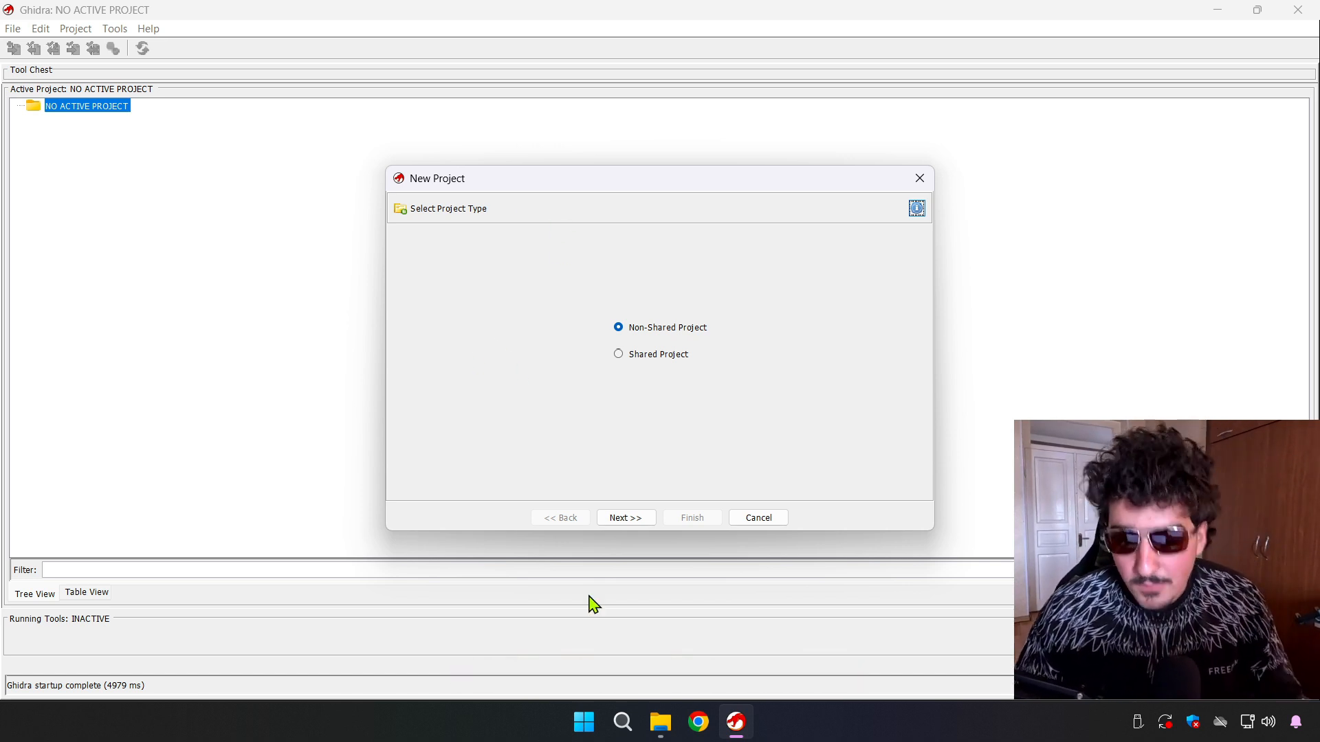
# - Browse the ghidra-sre.org Cheat Sheet page, scrolling through its shortcut tables
pyautogui.click(697, 722)
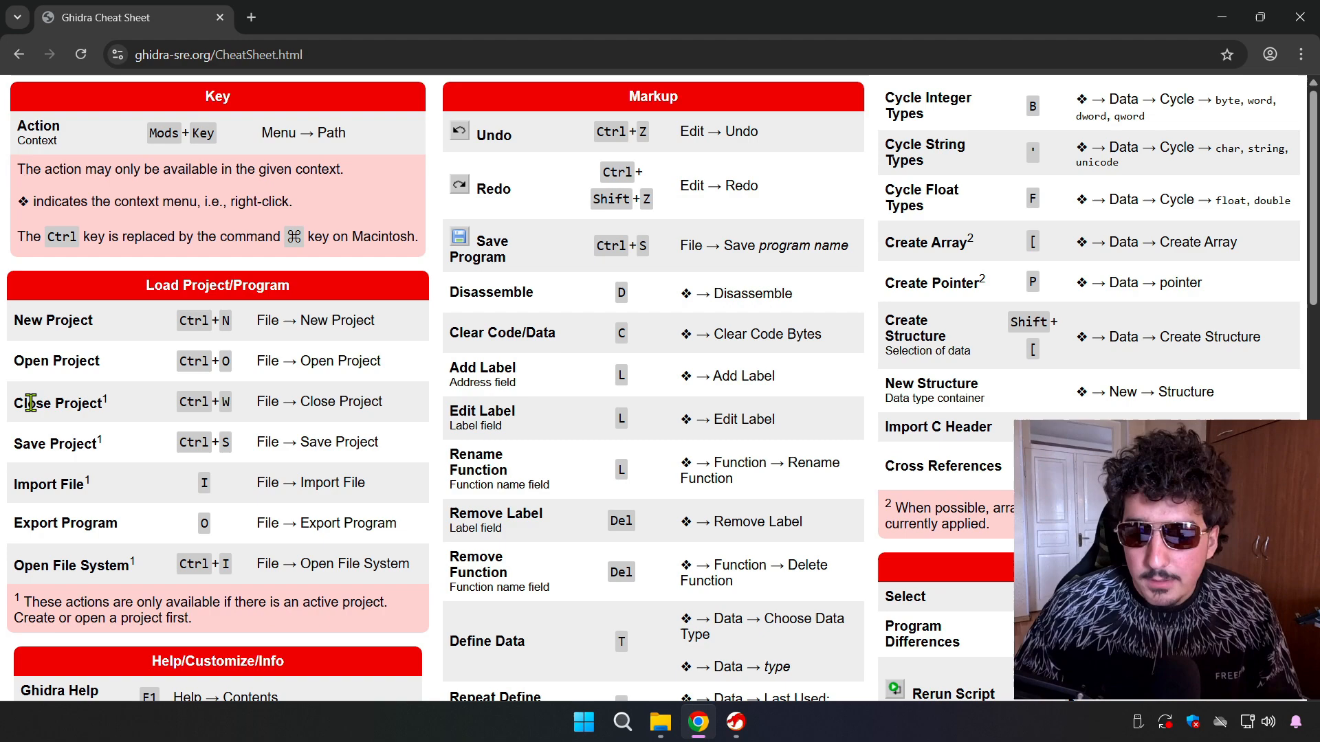
pyautogui.scroll(-3)
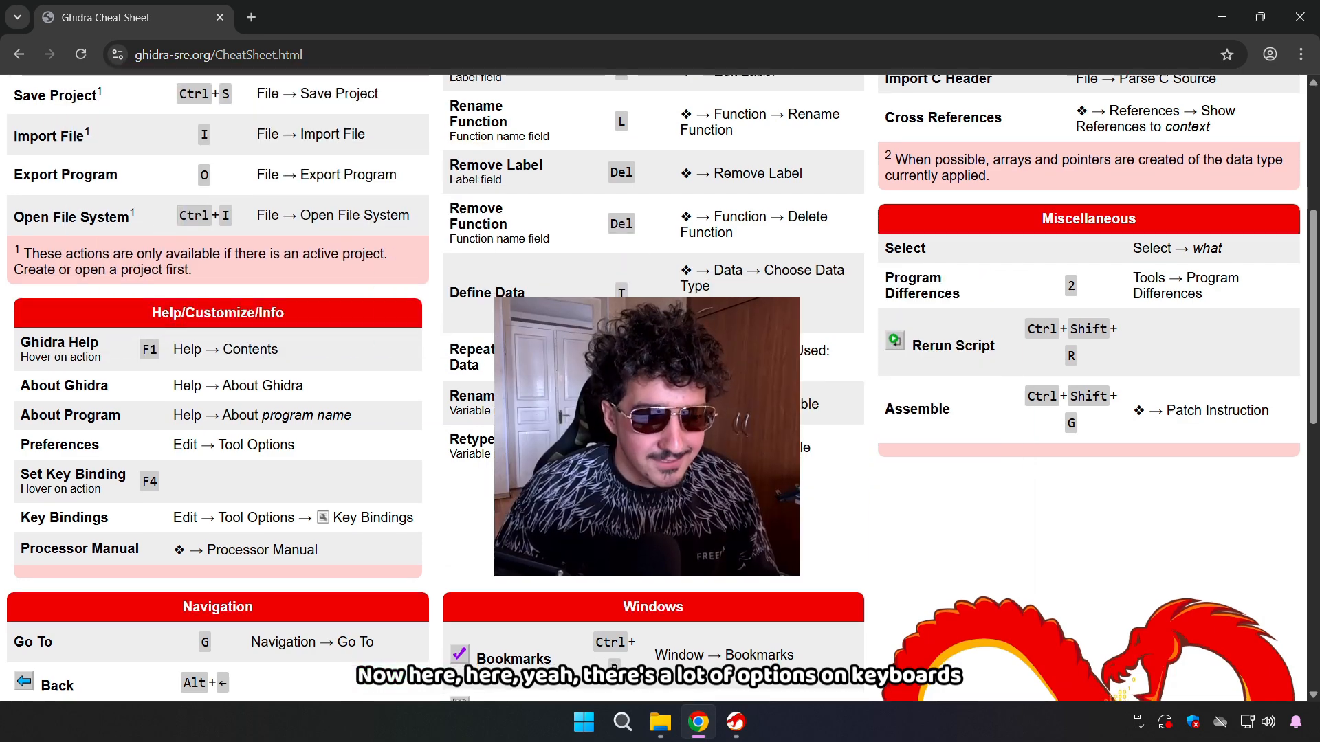
pyautogui.scroll(-3)
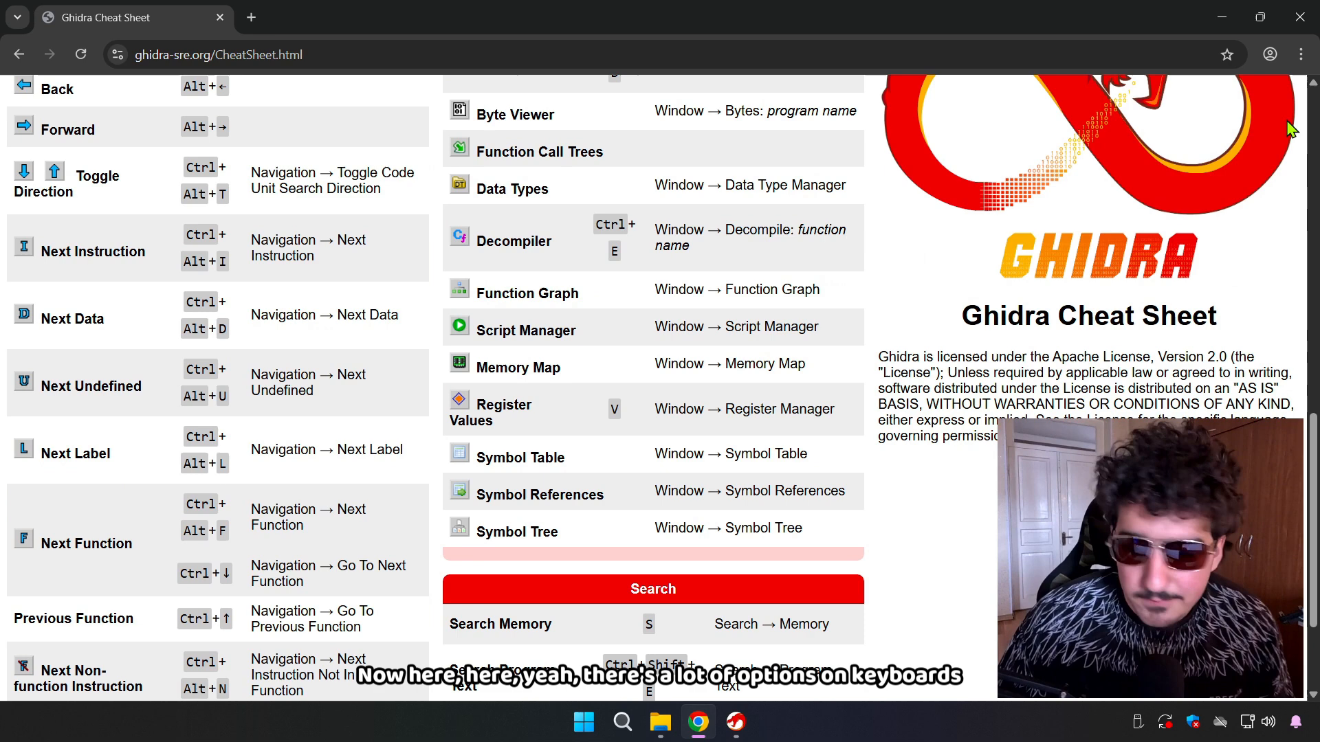
# - Choose Non-Shared Project in the wizard and continue to the project location page
pyautogui.click(734, 722)
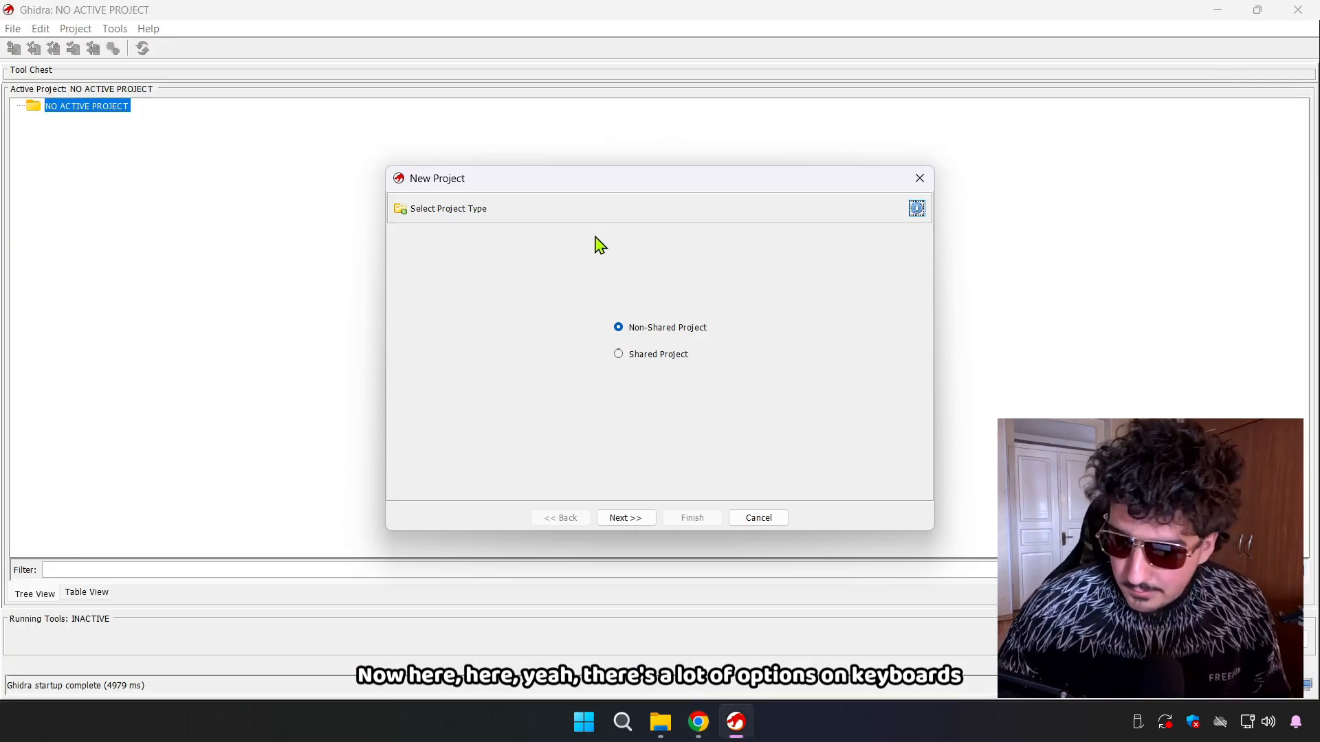
pyautogui.moveTo(607, 245)
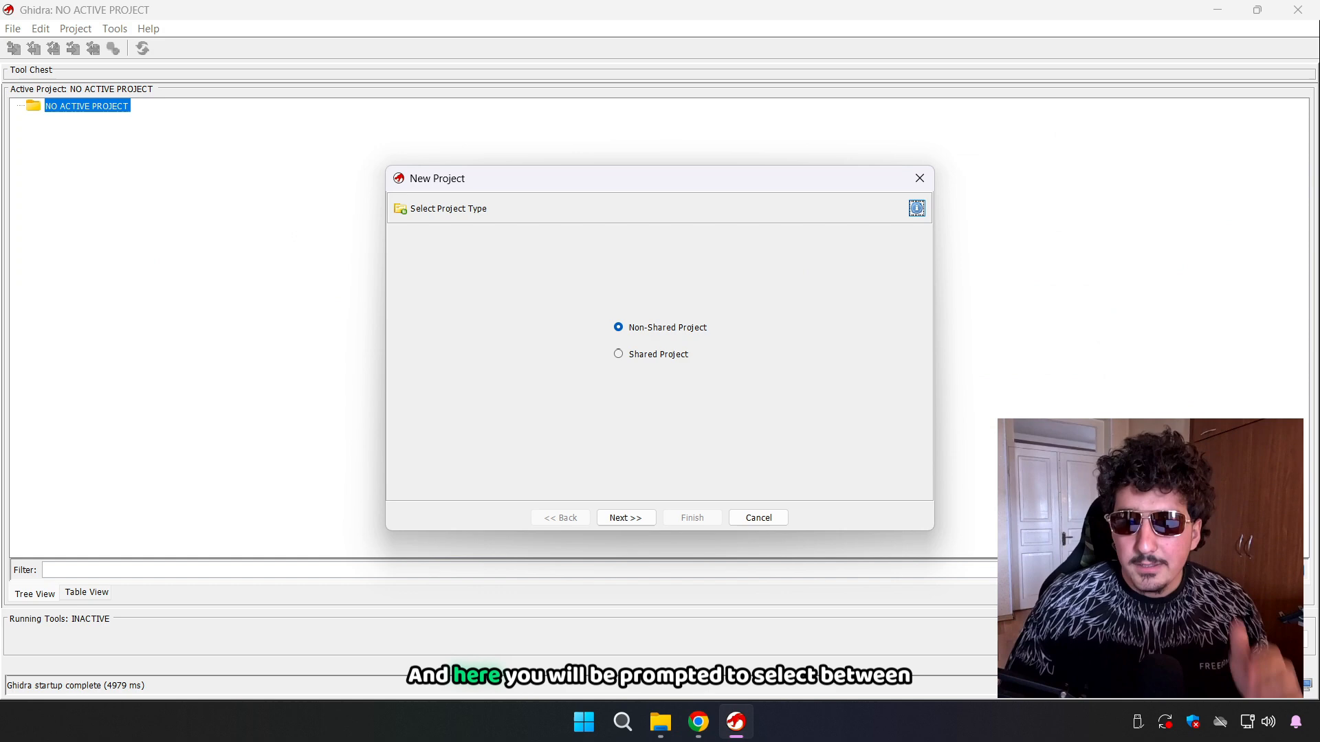
pyautogui.moveTo(586, 382)
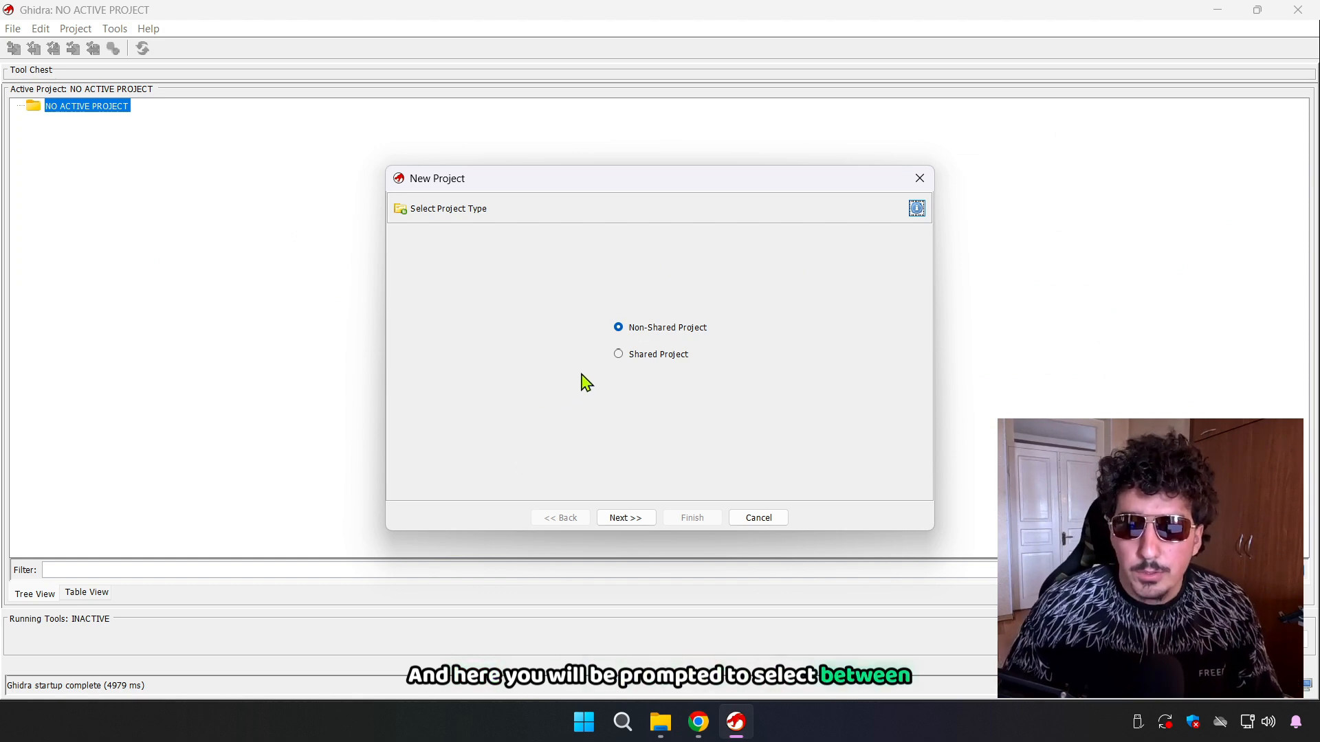
pyautogui.moveTo(600, 270)
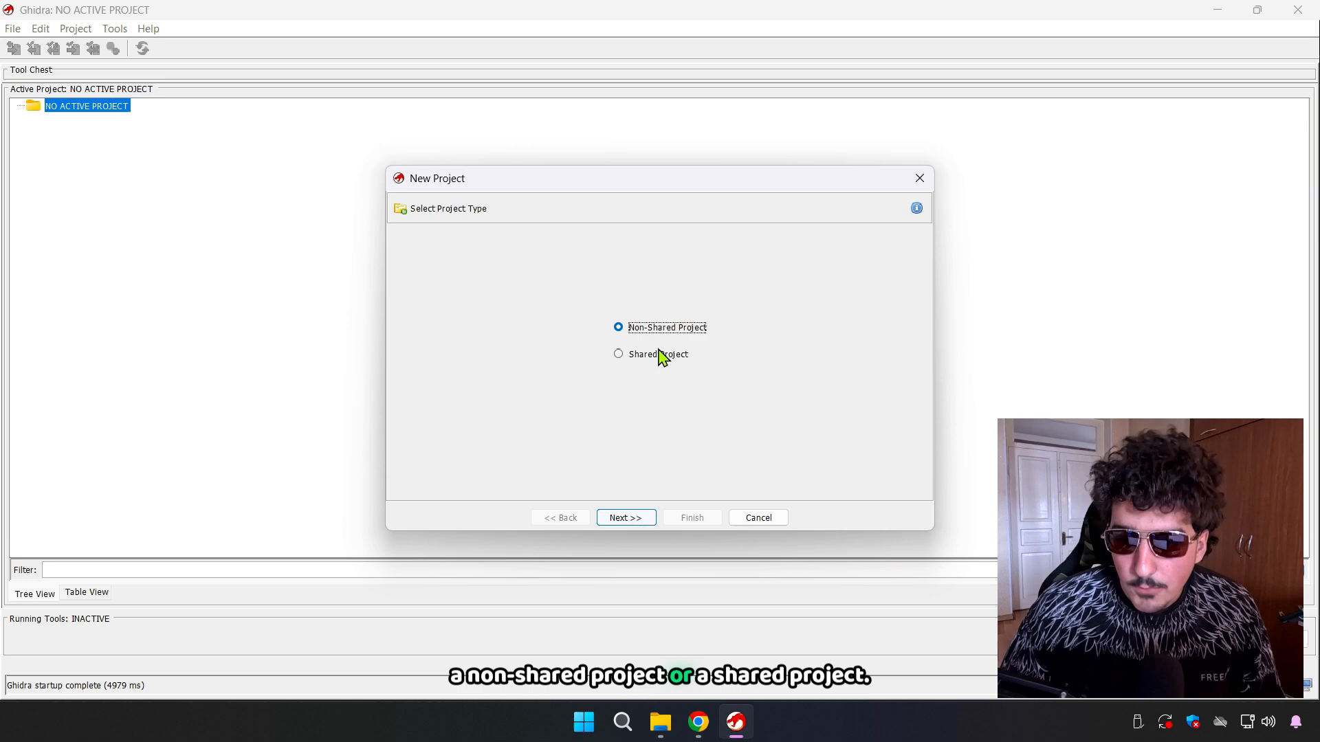
pyautogui.click(619, 355)
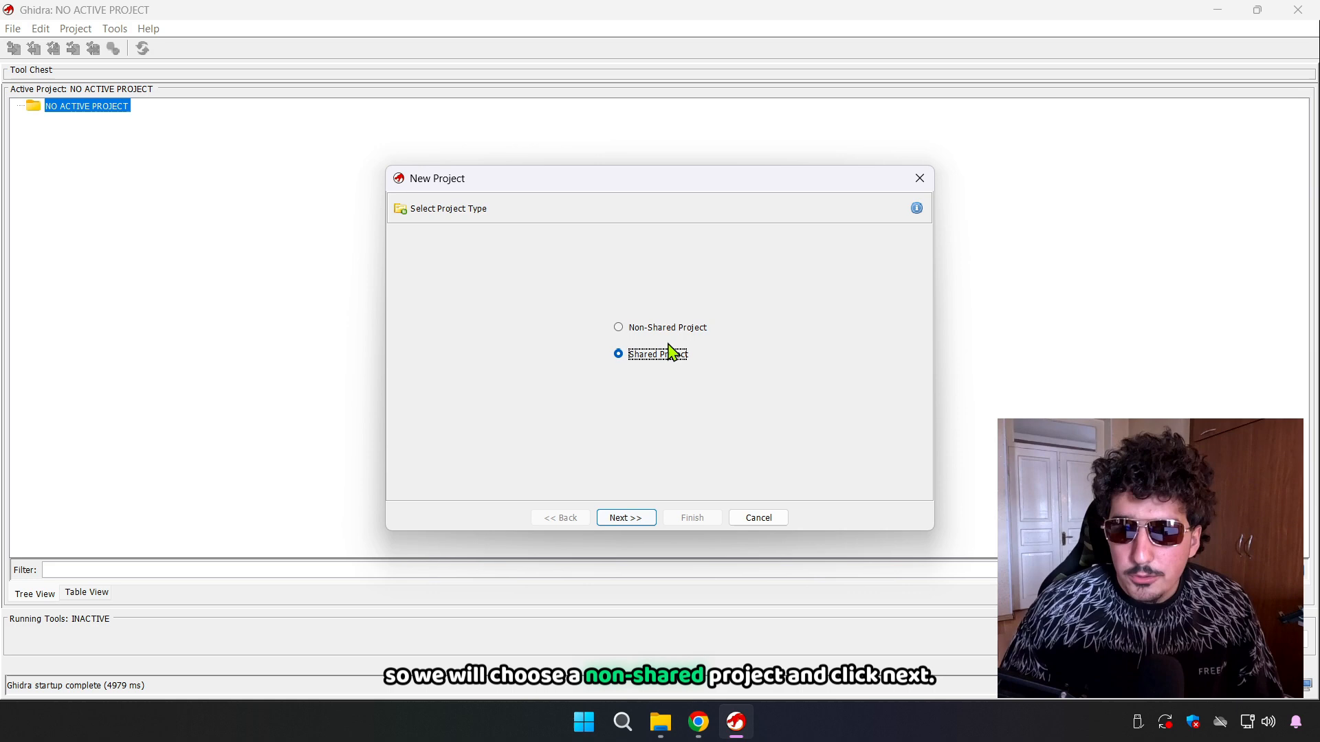
pyautogui.click(618, 327)
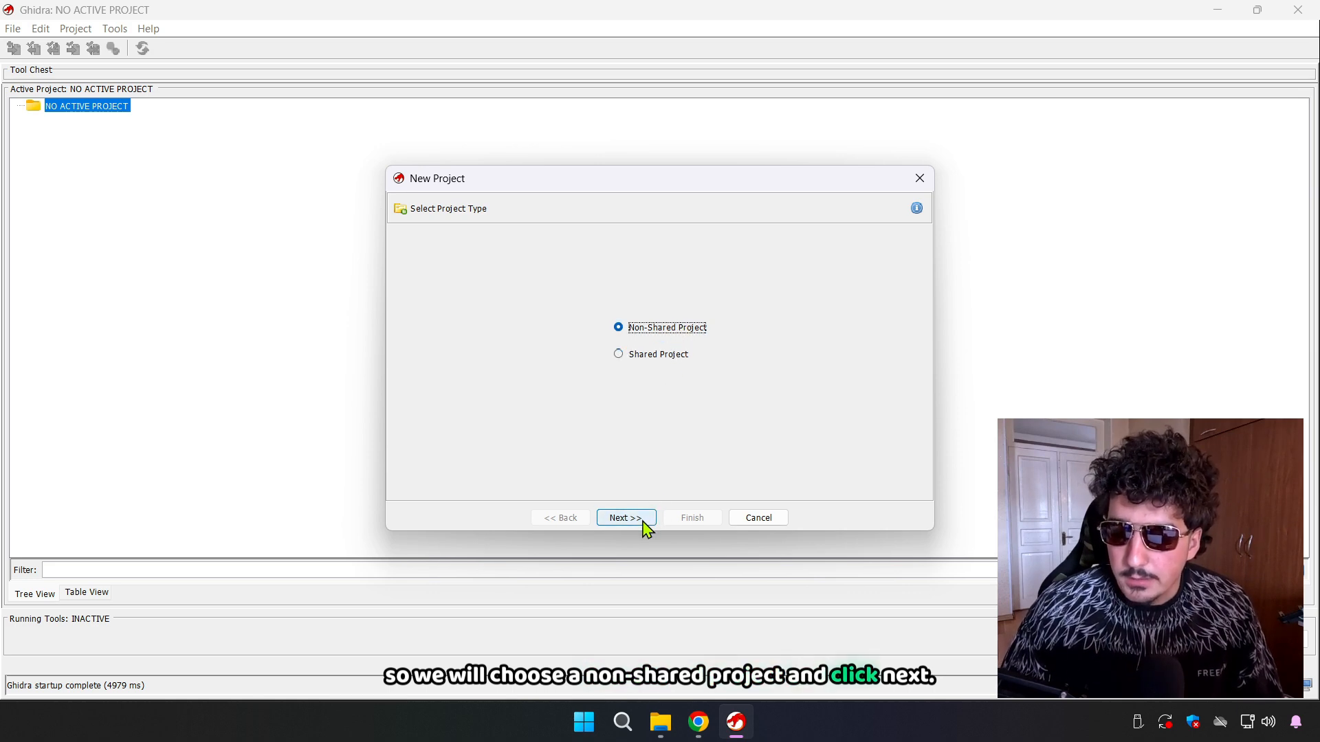
pyautogui.click(624, 518)
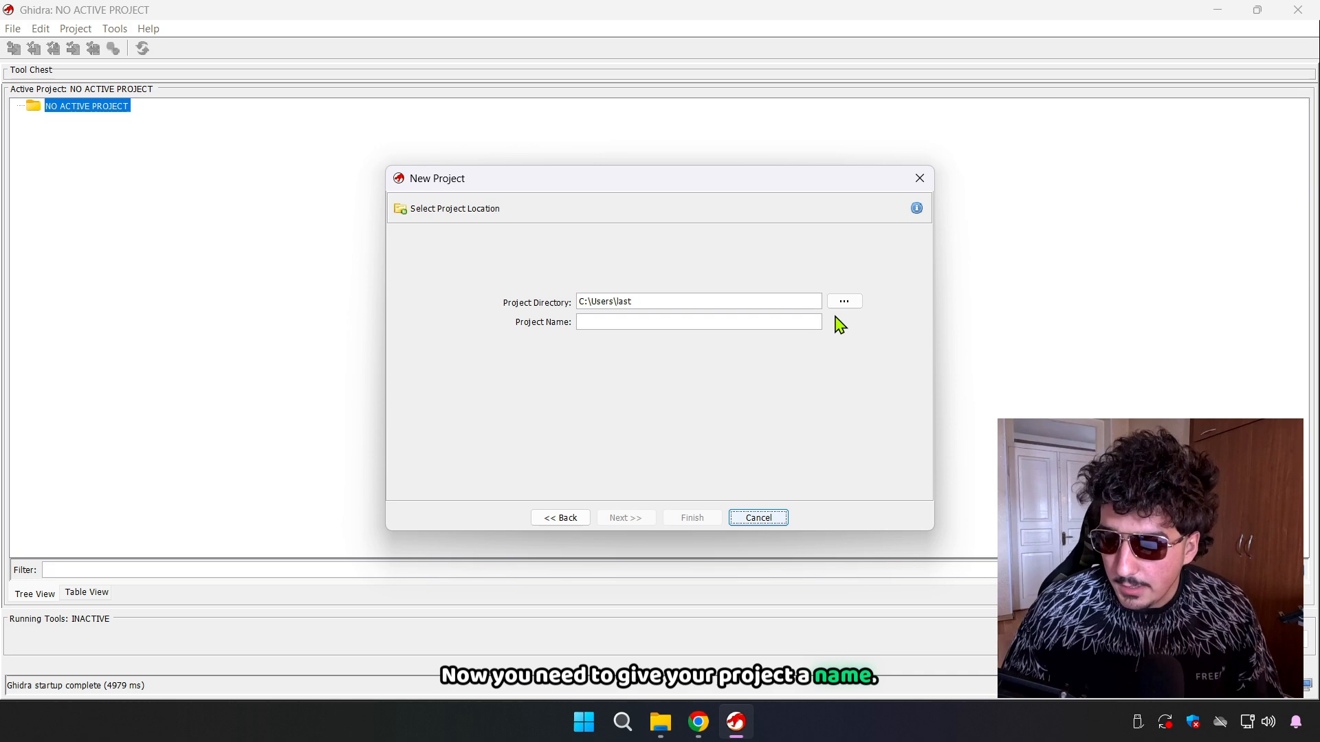
# - Create the project as hello_world in Desktop\Ghidra_Projects and select it in the tree
pyautogui.click(843, 301)
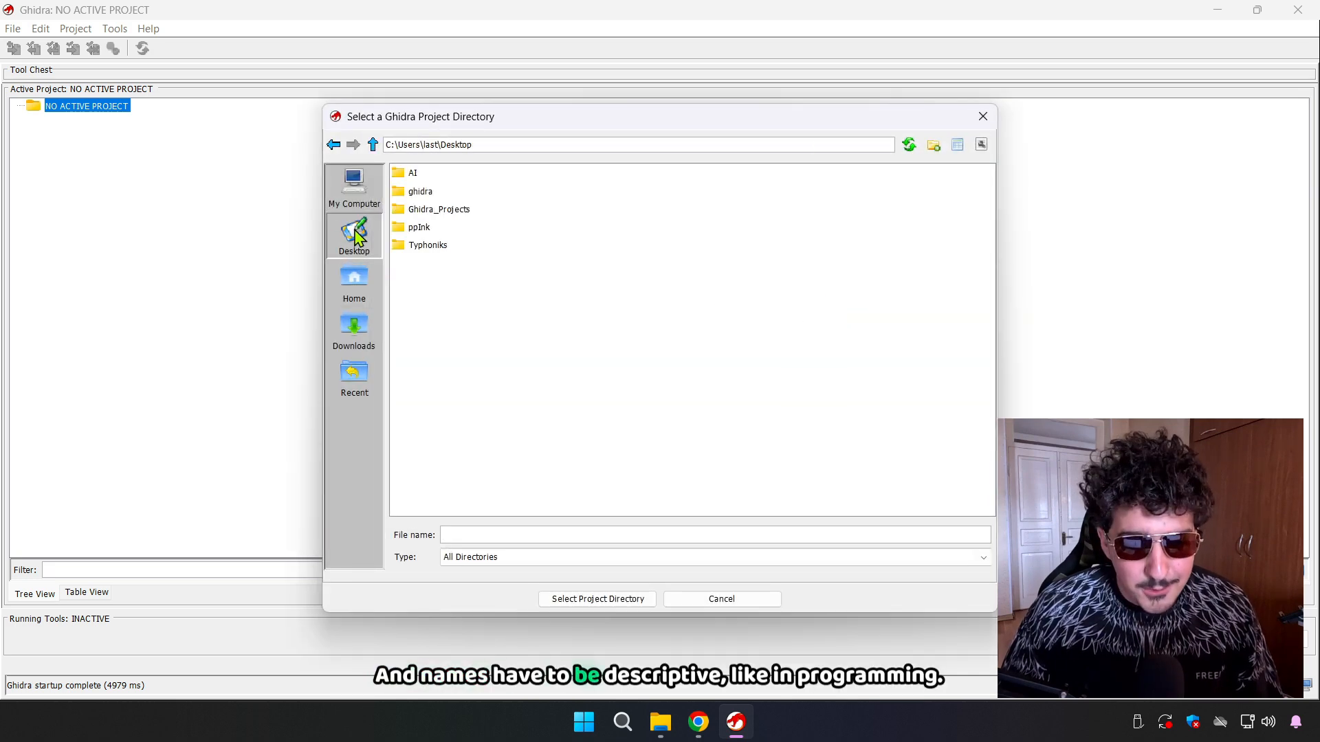
pyautogui.moveTo(433, 223)
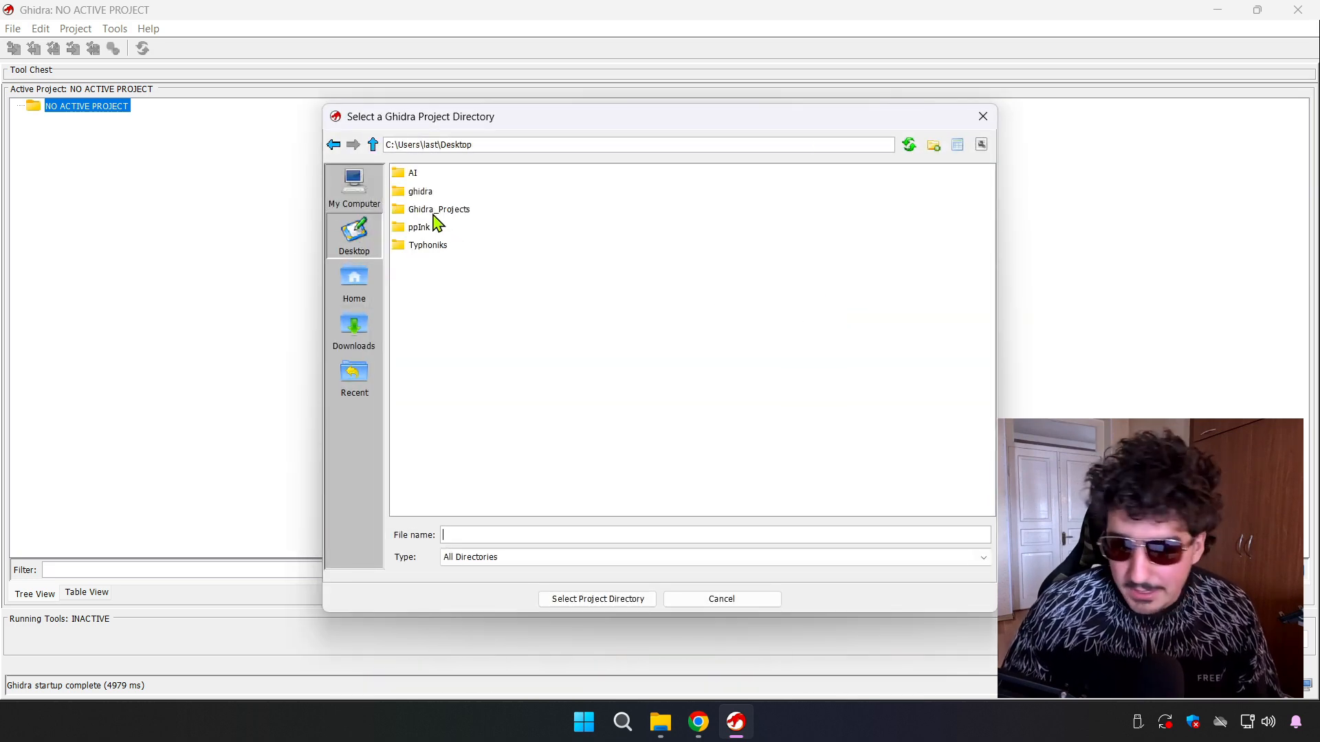
pyautogui.doubleClick(438, 209)
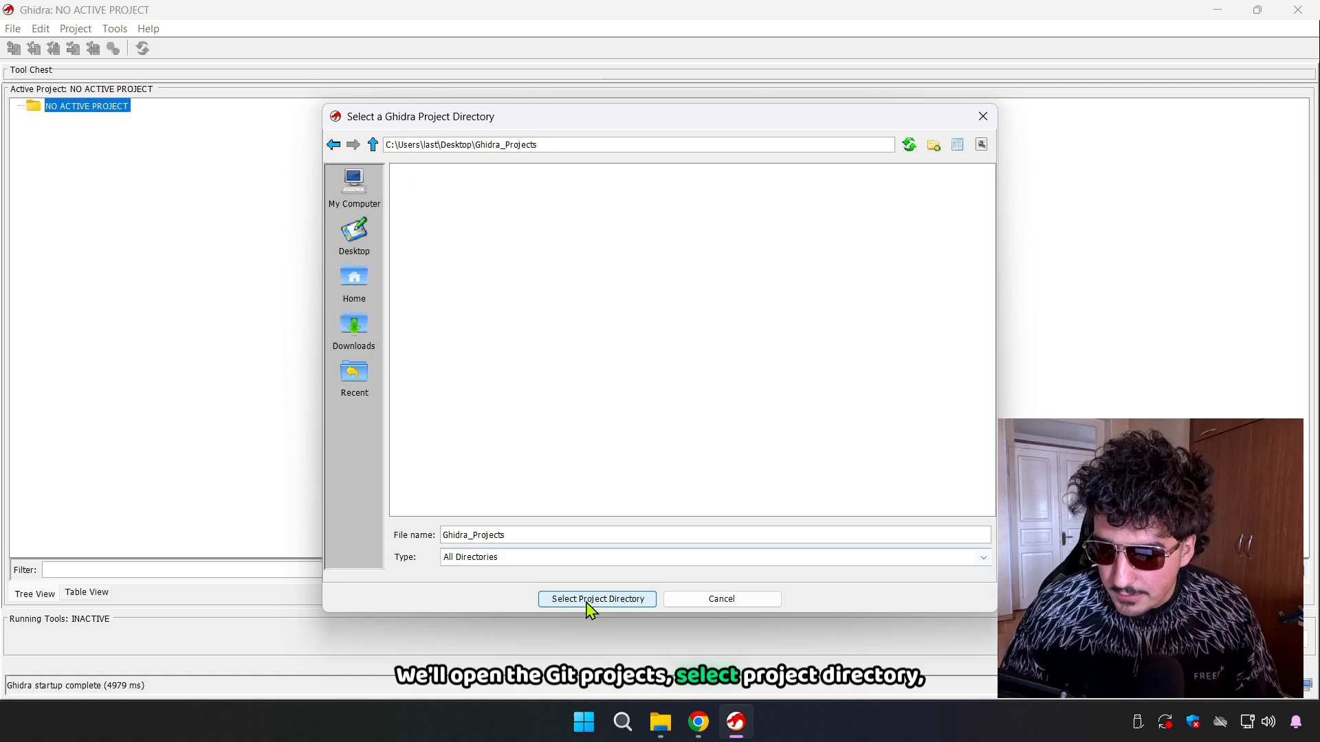
pyautogui.click(596, 597)
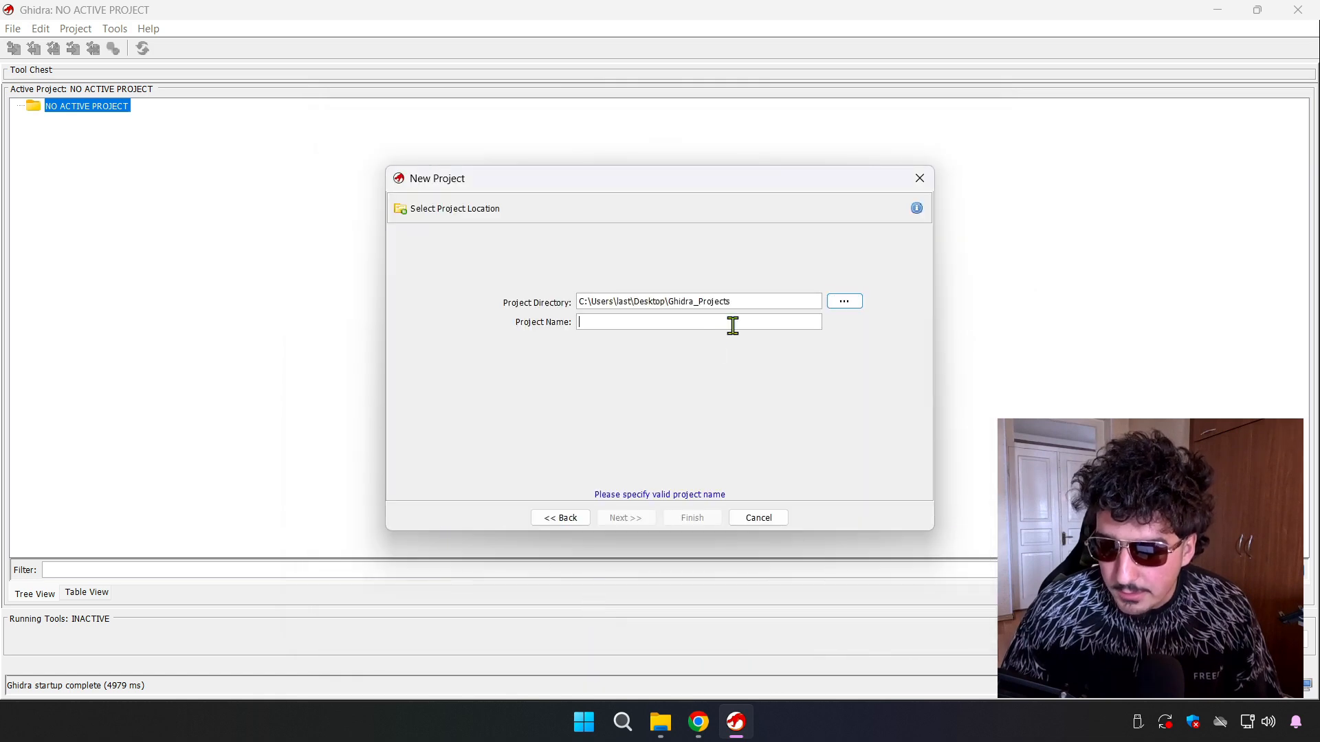
pyautogui.moveTo(778, 305)
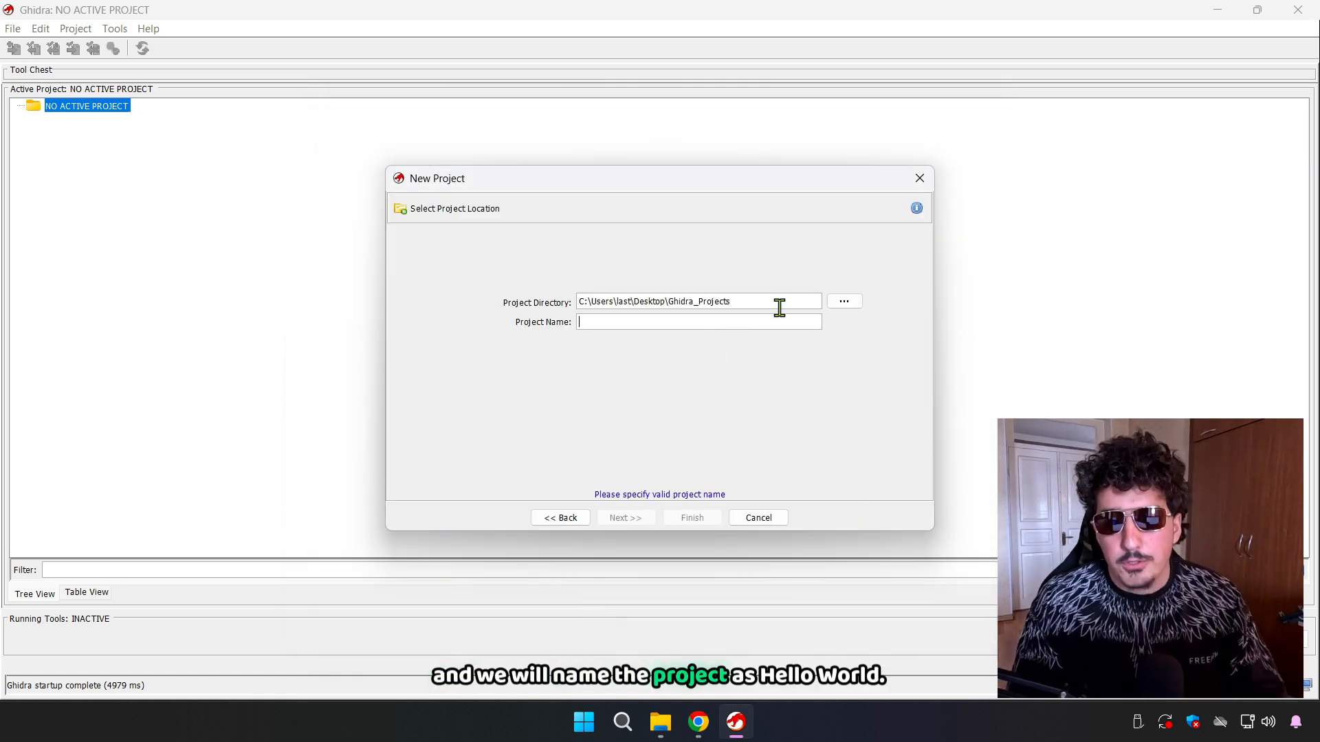
pyautogui.write('hello_')
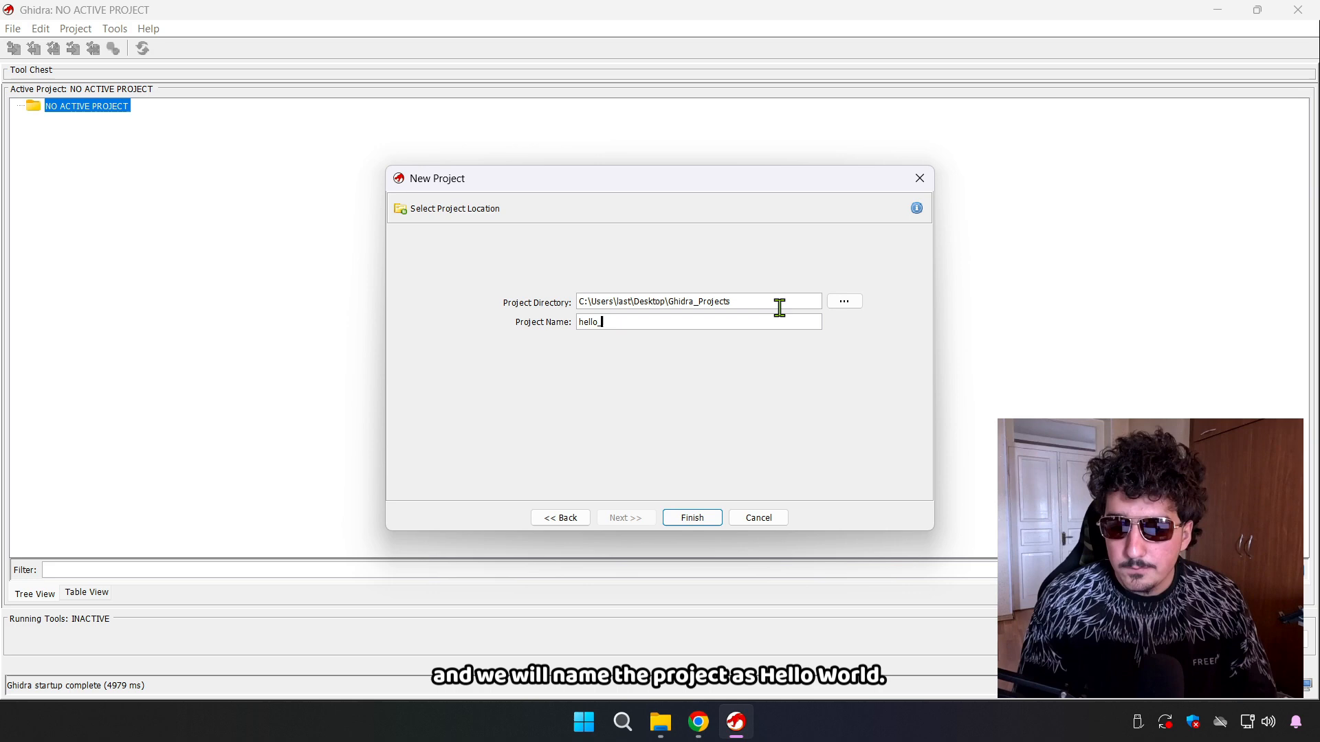
pyautogui.write('world')
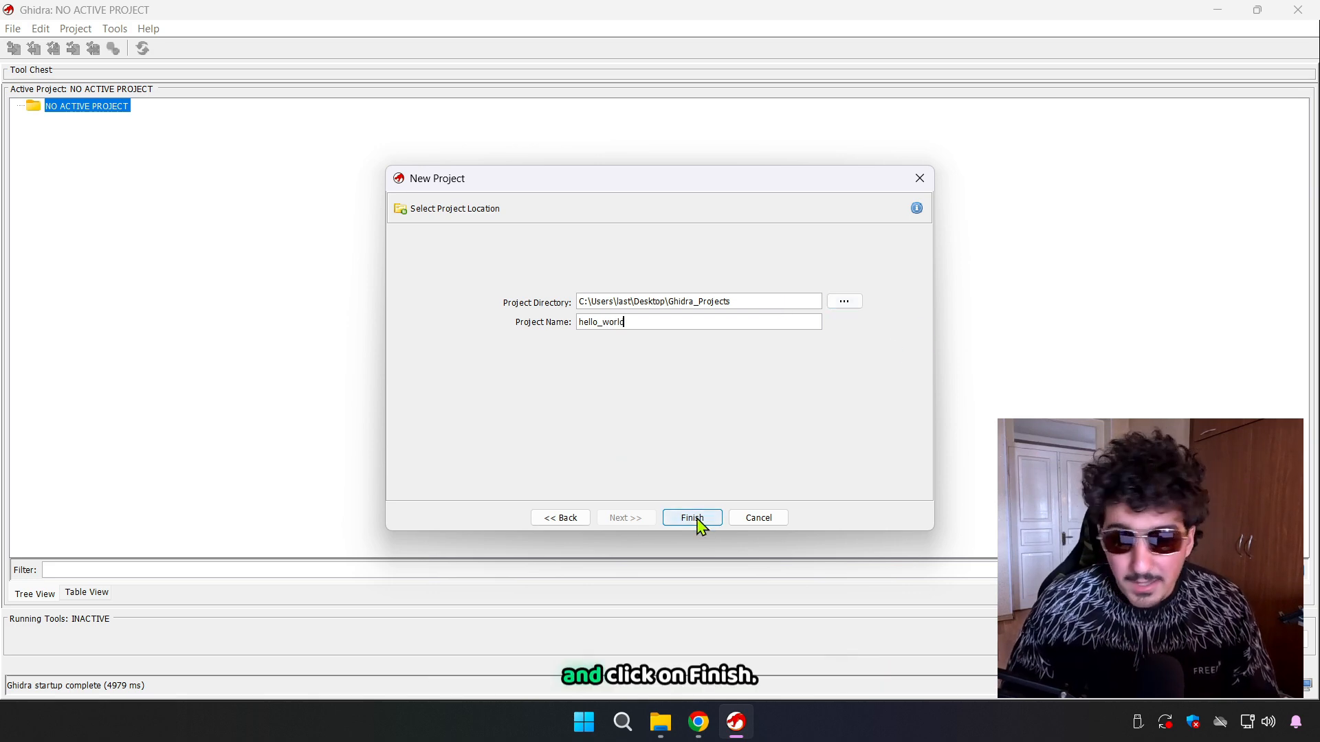
pyautogui.click(692, 519)
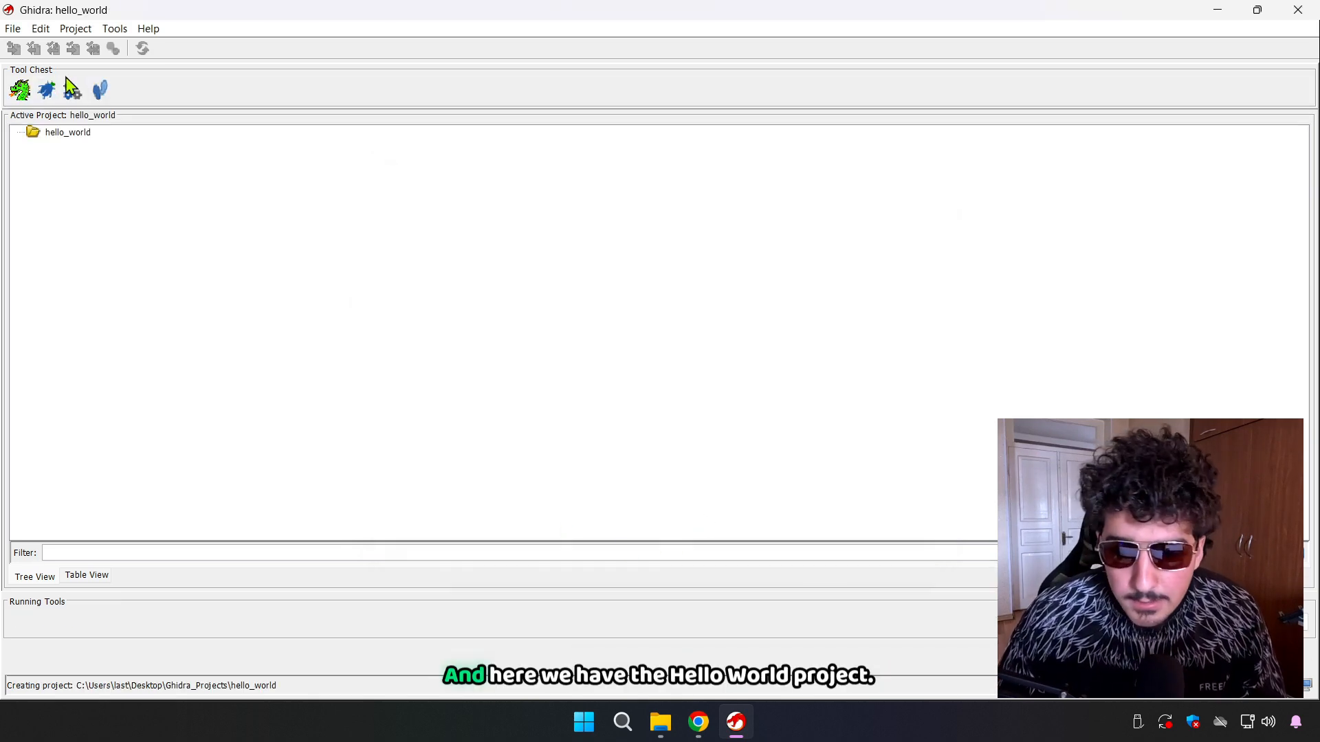
pyautogui.click(68, 132)
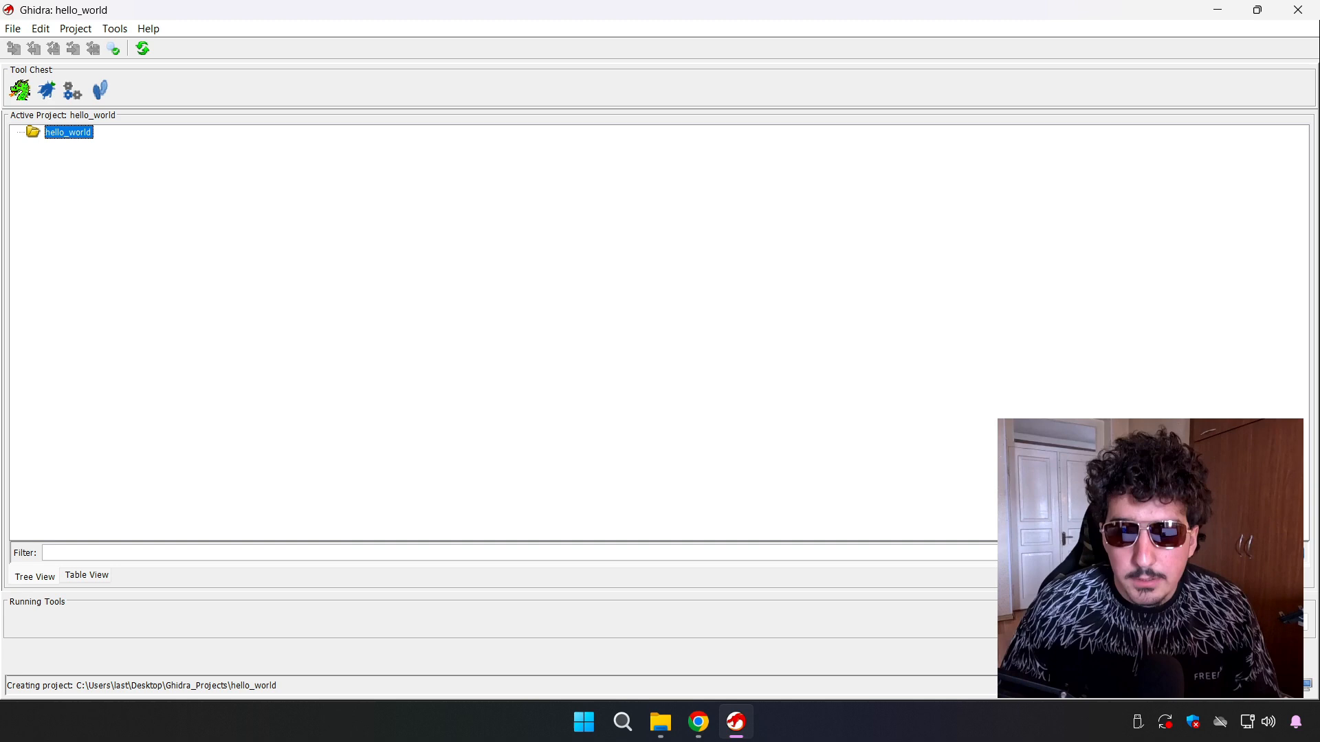
pyautogui.moveTo(660, 722)
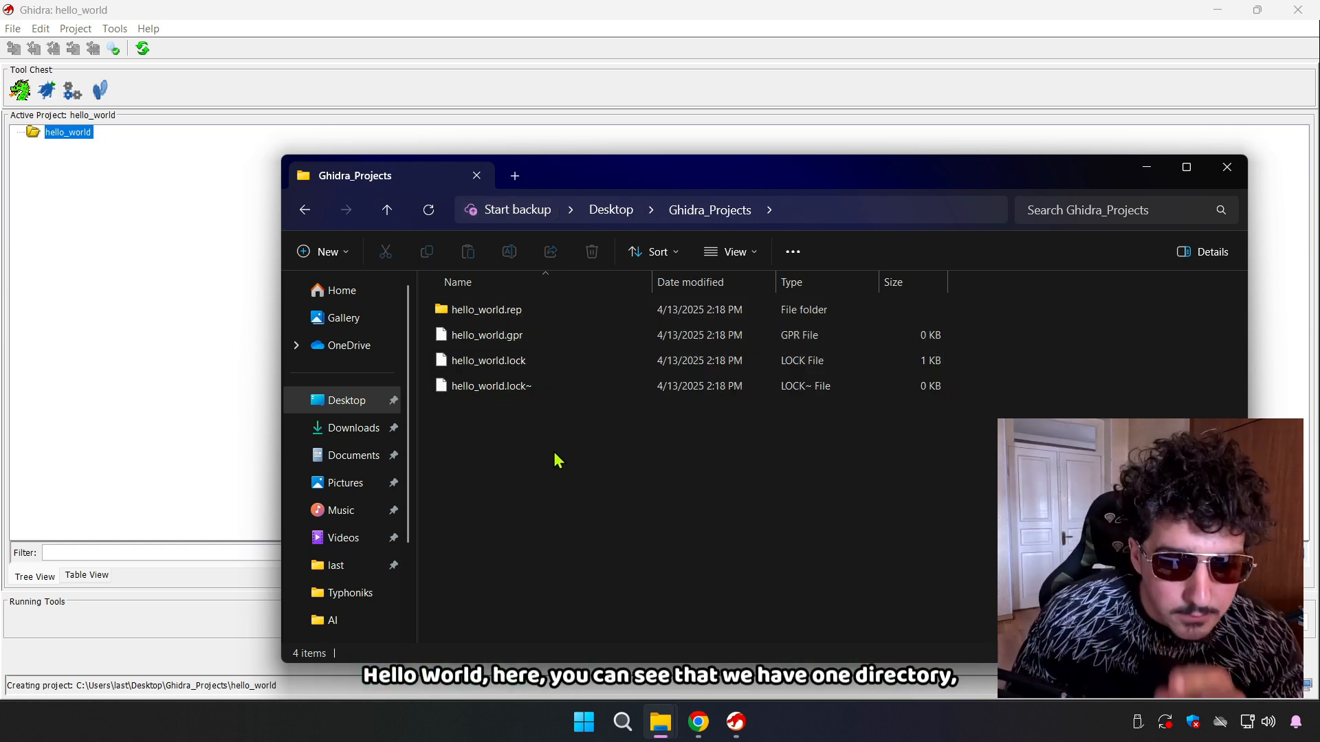
pyautogui.moveTo(613, 407)
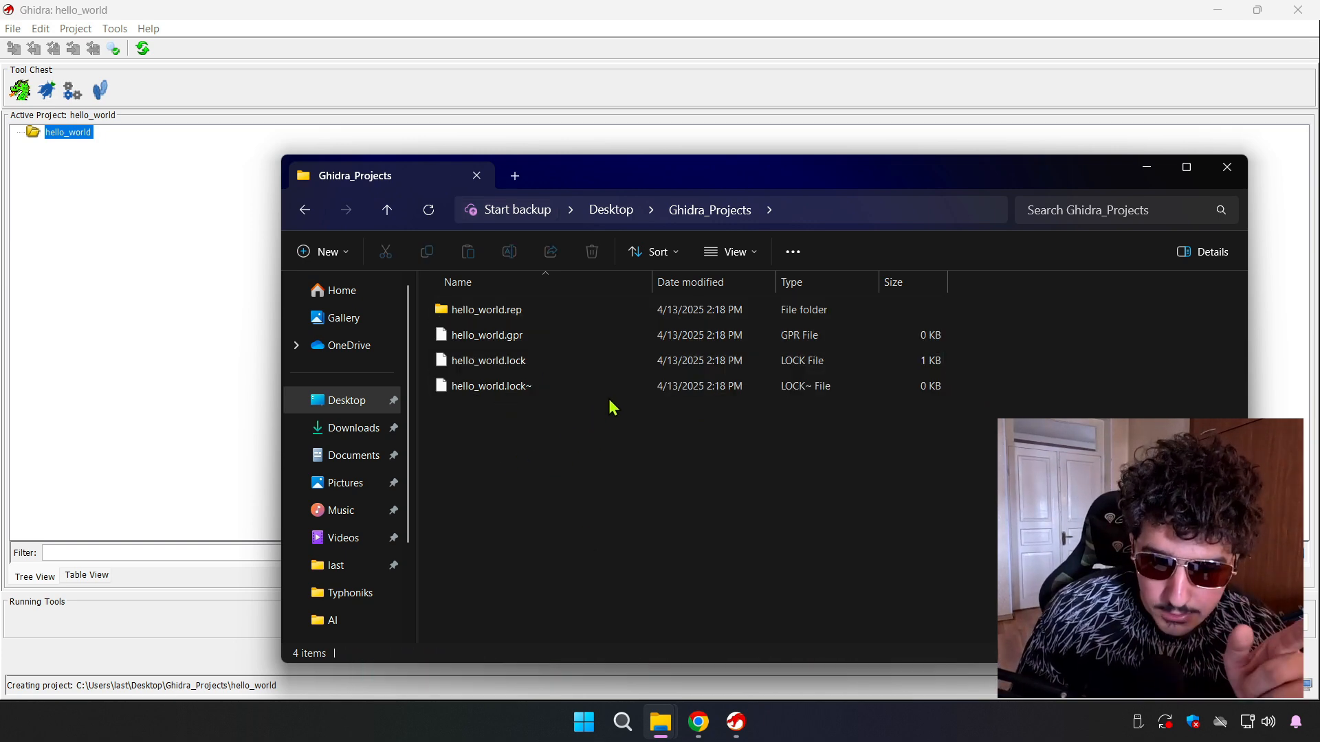
pyautogui.moveTo(491, 385)
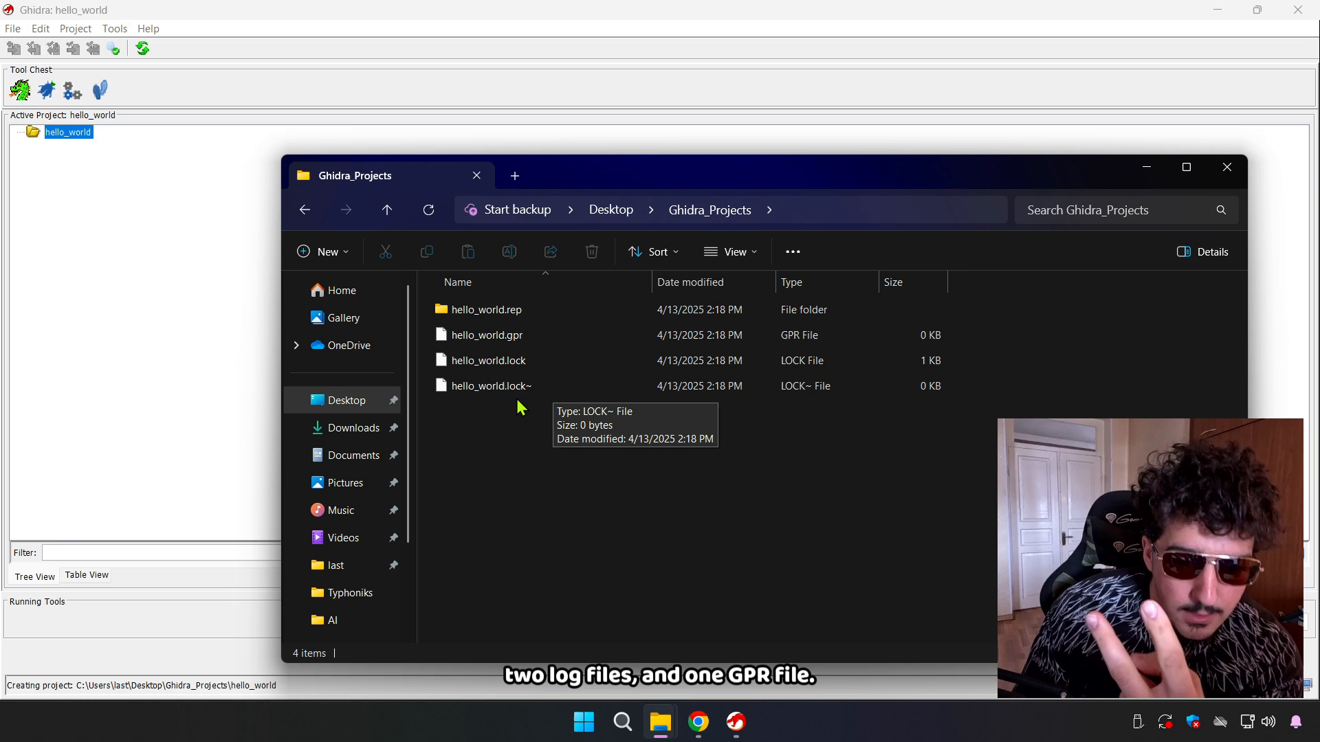
pyautogui.moveTo(483, 354)
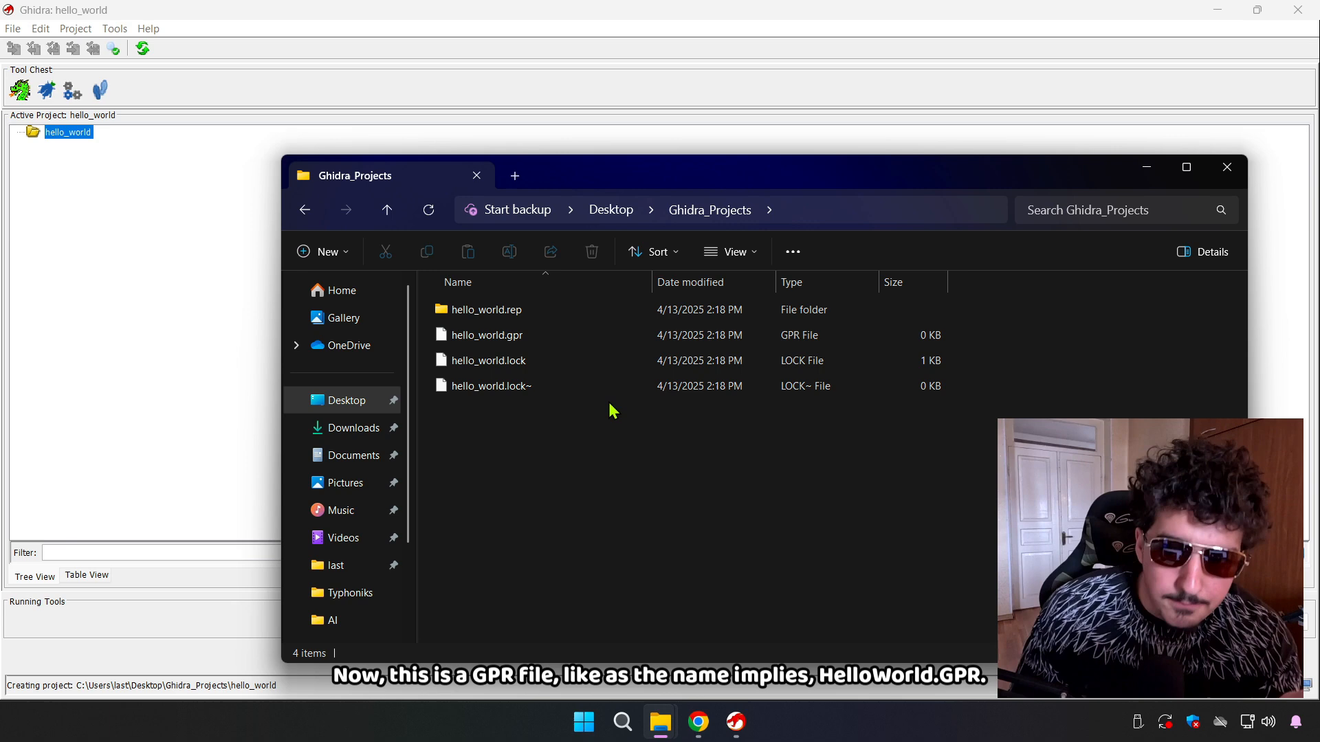
pyautogui.click(485, 335)
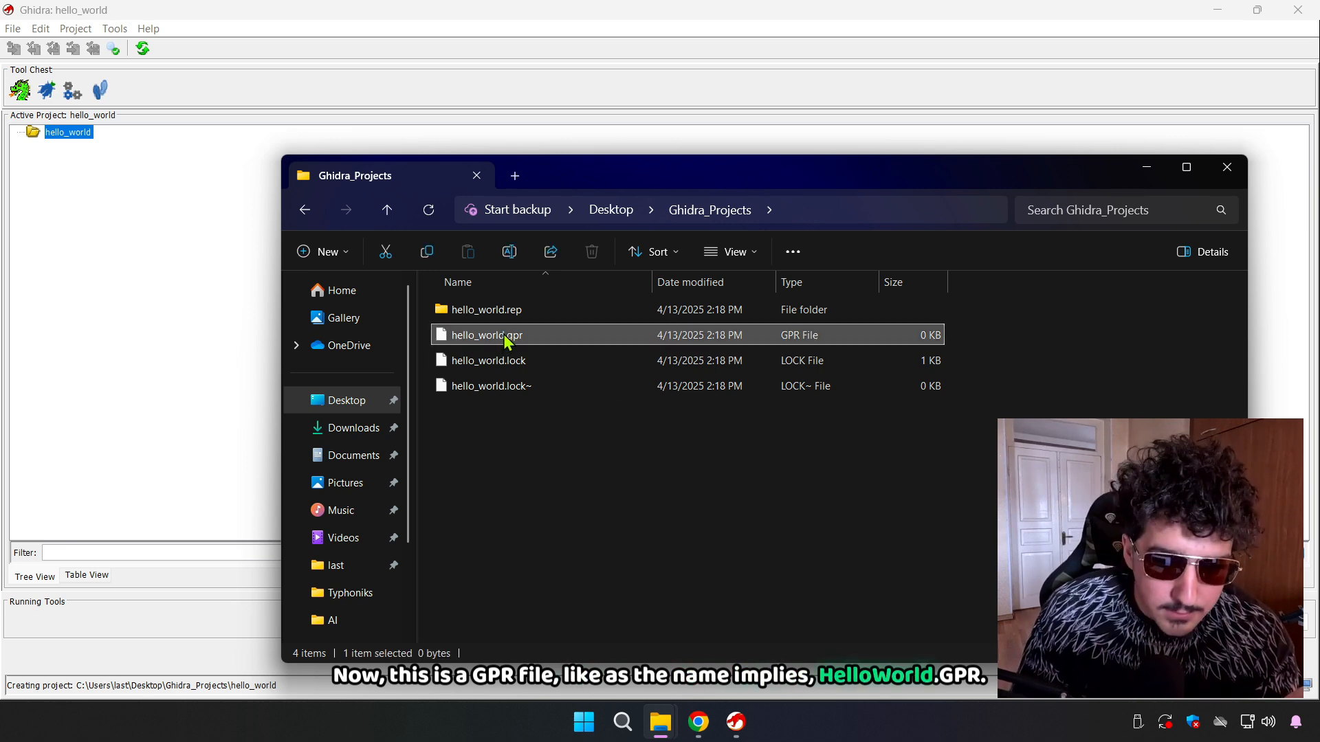
pyautogui.moveTo(486, 334)
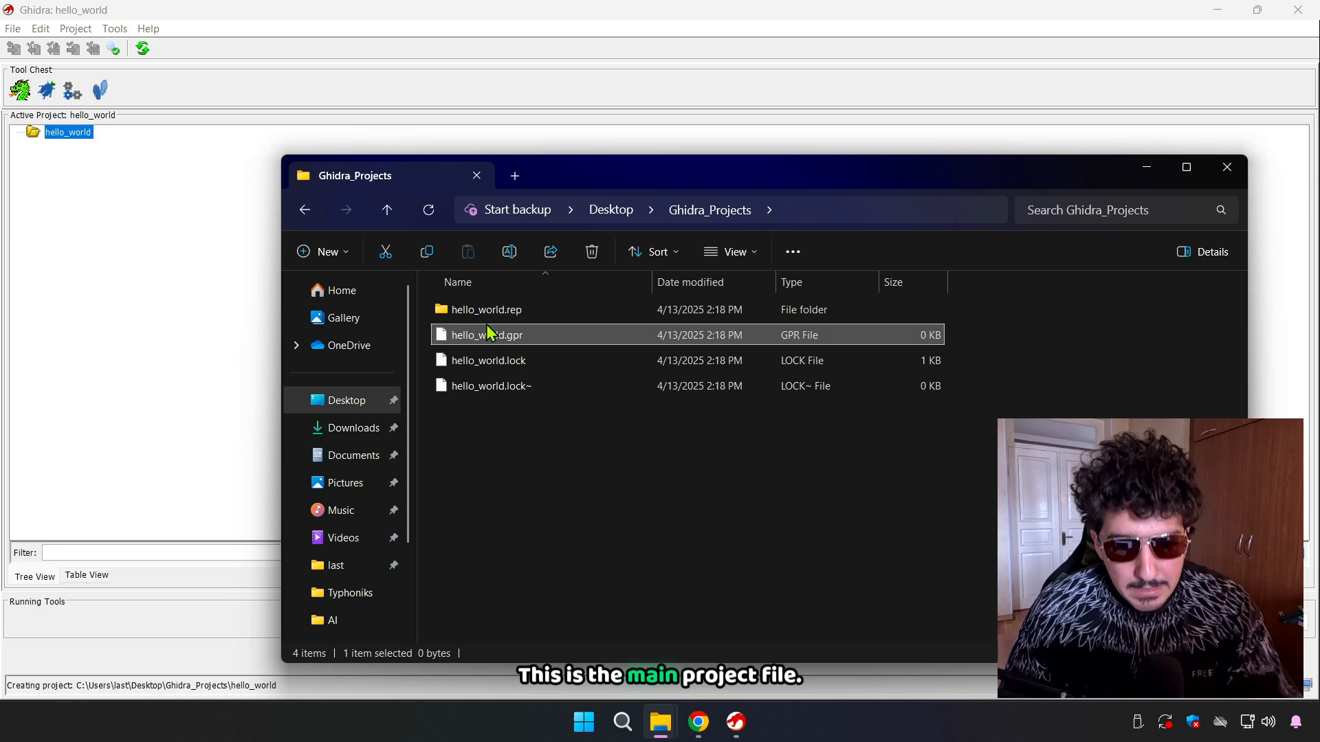
pyautogui.moveTo(504, 383)
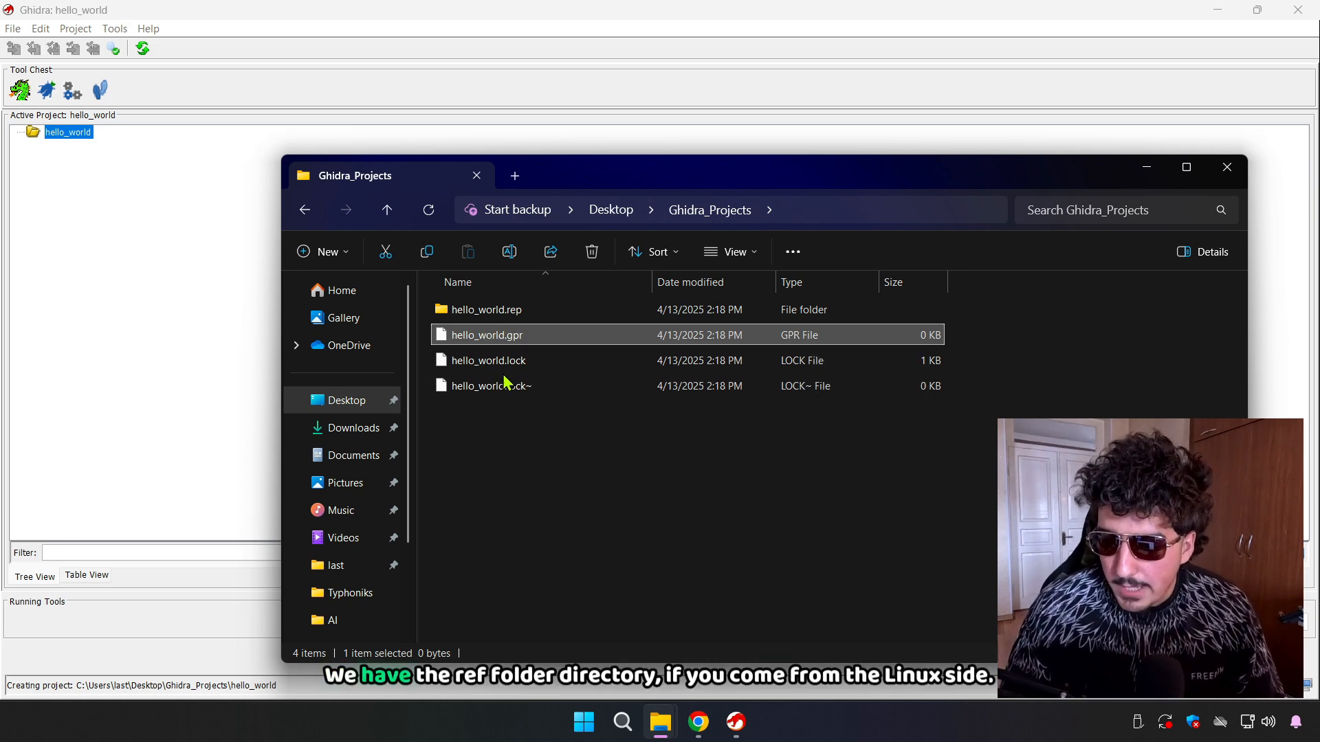
pyautogui.doubleClick(485, 309)
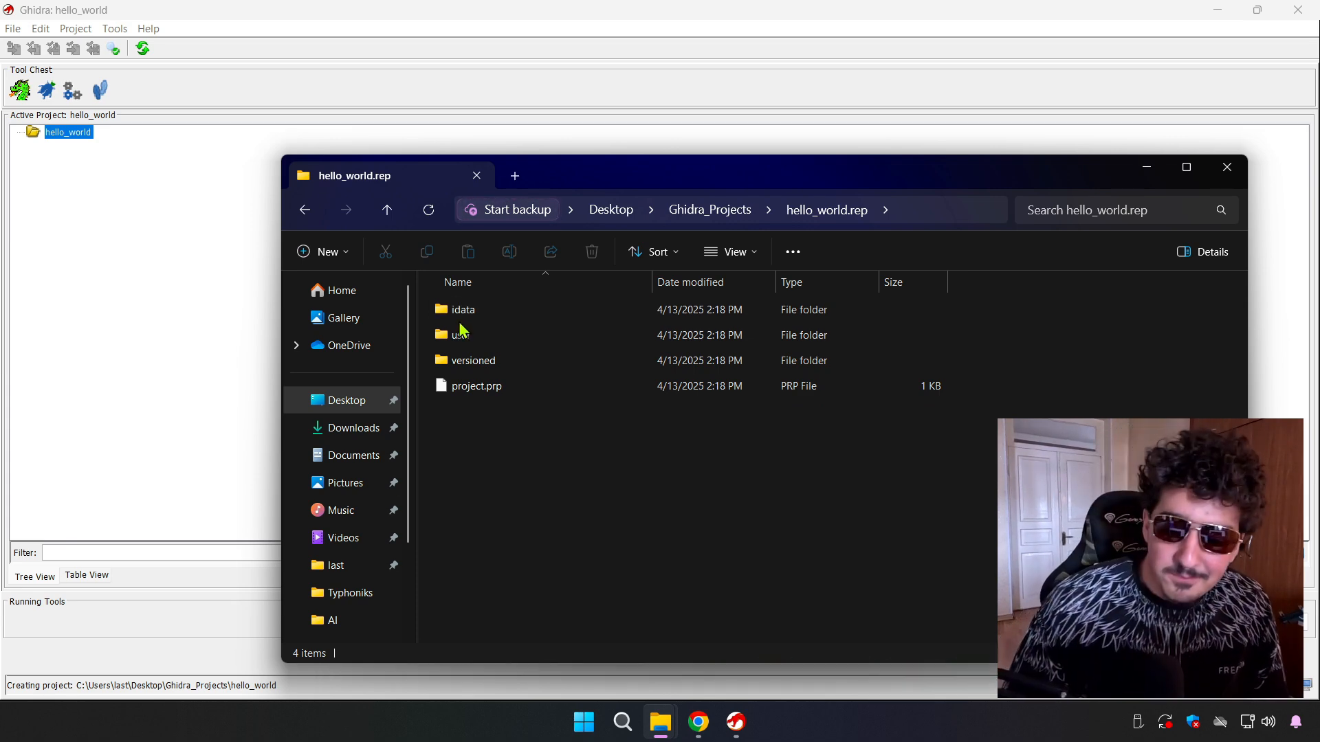
pyautogui.click(477, 385)
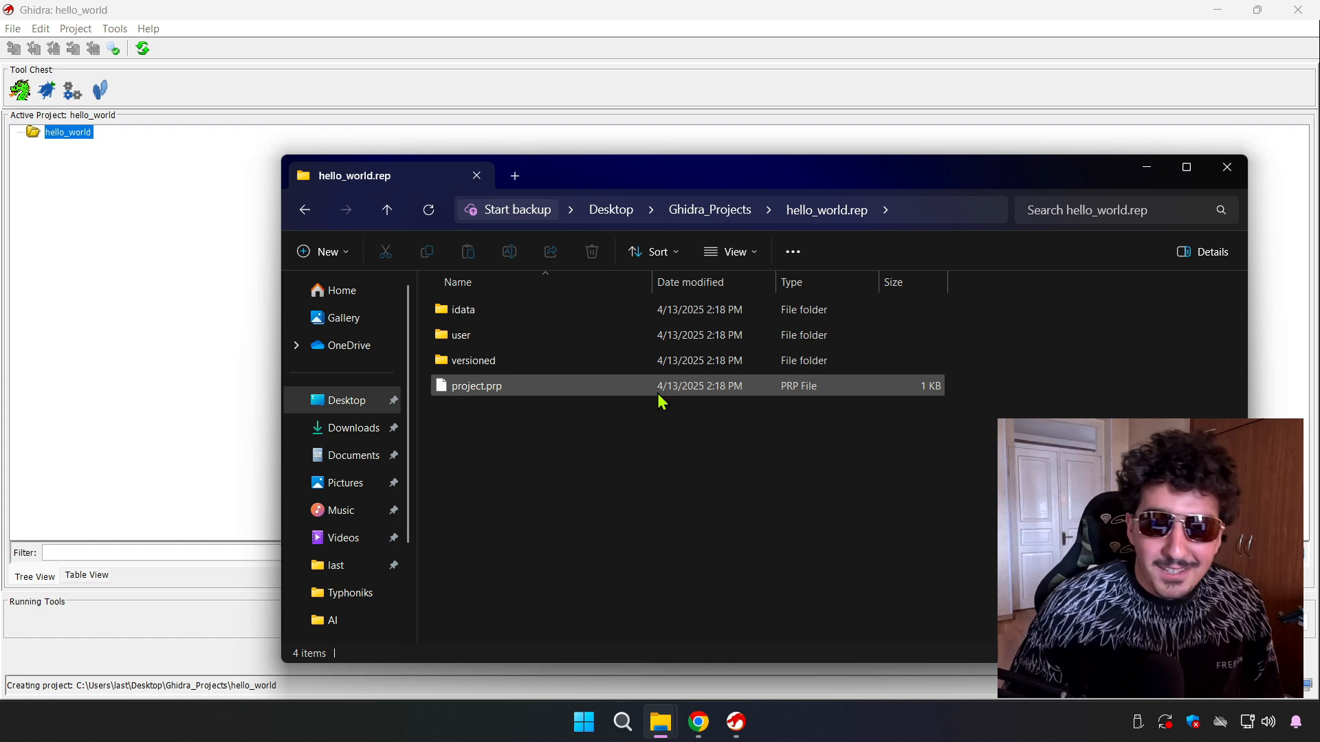
pyautogui.moveTo(495, 437)
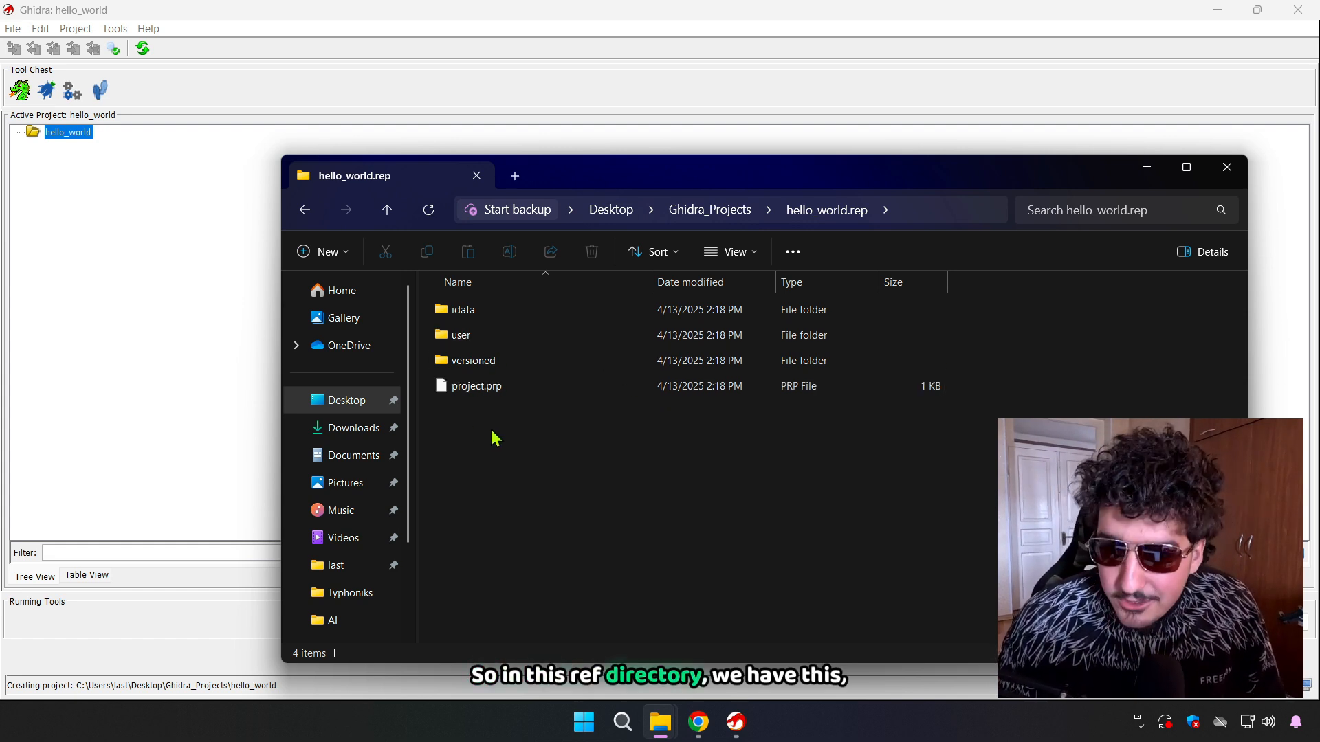
pyautogui.moveTo(430, 572)
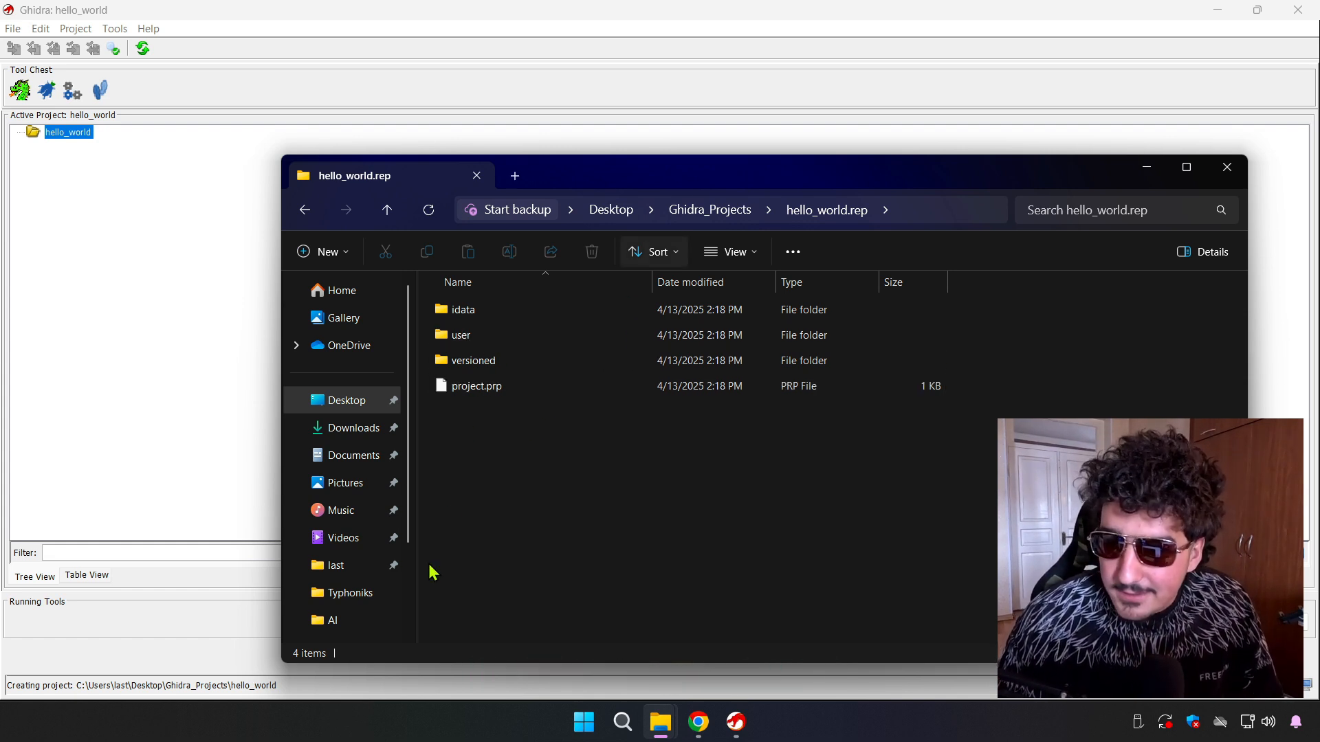
pyautogui.moveTo(539, 409)
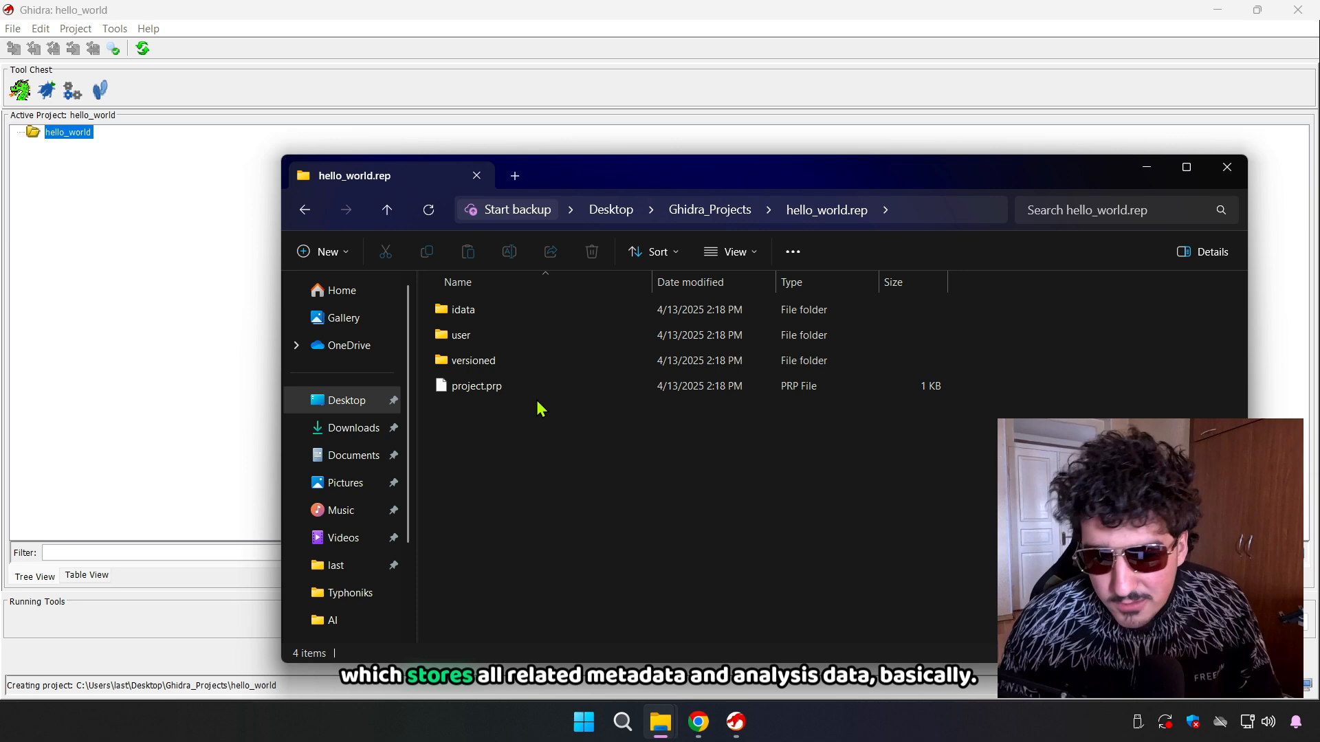
pyautogui.click(464, 309)
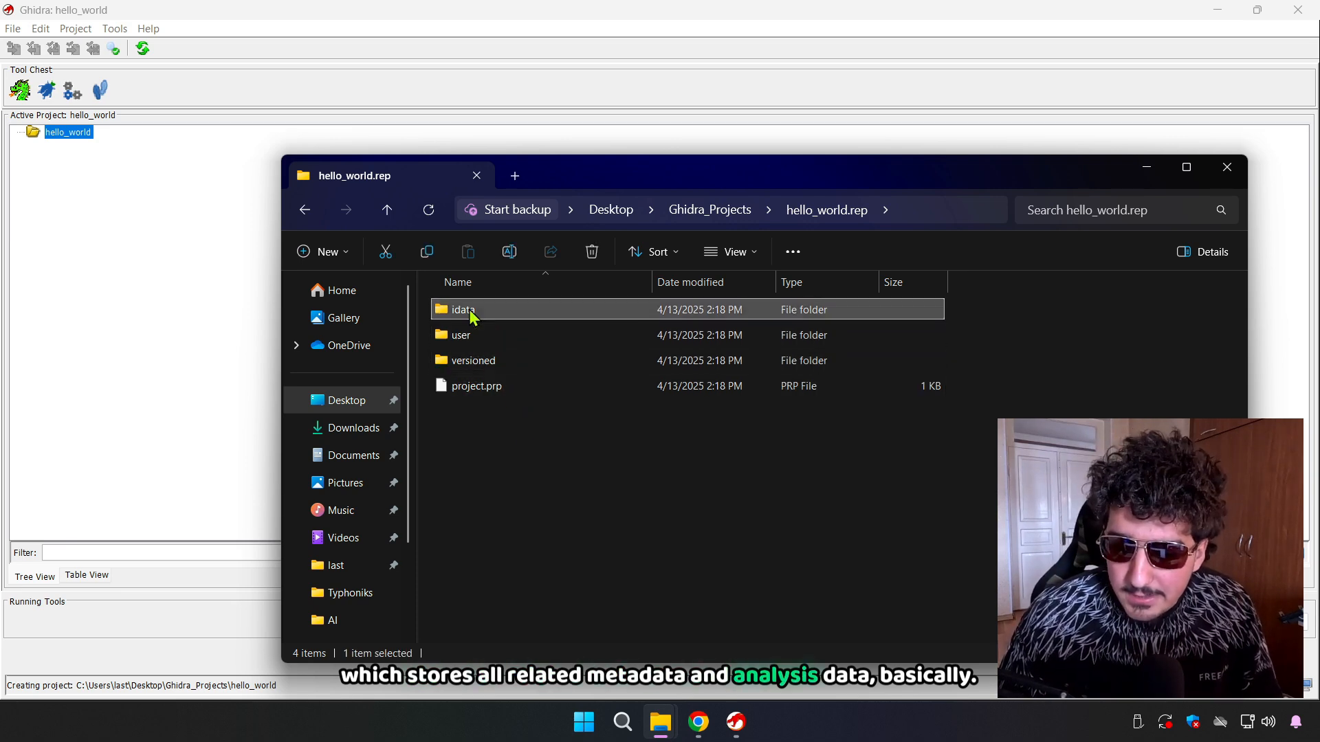
pyautogui.click(386, 209)
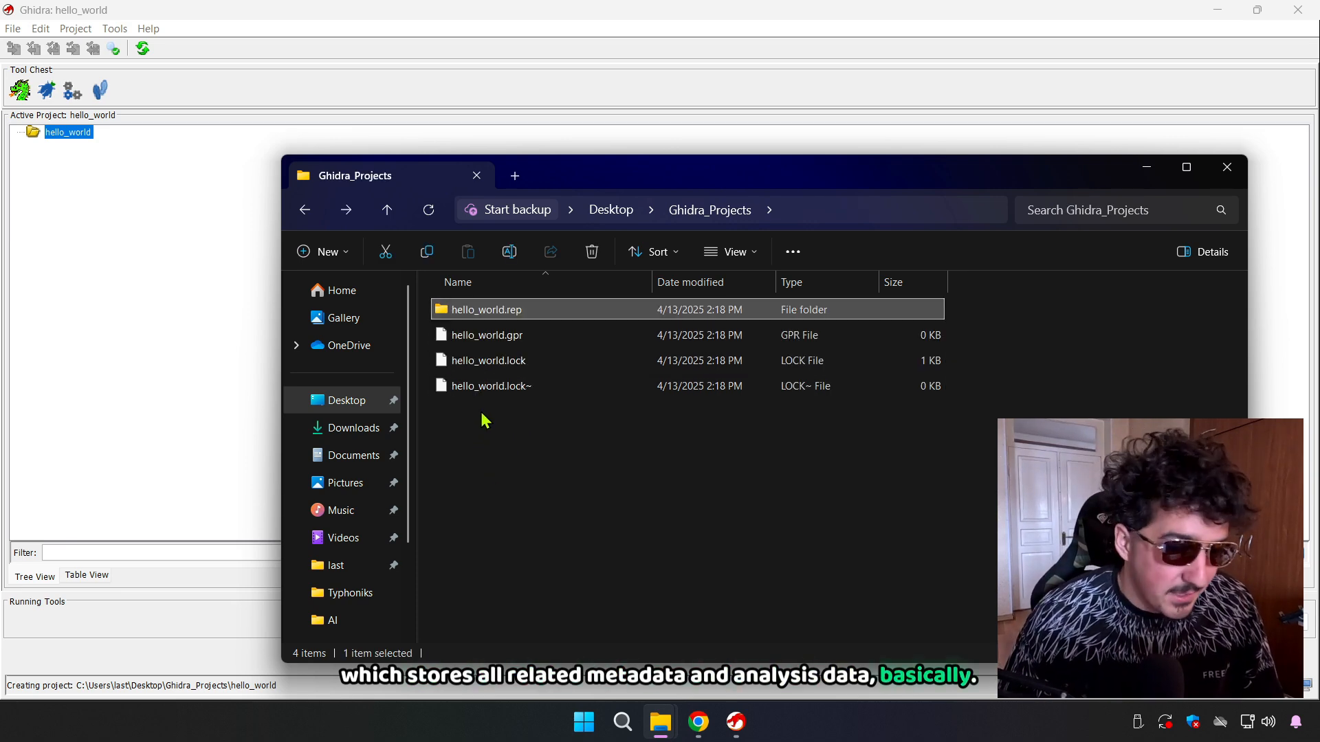
pyautogui.doubleClick(485, 309)
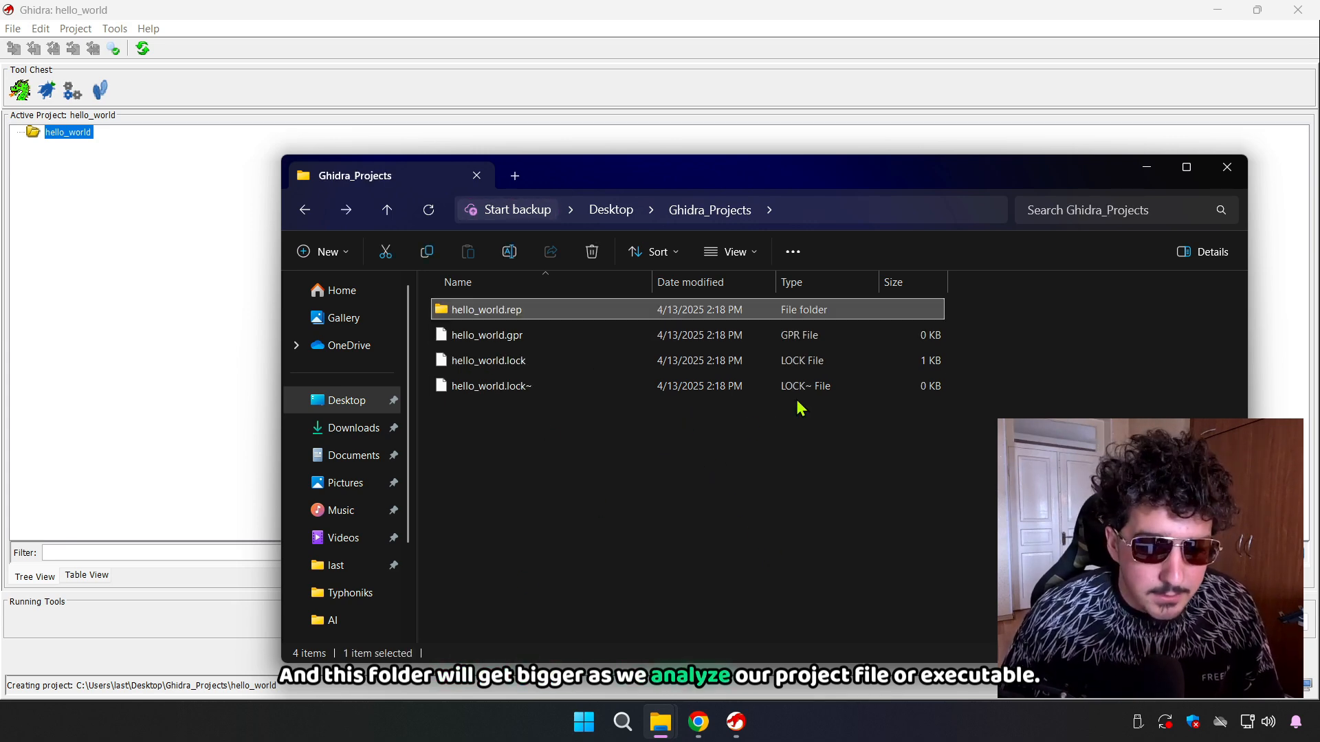
pyautogui.moveTo(791, 312)
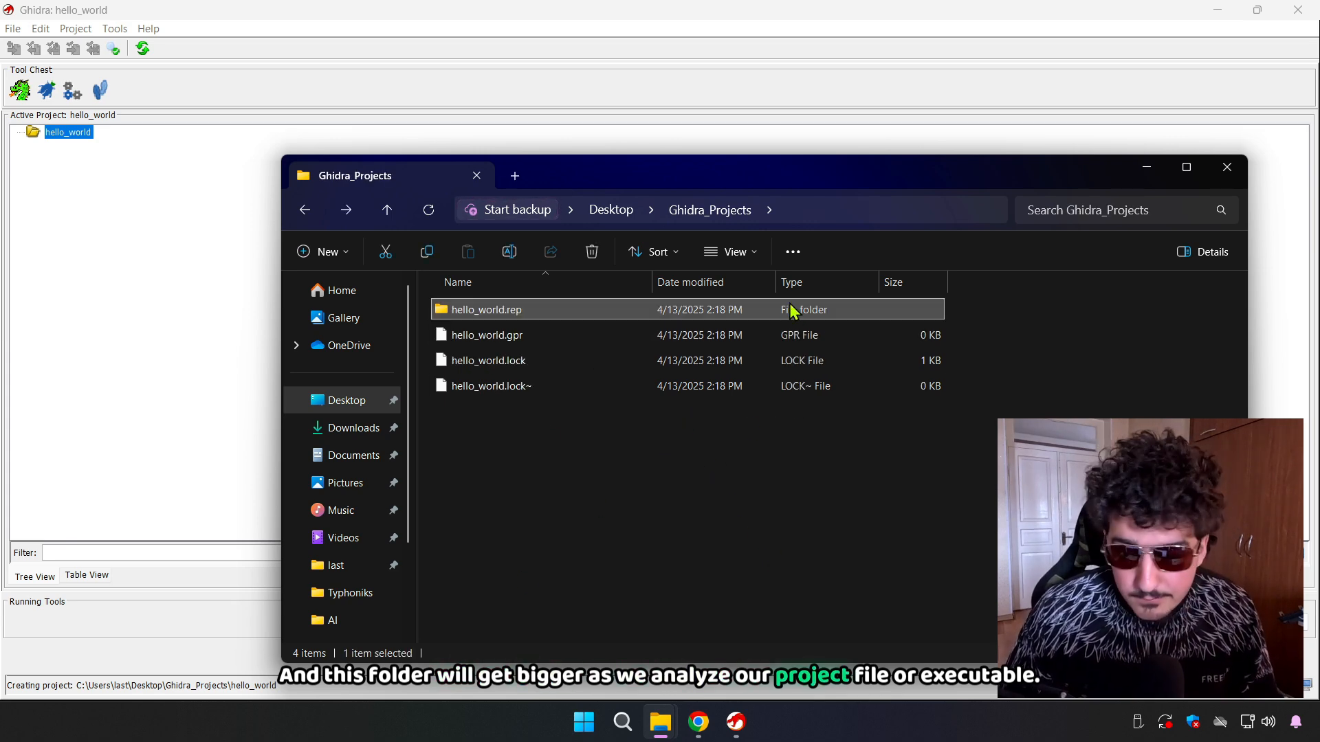
pyautogui.moveTo(539, 407)
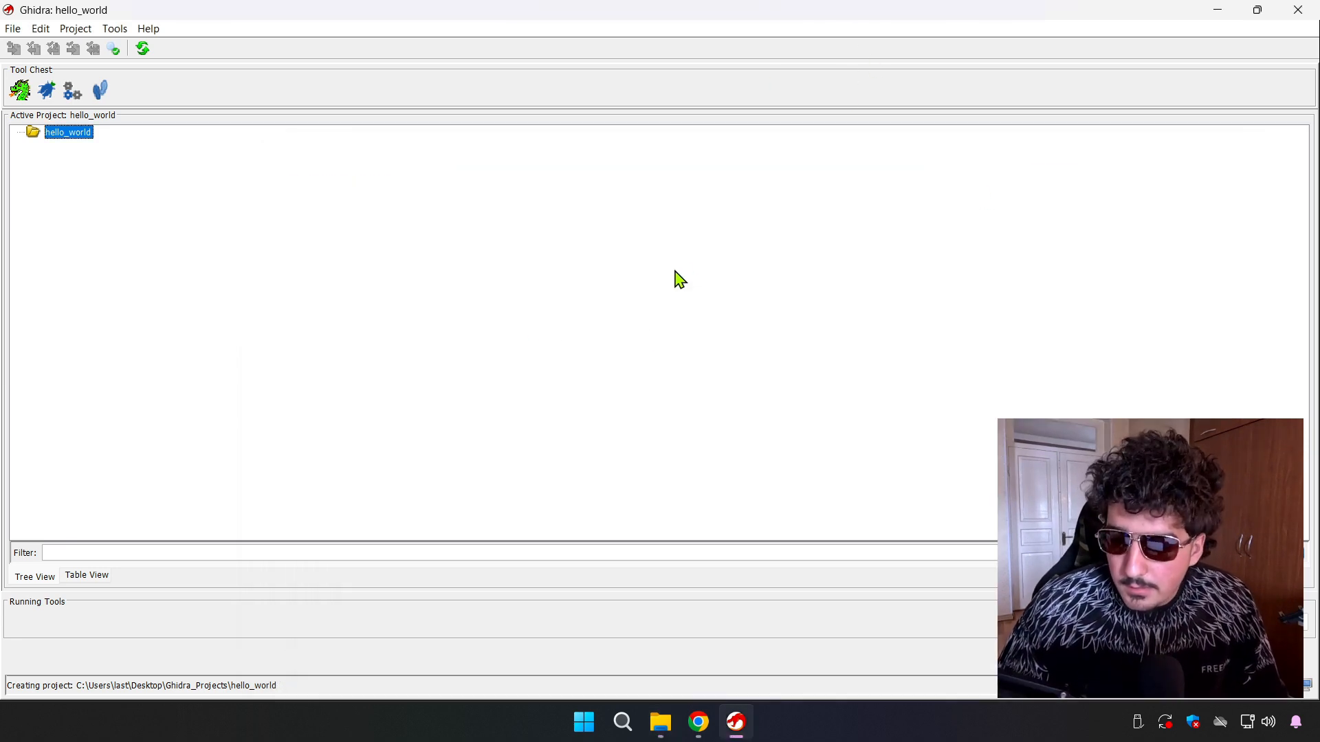
# - Inspect the hello_world.lock and hello_world.lock~ files in the Ghidra_Projects folder
pyautogui.click(660, 721)
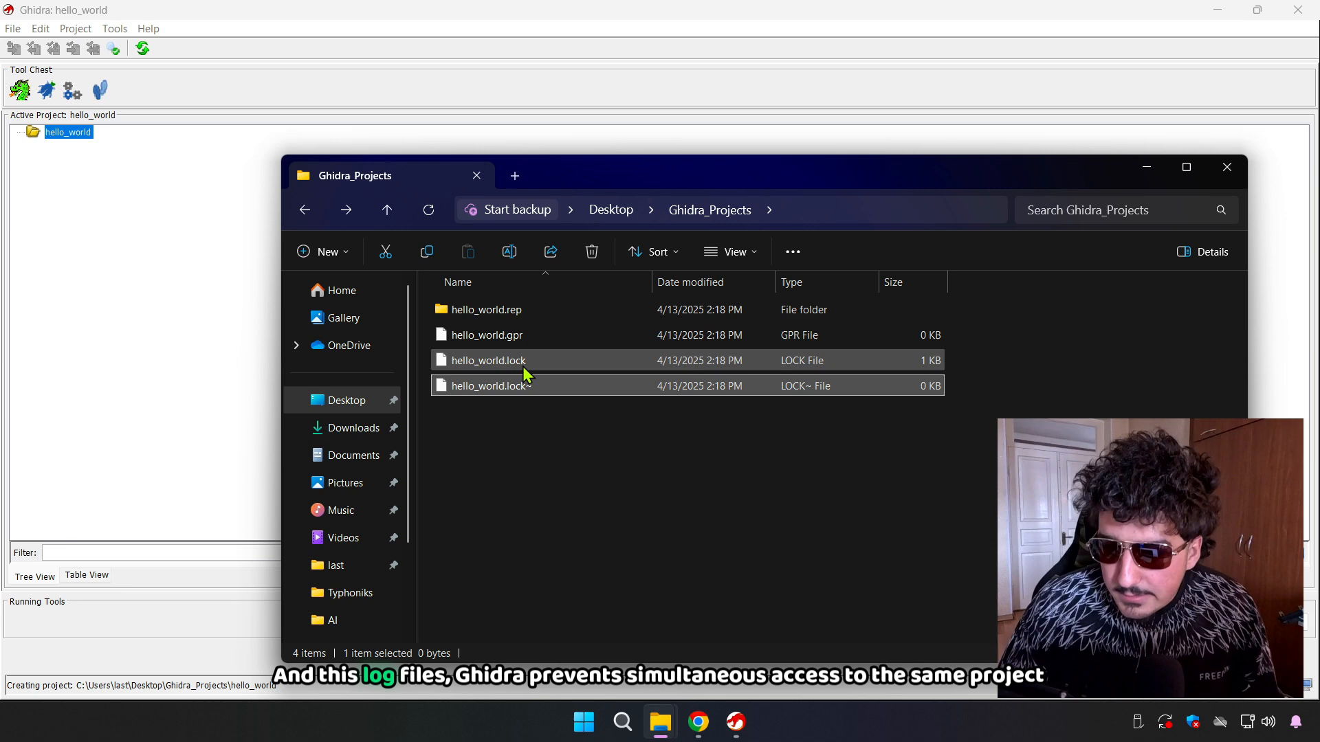
pyautogui.click(488, 385)
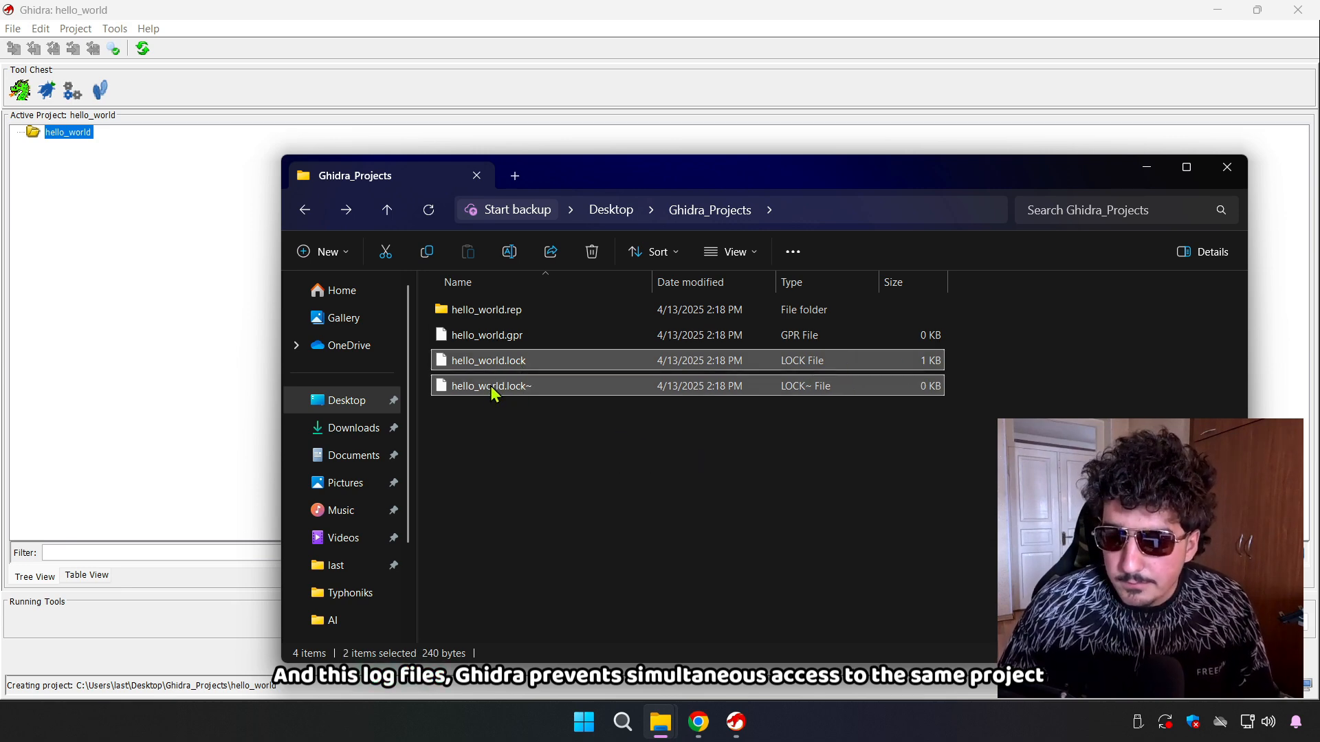
pyautogui.moveTo(646, 416)
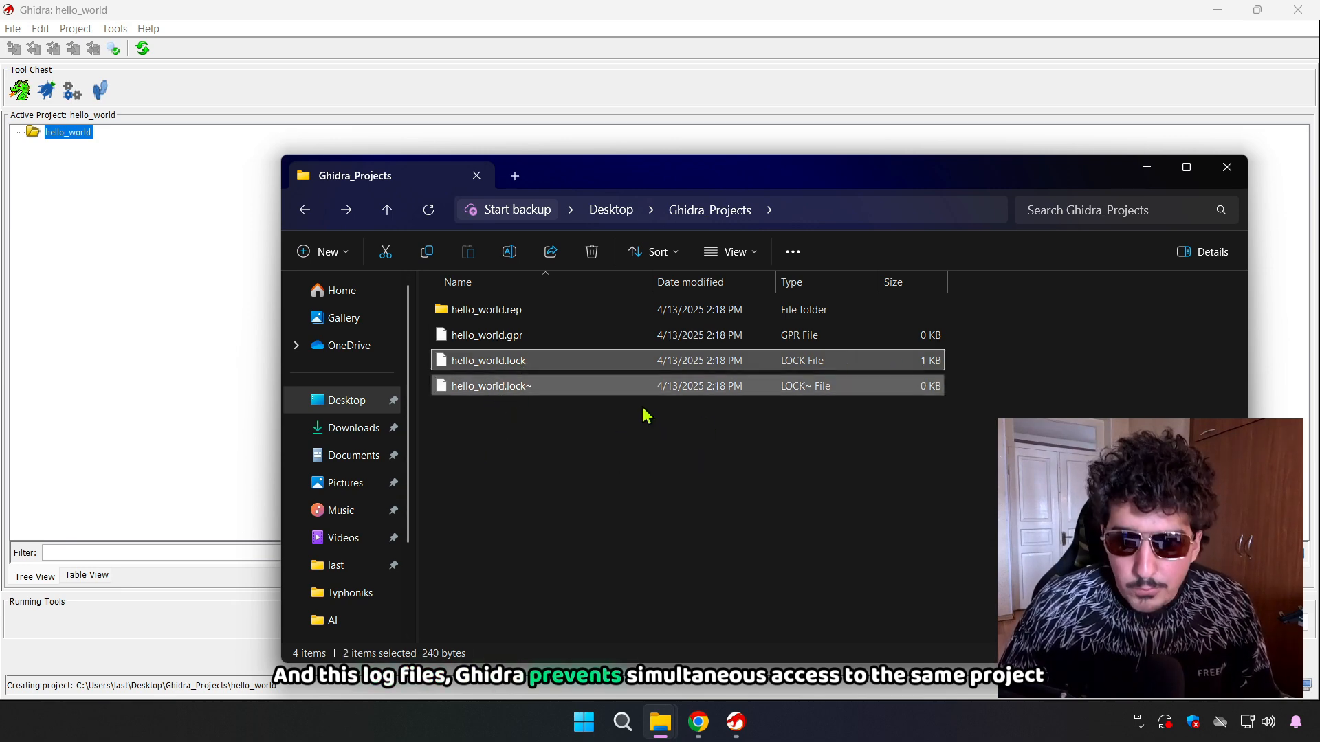
pyautogui.moveTo(500, 335)
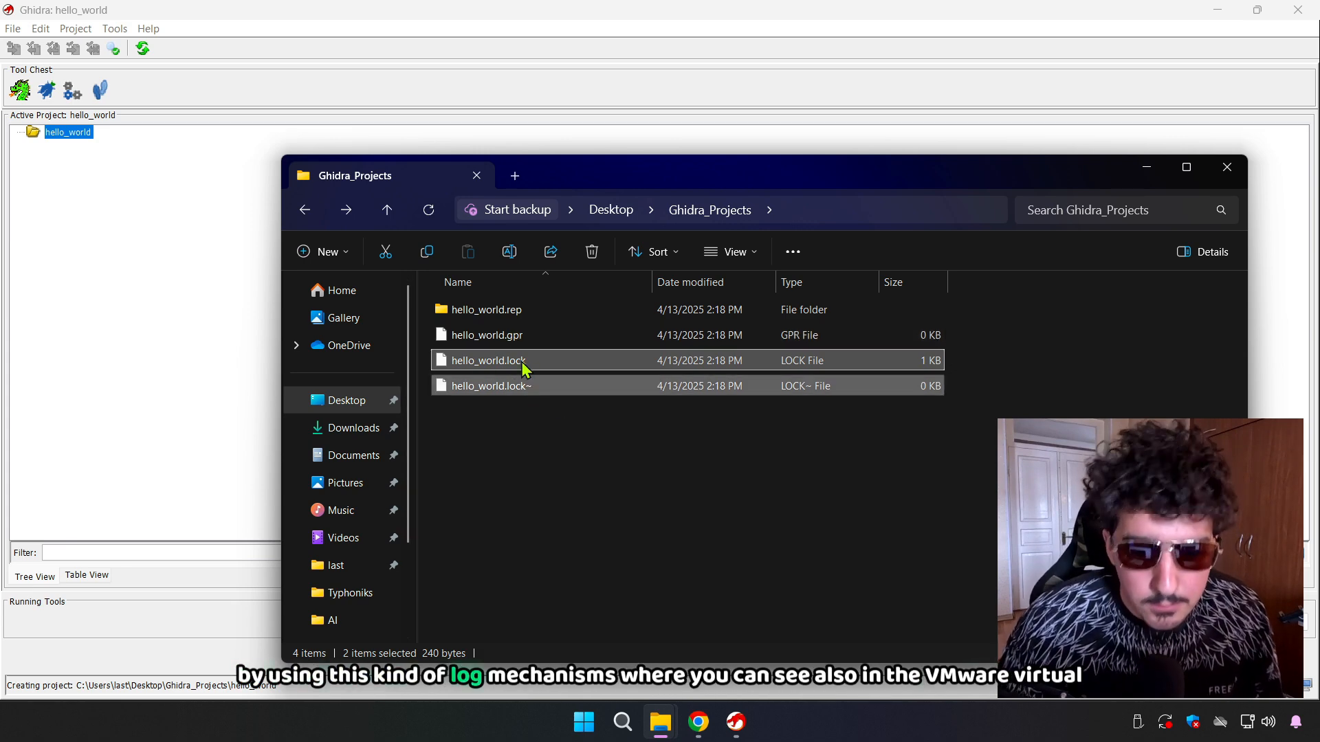
pyautogui.moveTo(561, 576)
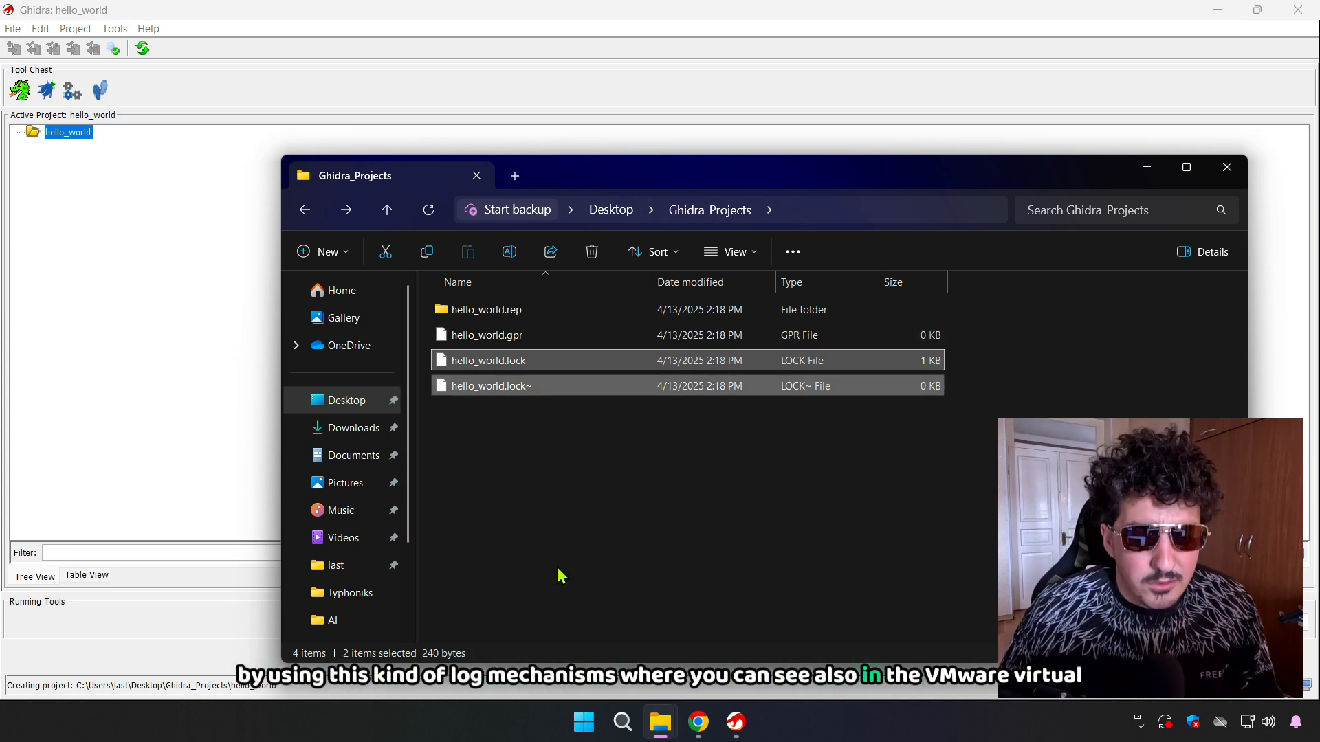
pyautogui.moveTo(586, 548)
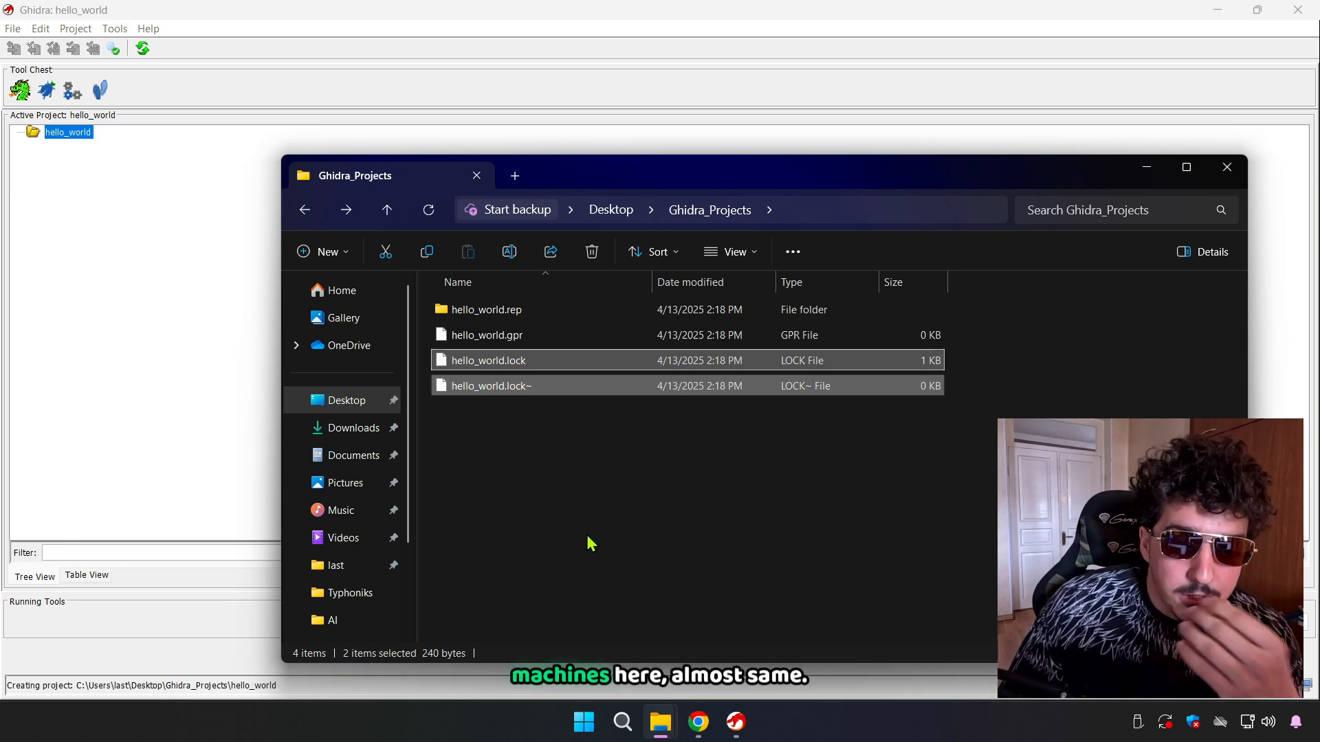
pyautogui.moveTo(651, 522)
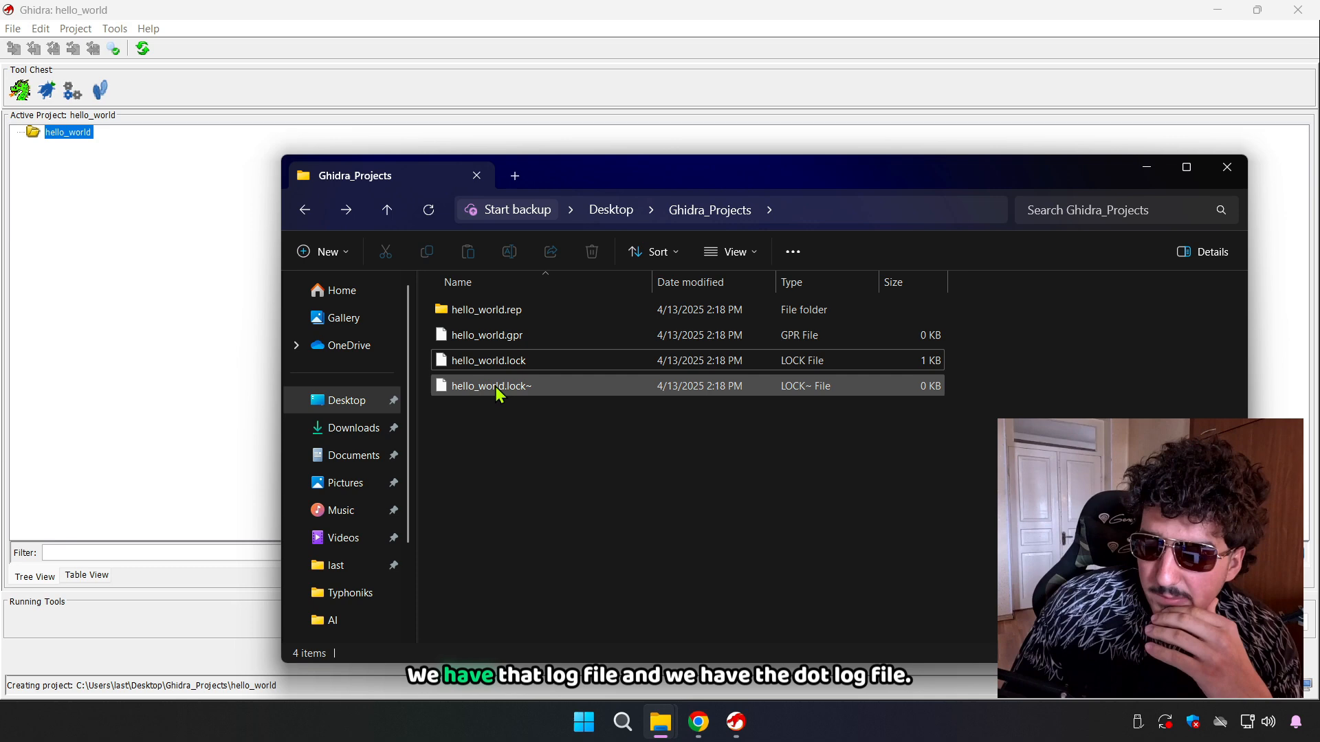
pyautogui.click(488, 385)
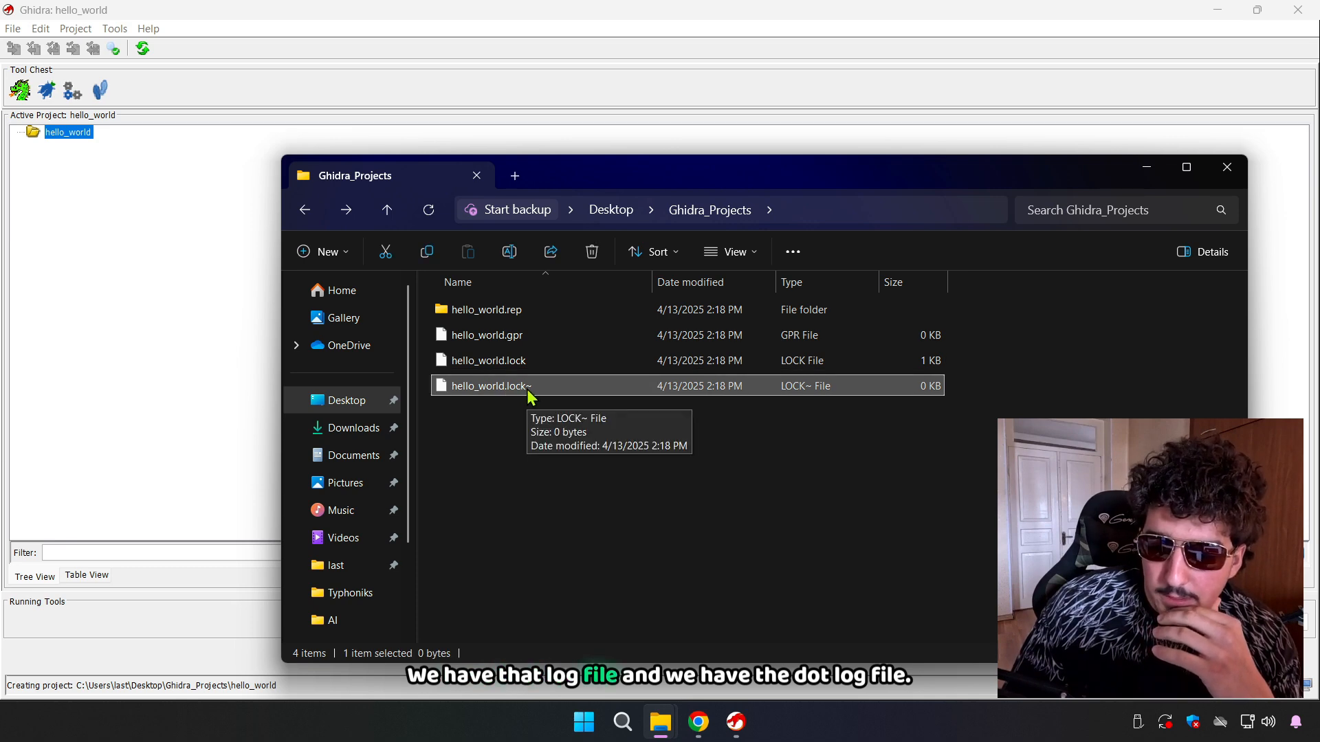
pyautogui.click(488, 360)
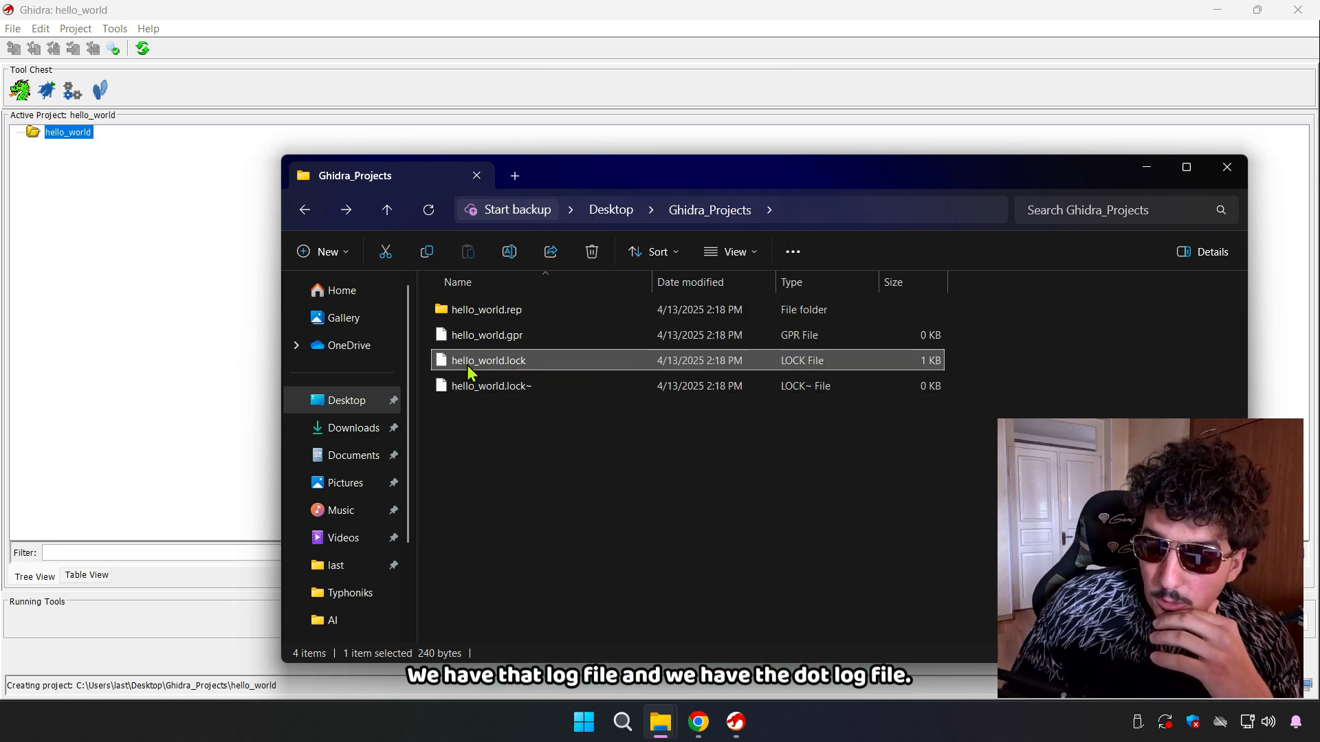
# - View hello_world.lock in Notepad++ to read its Ghidra lock metadata
pyautogui.rightClick(488, 360)
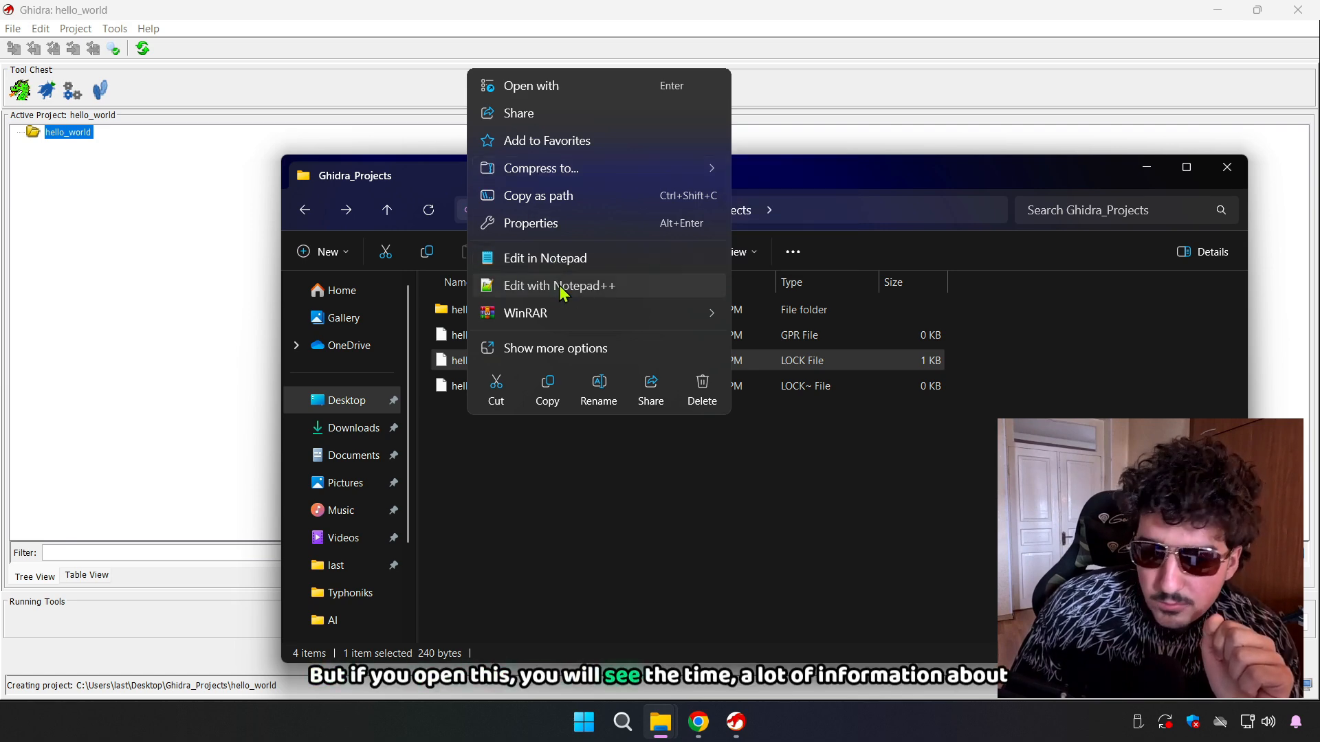
pyautogui.click(558, 286)
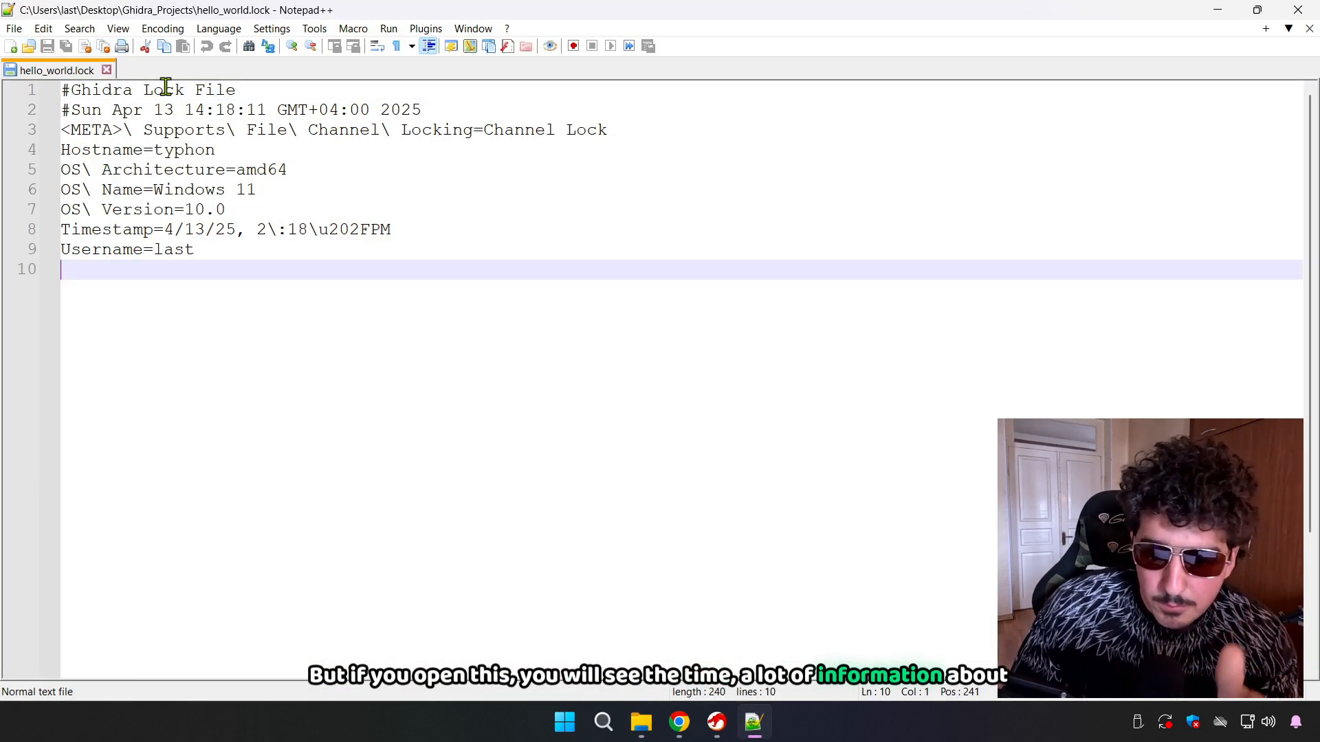
pyautogui.click(404, 110)
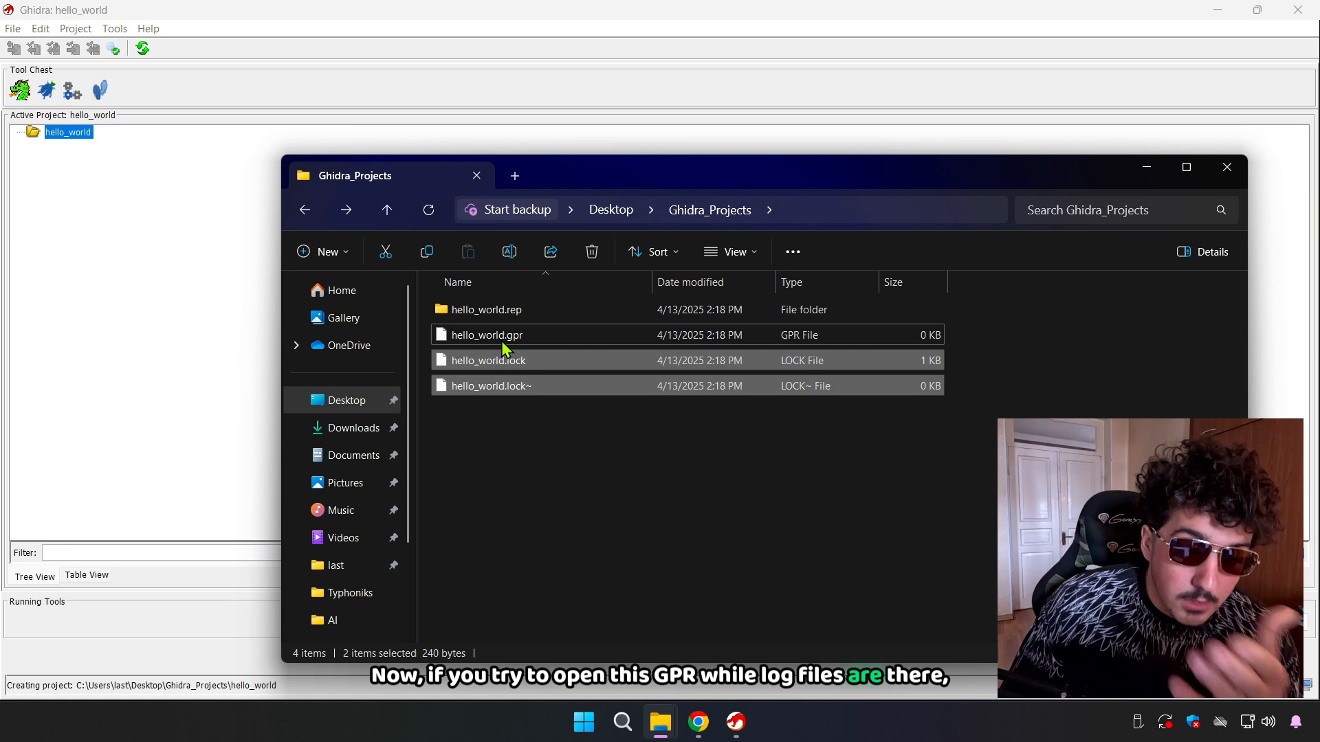
pyautogui.moveTo(504, 360)
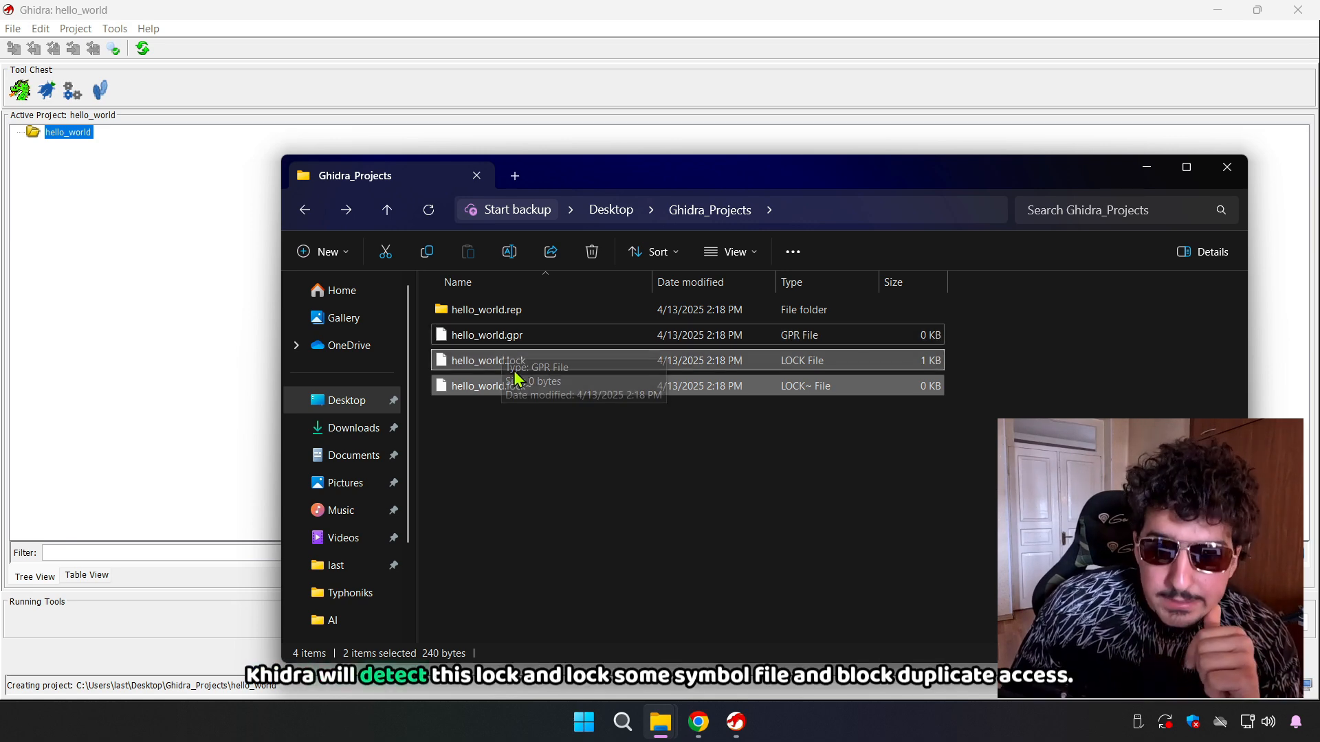
pyautogui.click(488, 385)
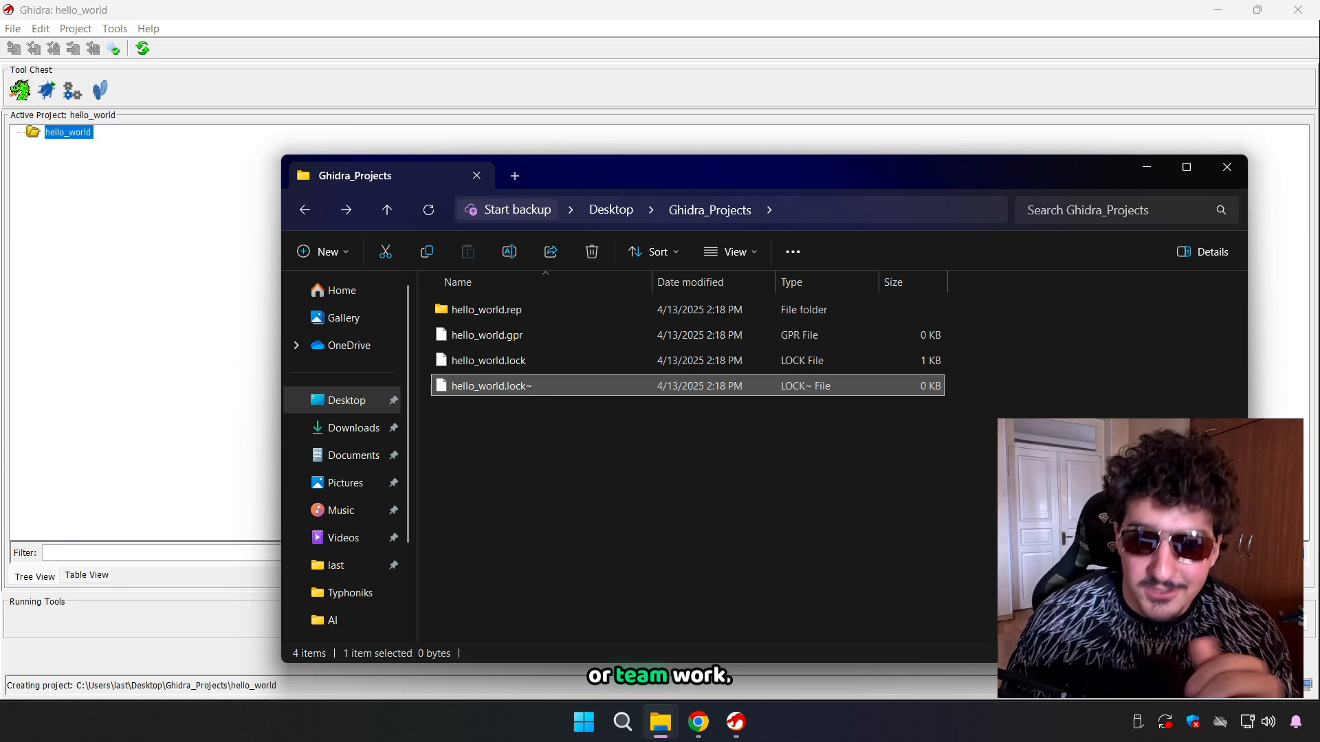
pyautogui.click(673, 505)
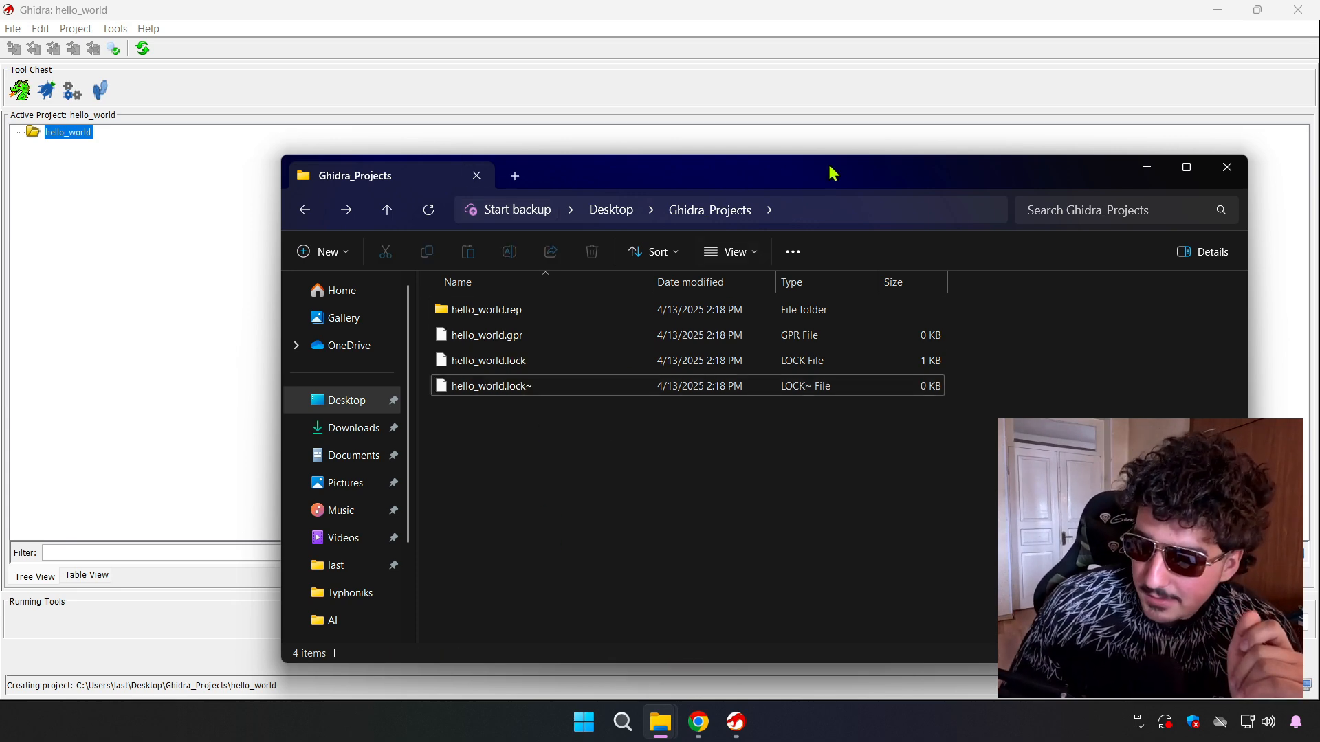
pyautogui.moveTo(106, 230)
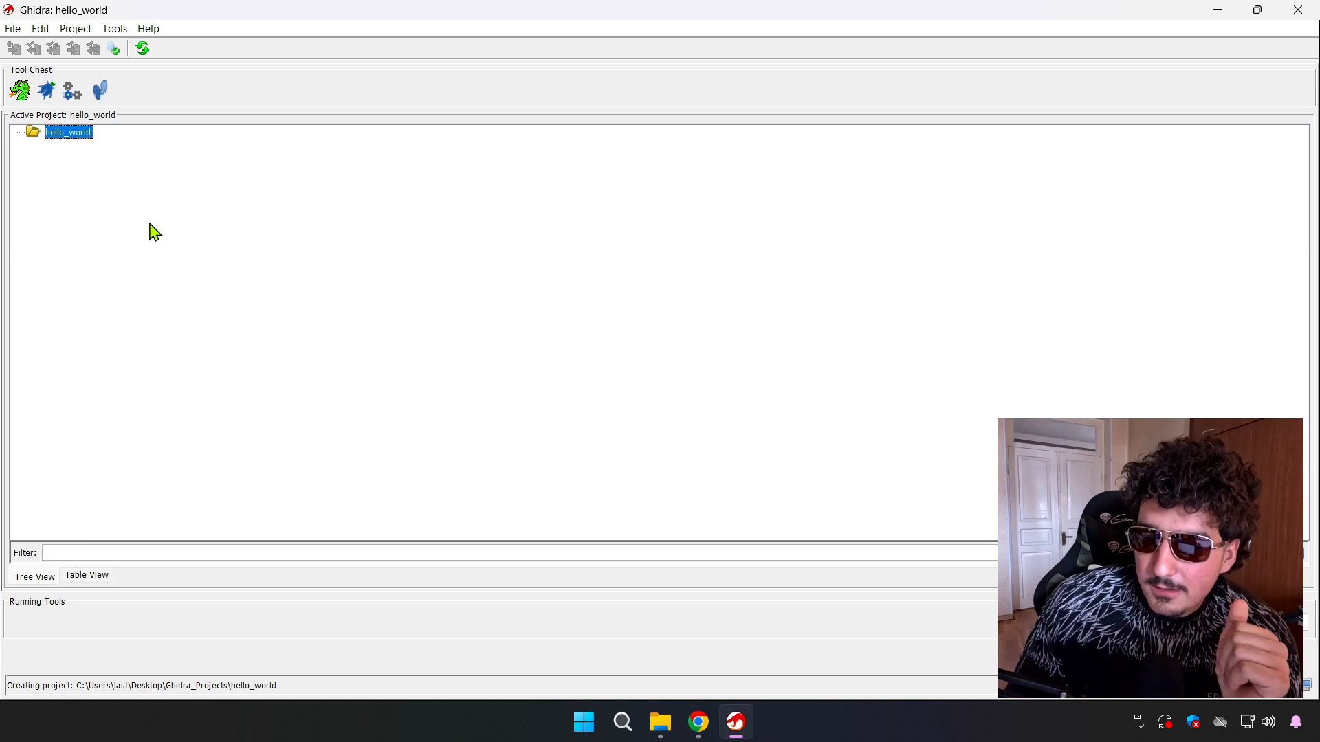
pyautogui.moveTo(800, 488)
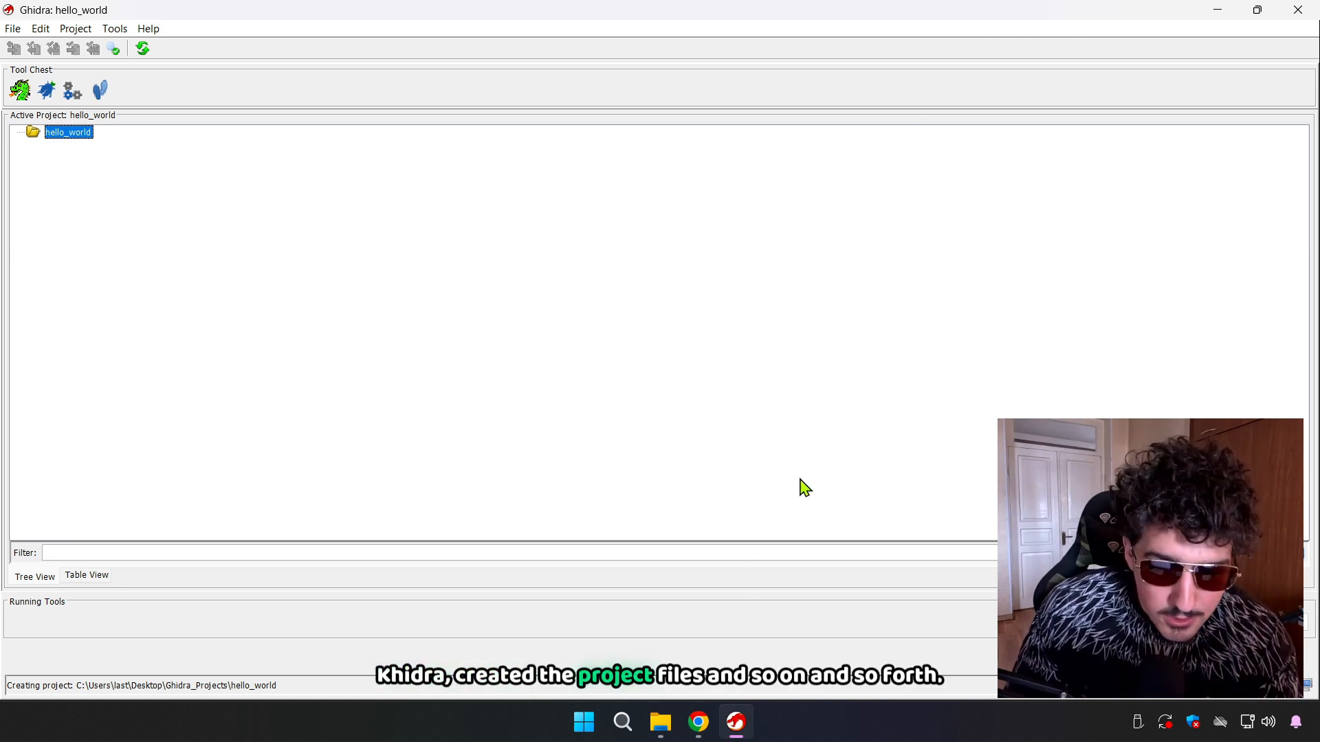
pyautogui.moveTo(62, 174)
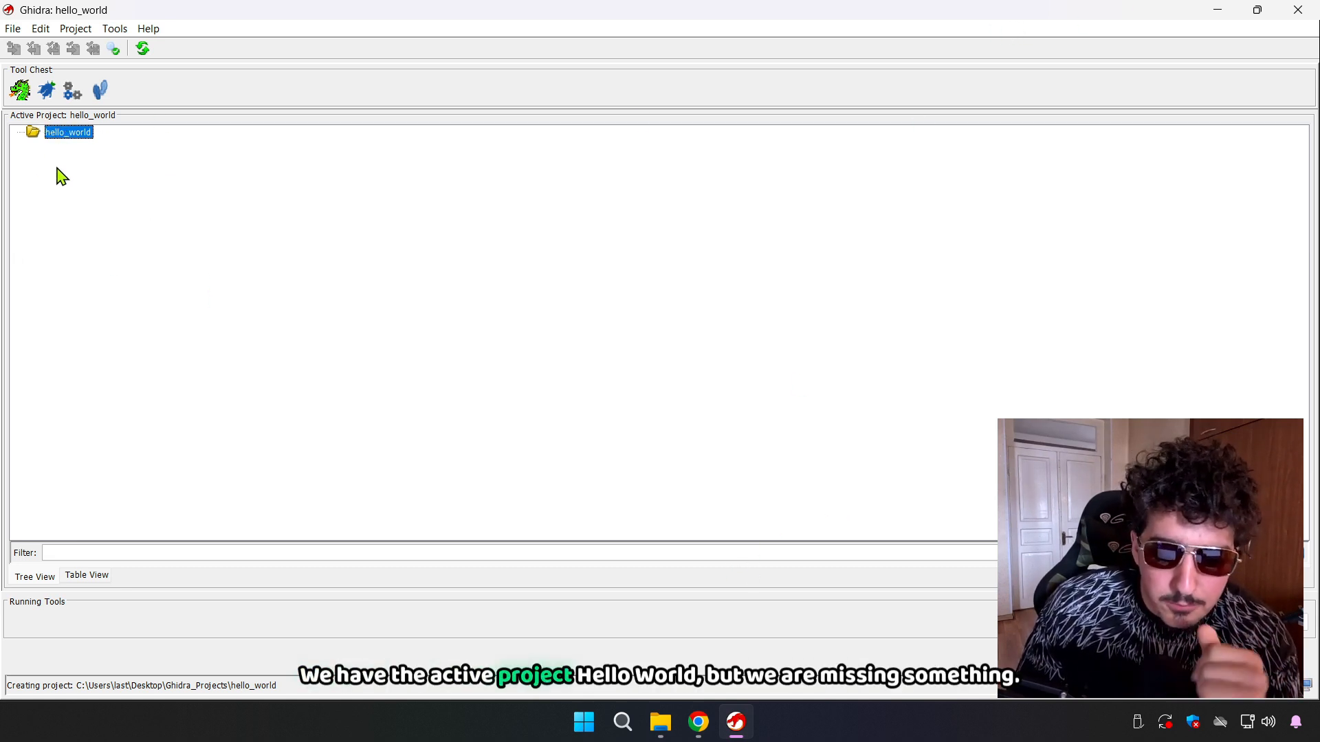
pyautogui.moveTo(48, 181)
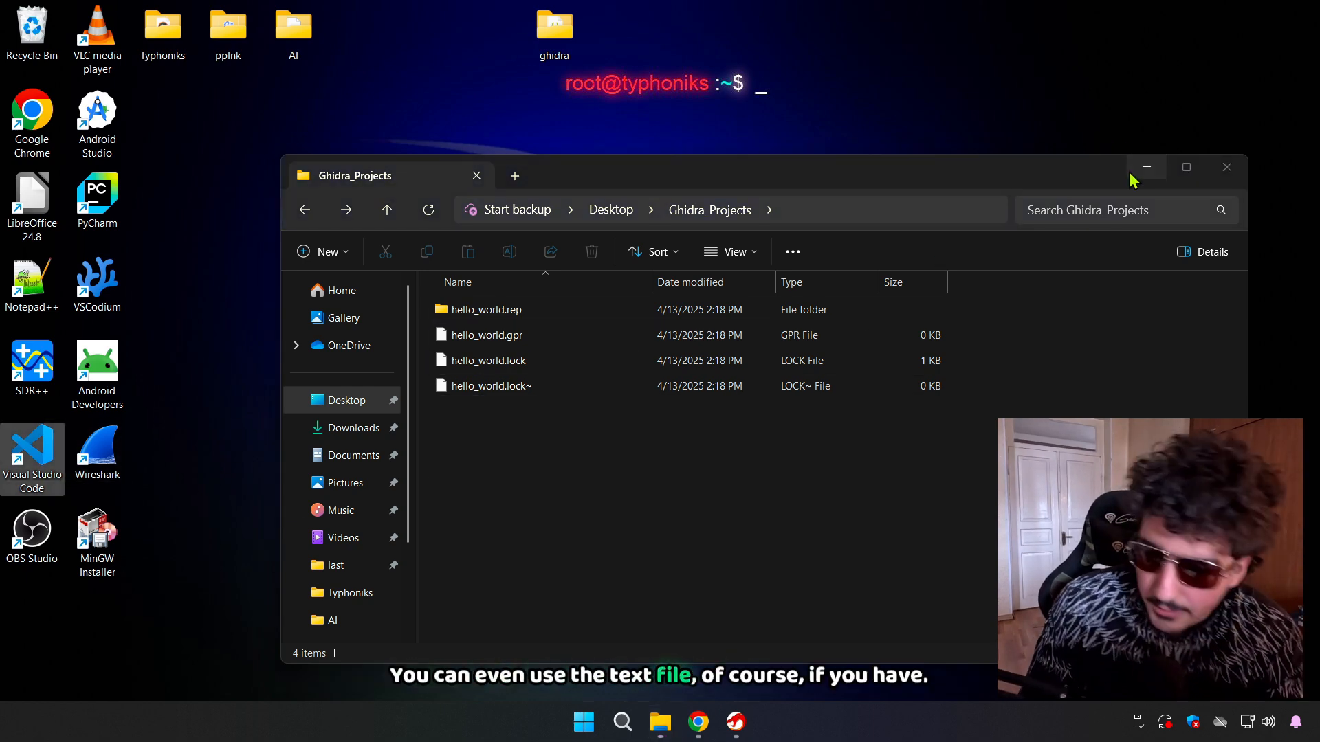
# - Search Google for mingw and download the installer from its SourceForge page
pyautogui.click(699, 722)
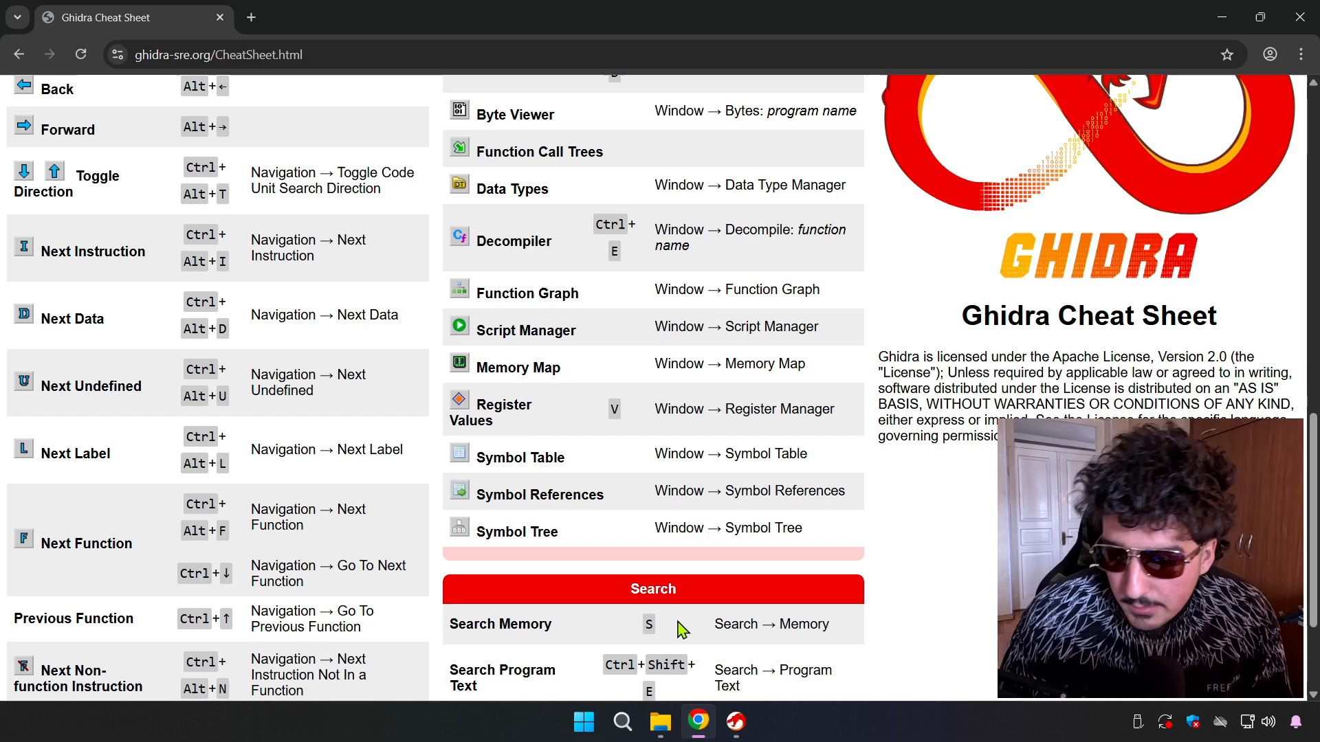
pyautogui.write('mingw')
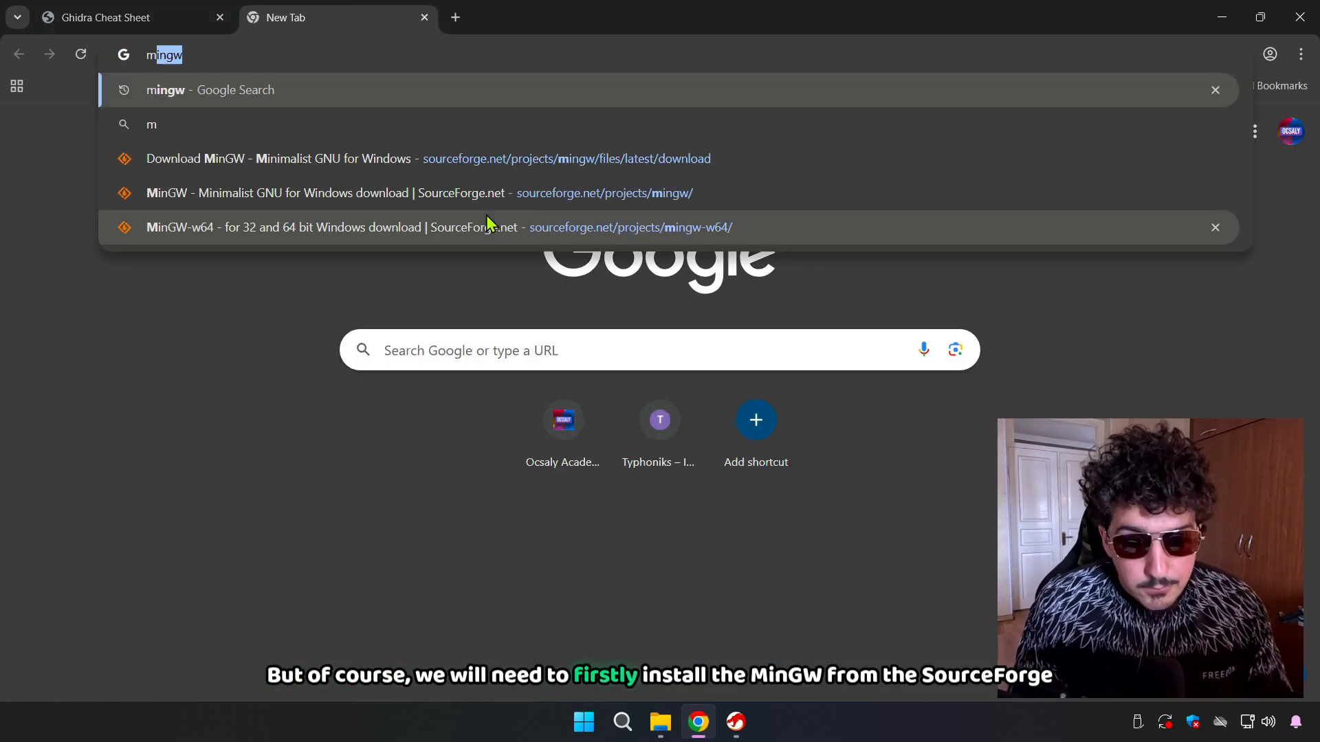
pyautogui.press('Return')
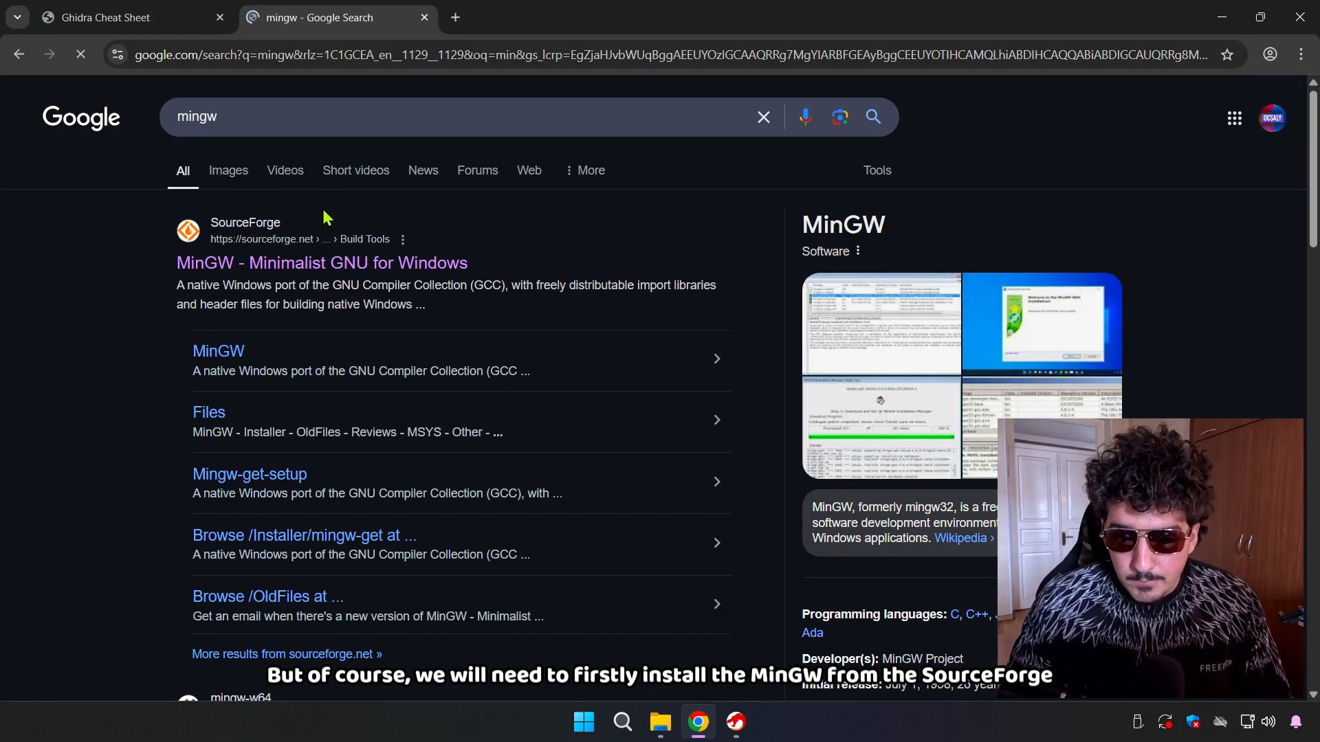
pyautogui.click(321, 263)
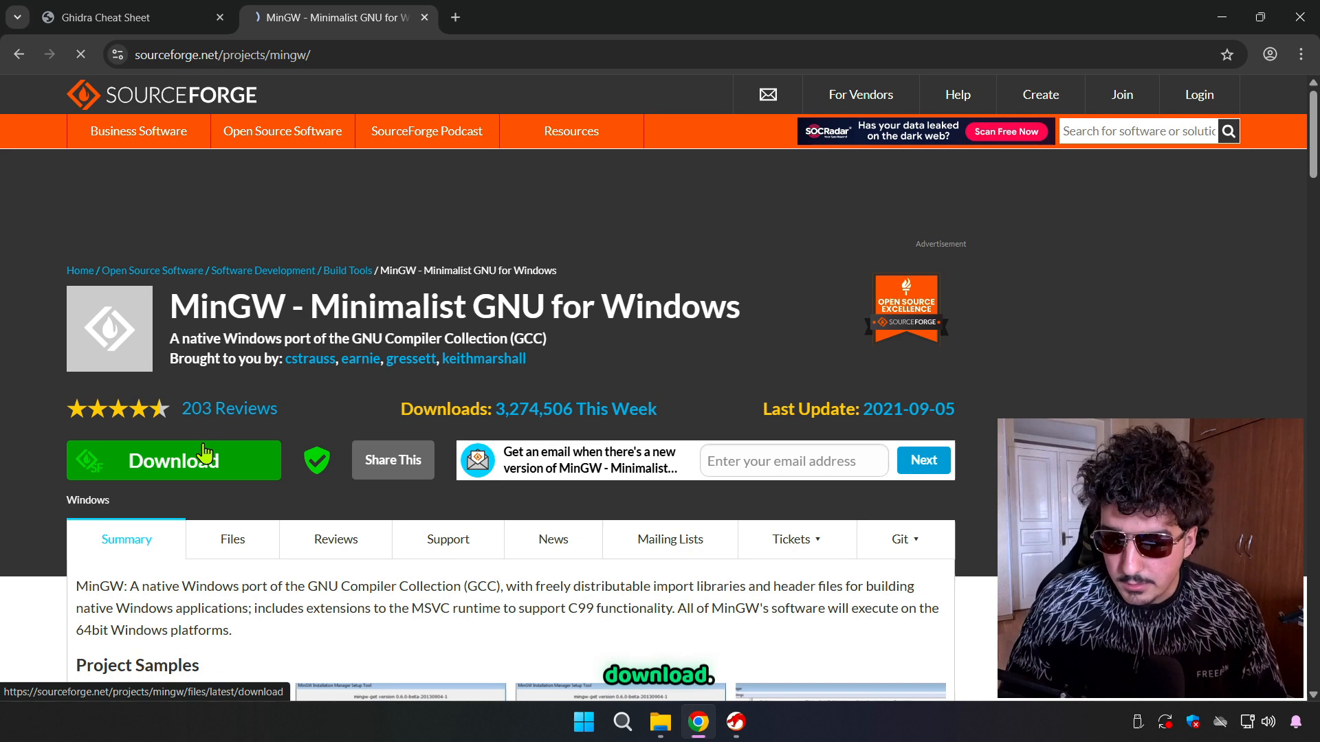
pyautogui.click(173, 460)
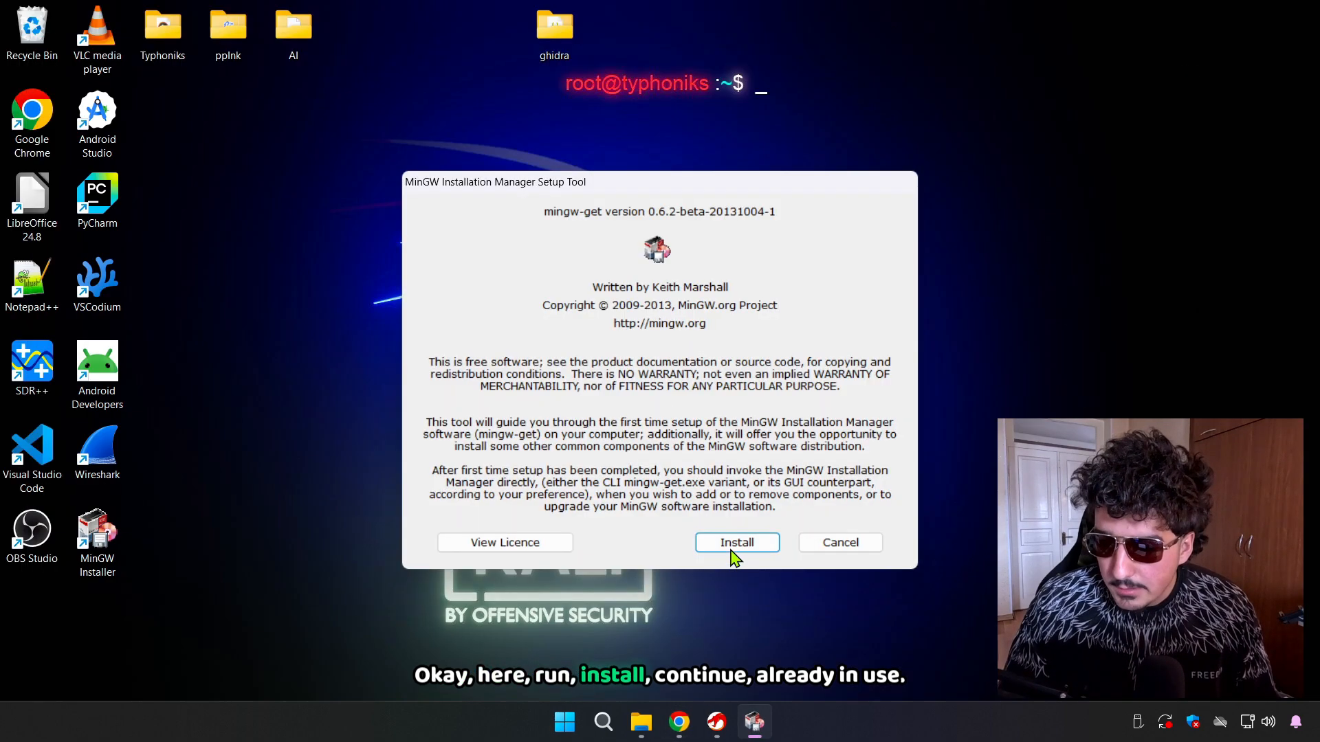
# - Run the MinGW Installation Manager and update its package catalogue
pyautogui.click(735, 542)
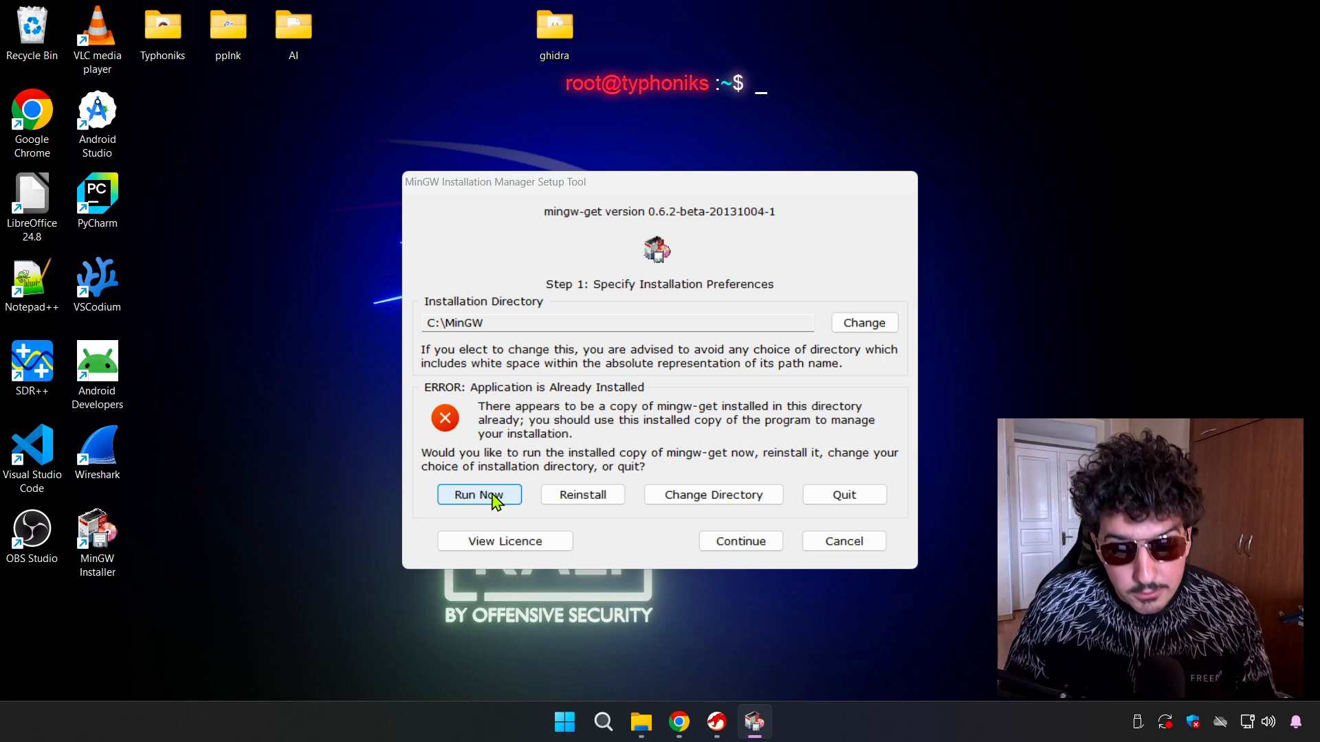
pyautogui.click(478, 494)
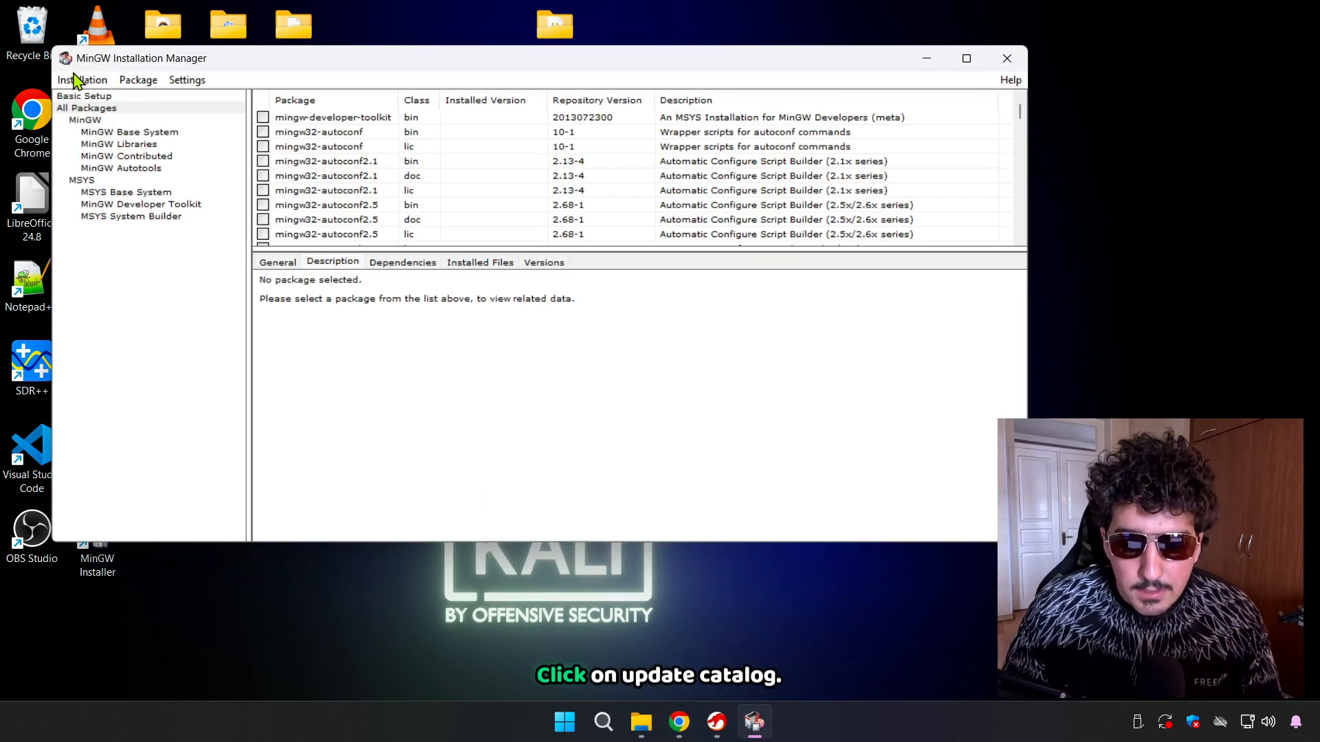
pyautogui.click(81, 80)
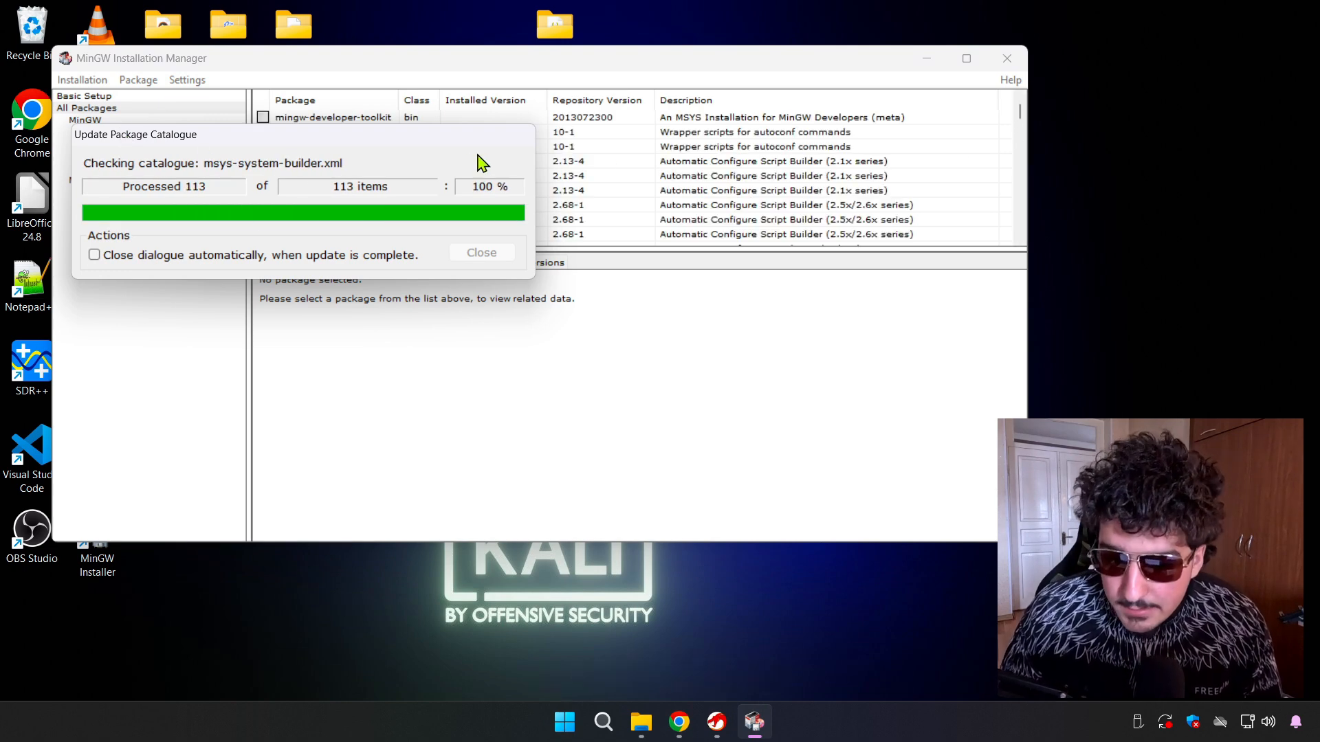
pyautogui.click(481, 253)
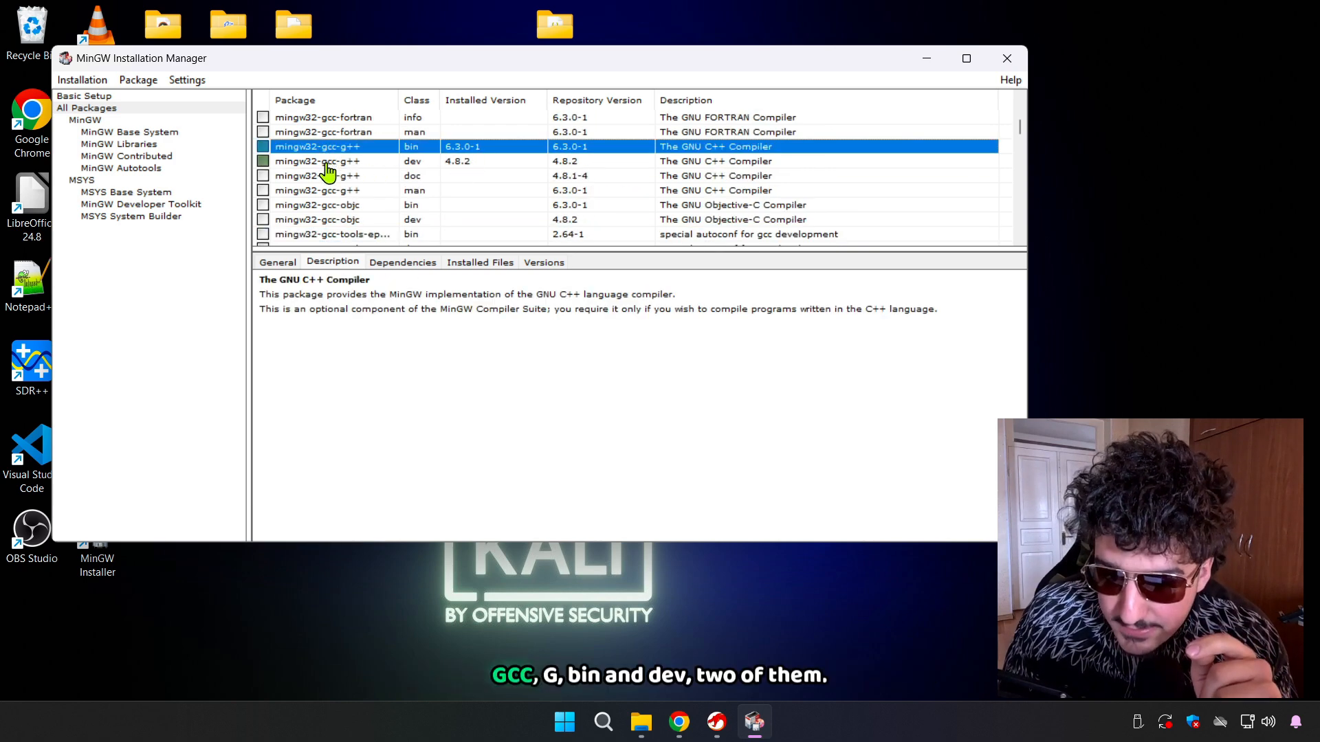
pyautogui.moveTo(411, 174)
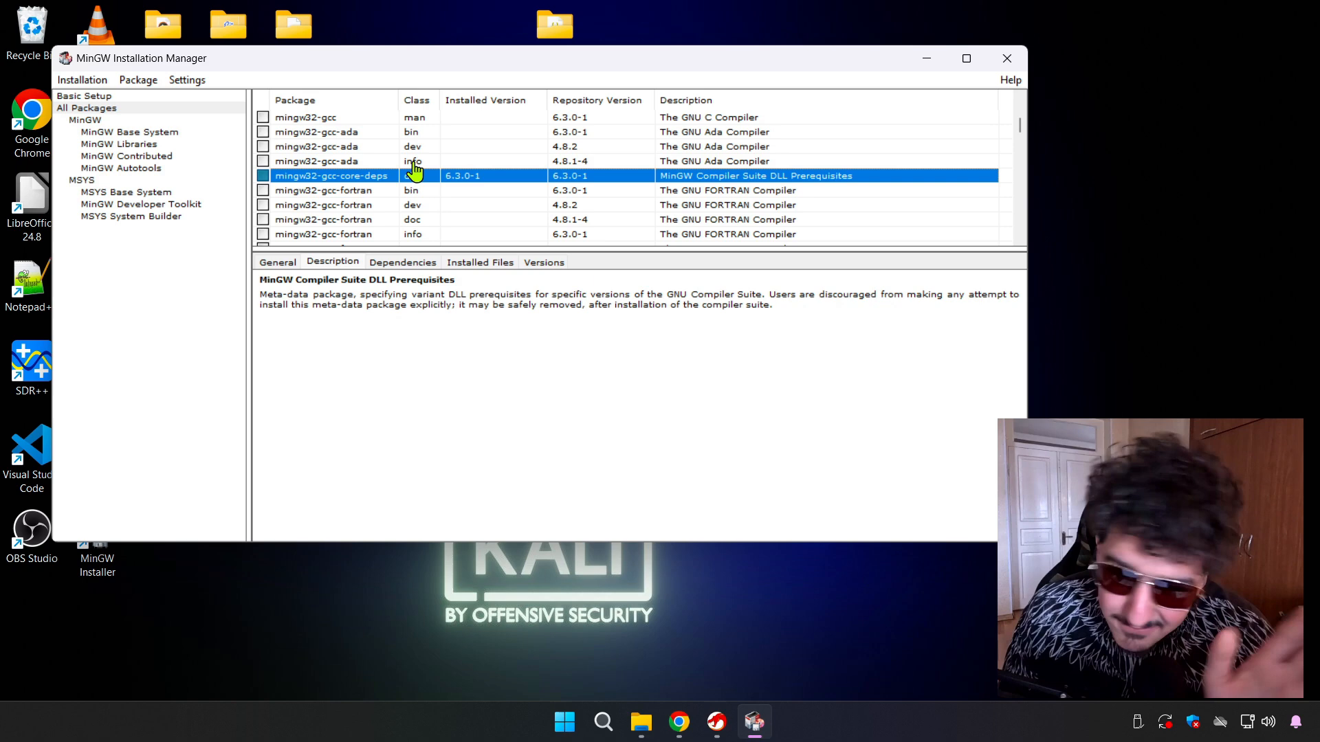
# - Check that mingw32-gcc 6.3.0-1 and mingw32-gcc-g++ show as installed
pyautogui.scroll(3)
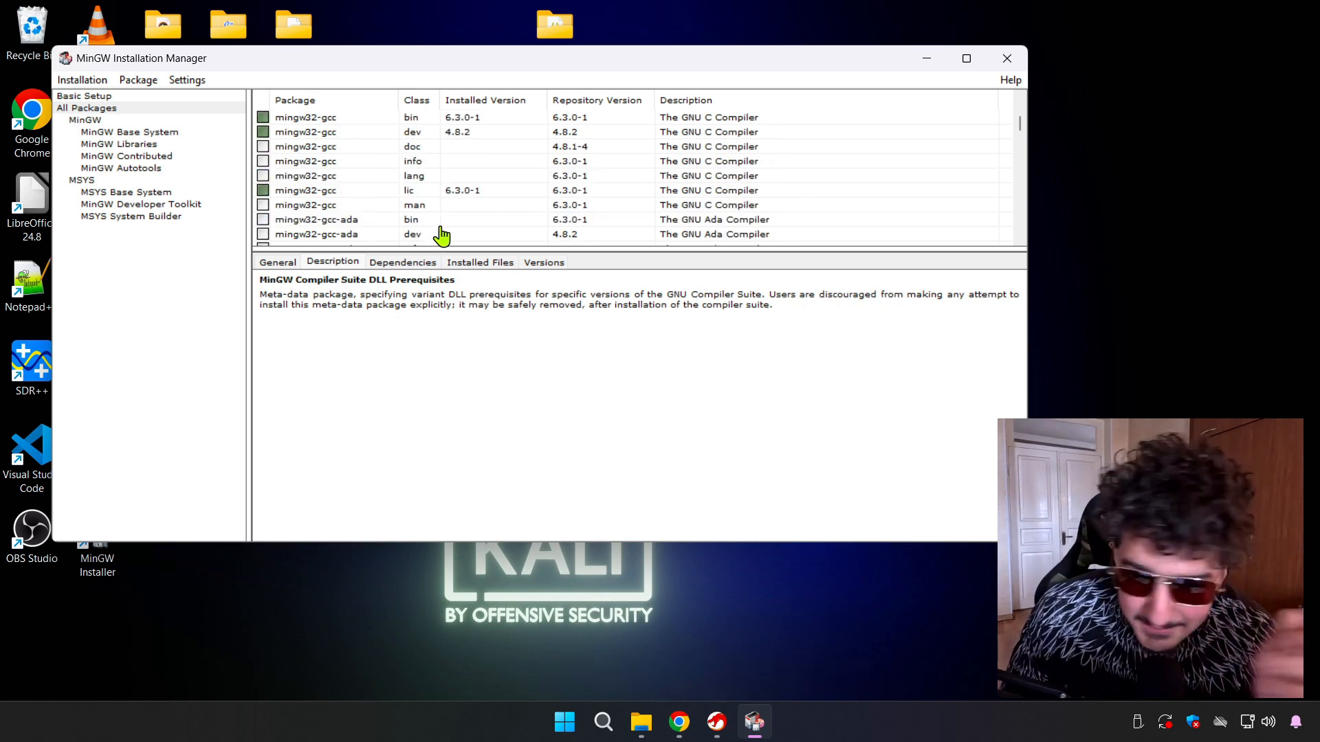
pyautogui.click(353, 117)
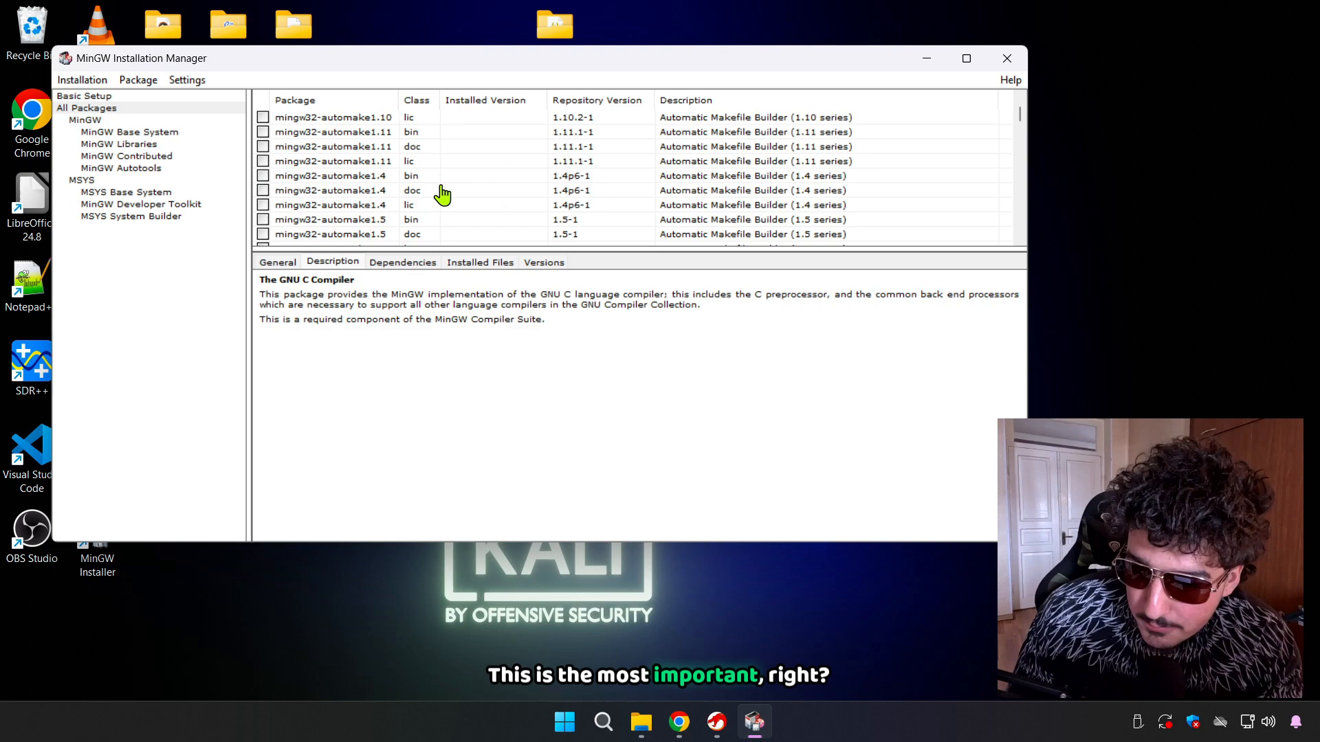
pyautogui.scroll(-3)
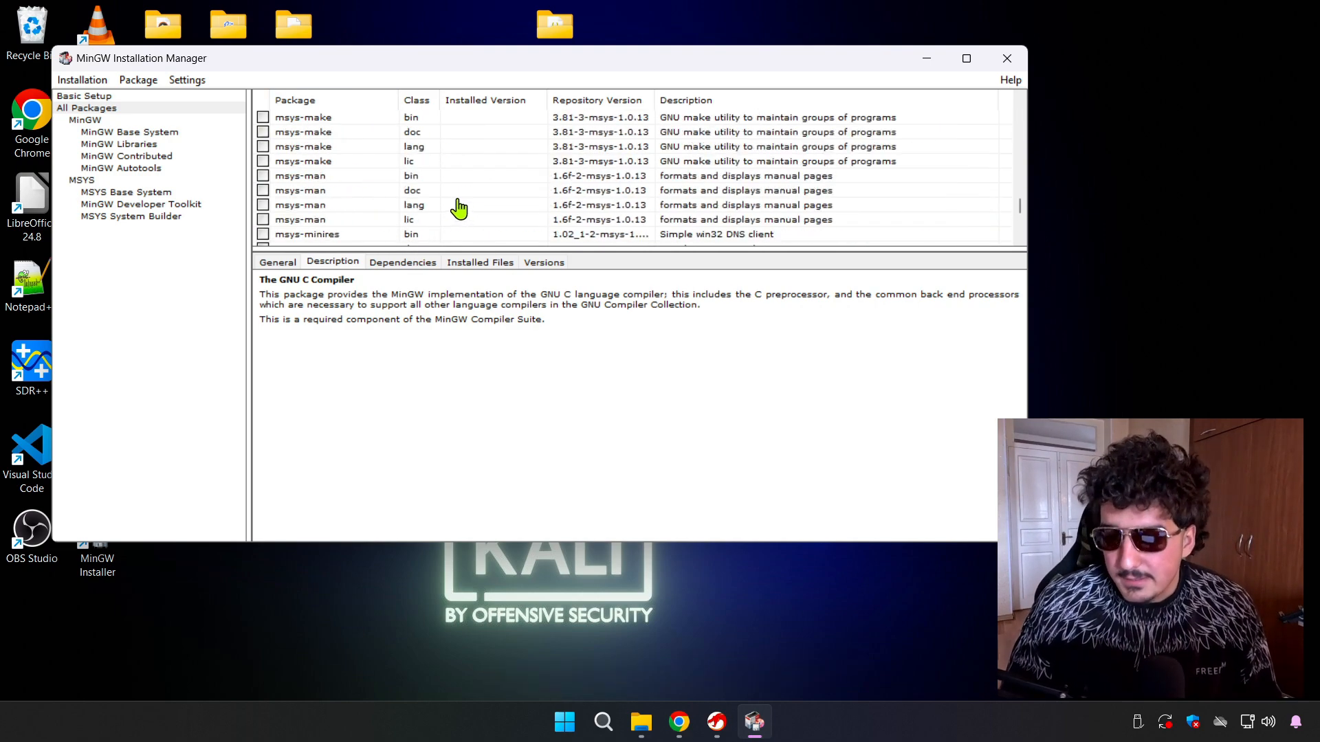
pyautogui.scroll(3)
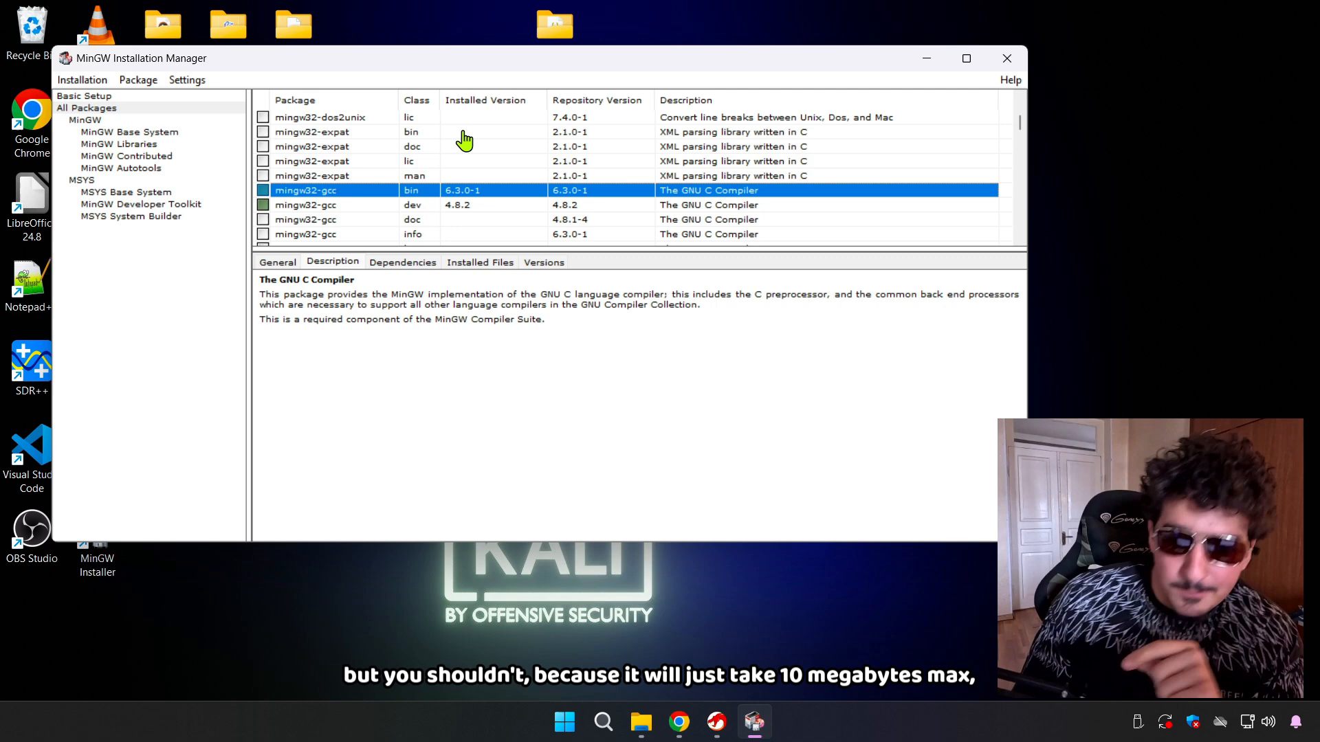
pyautogui.moveTo(452, 134)
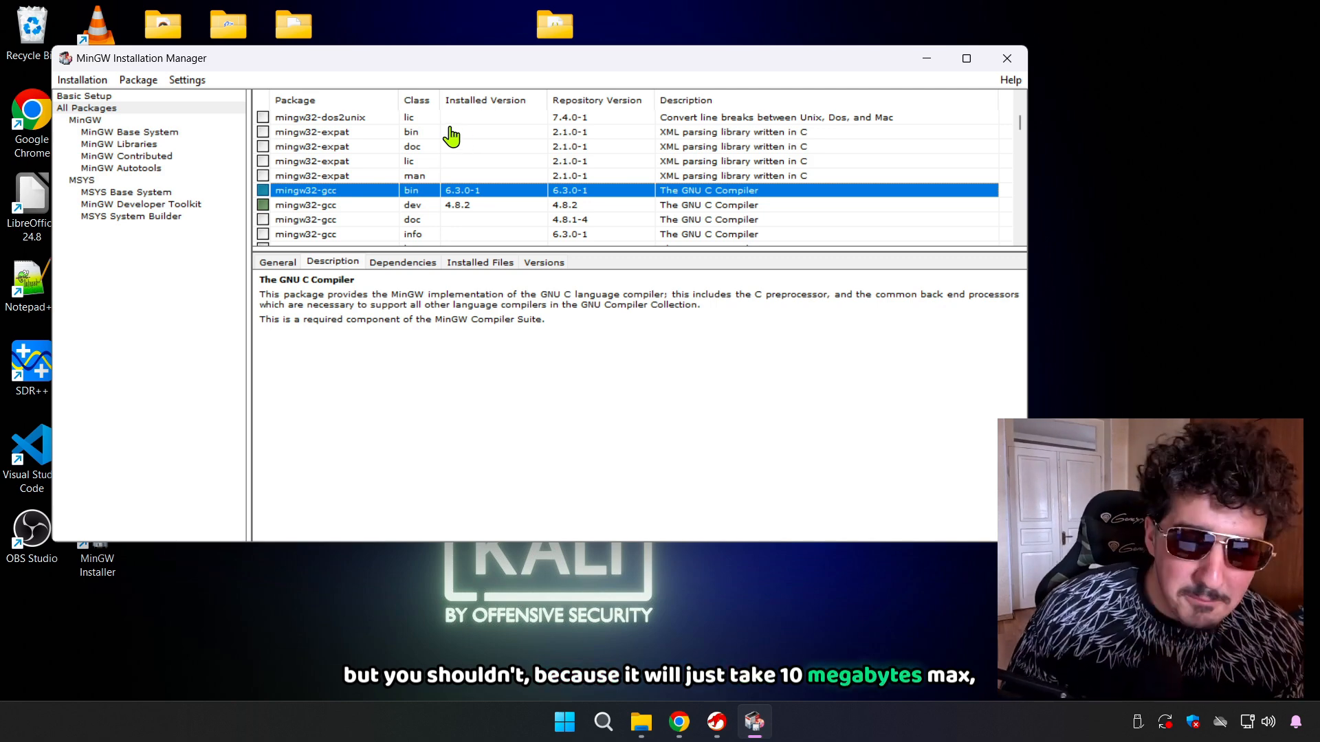
pyautogui.moveTo(362, 204)
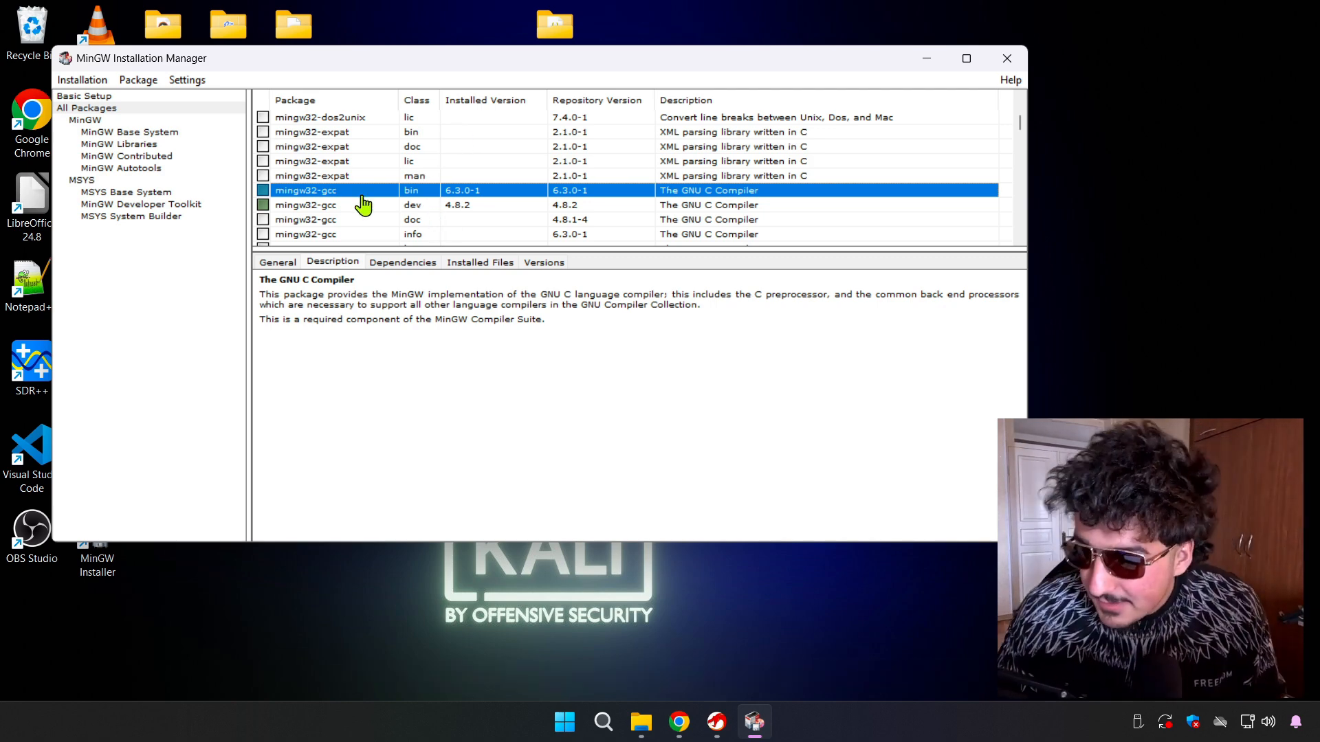
pyautogui.moveTo(345, 217)
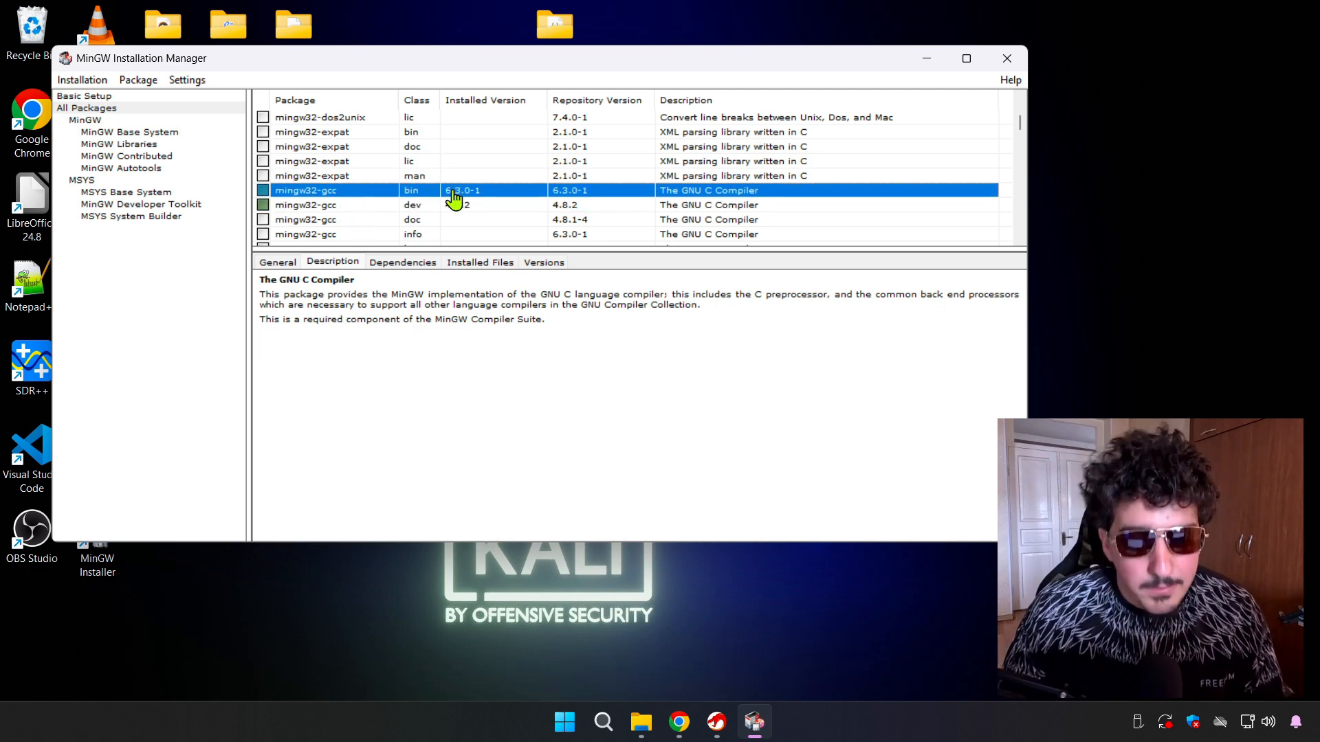
pyautogui.click(82, 80)
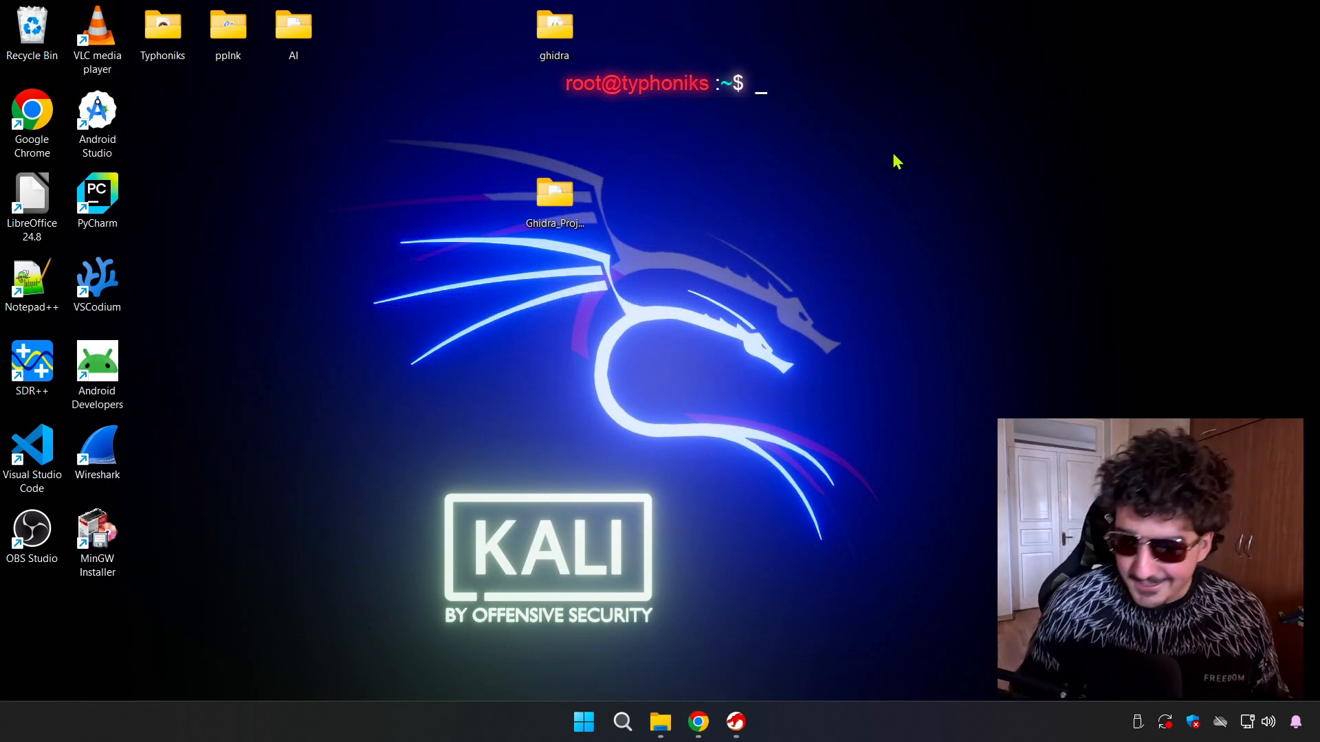
# - Reach the environment variables settings via Windows search for 'en'
pyautogui.click(582, 721)
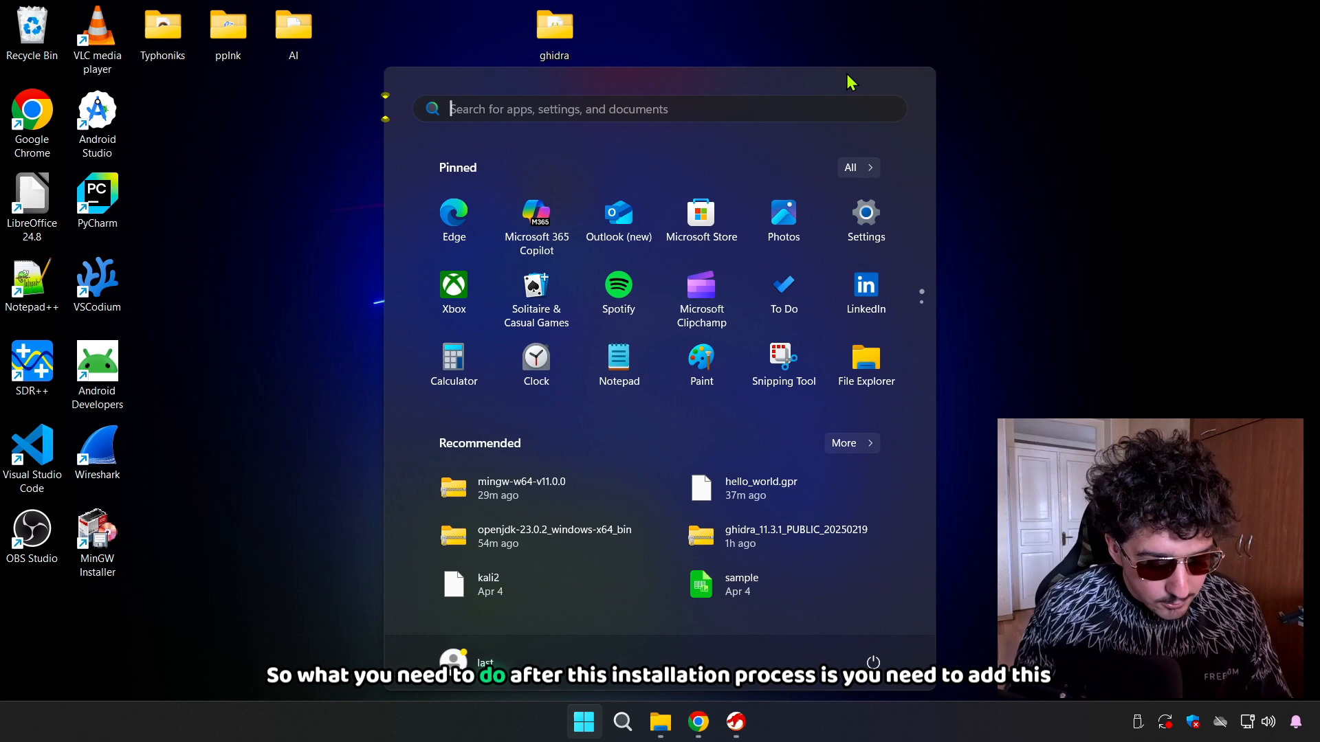
pyautogui.write('en')
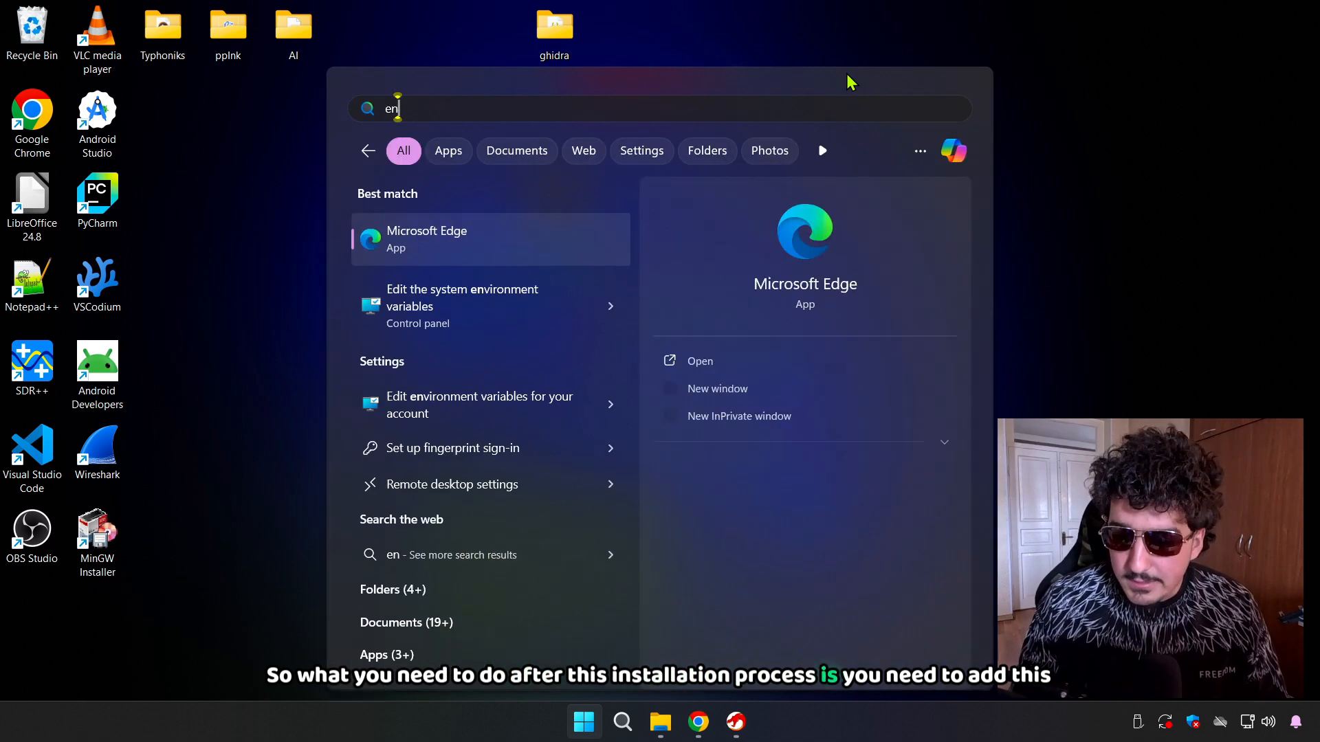
pyautogui.click(462, 305)
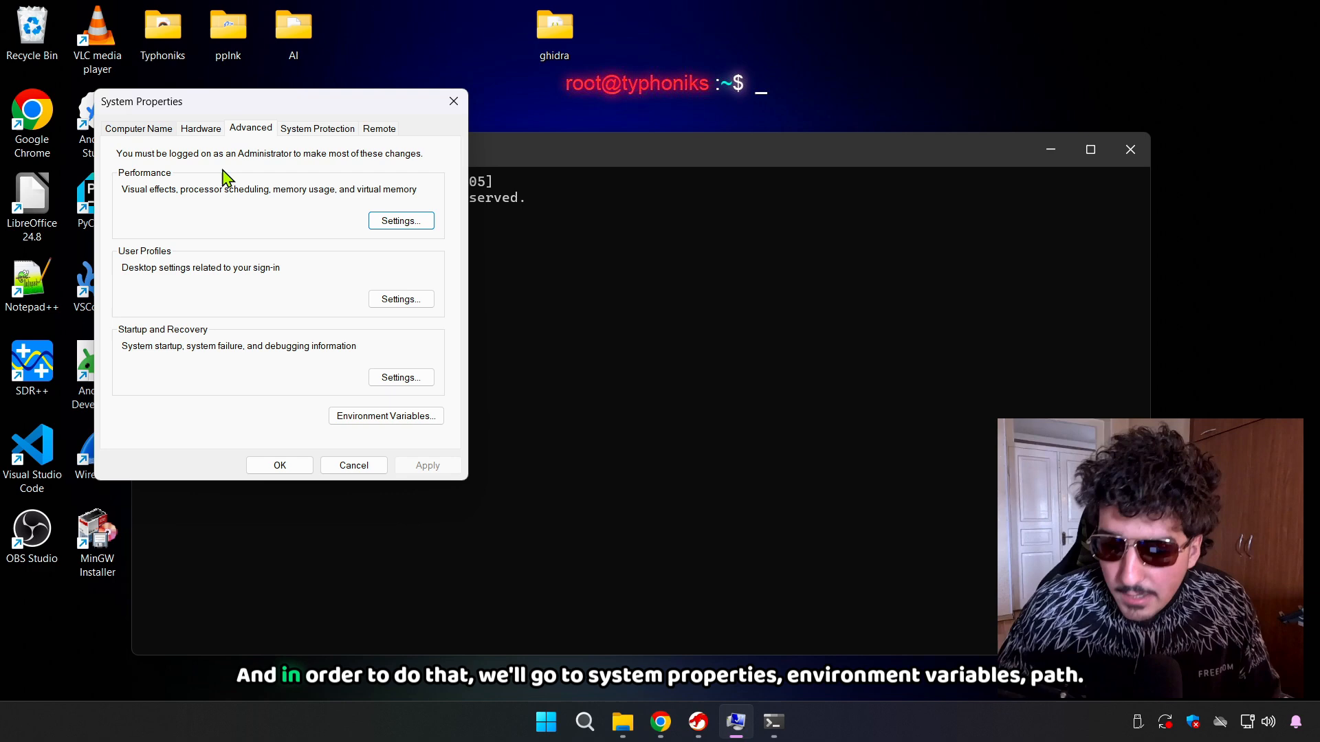
pyautogui.moveTo(385, 415)
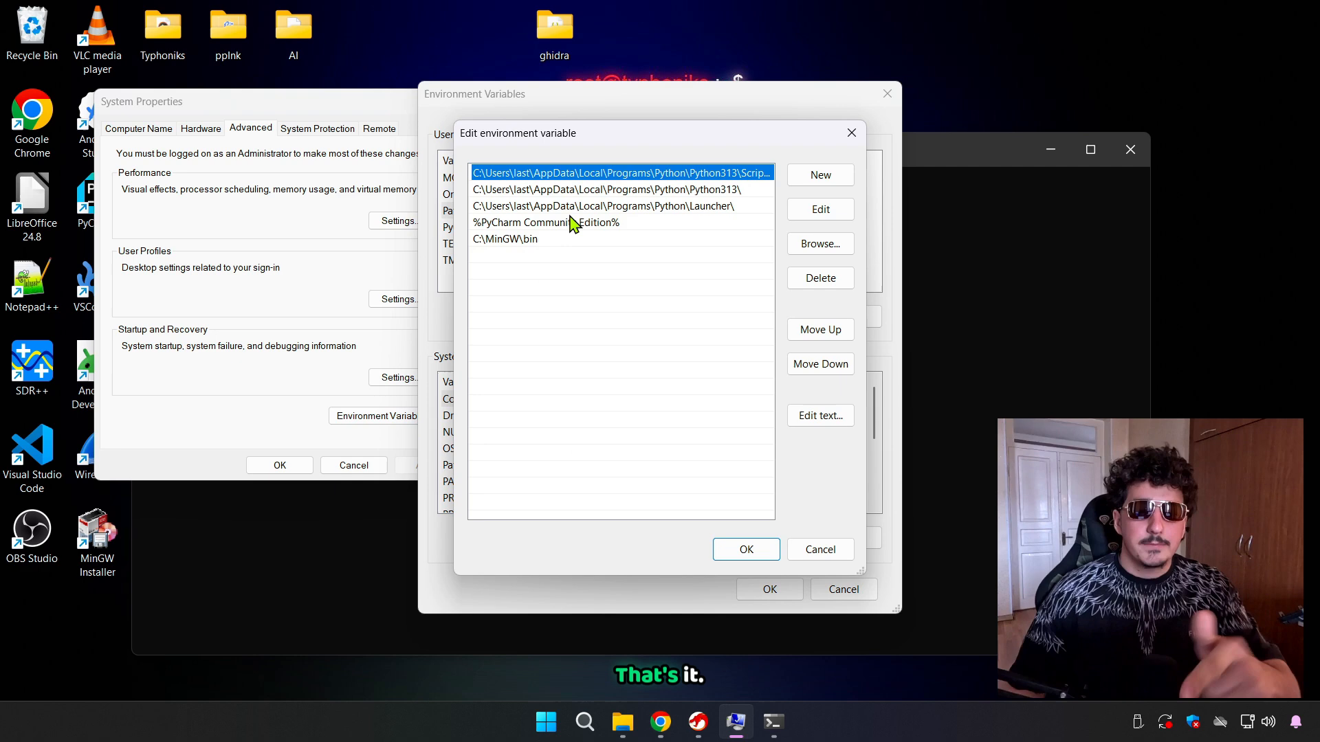
# - Confirm C:\MinGW\bin is in the user Path and close the dialogs
pyautogui.click(504, 239)
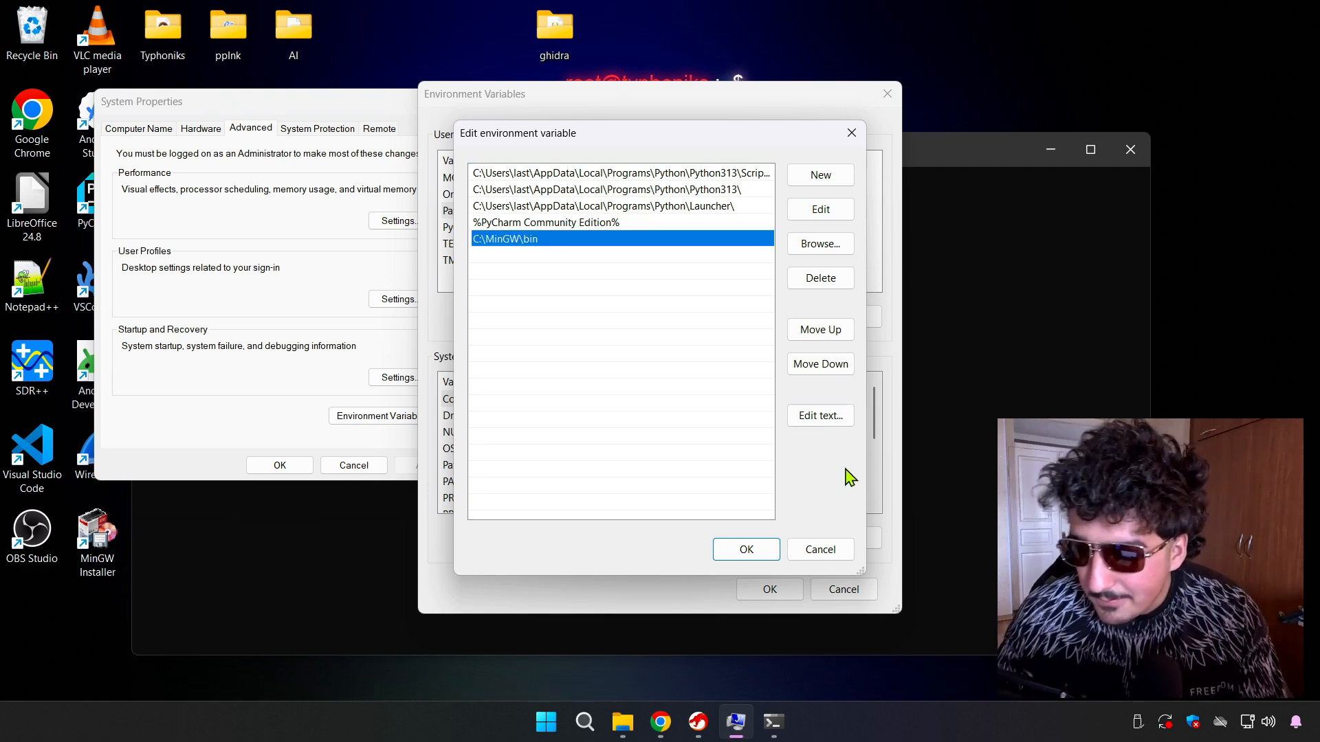
pyautogui.click(744, 548)
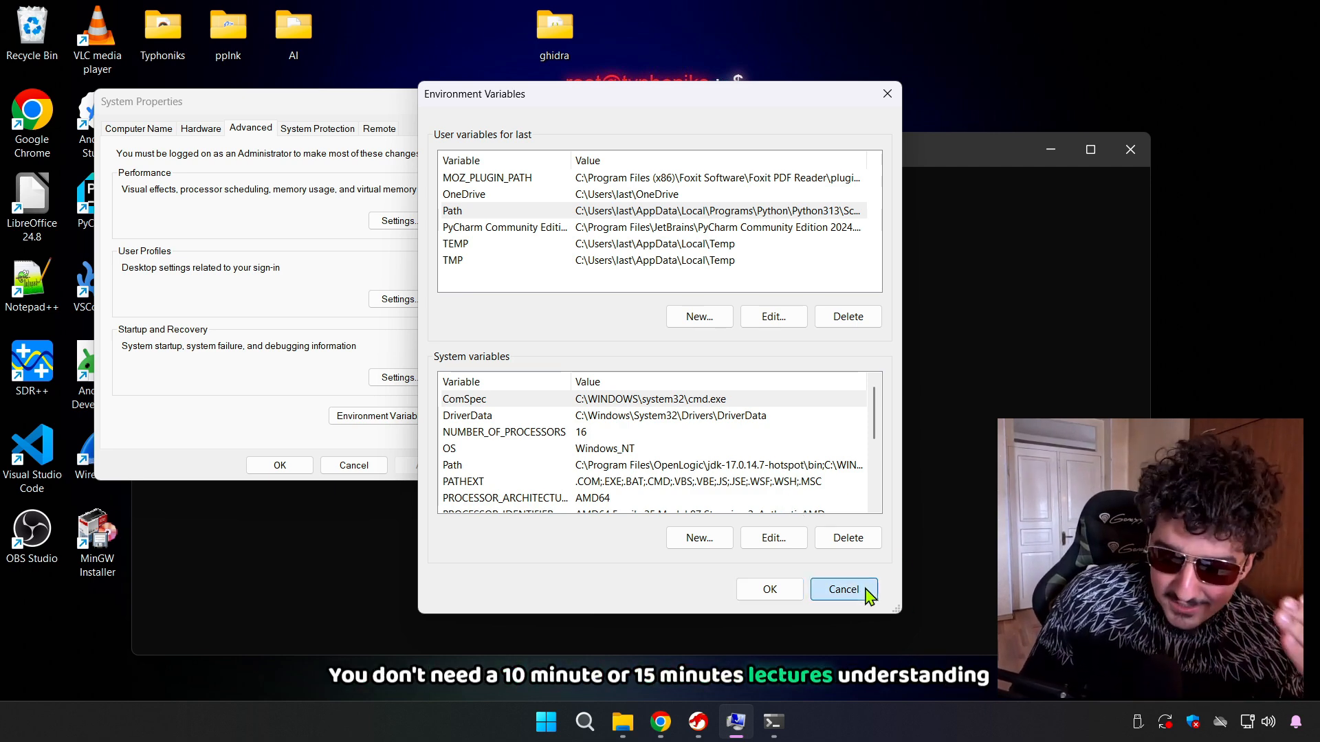
pyautogui.click(843, 590)
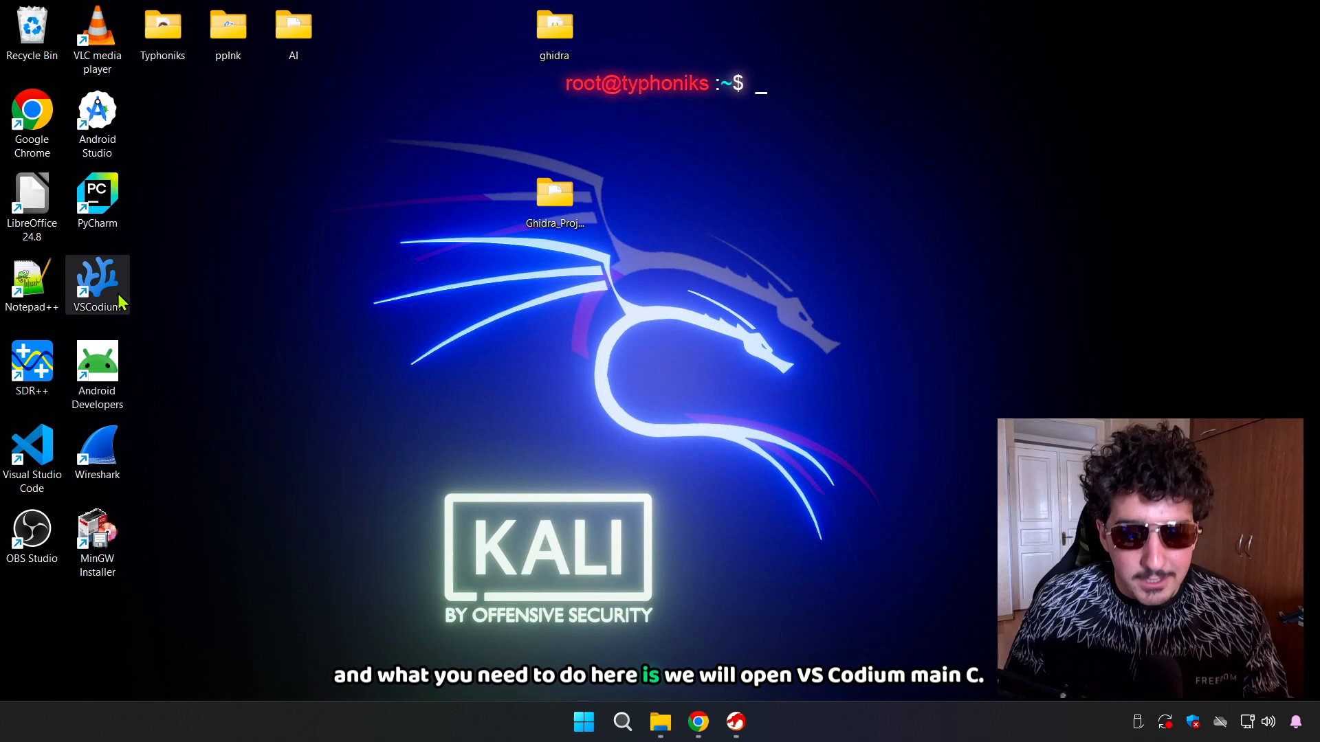
# - Launch VSCodium and run gcc --version in Command Prompt, confirming MinGW GCC 6.3.0
pyautogui.doubleClick(96, 284)
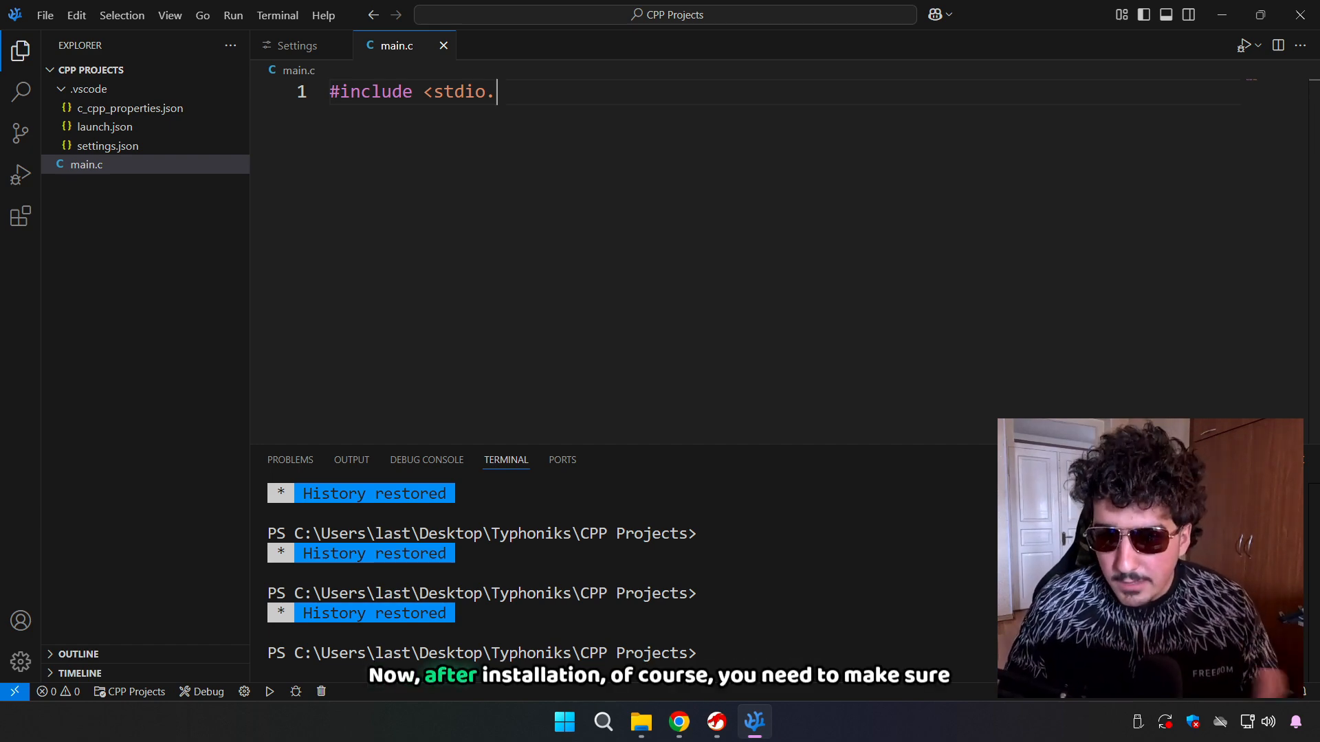
pyautogui.click(564, 721)
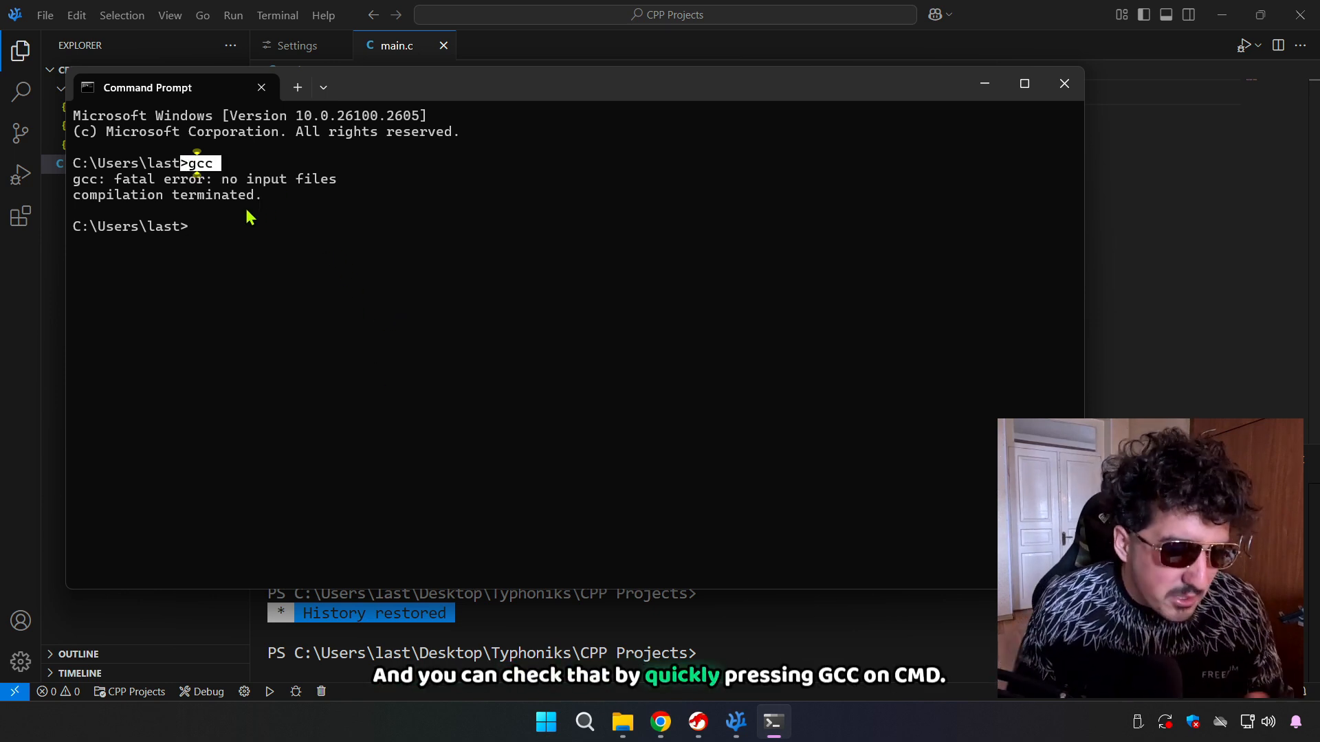
pyautogui.write('gcc --version')
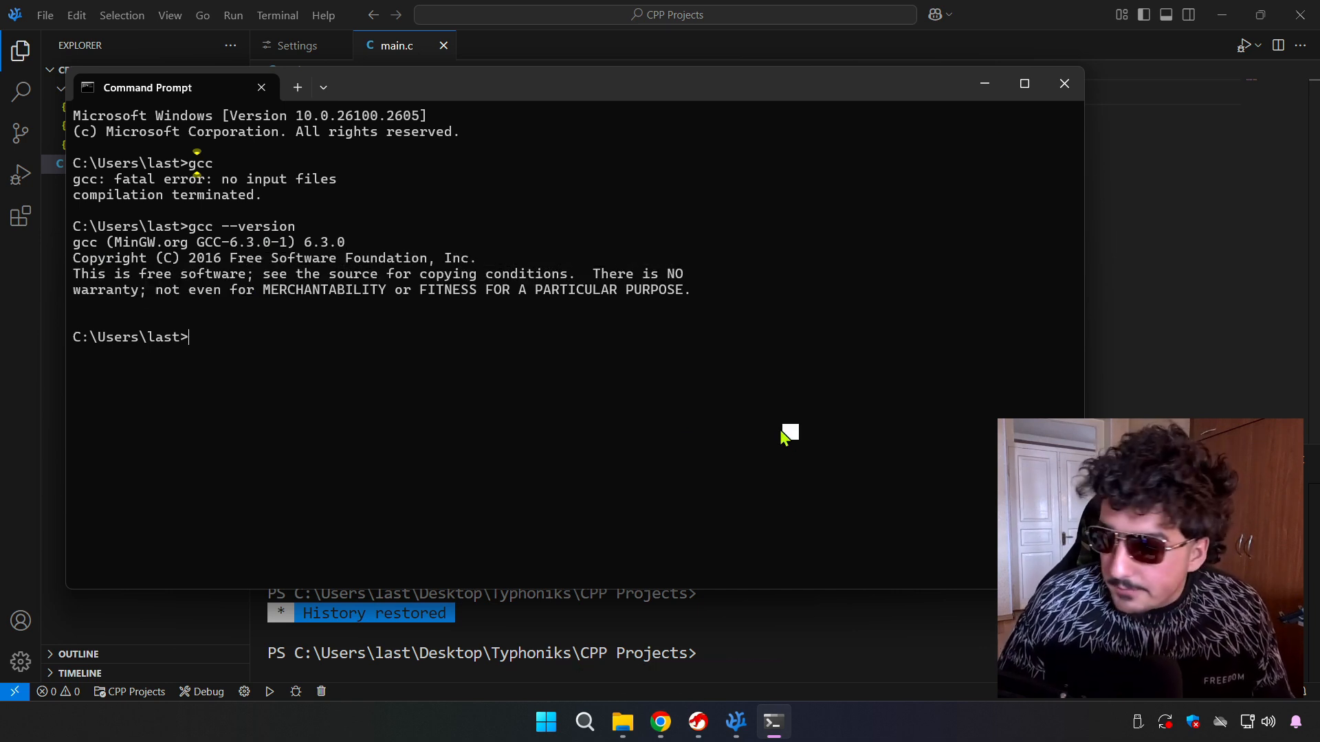
pyautogui.click(1062, 84)
pyautogui.write('#include <stdio.')
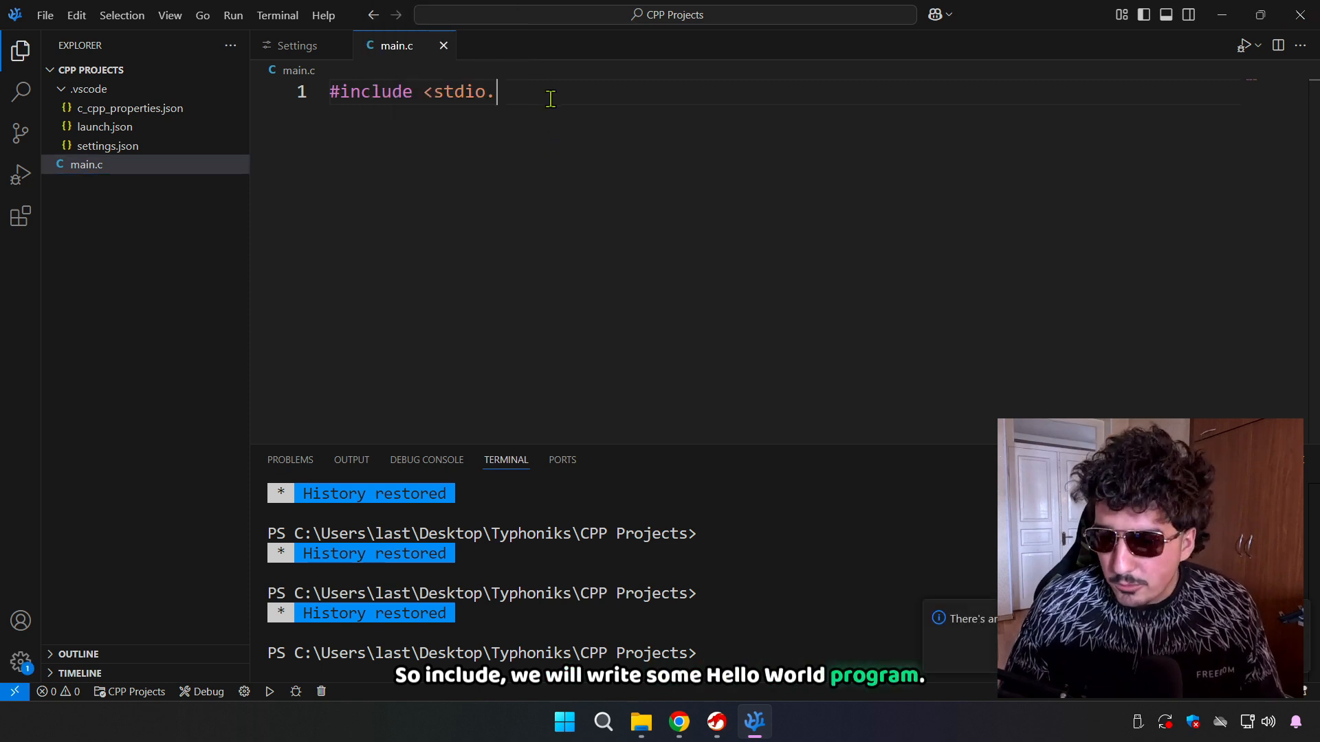
# - Write main.c: #include <stdio.h>, int main () with printf("Hello world.\n")
pyautogui.write('h>')
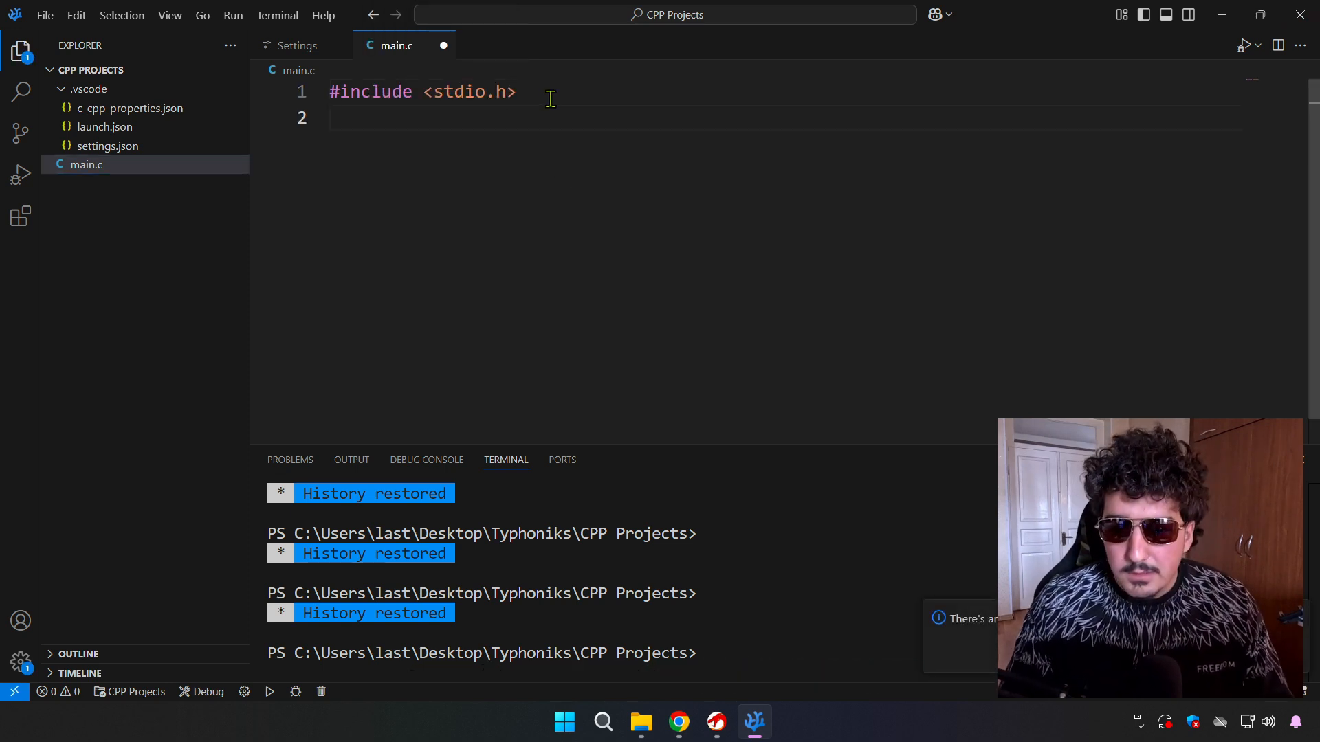
pyautogui.write('int main () {')
pyautogui.write('printf("')
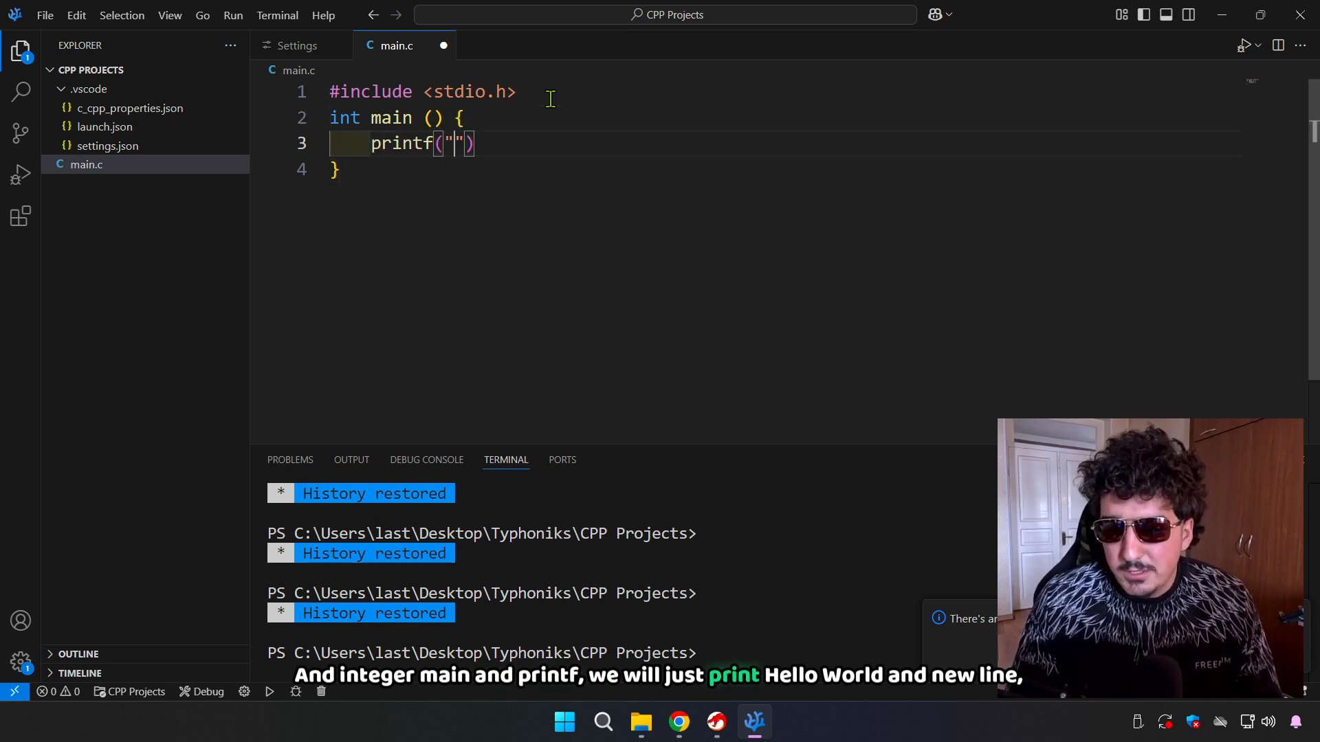
pyautogui.write('Hello world.')
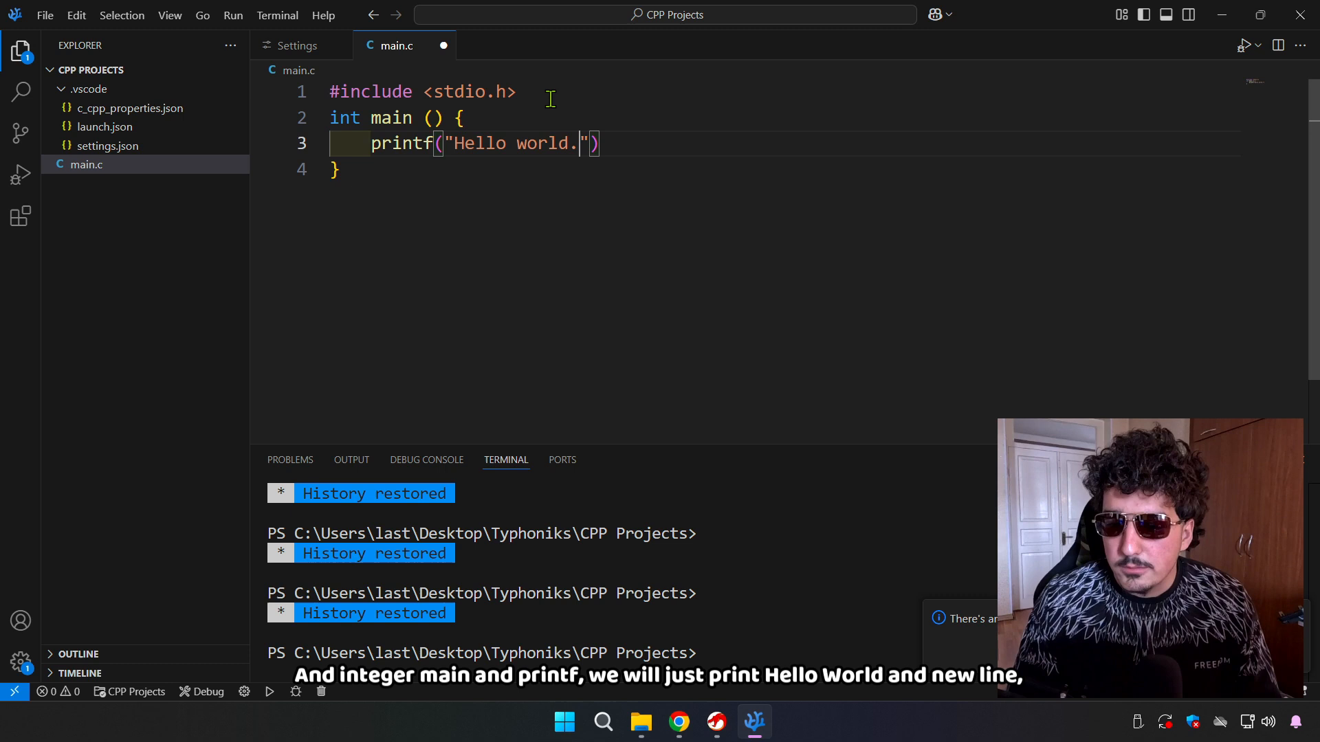
pyautogui.write('\\ns')
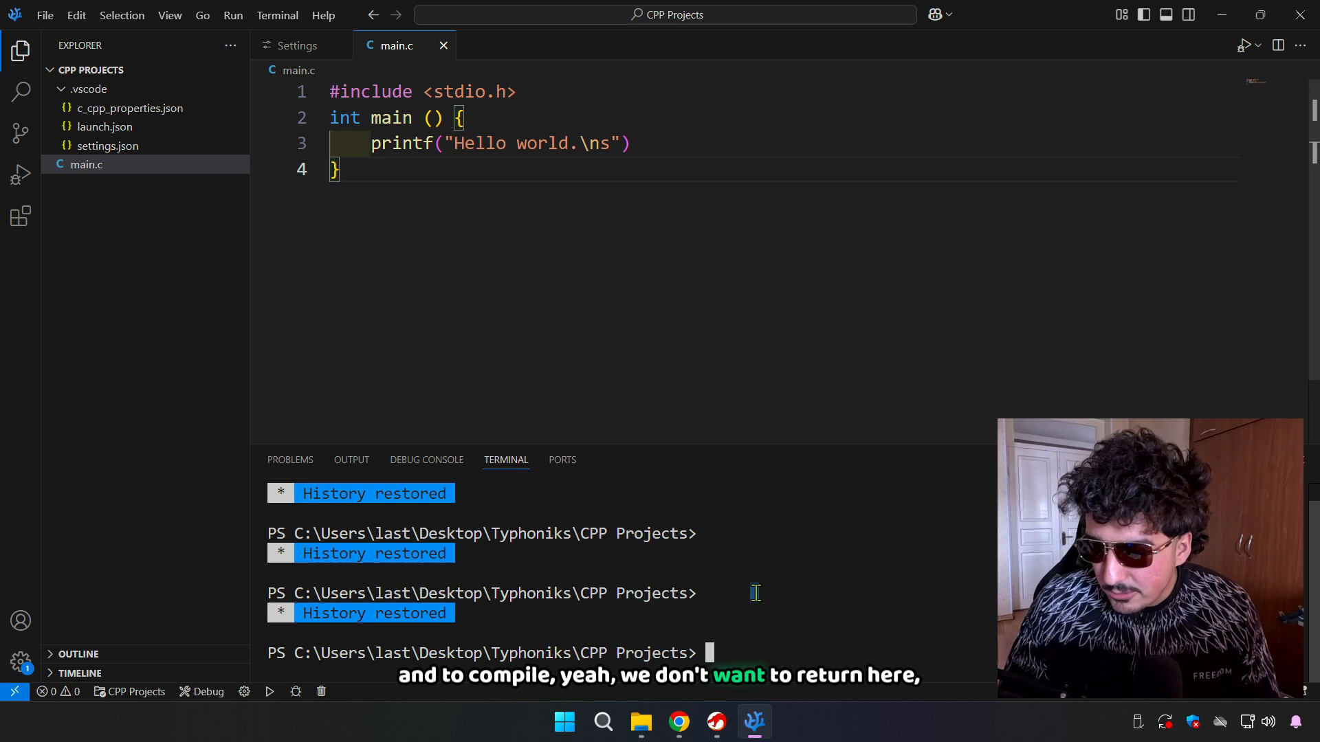
pyautogui.moveTo(761, 587)
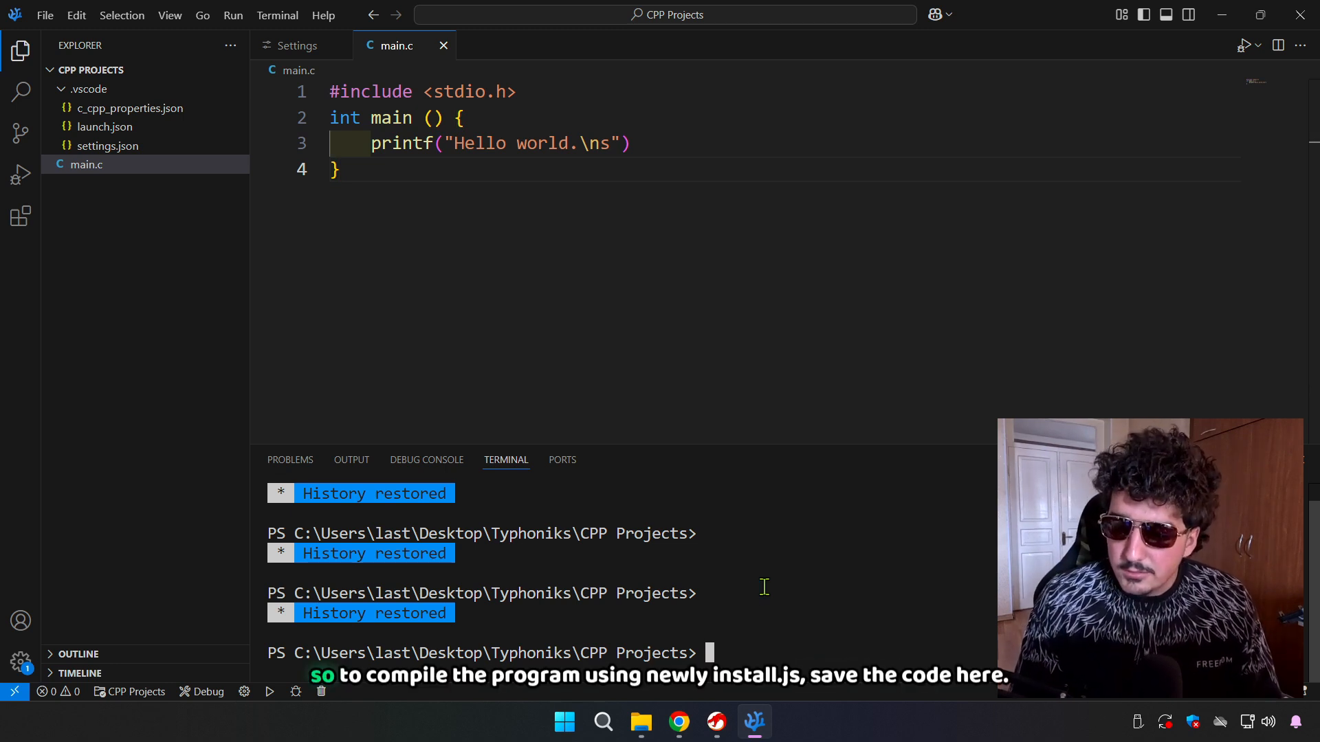
# - Save main.c and attempt a first gcc compile of the hello_world source
pyautogui.write('gcc')
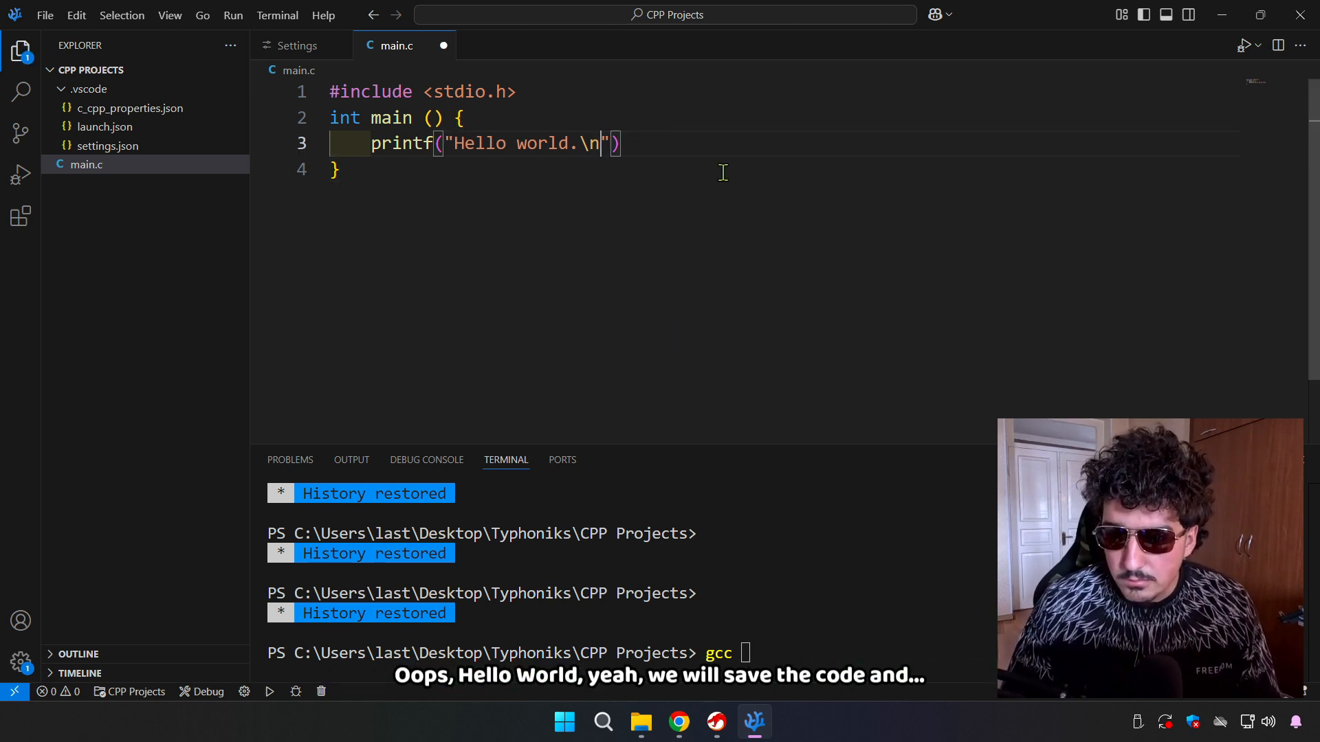
pyautogui.press('ctrl+s')
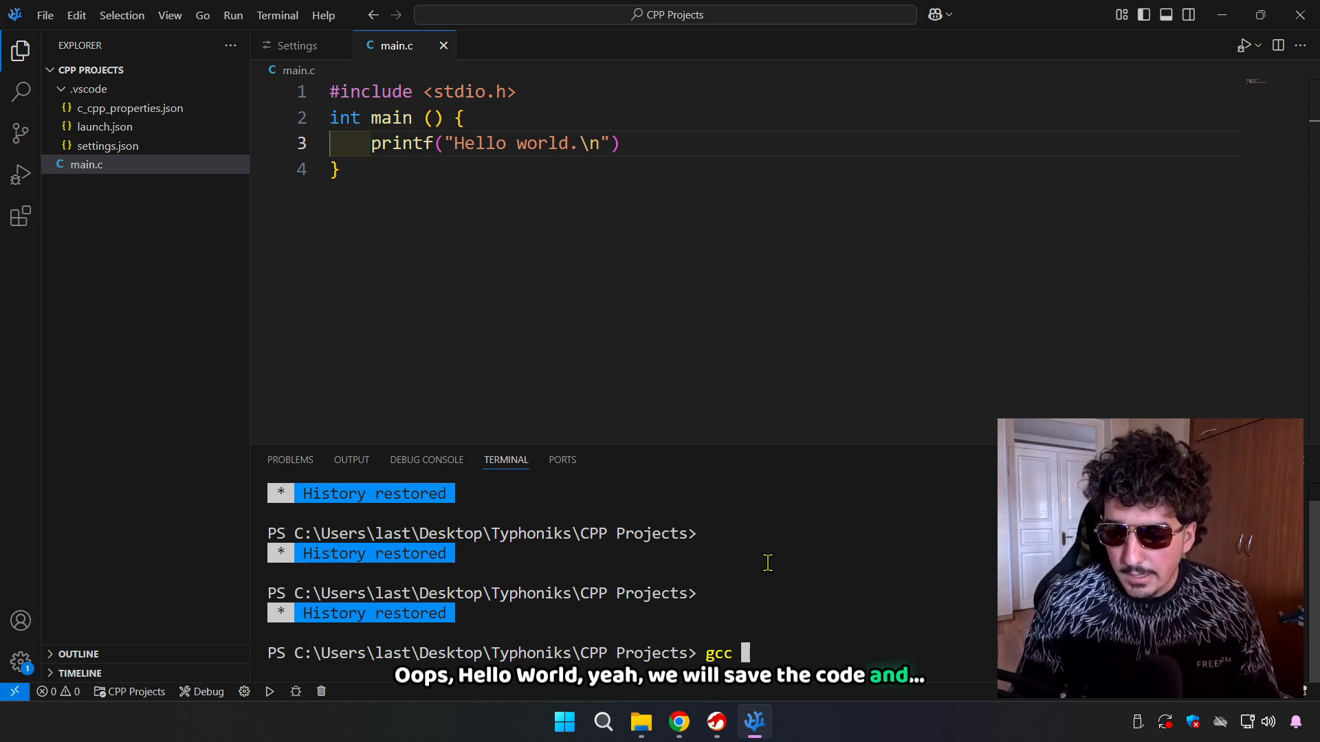
pyautogui.write('hell')
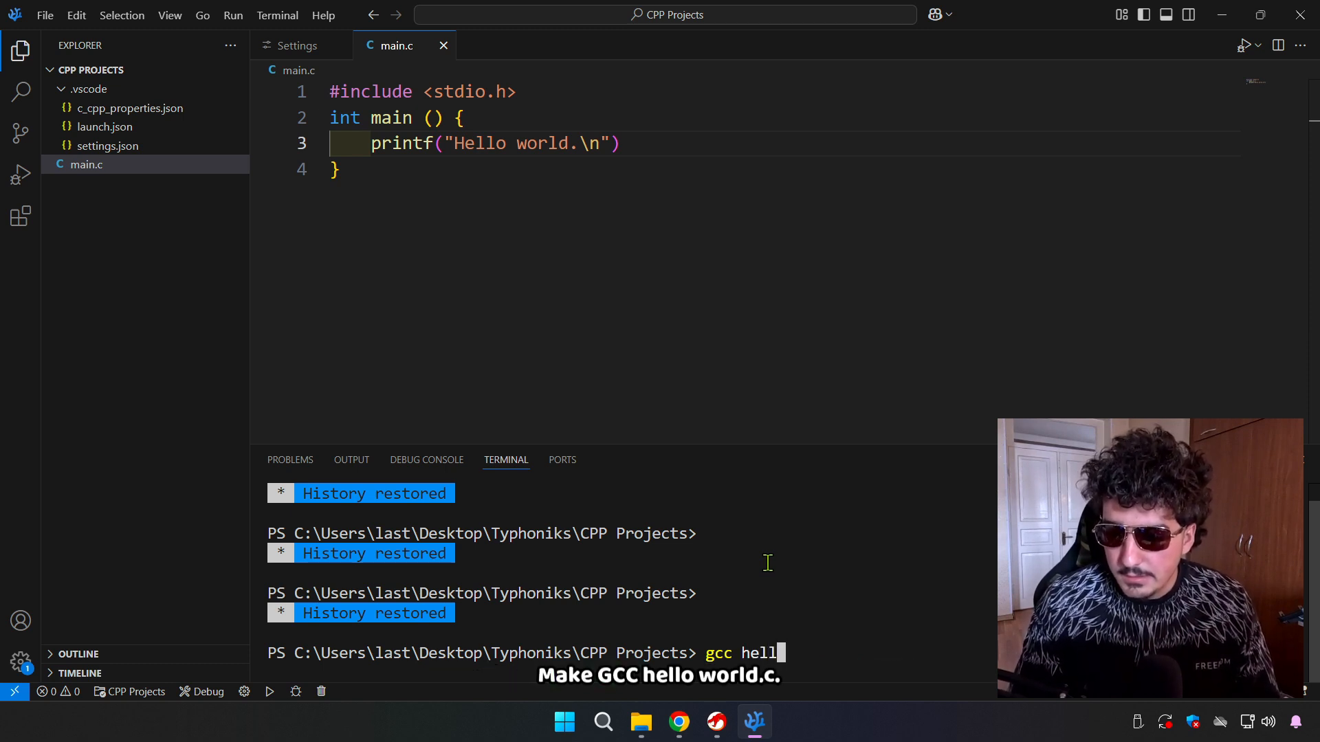
pyautogui.press('Return')
pyautogui.write('gcc hello_world')
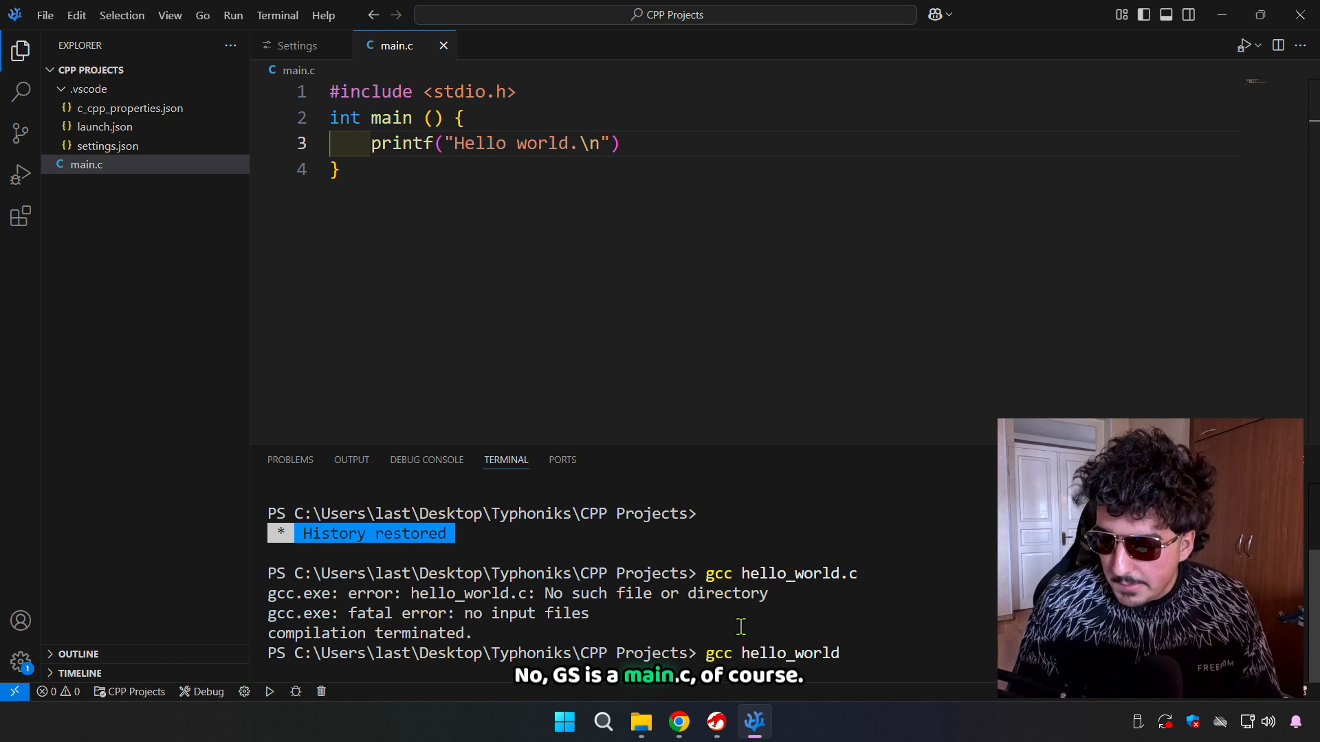
# - Run gcc main.c -o hello_world.exe, add the missing semicolon, producing hello_world.exe
pyautogui.write('main.c -')
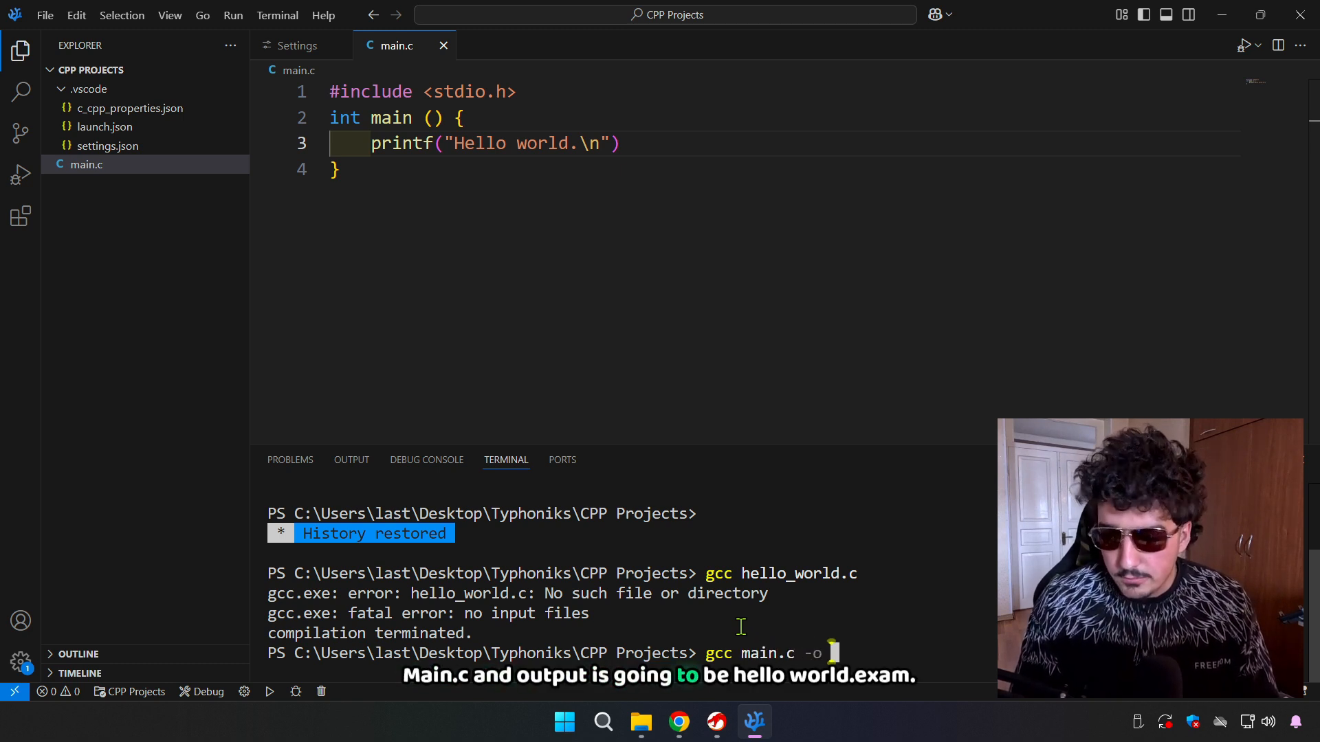
pyautogui.write('hello')
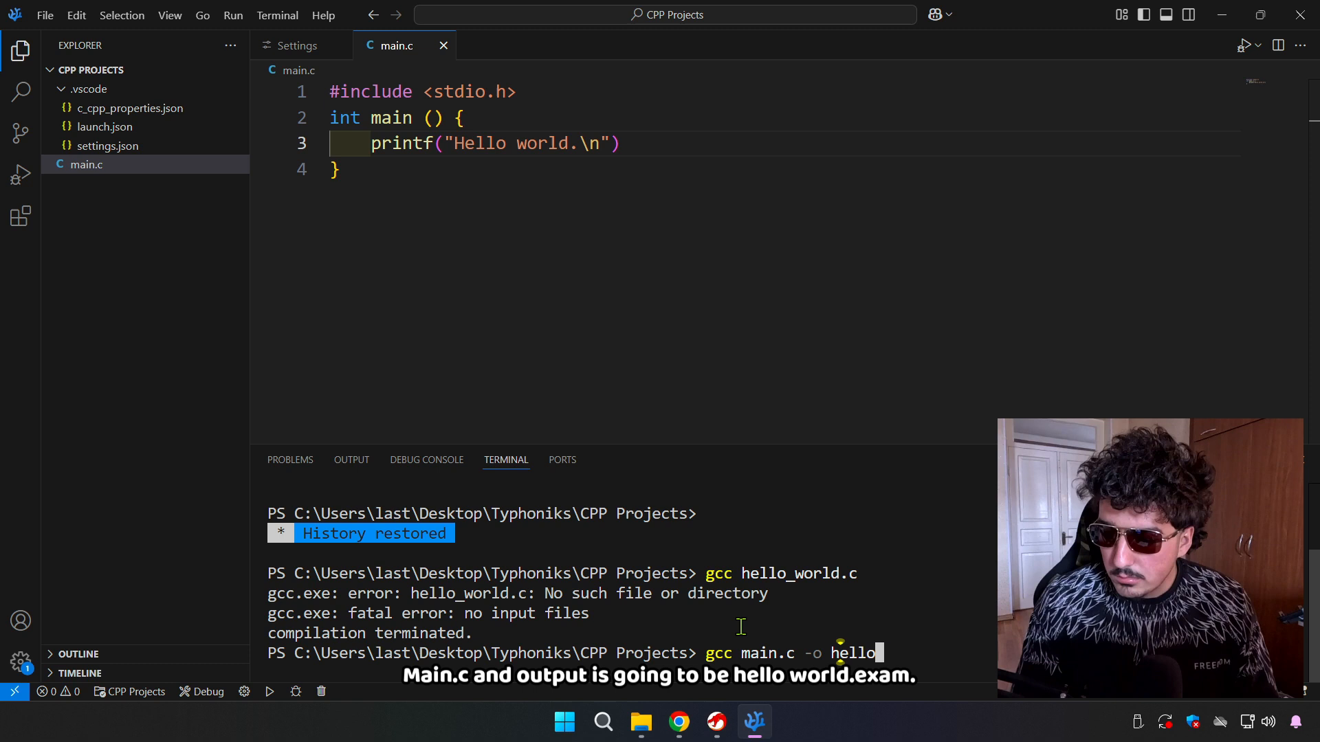
pyautogui.press('Return')
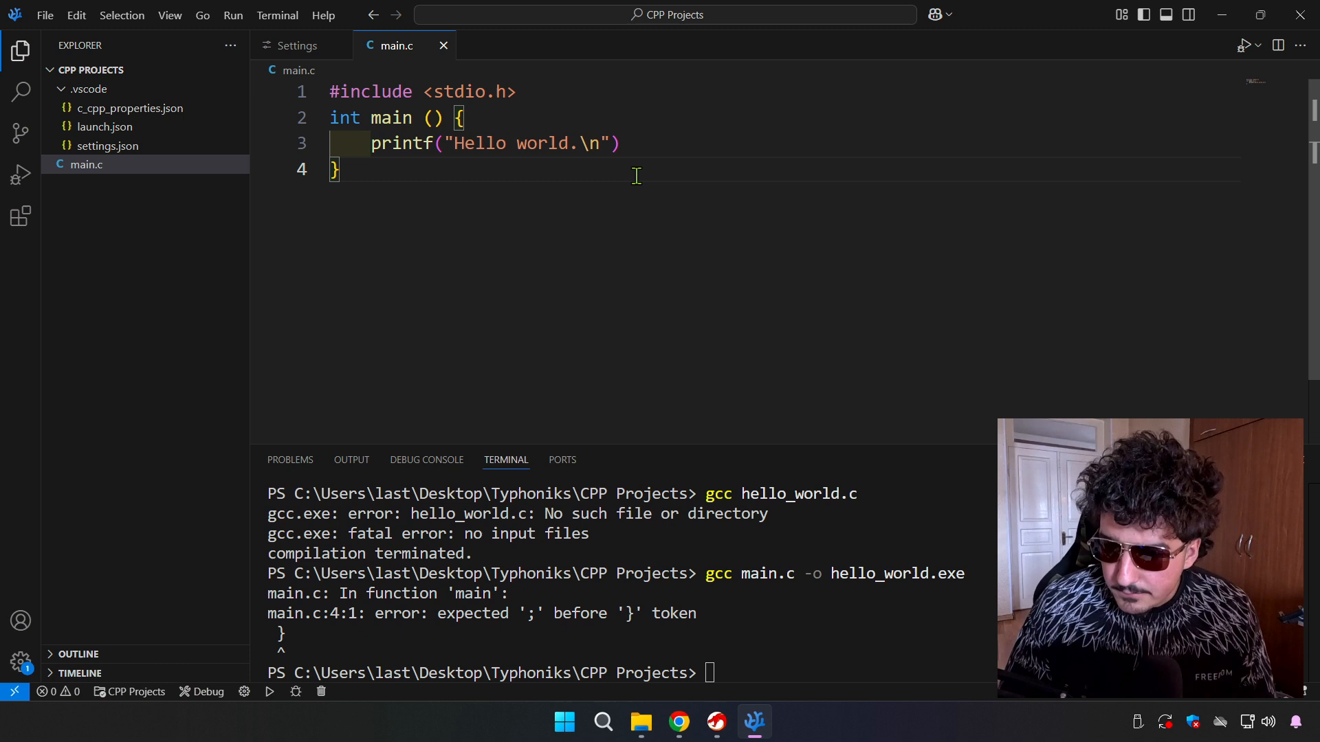
pyautogui.write(';')
pyautogui.click(628, 673)
pyautogui.write('gcc main.c -o hello_world.exe')
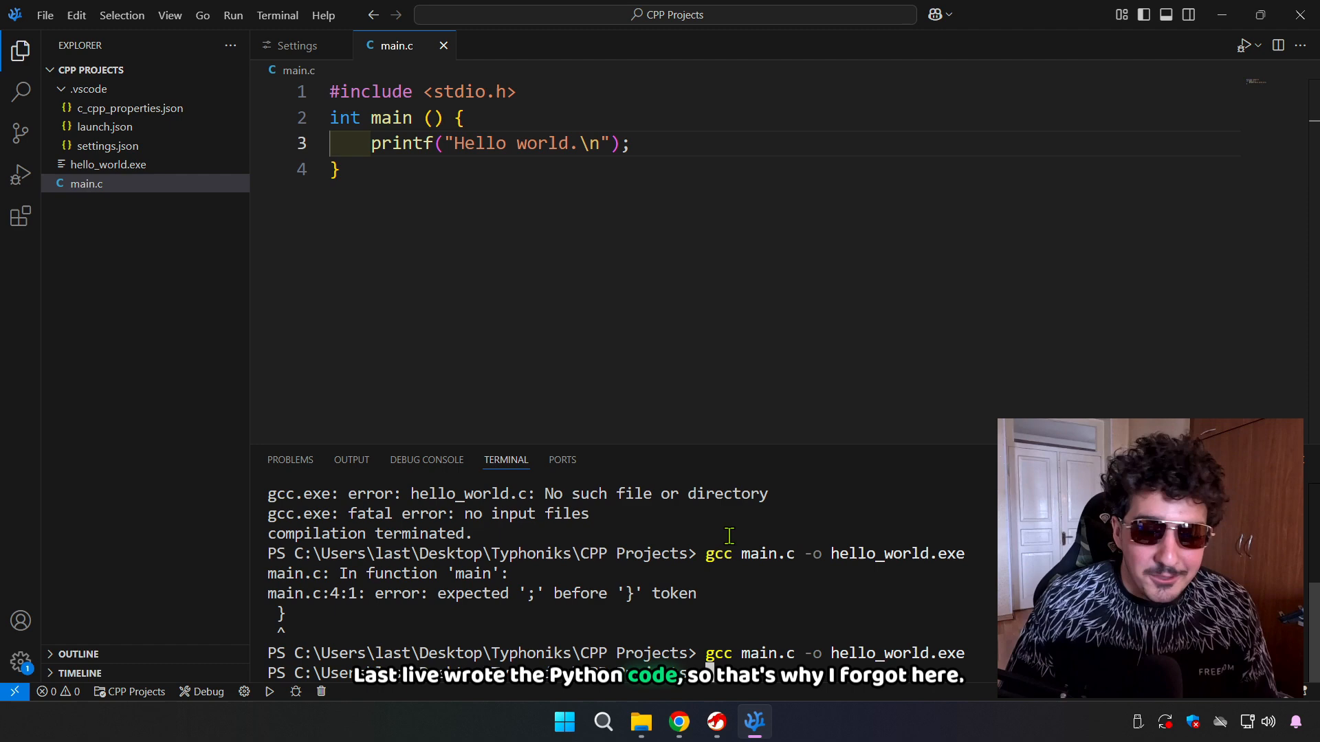
pyautogui.click(109, 163)
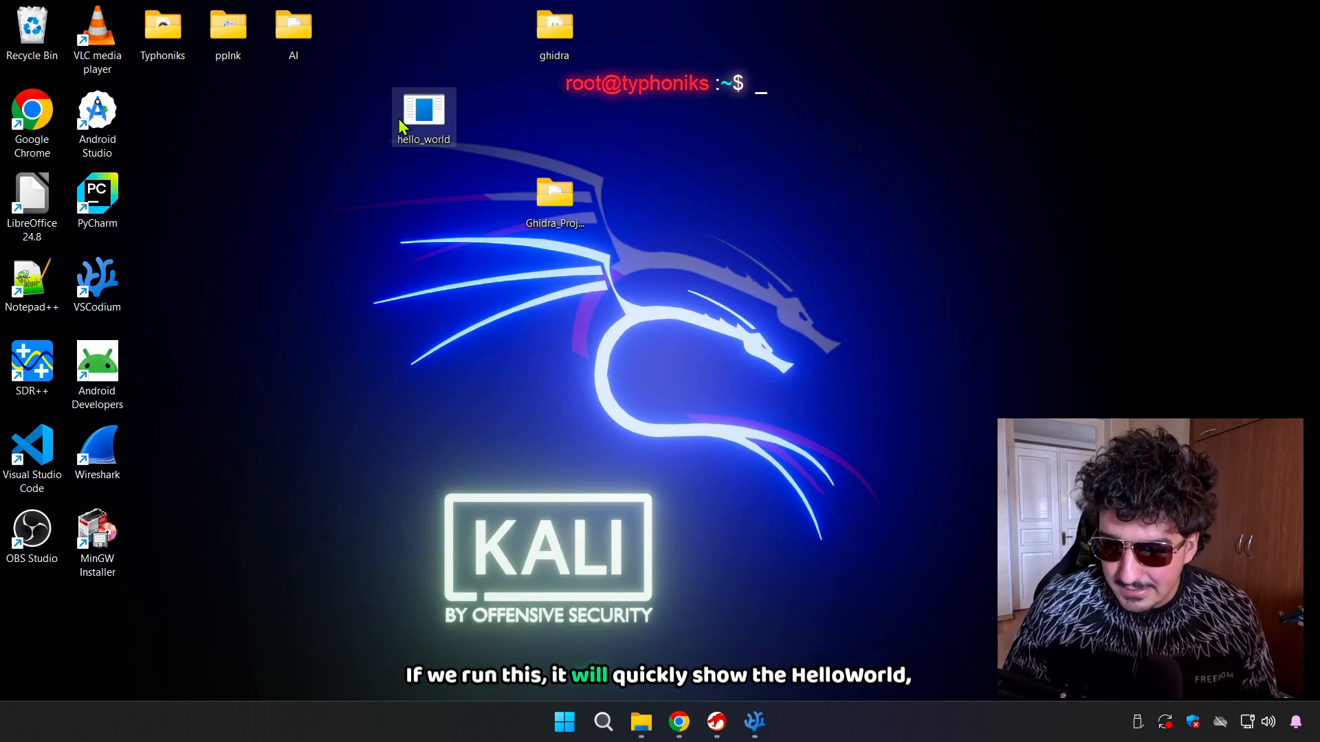
# - Run .\hello_world.exe in PowerShell from the desktop, see "Hello world.", and close the shell
pyautogui.doubleClick(423, 110)
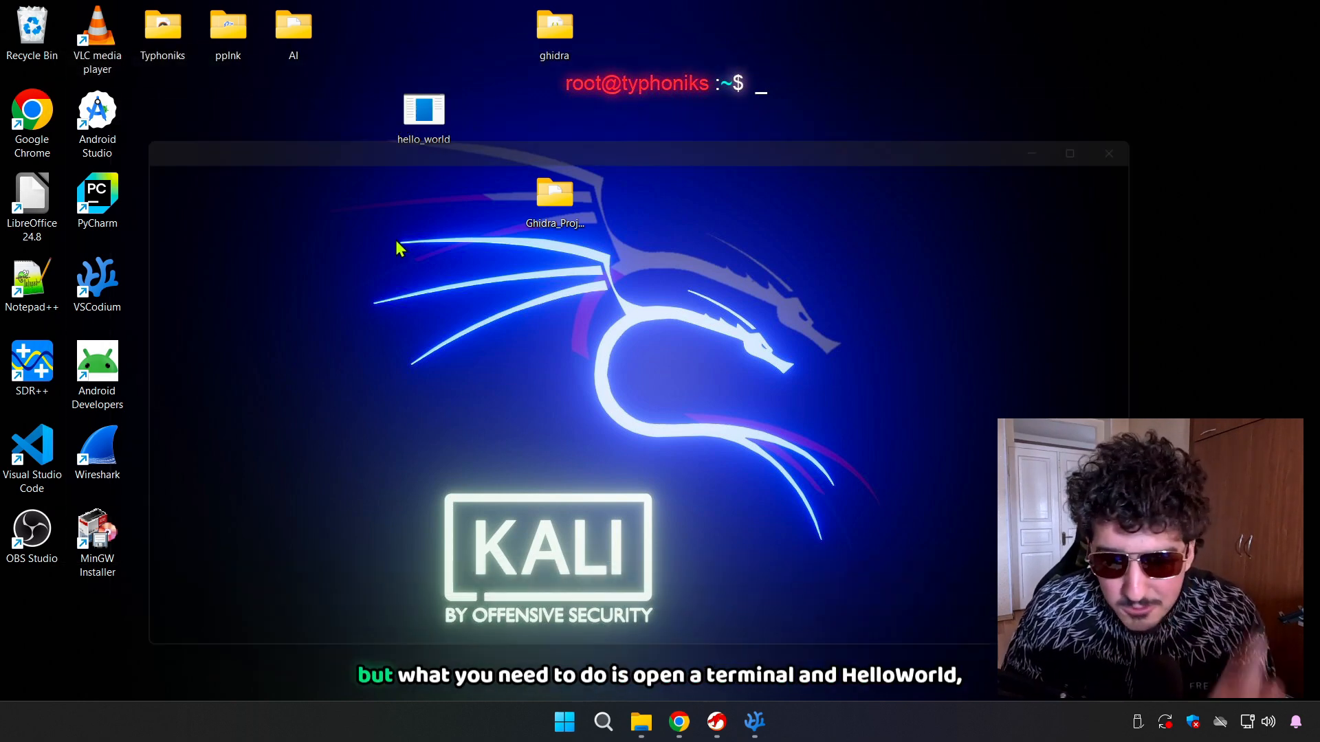
pyautogui.rightClick(400, 249)
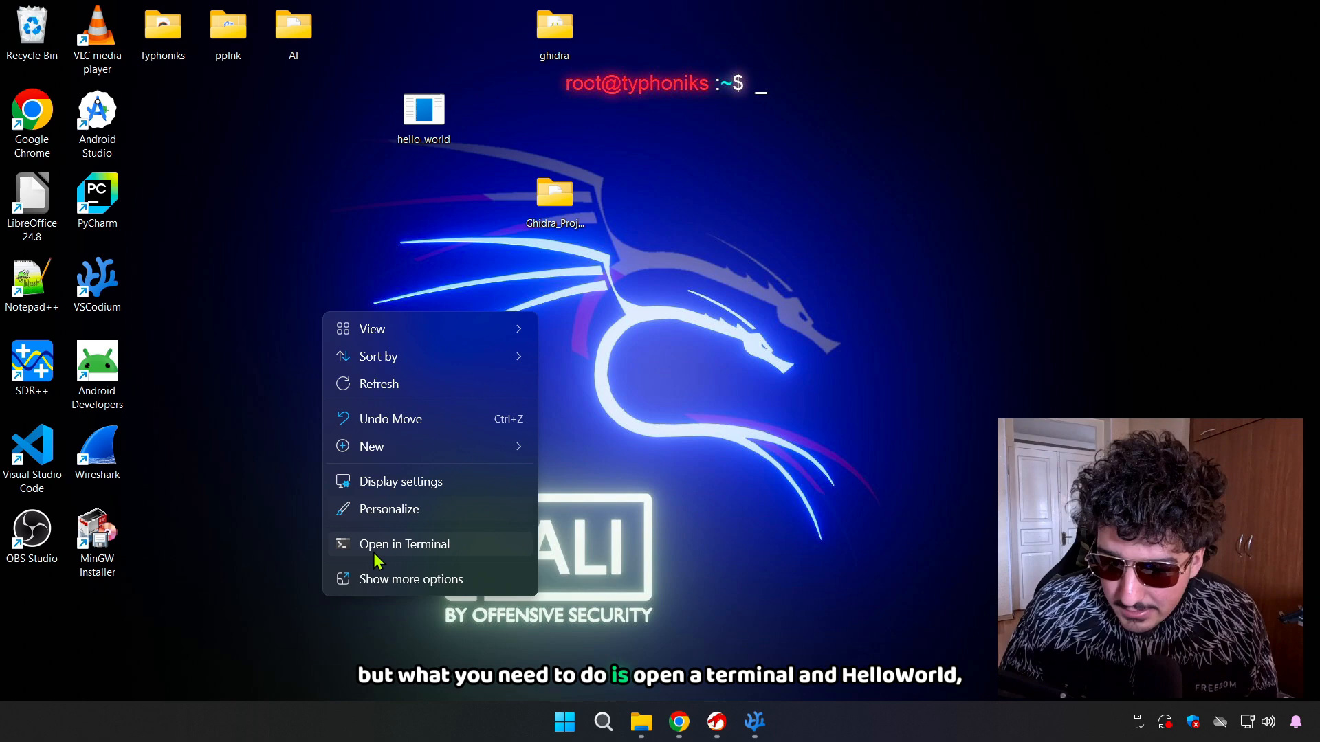
pyautogui.click(403, 544)
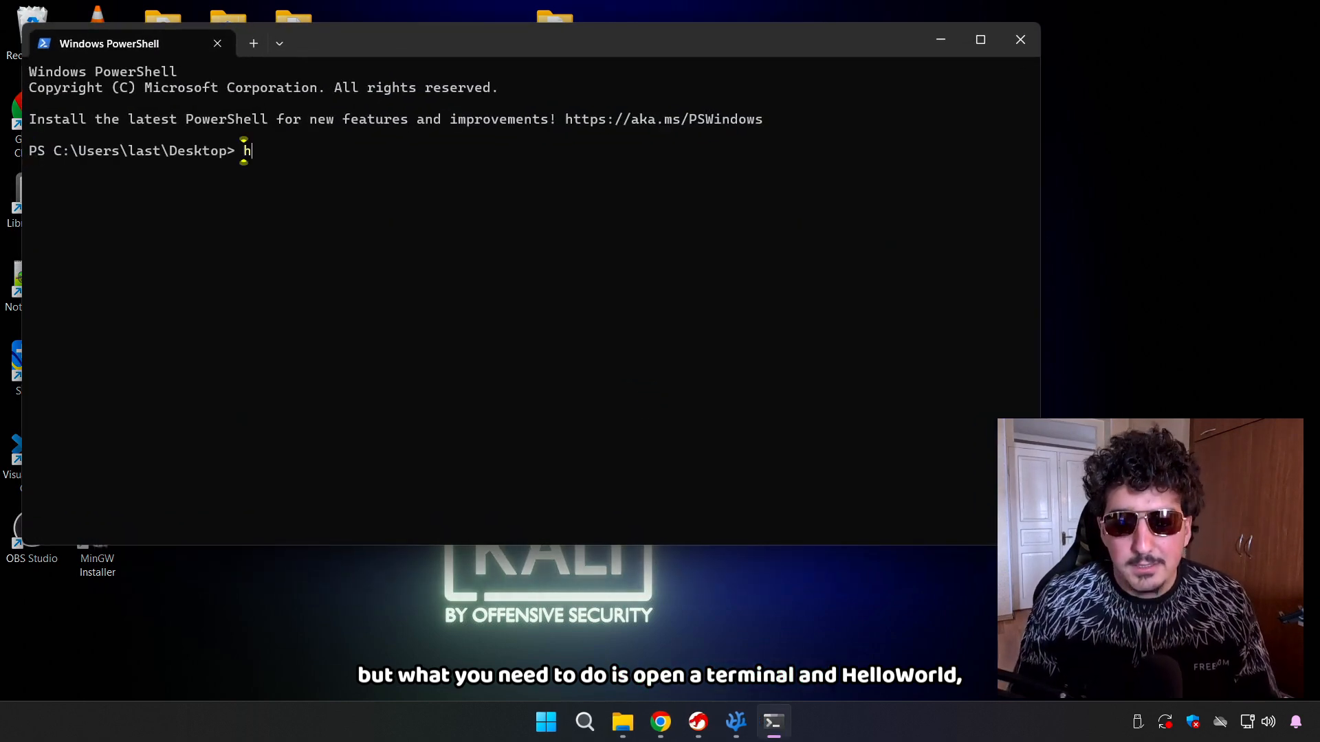
pyautogui.write('elp.')
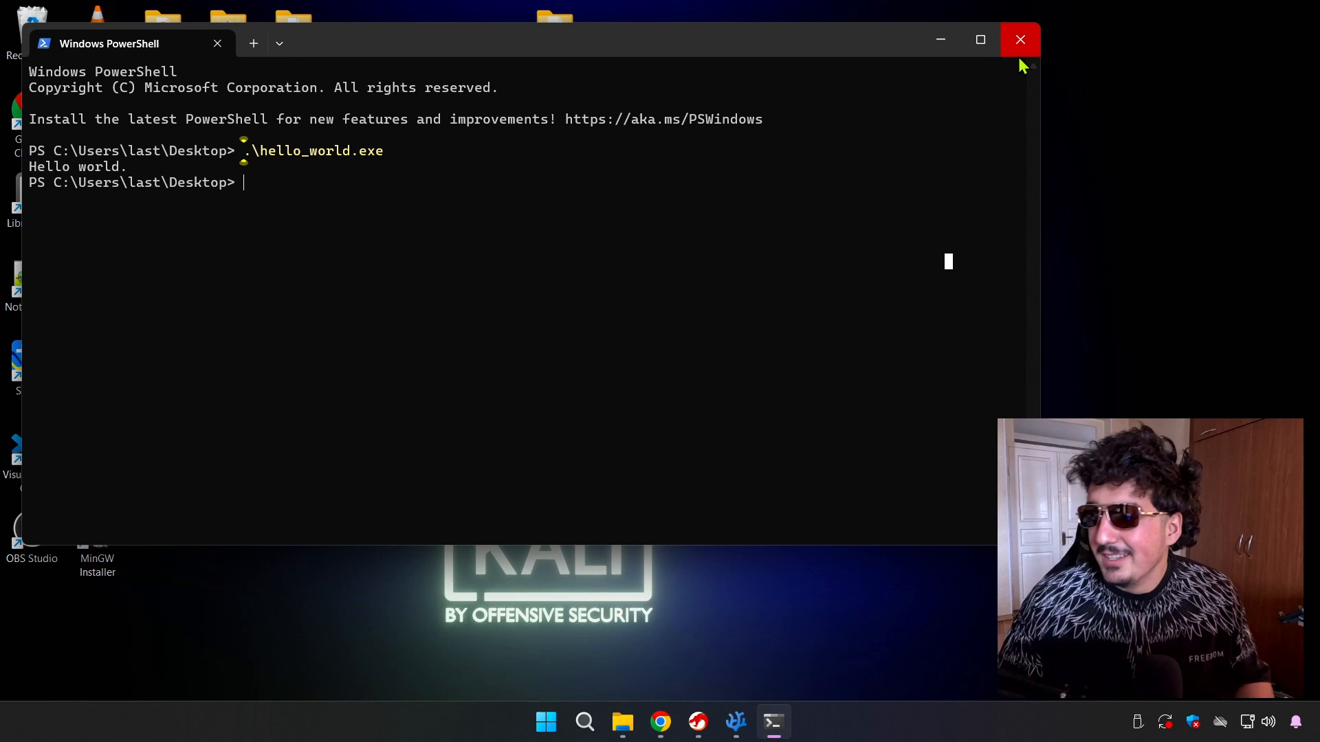
pyautogui.moveTo(995, 85)
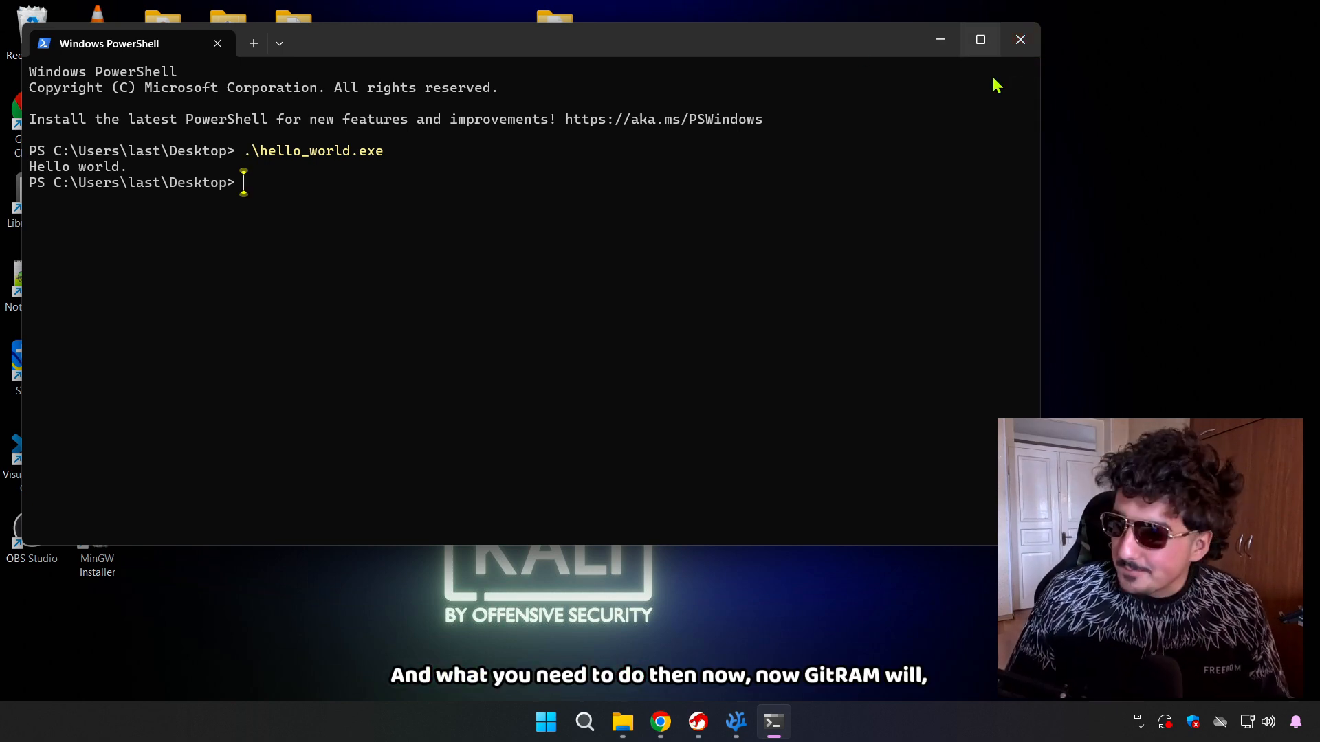
pyautogui.click(1019, 40)
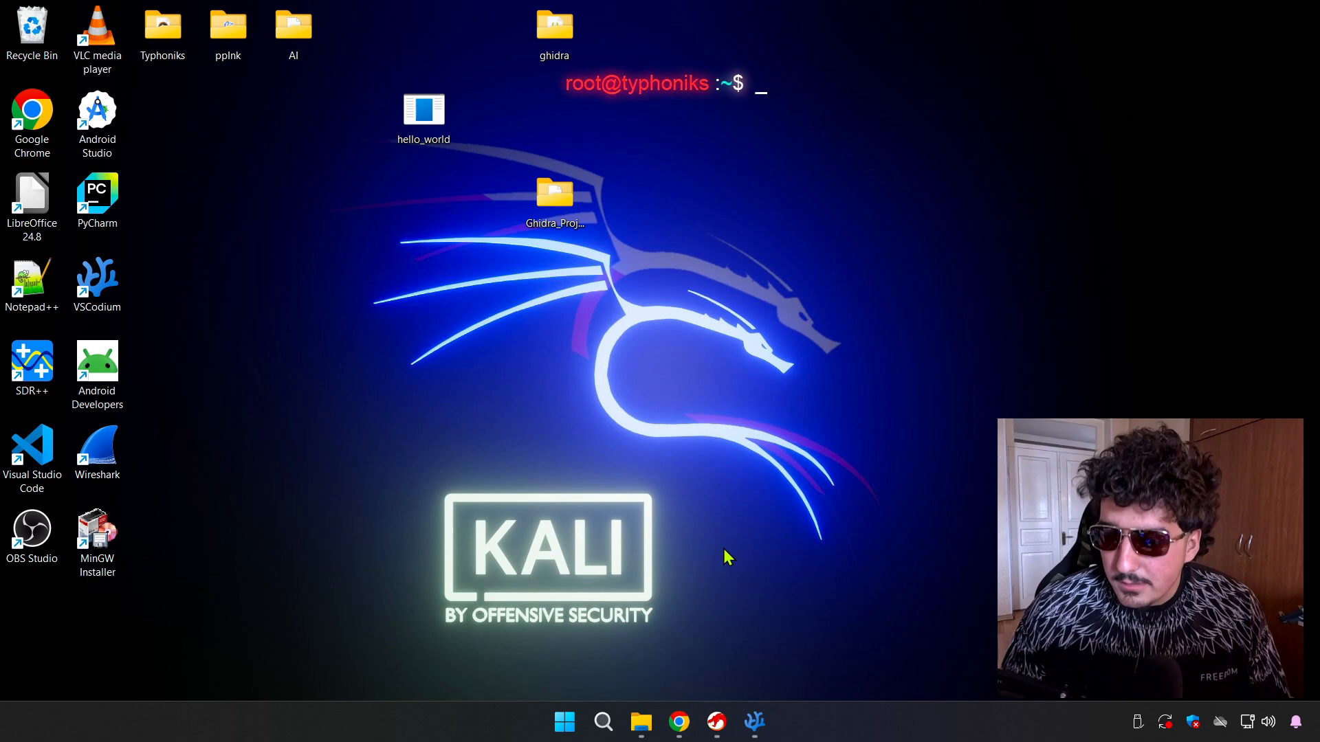
# - Start Import File in Ghidra and select hello_world.exe from the Desktop
pyautogui.click(716, 721)
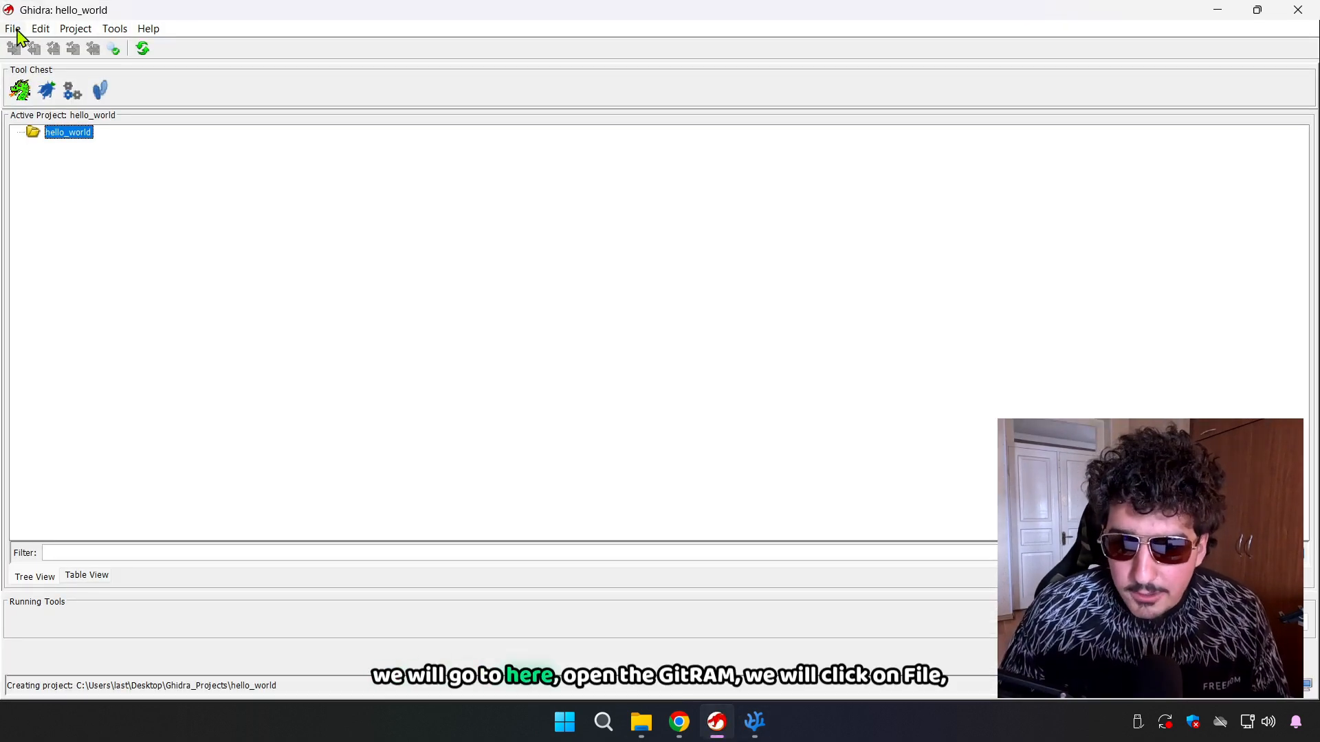
pyautogui.click(13, 28)
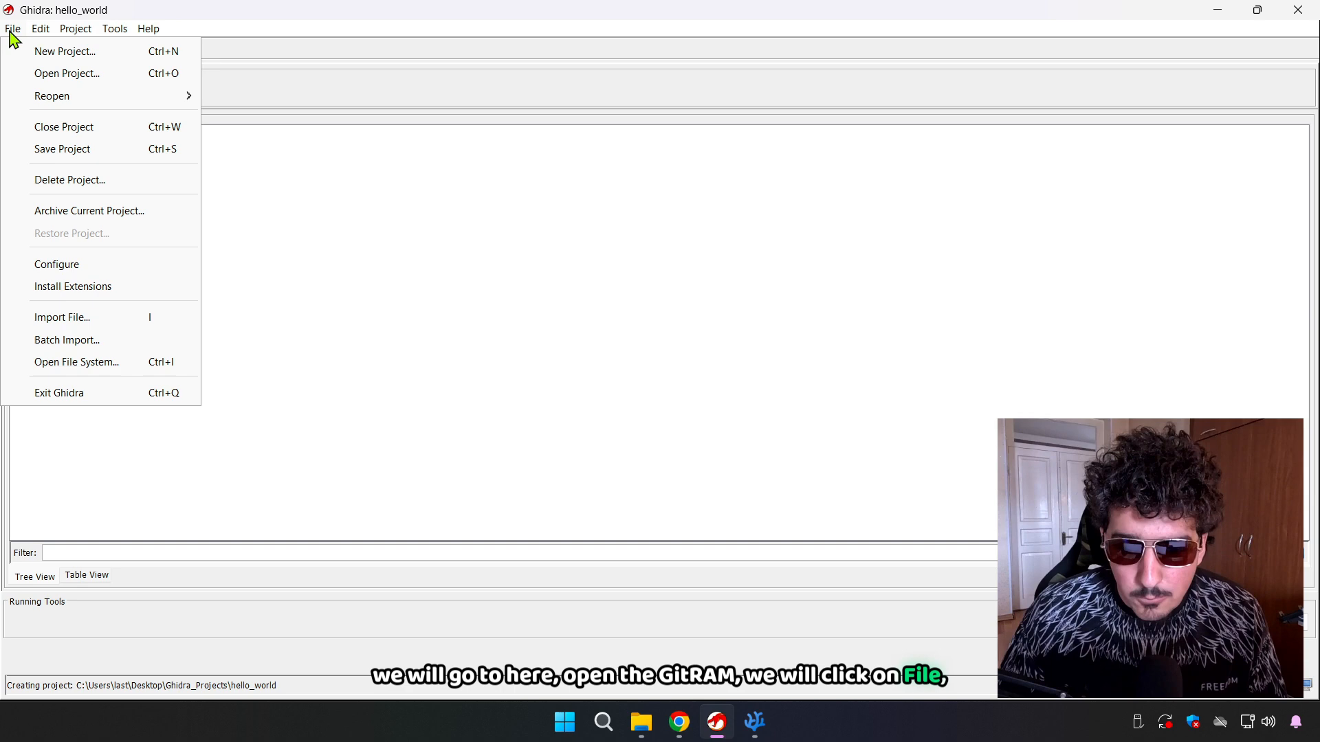
pyautogui.click(62, 317)
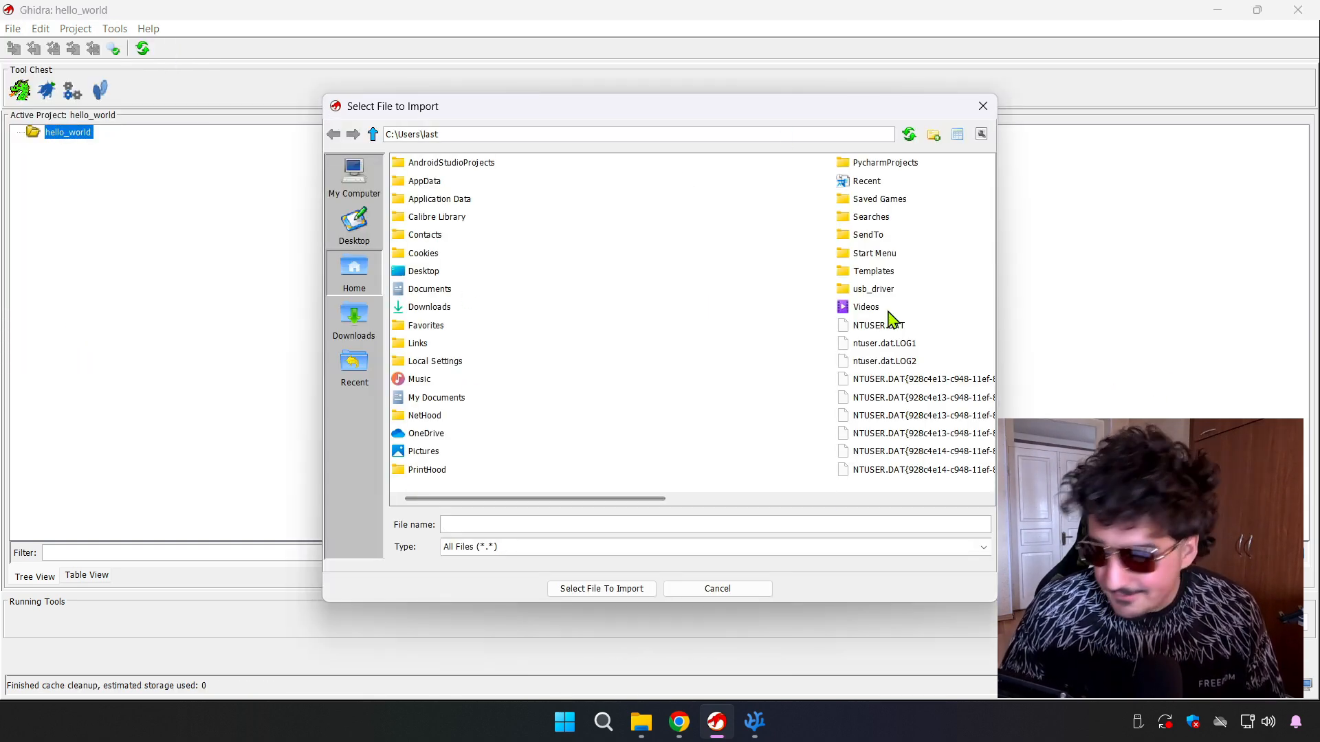
pyautogui.click(353, 223)
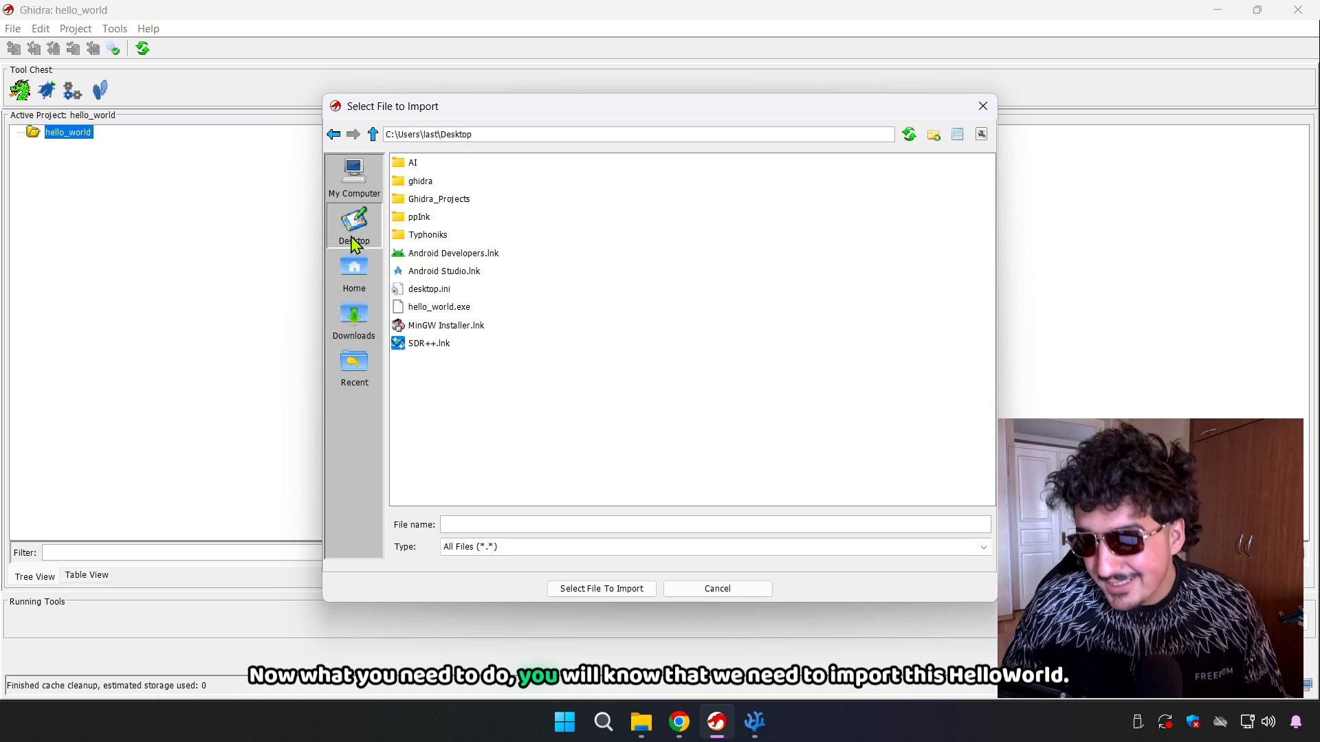
pyautogui.click(439, 307)
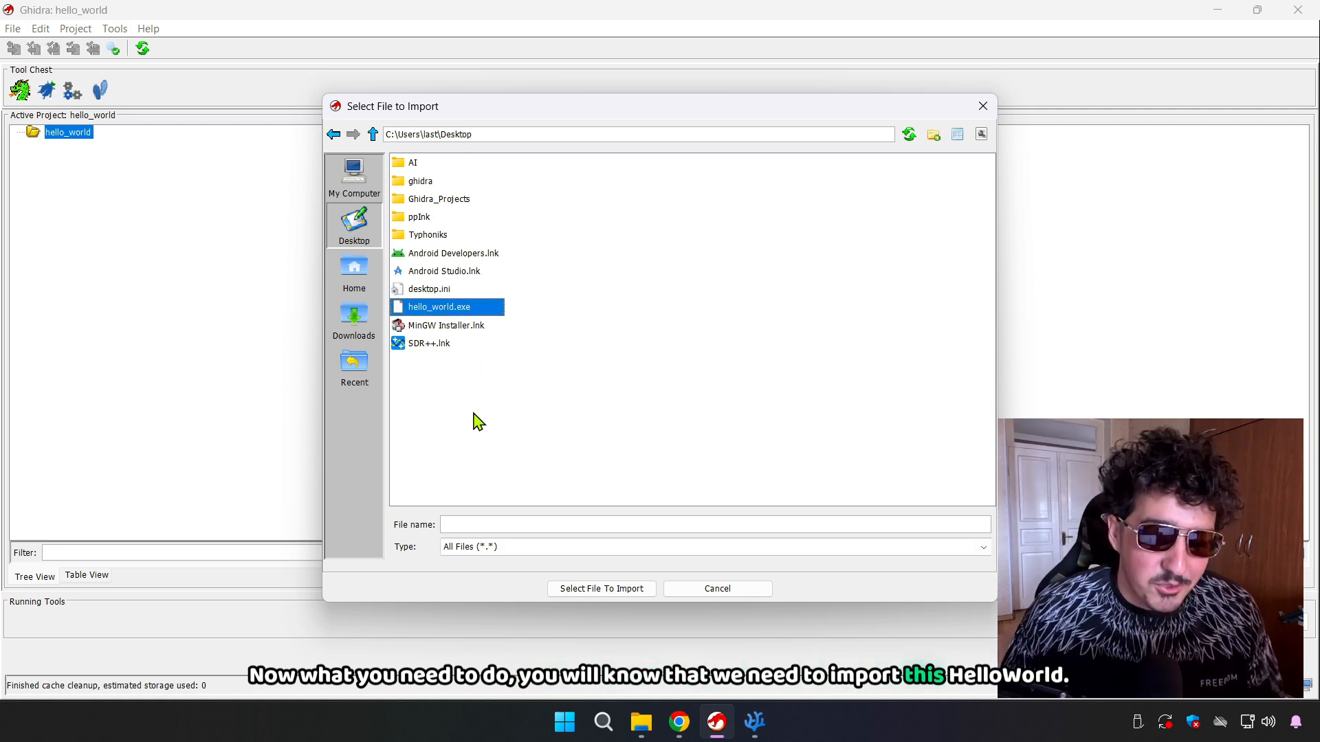
pyautogui.click(437, 307)
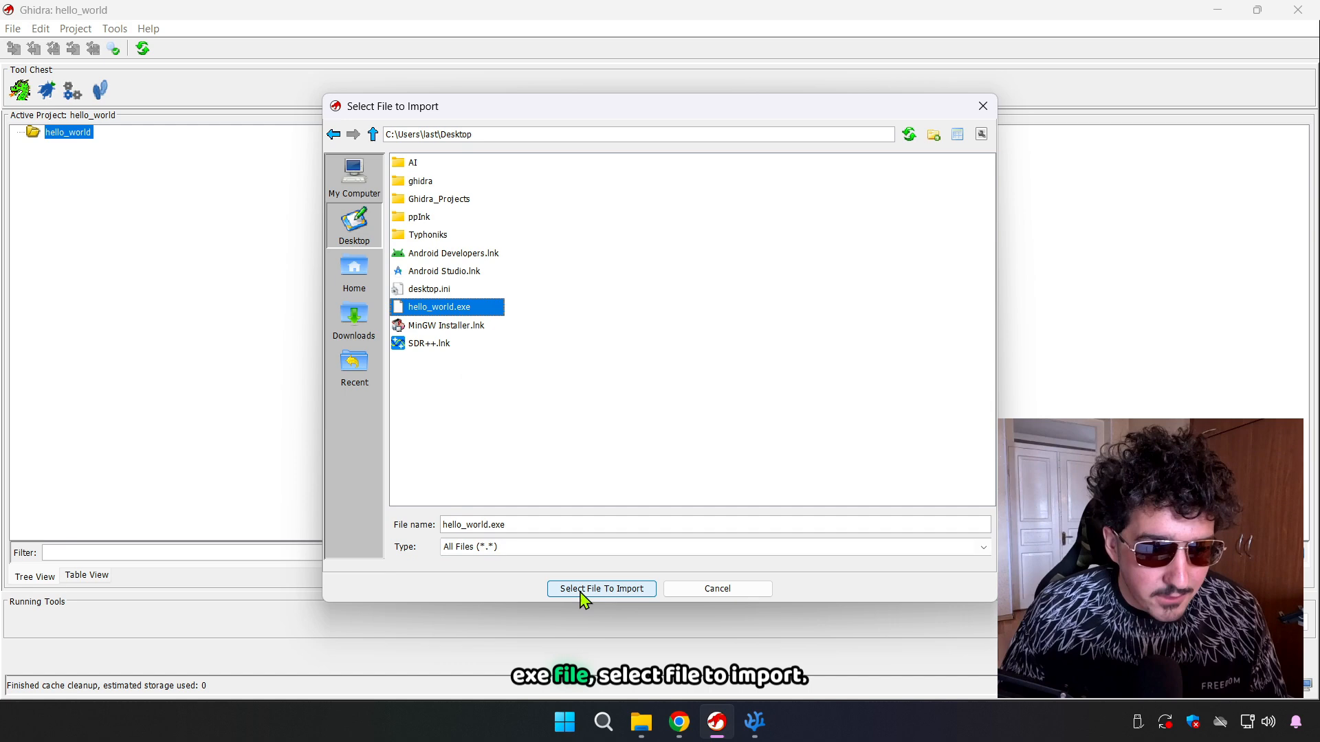
pyautogui.click(601, 589)
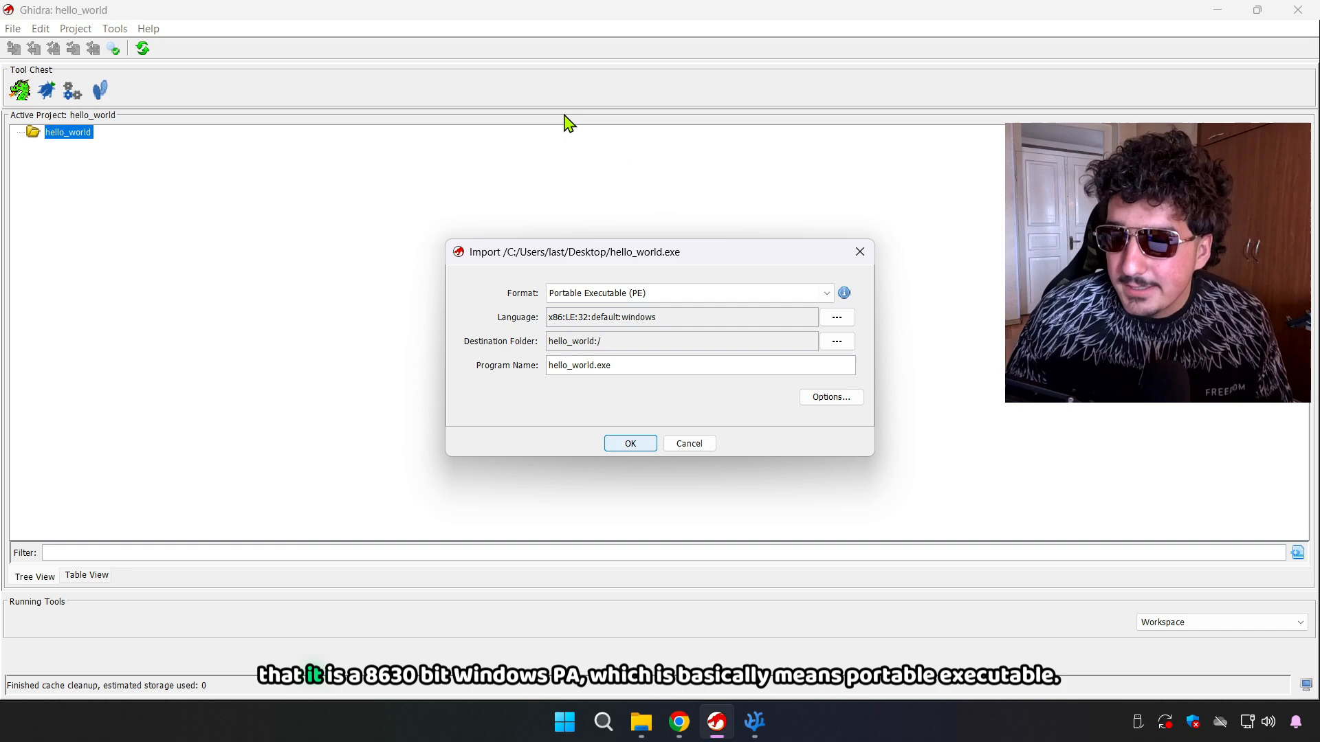
pyautogui.moveTo(559, 329)
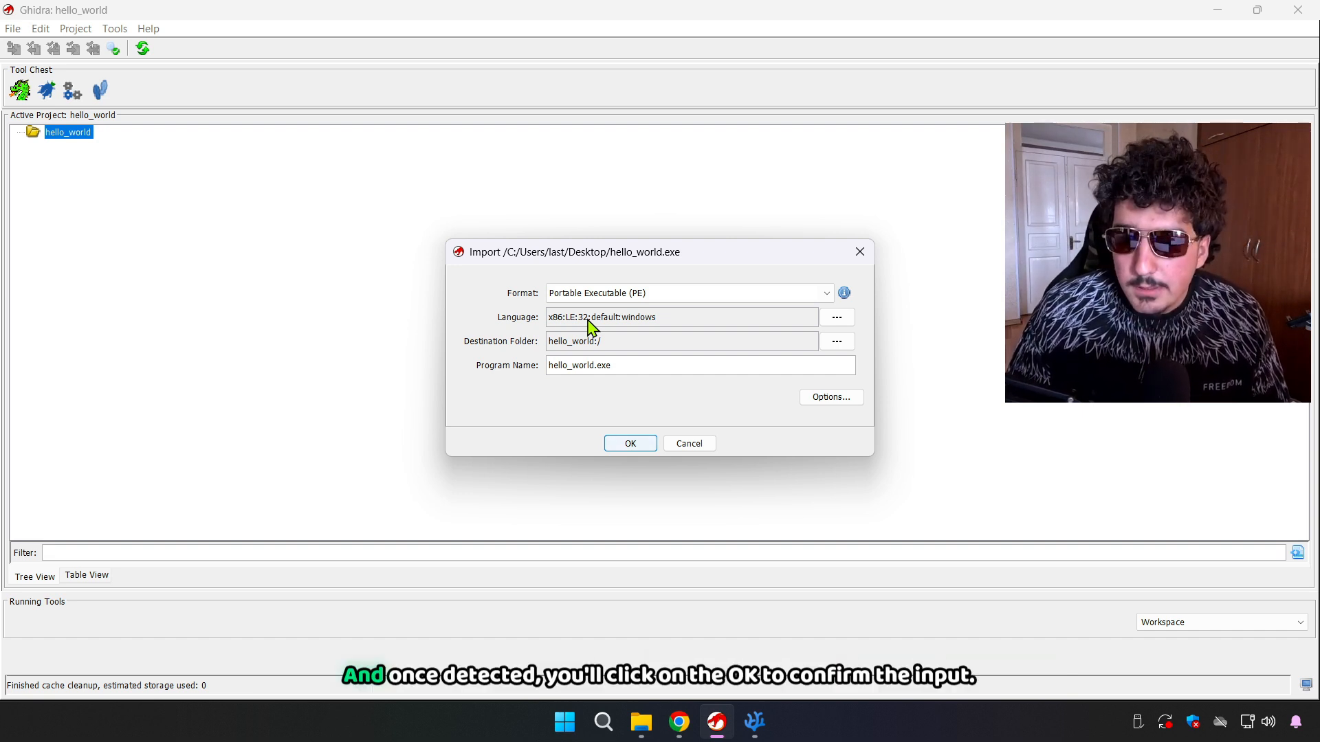
pyautogui.moveTo(657, 399)
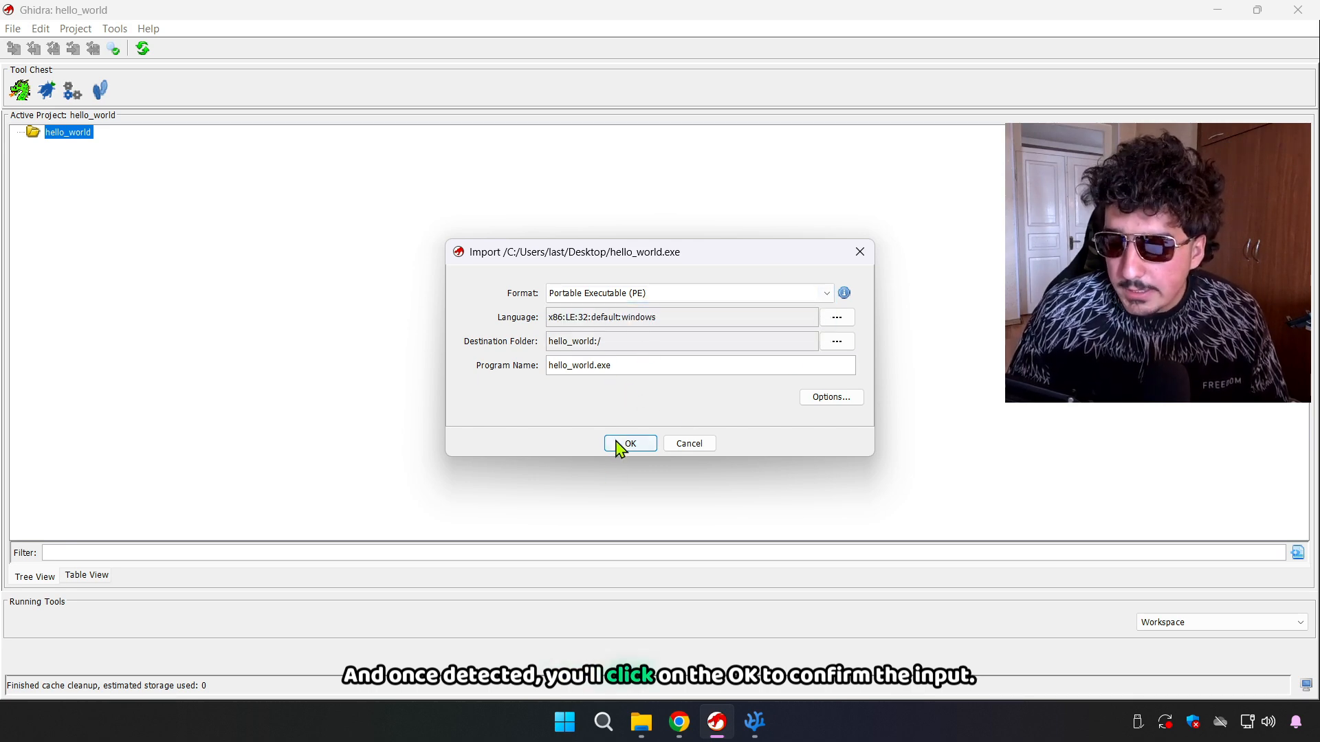
# - Confirm the import with Portable Executable format and x86 32-bit Windows language
pyautogui.click(629, 444)
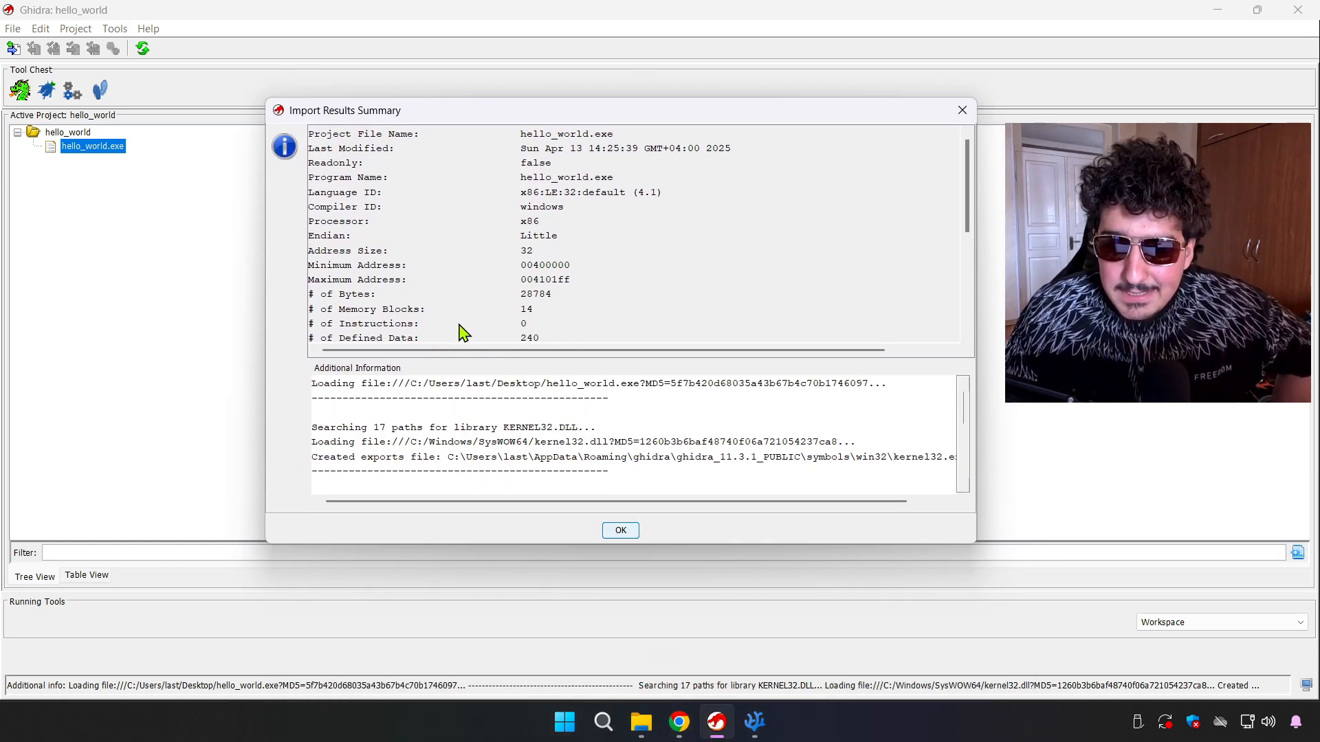
pyautogui.moveTo(611, 259)
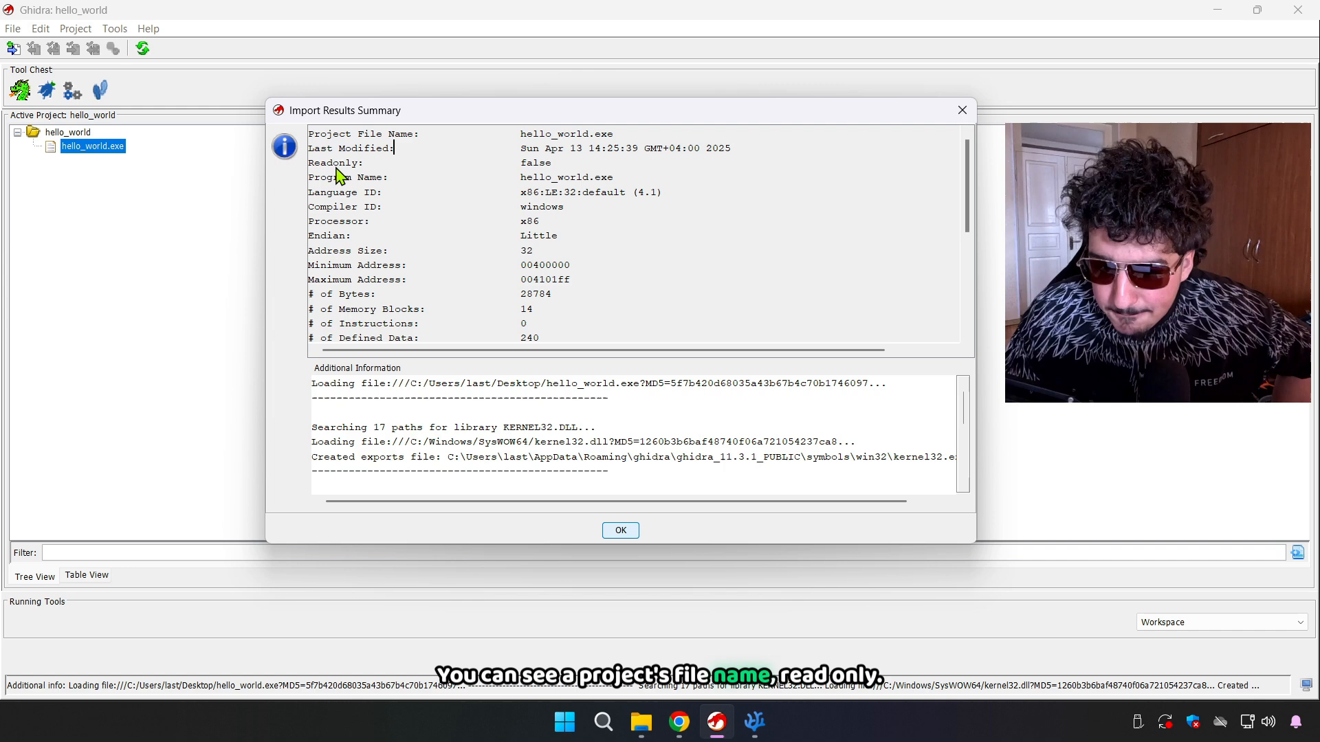
# - Scroll through the import results summary (Readonly false, x86 details) and dismiss it
pyautogui.doubleClick(535, 162)
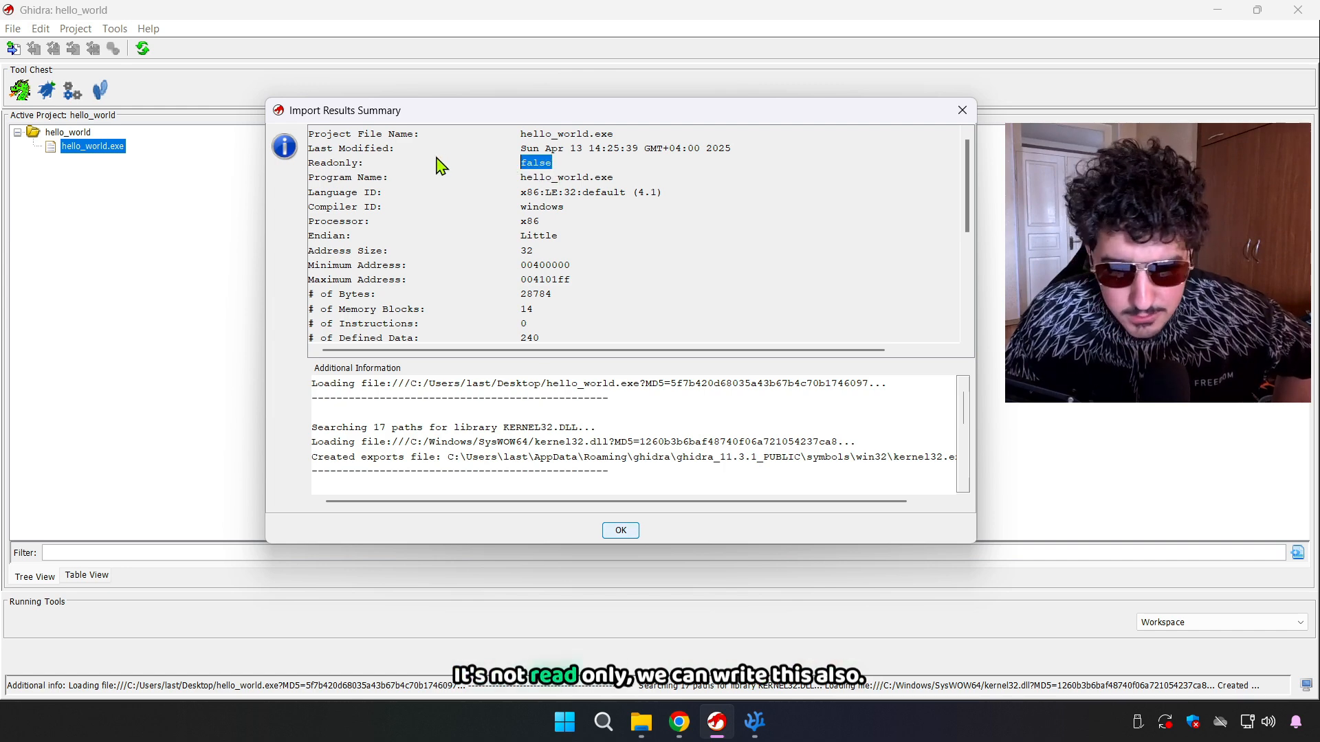
pyautogui.moveTo(546, 211)
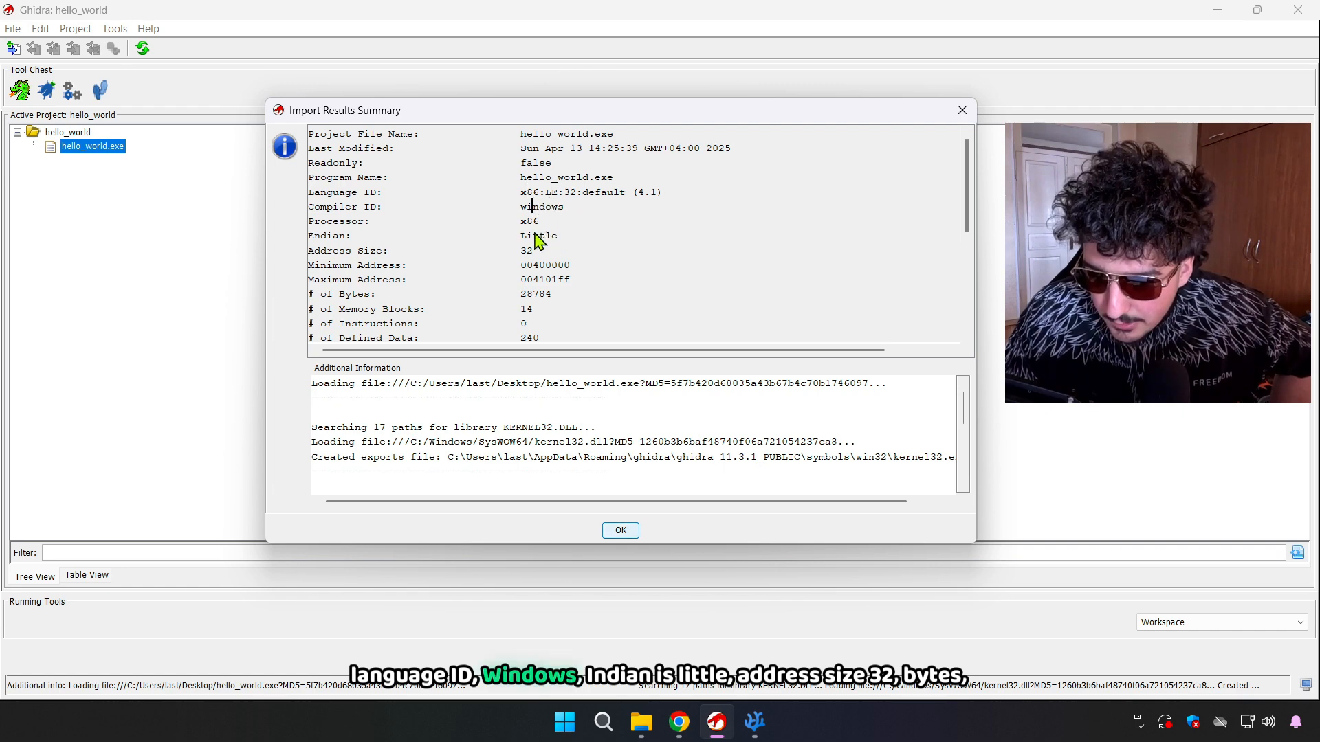
pyautogui.moveTo(341, 245)
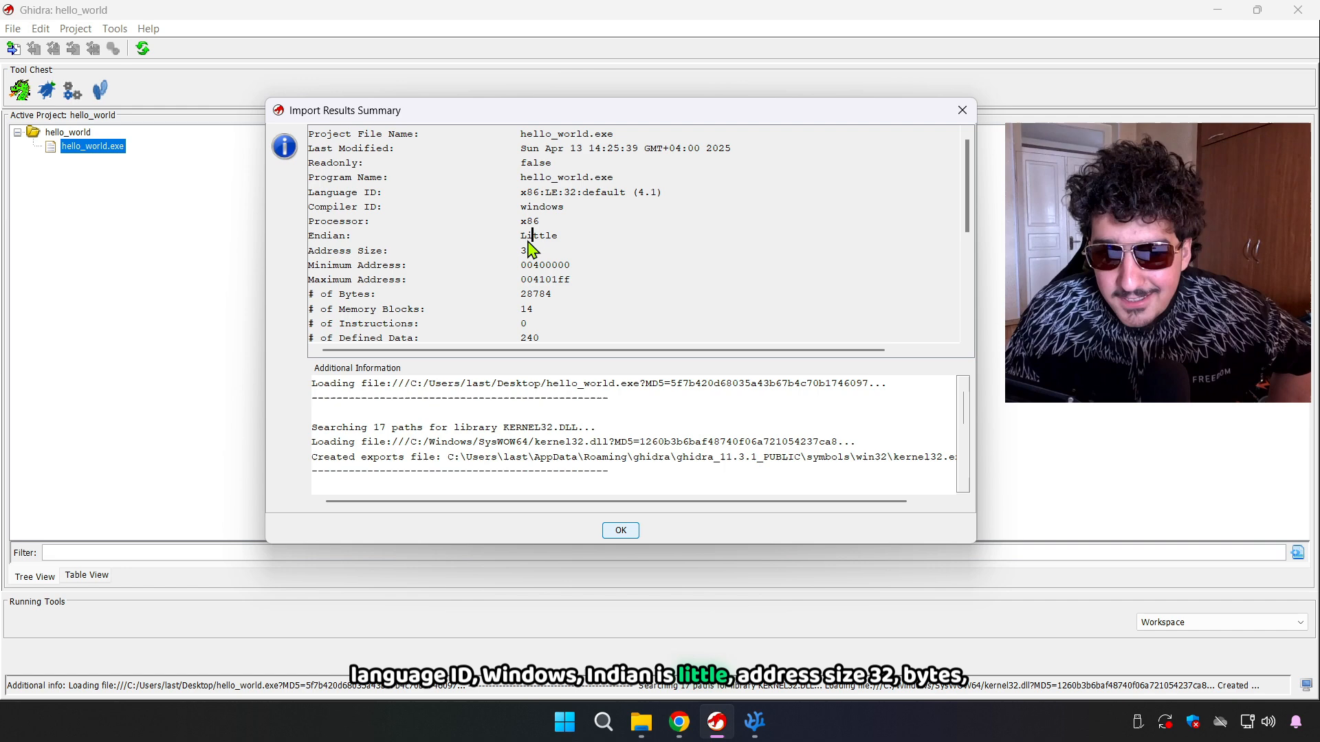
pyautogui.moveTo(552, 260)
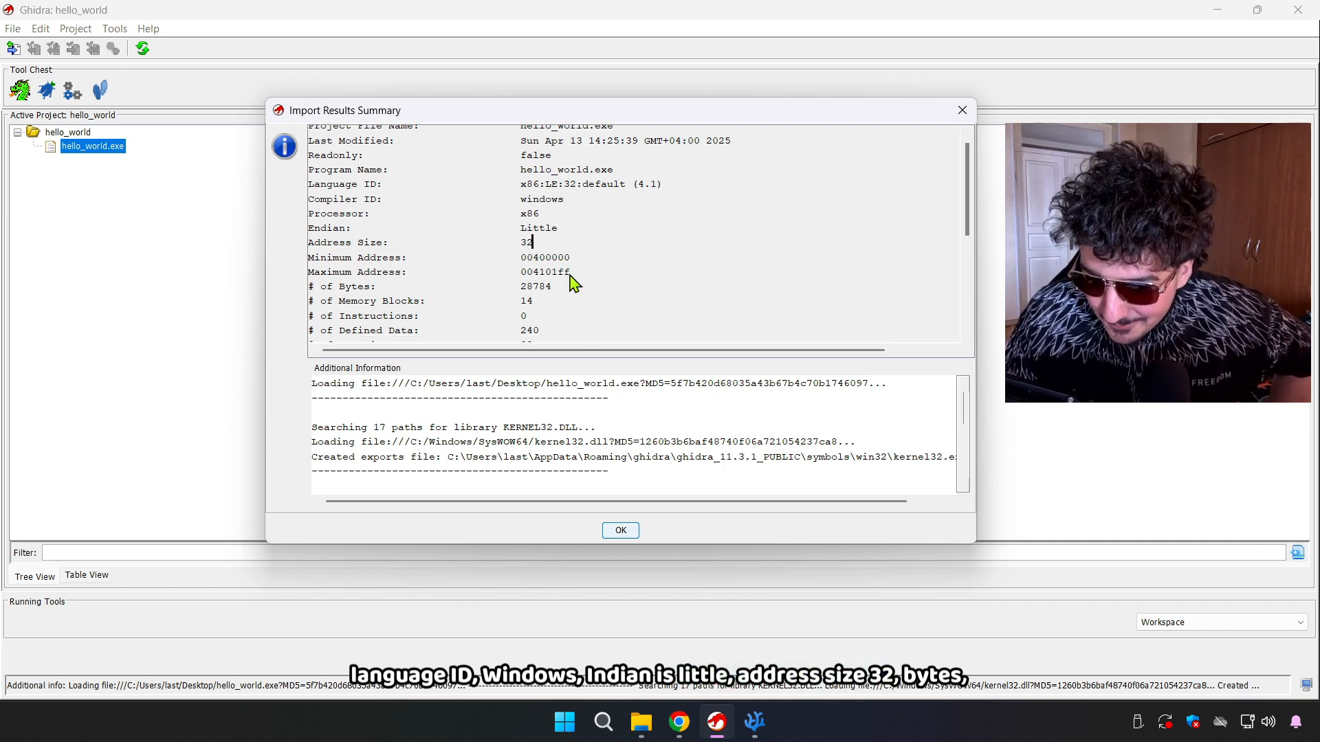
pyautogui.scroll(-3)
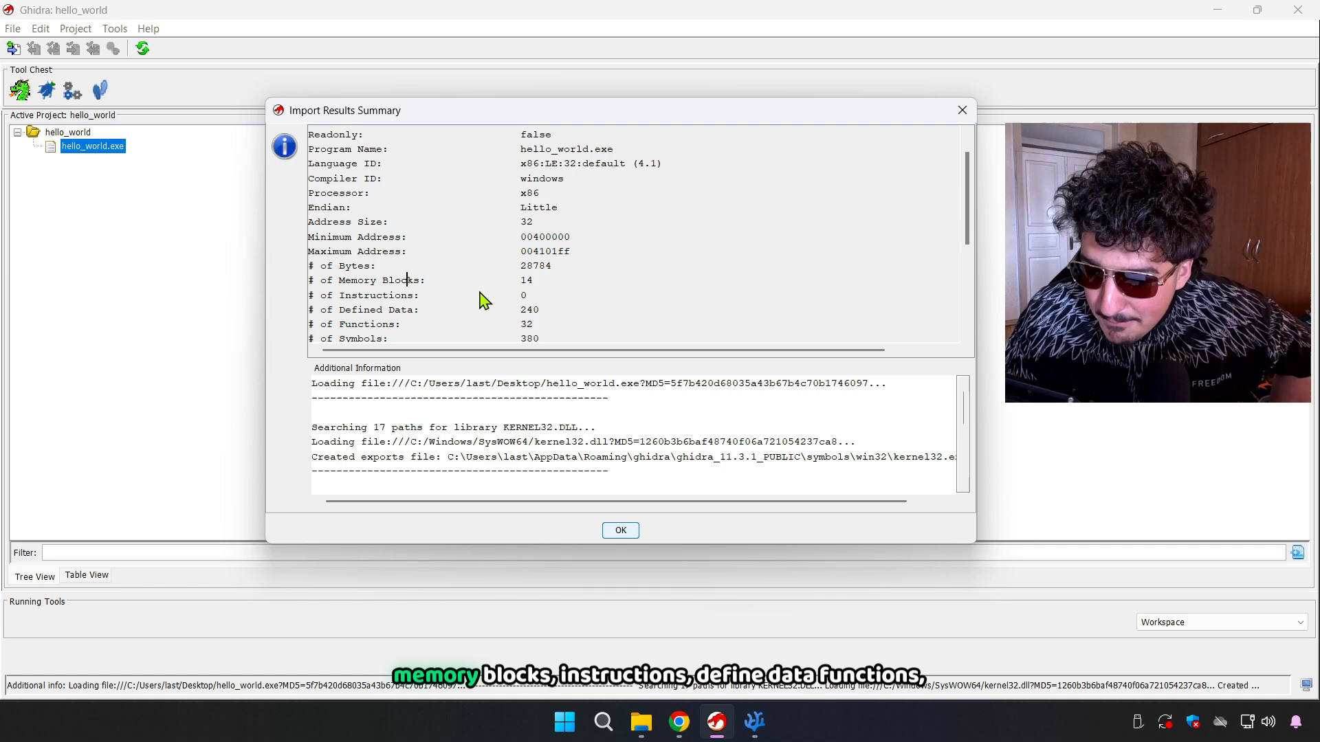
pyautogui.scroll(-3)
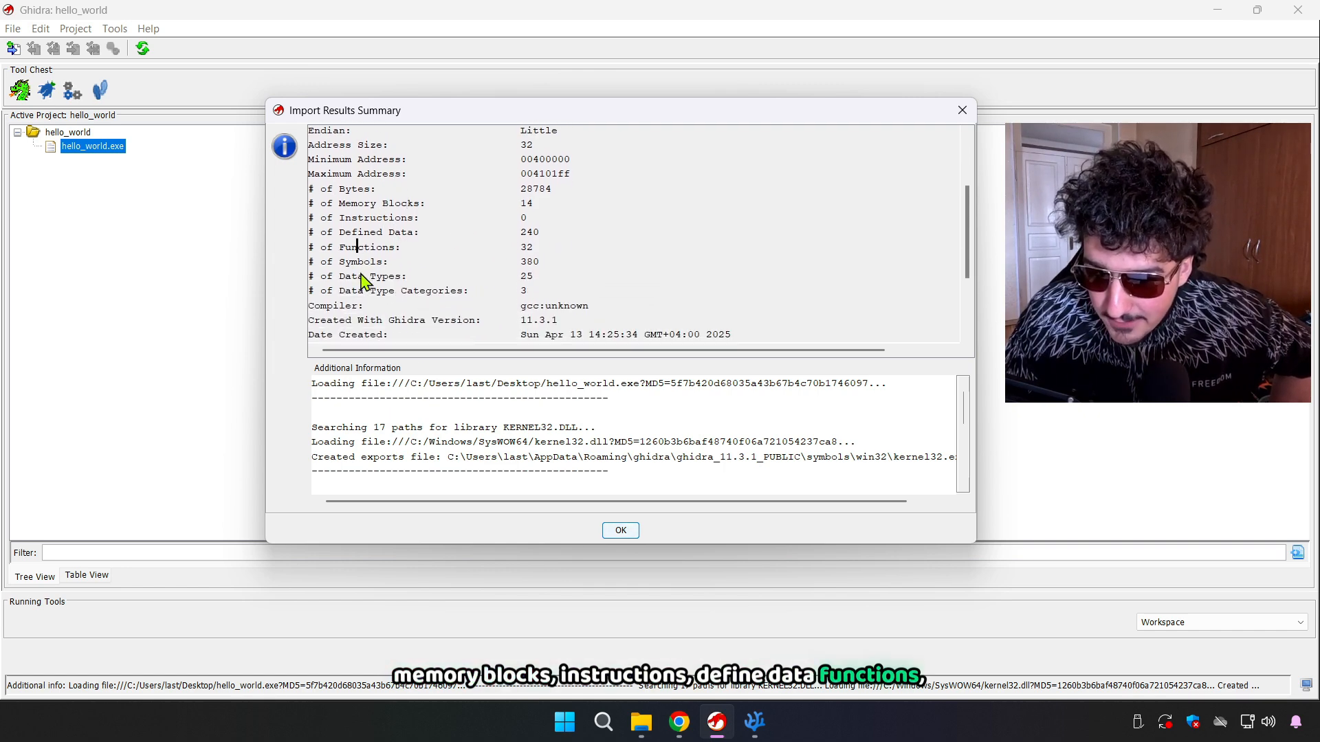
pyautogui.moveTo(396, 301)
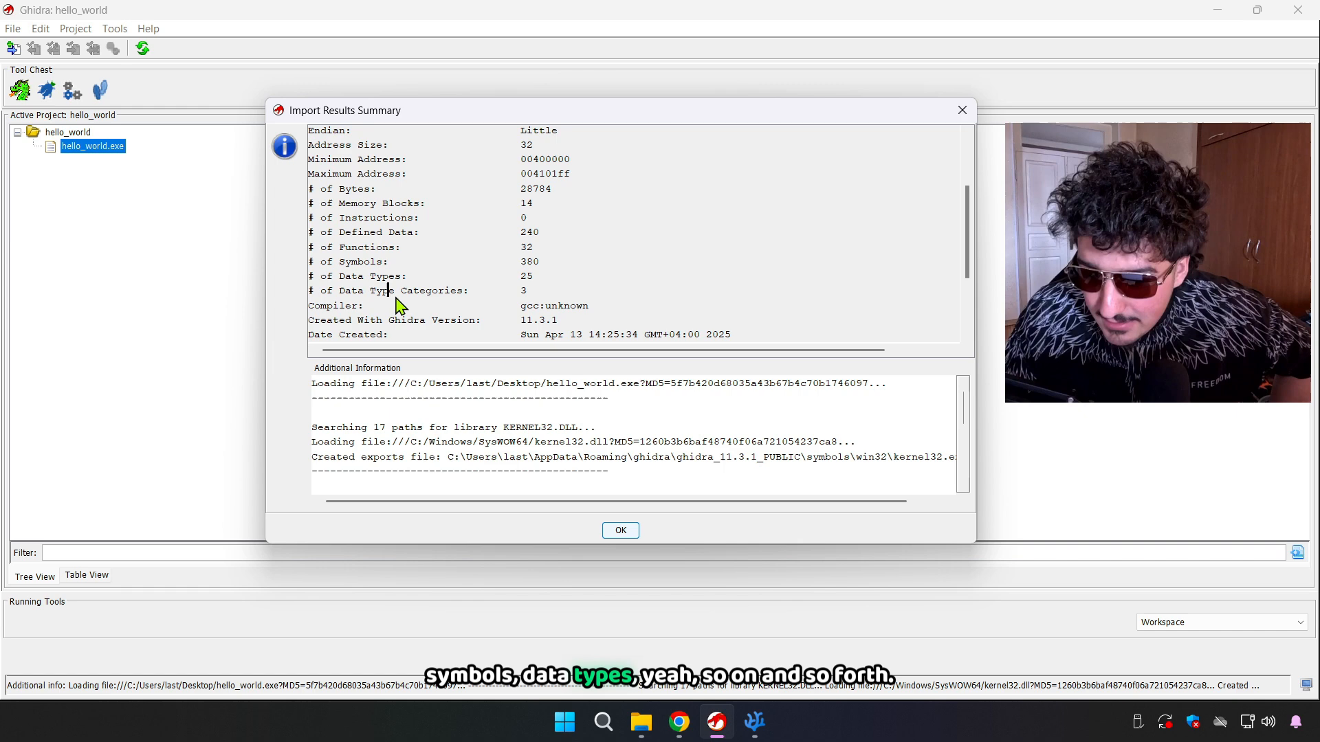
pyautogui.scroll(-3)
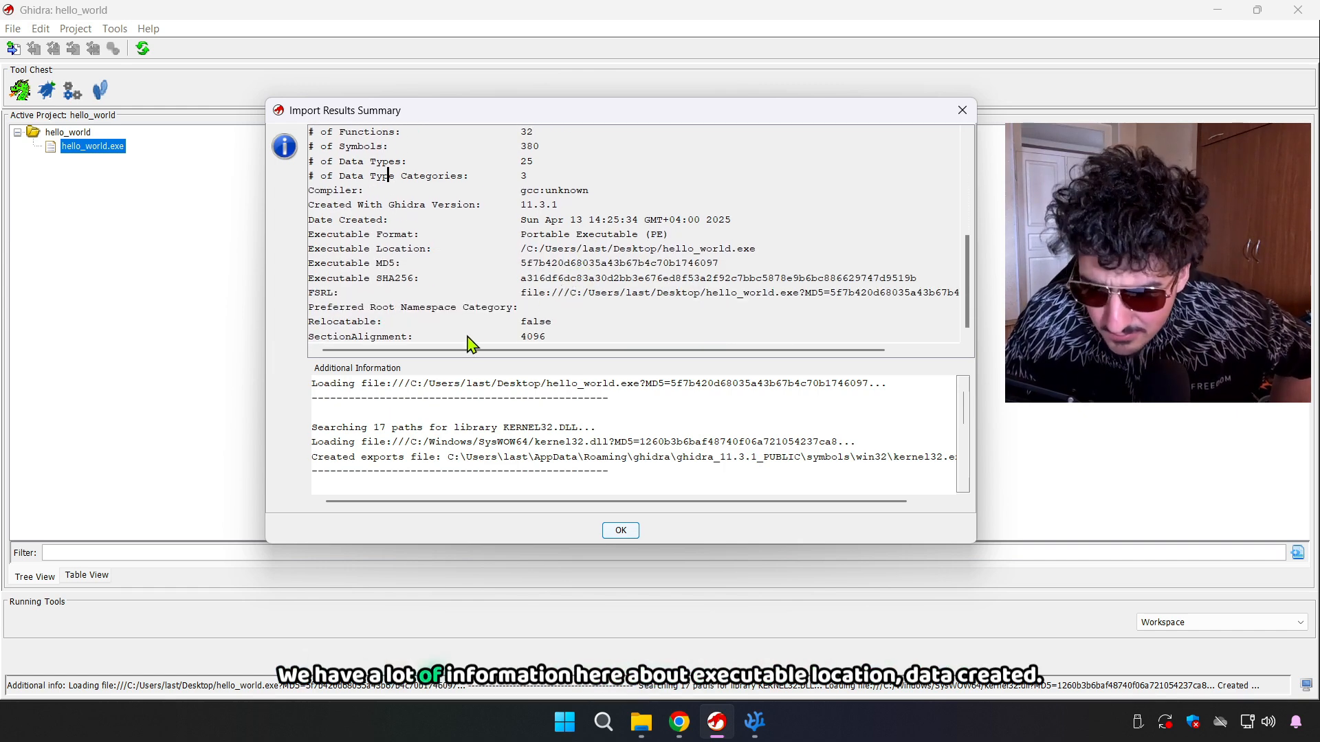
pyautogui.moveTo(998, 305)
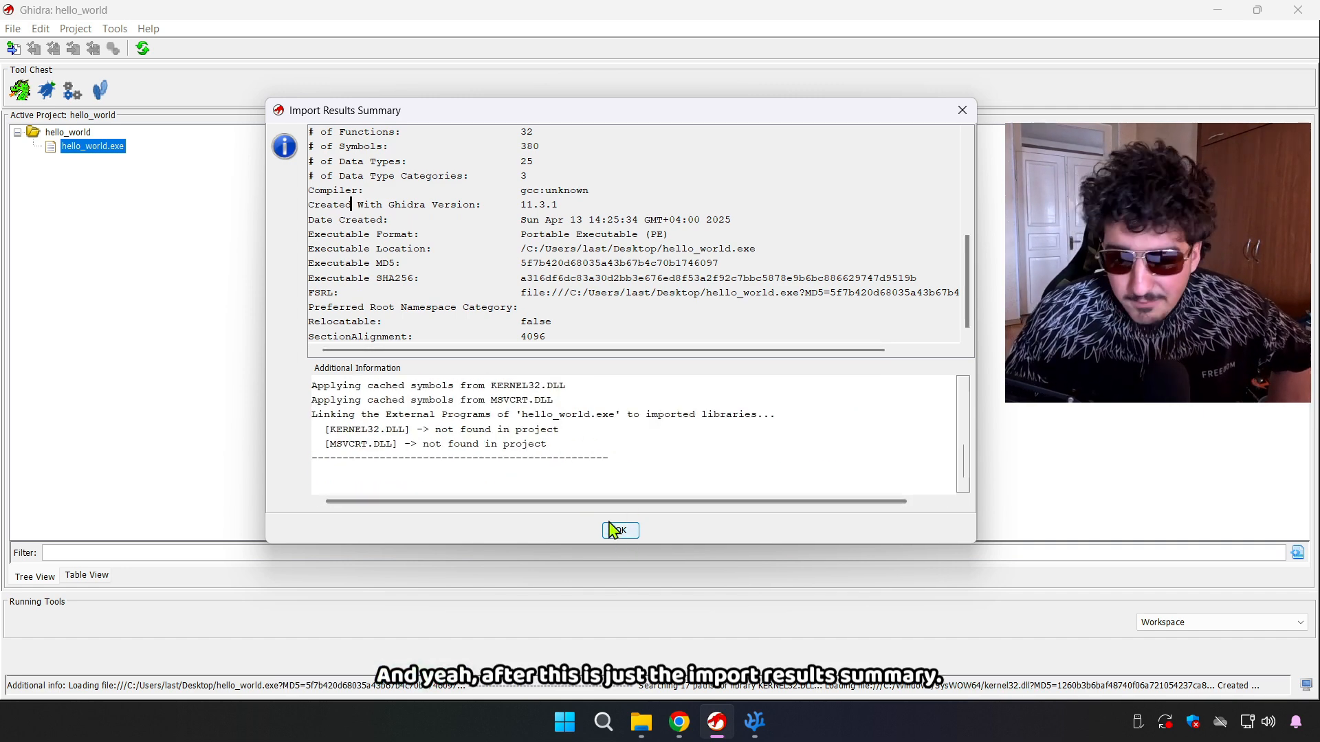
pyautogui.moveTo(455, 153)
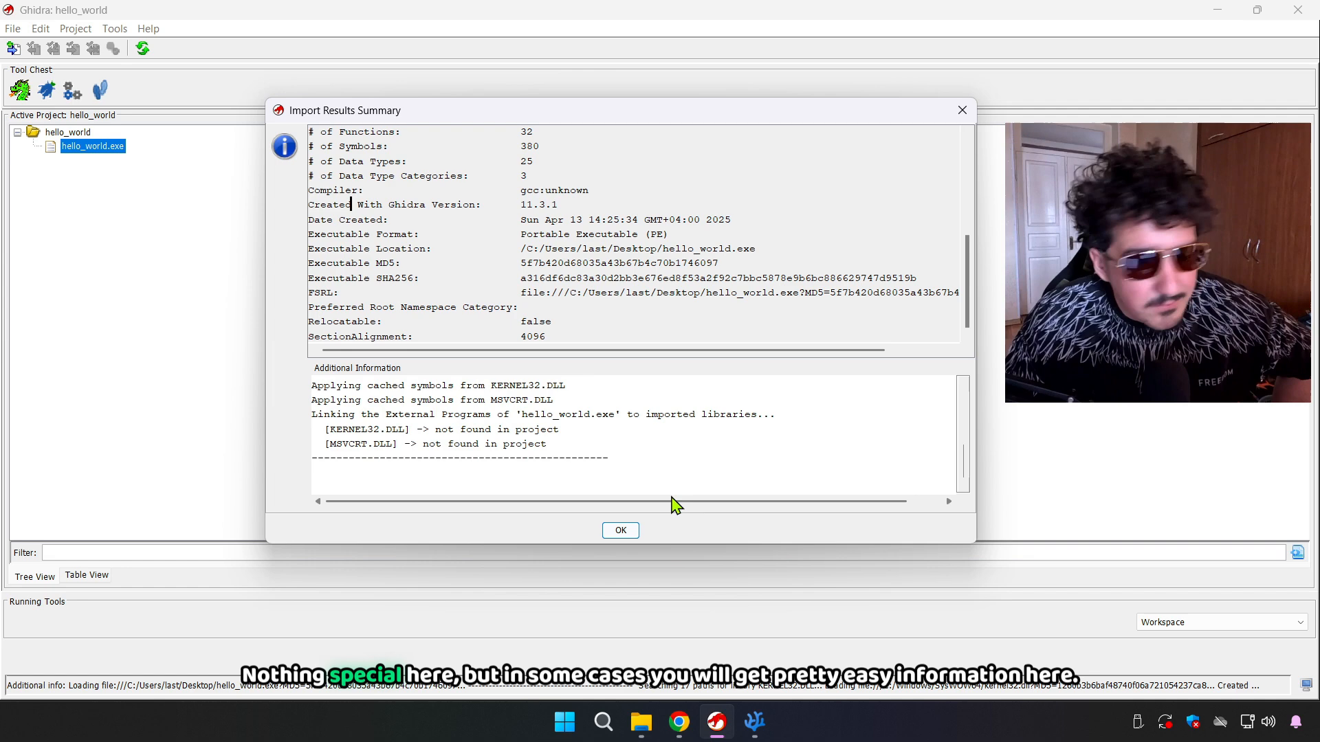
pyautogui.scroll(3)
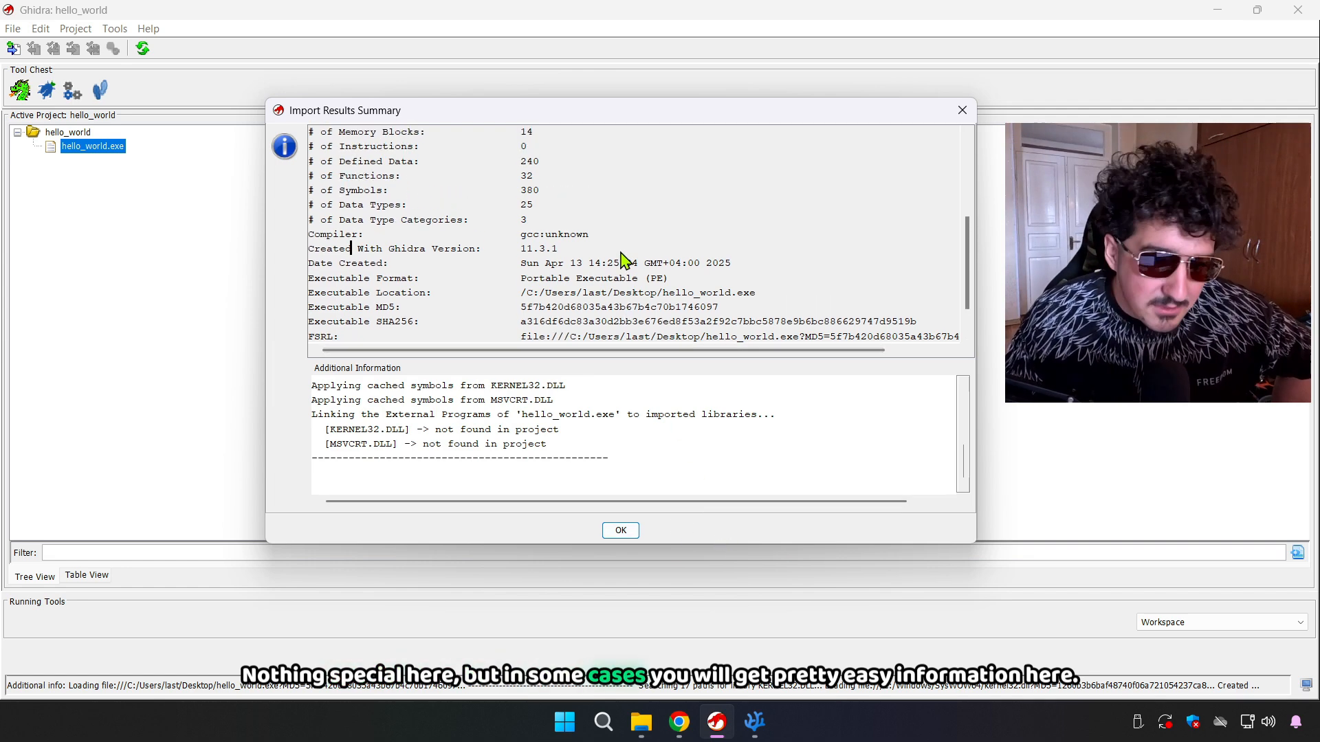
pyautogui.scroll(3)
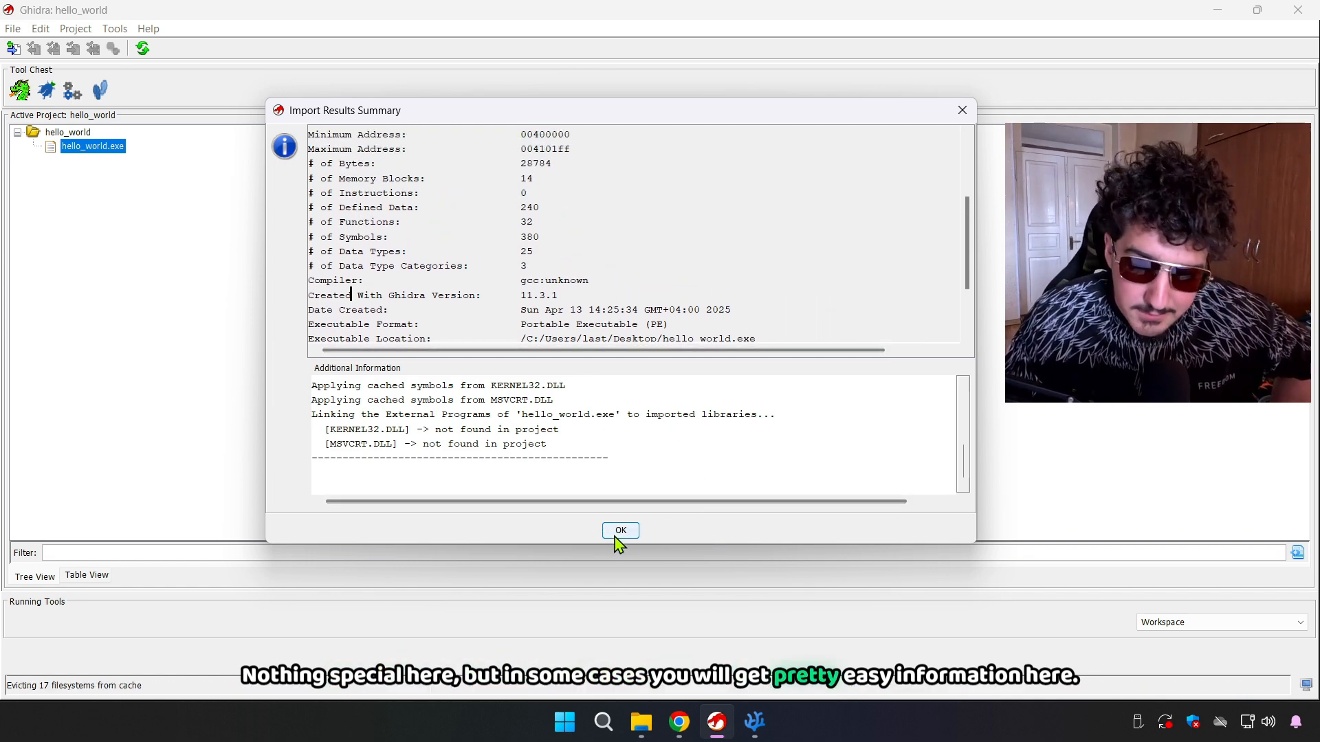
pyautogui.click(620, 531)
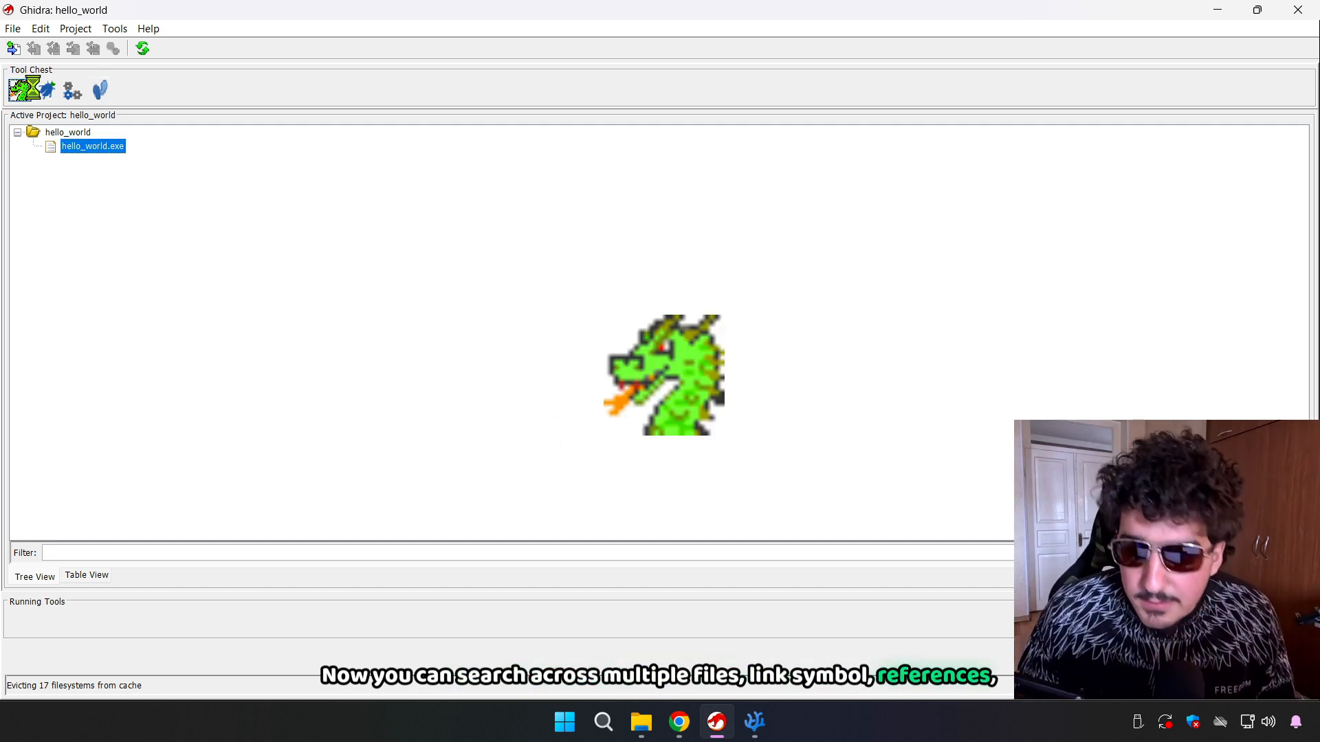
# - Launch CodeBrowser from the green dragon icon in the Tool Chest
pyautogui.click(71, 91)
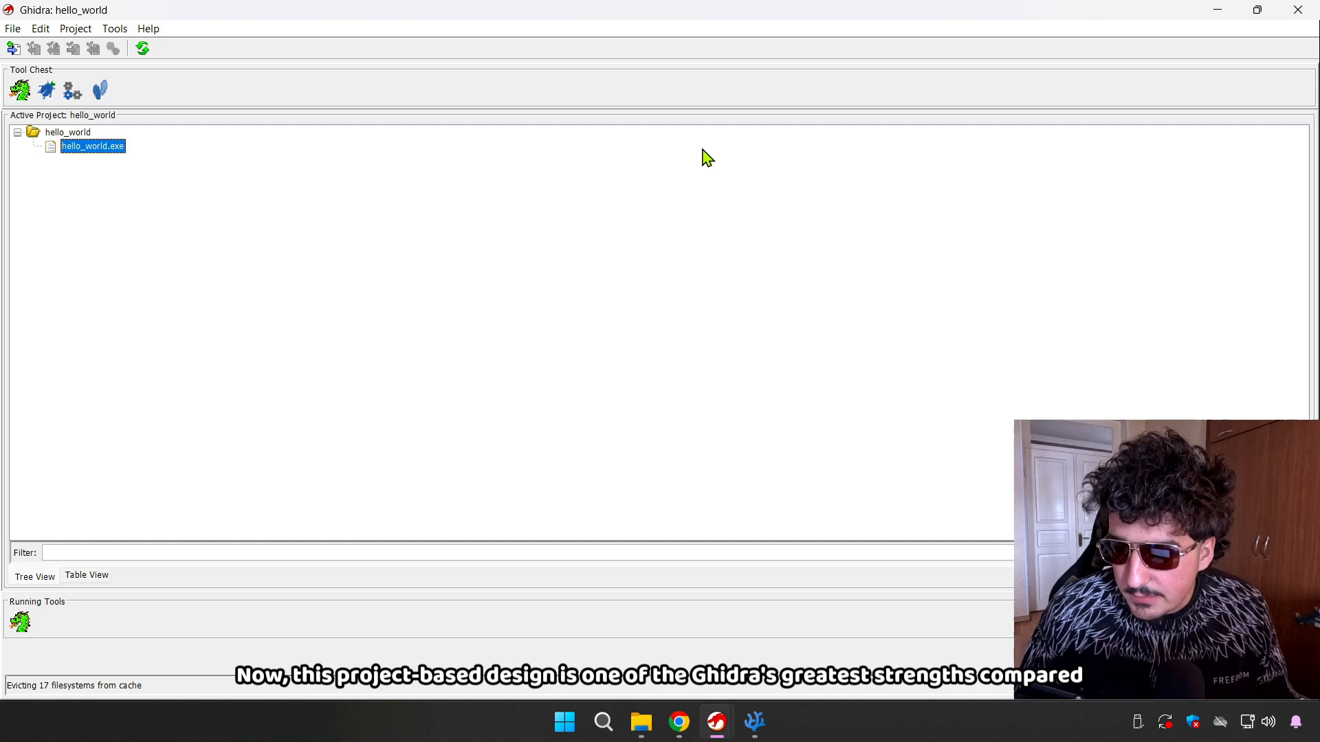
pyautogui.moveTo(716, 721)
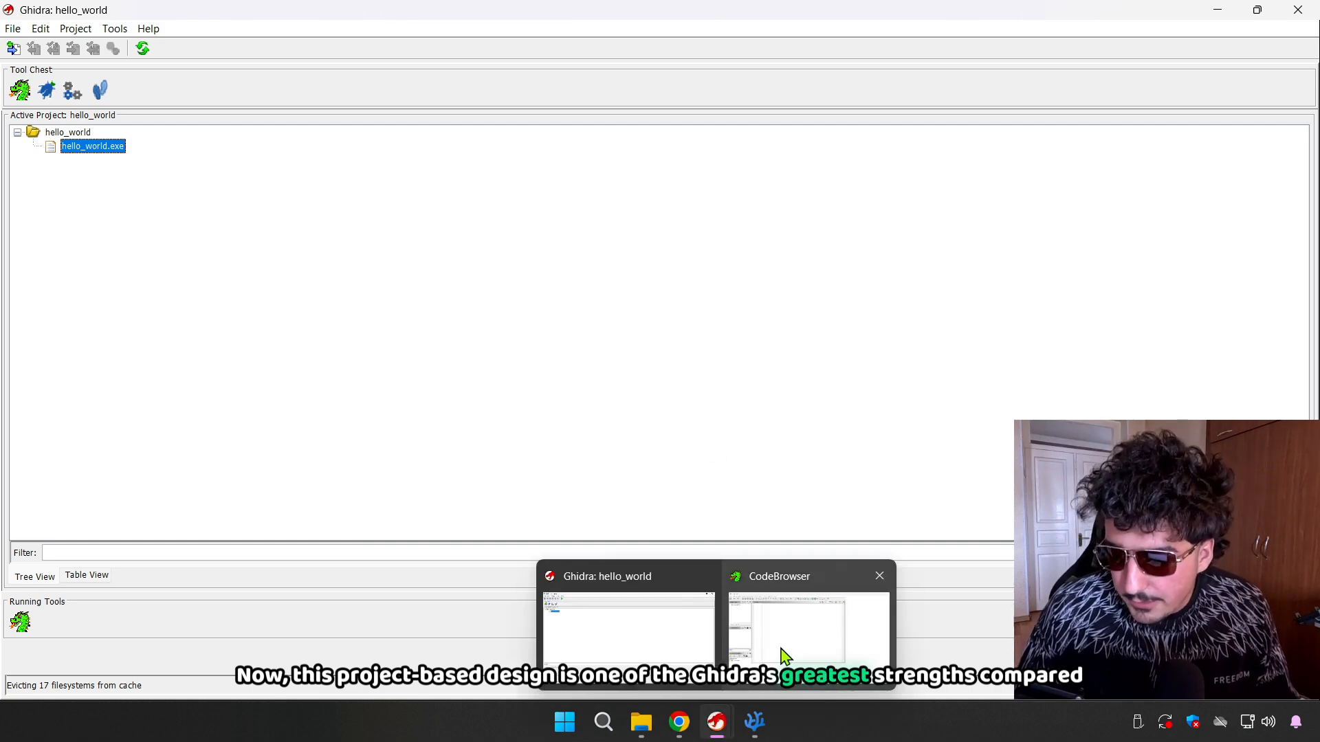
# - Bring the empty CodeBrowser window forward via the taskbar preview
pyautogui.click(807, 627)
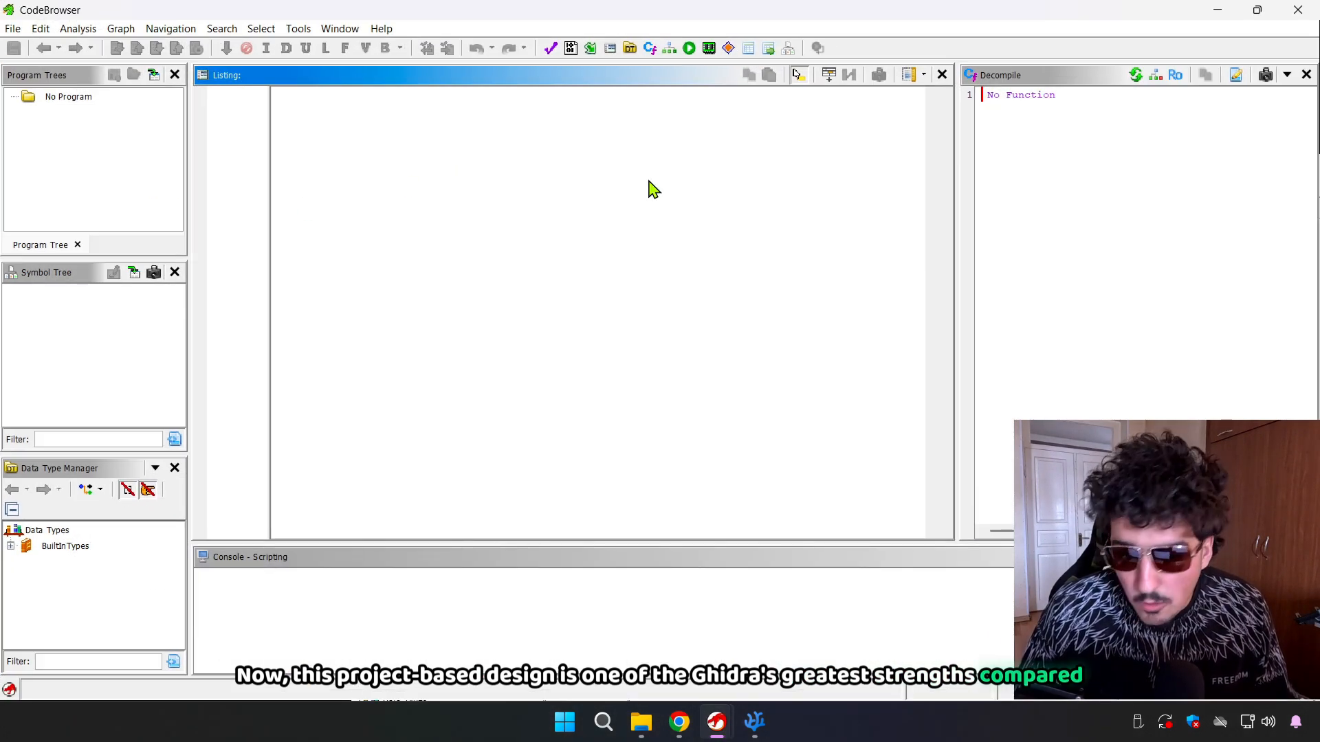
pyautogui.moveTo(304, 260)
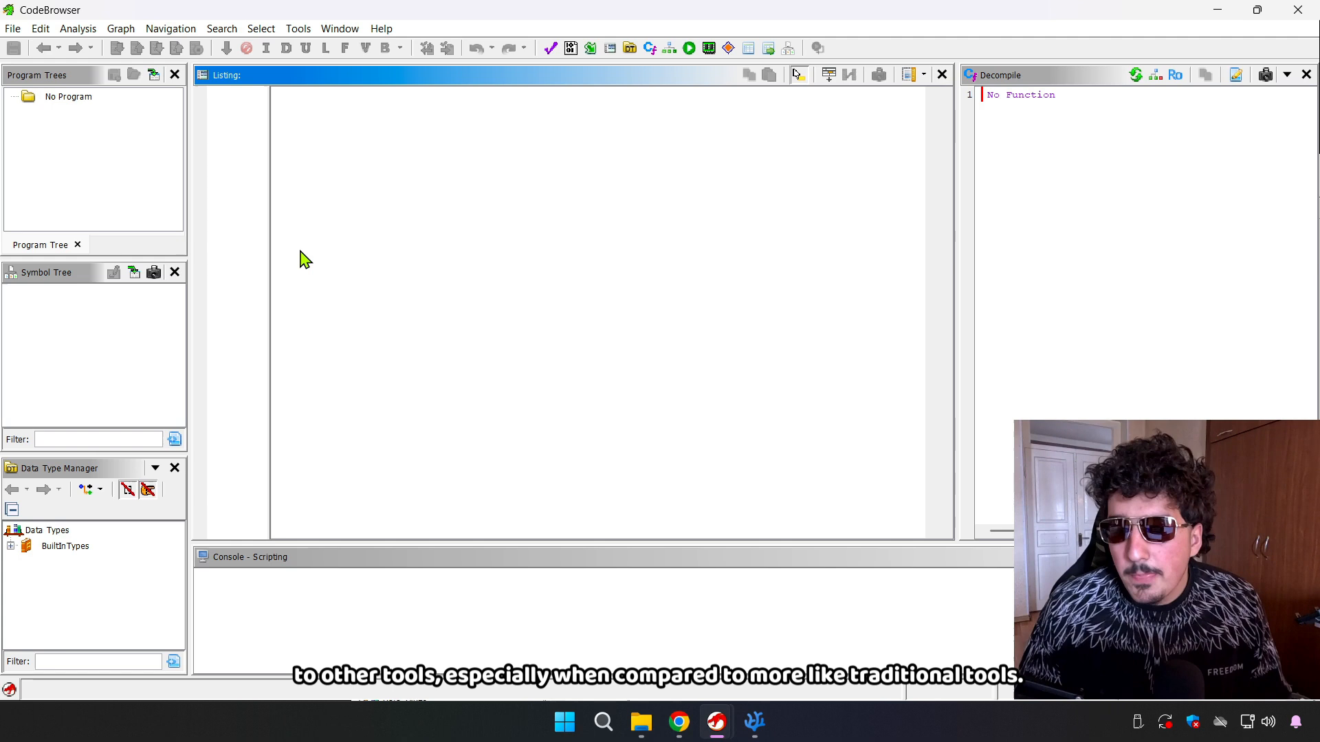
pyautogui.moveTo(271, 271)
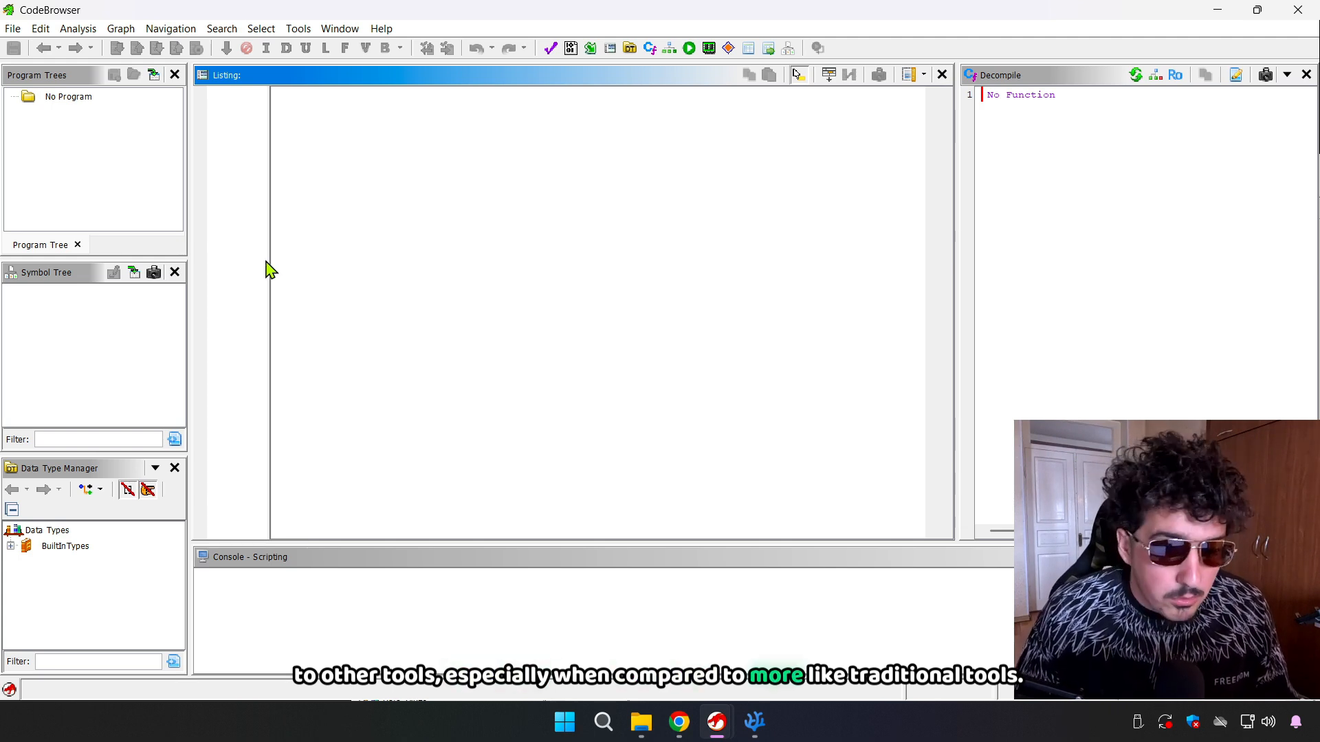
pyautogui.moveTo(155, 249)
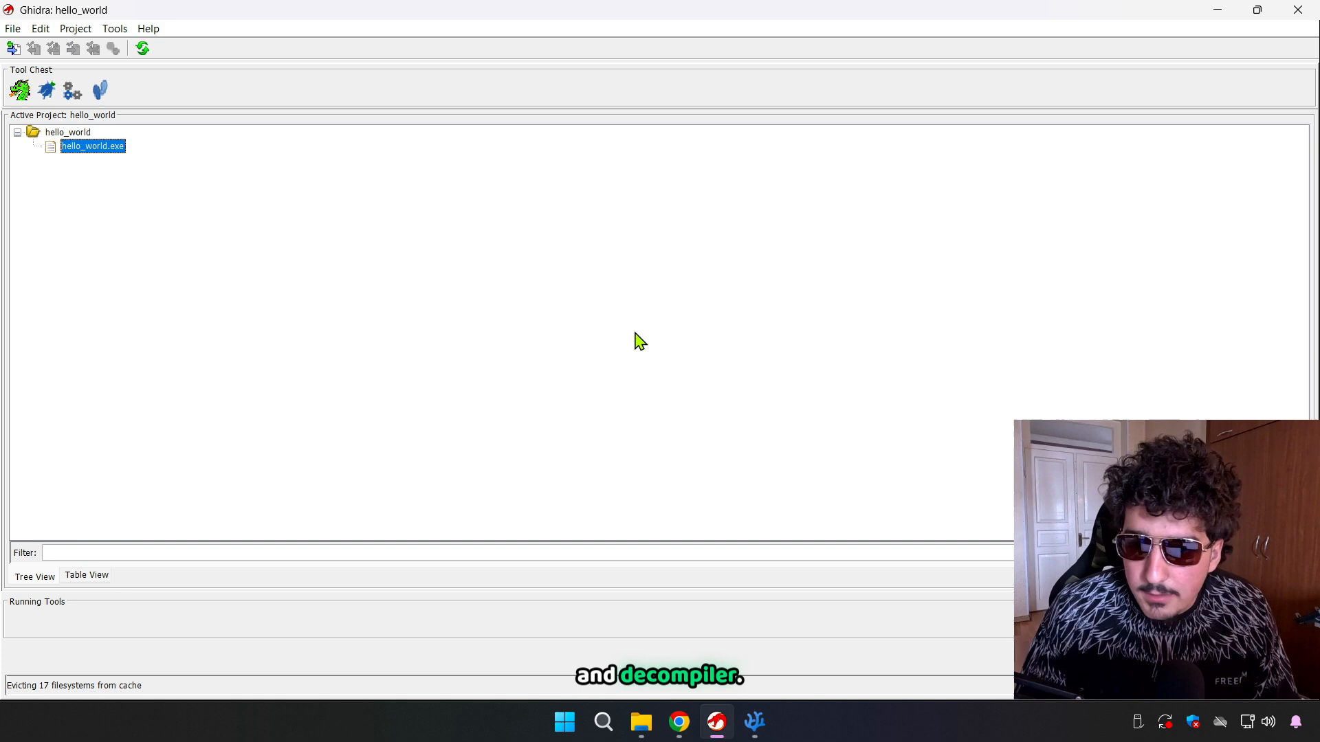
pyautogui.moveTo(290, 278)
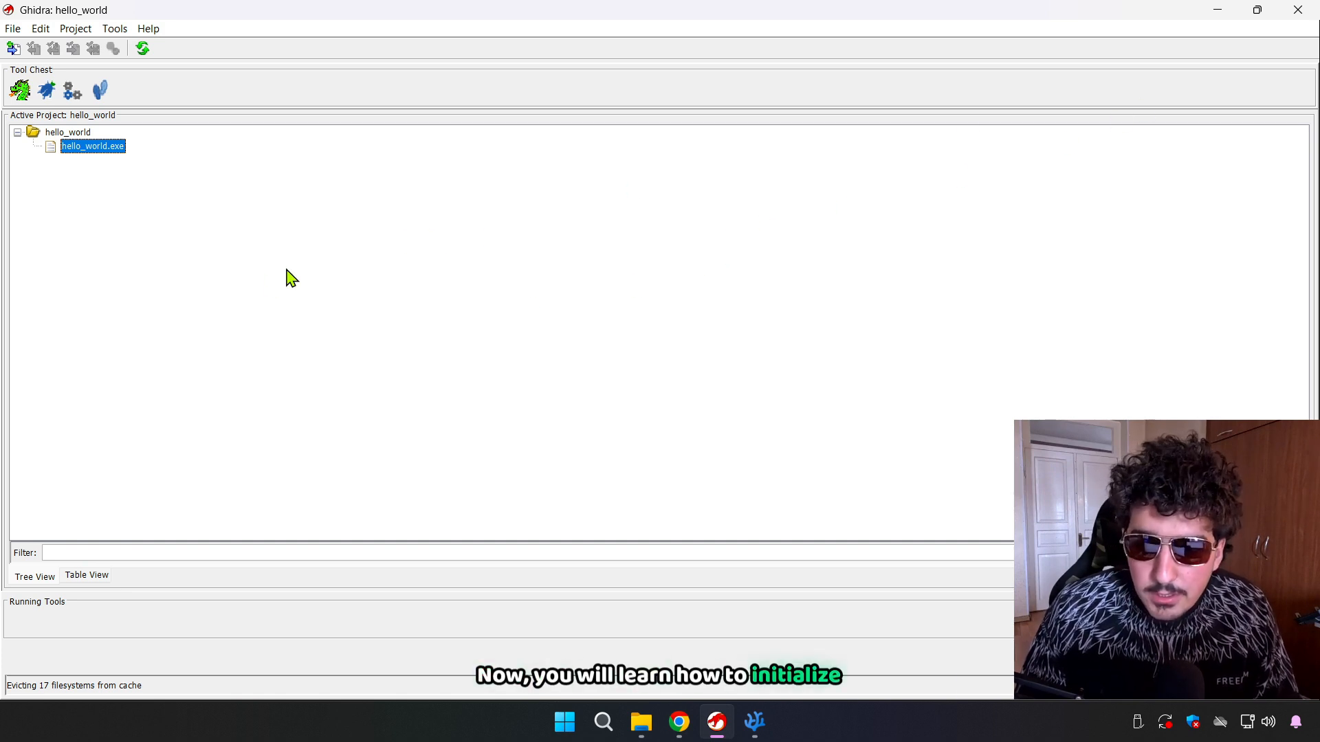
pyautogui.moveTo(258, 277)
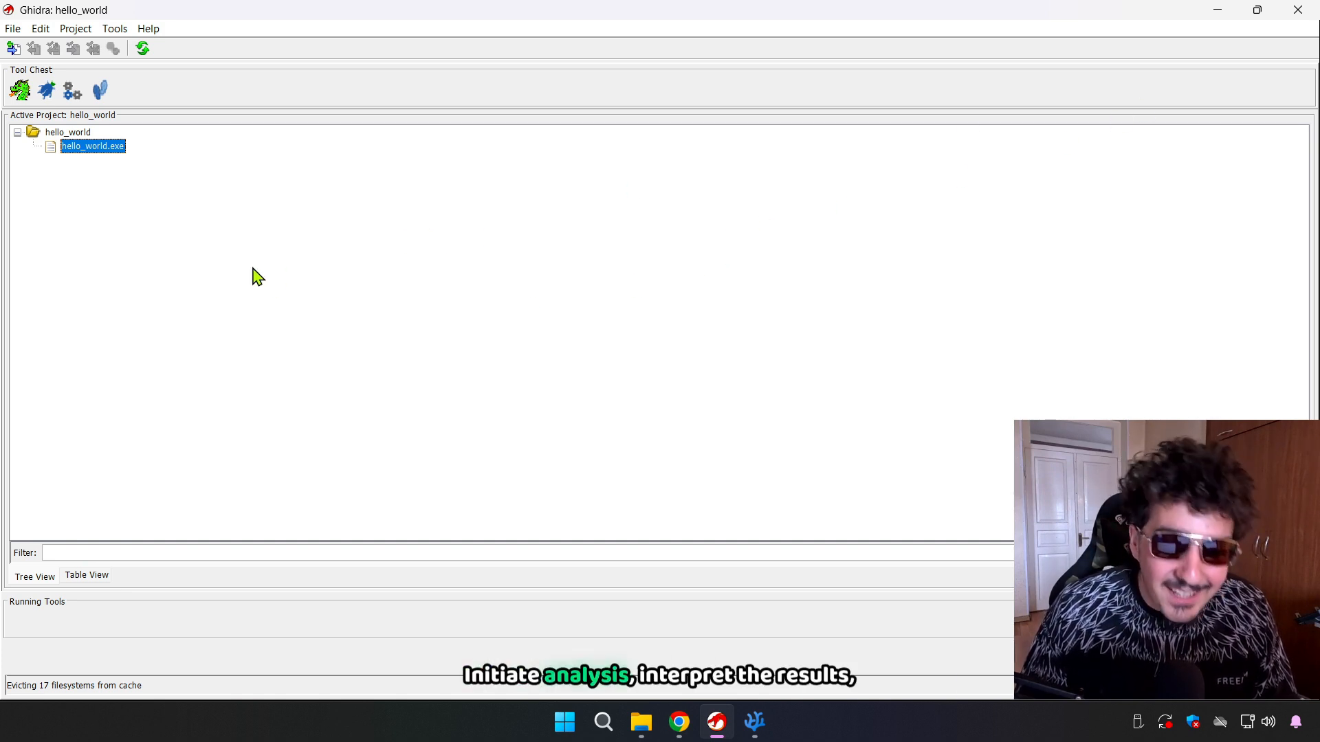
pyautogui.moveTo(261, 258)
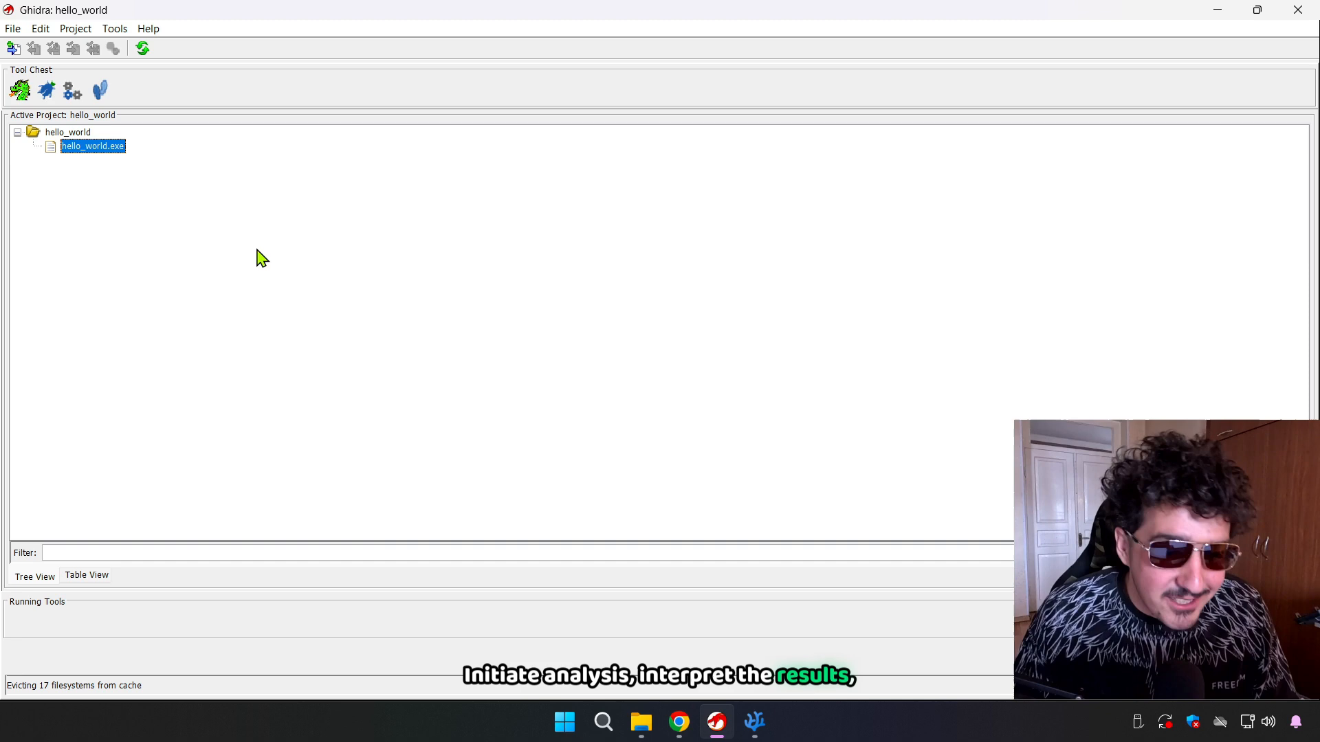
pyautogui.moveTo(225, 259)
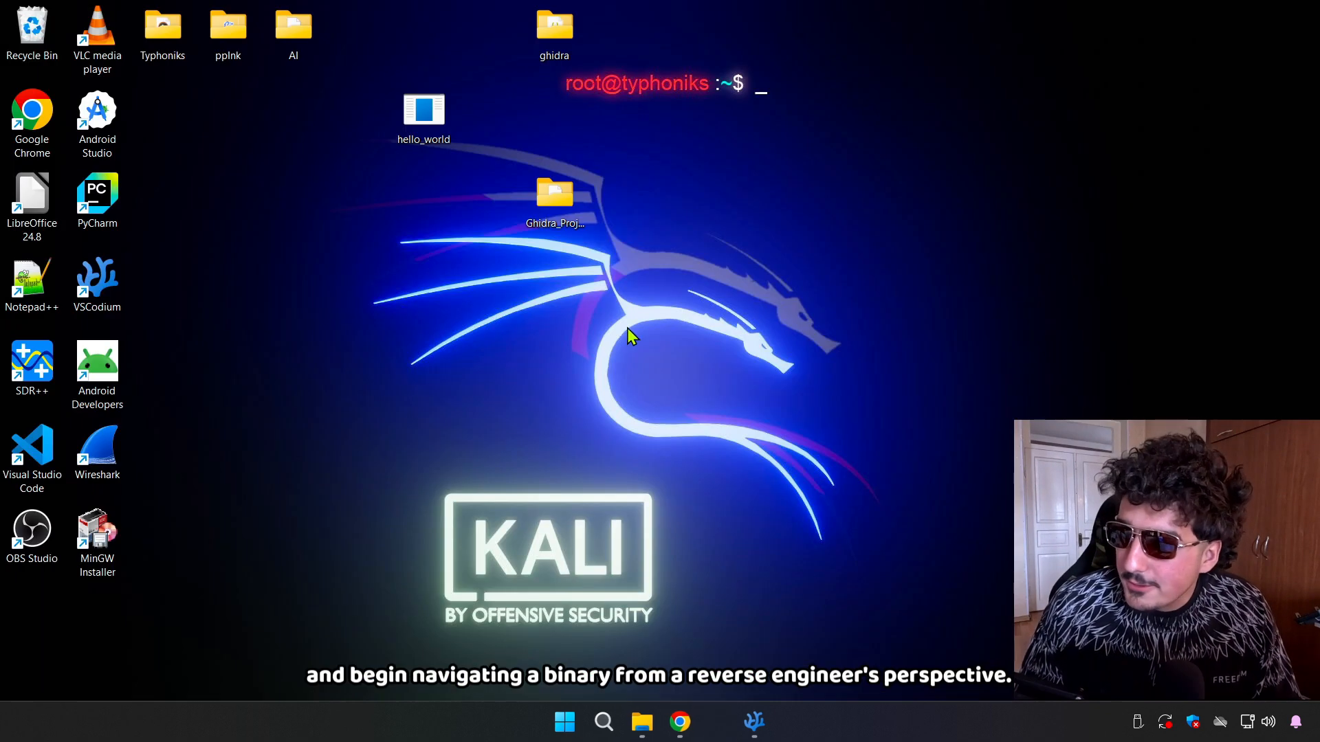
pyautogui.moveTo(278, 341)
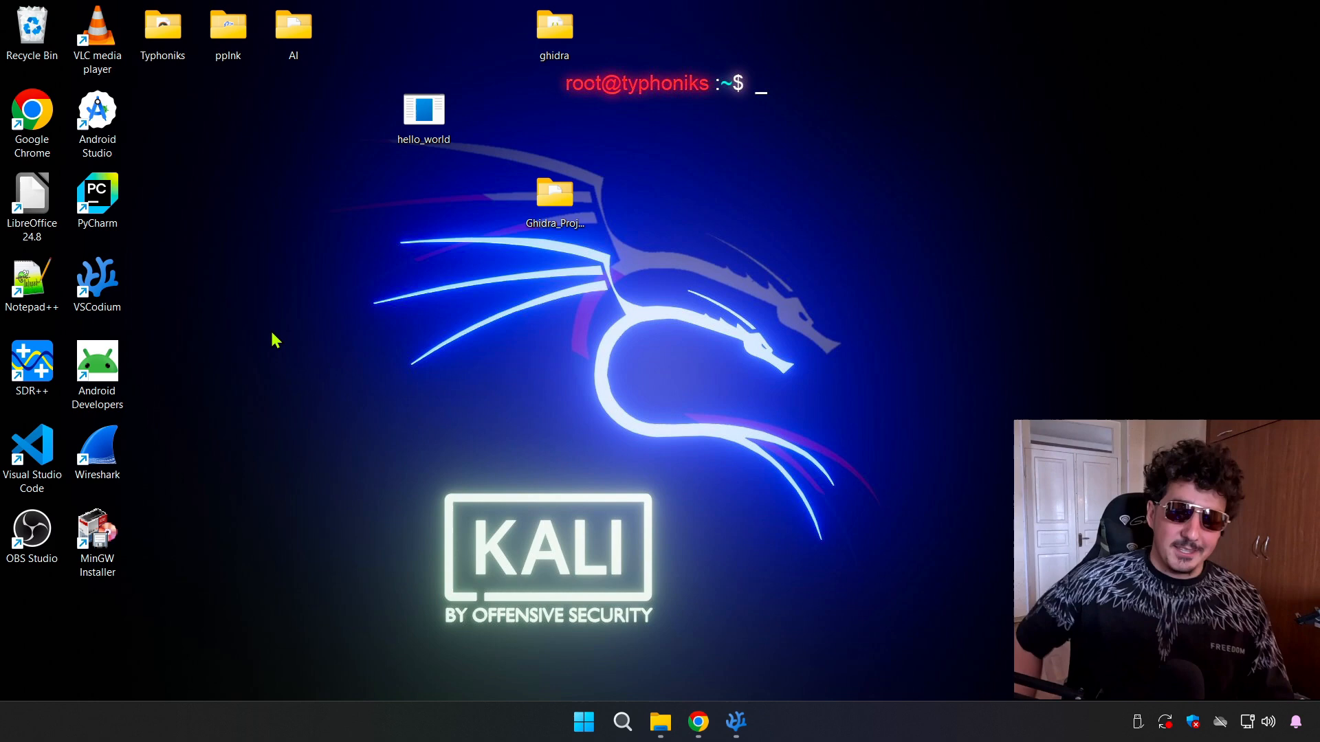